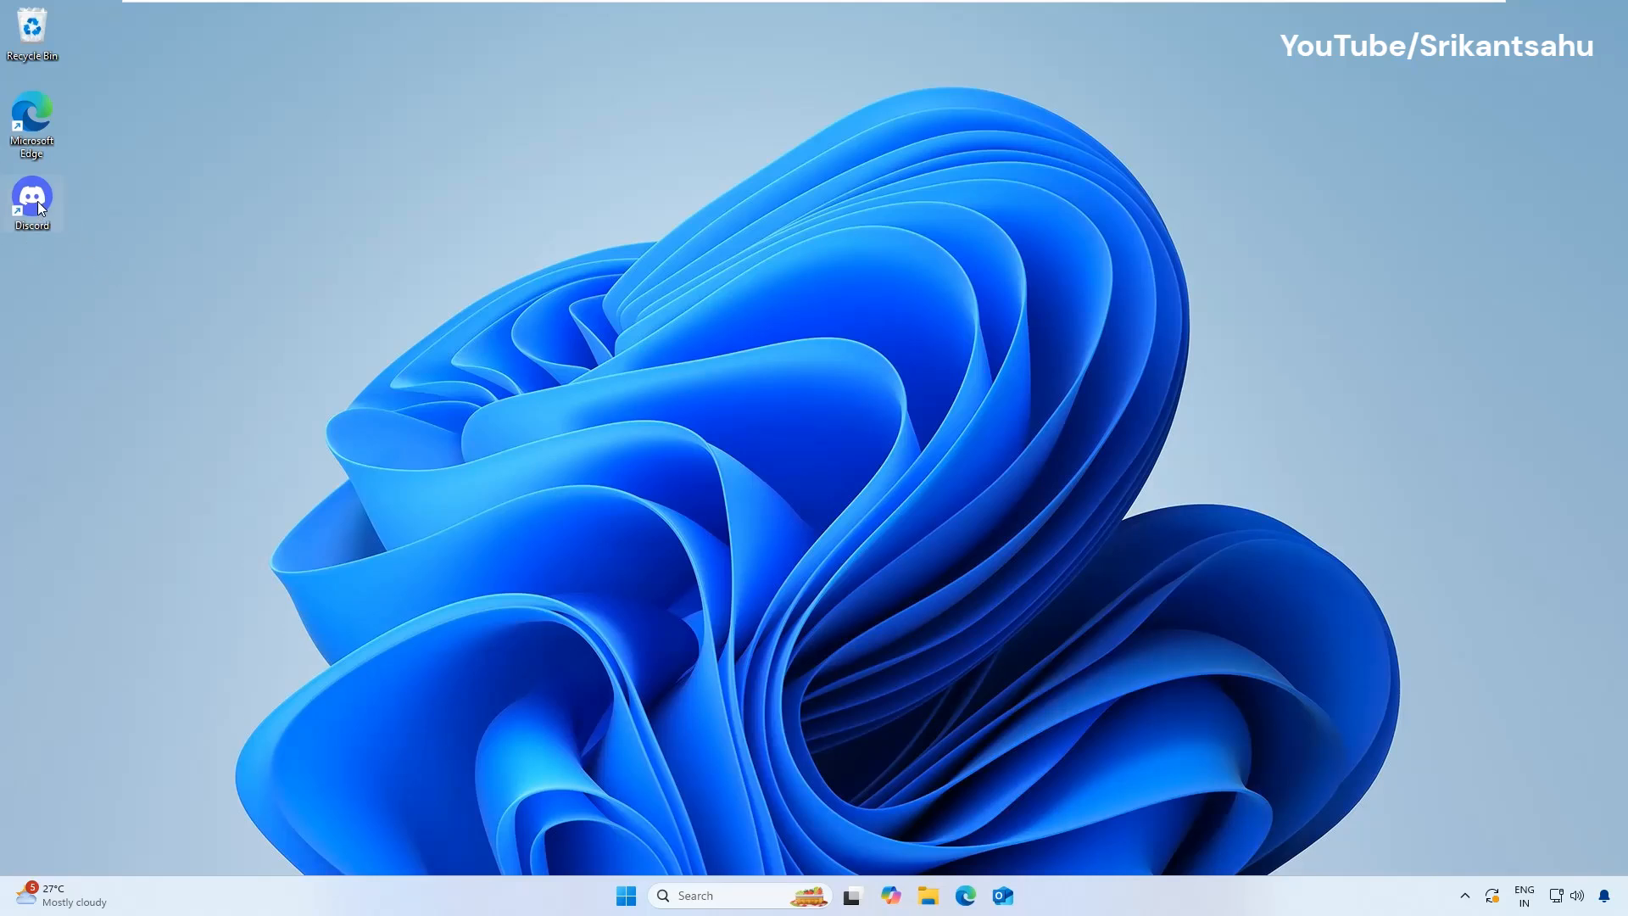
Step: Launch Discord from its desktop shortcut, then close the Discord window
double_click(32, 199)
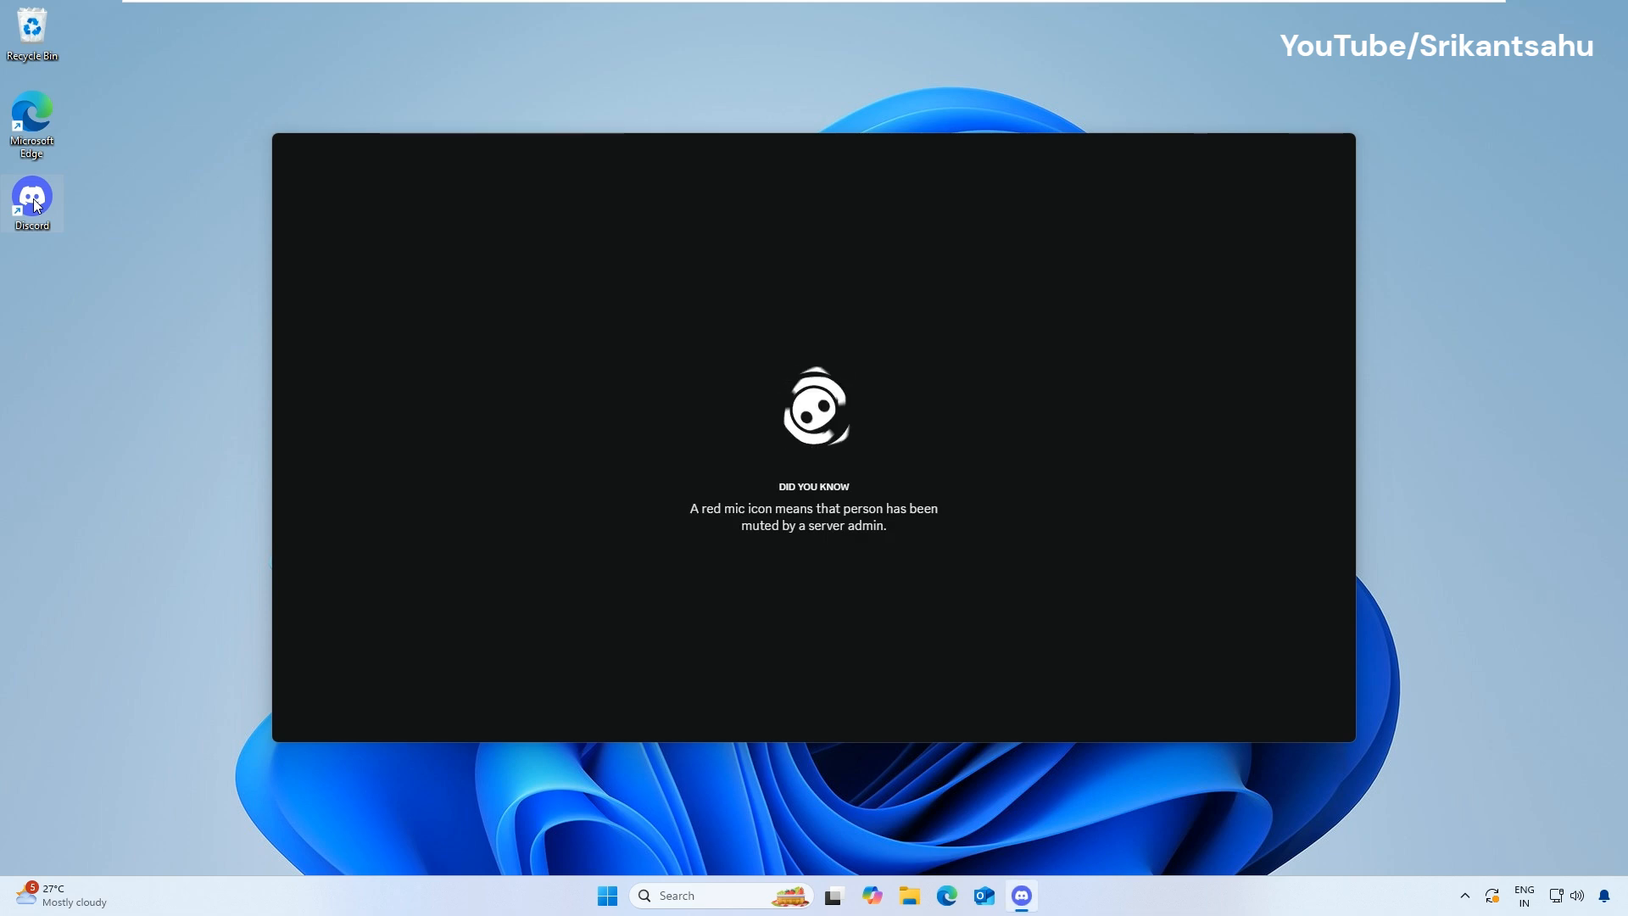
click(33, 197)
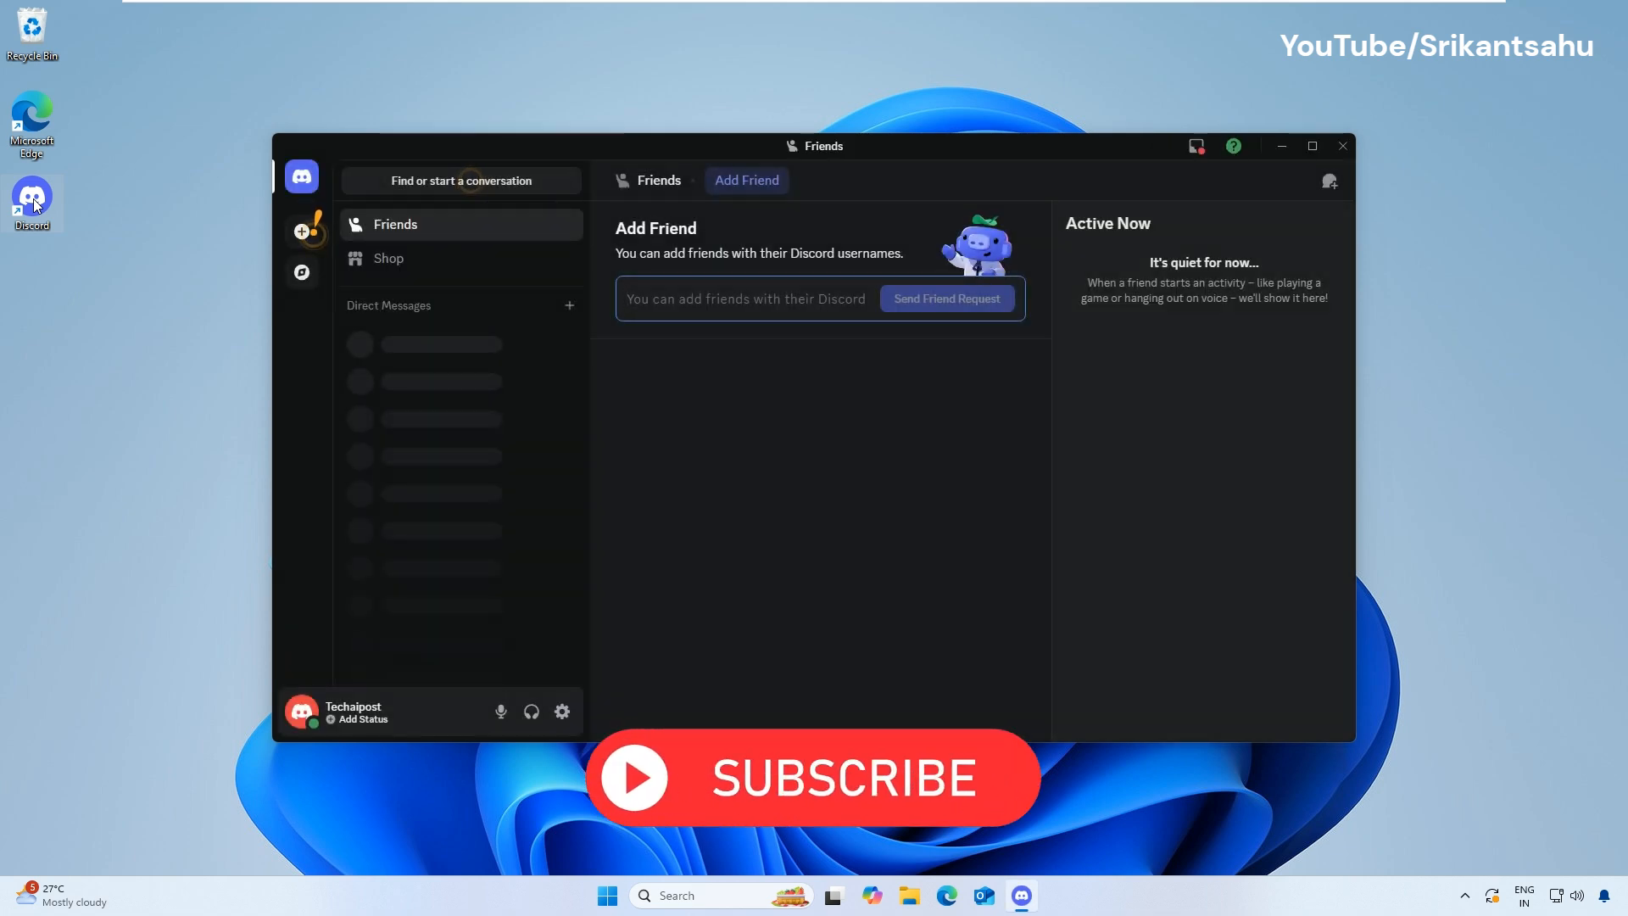
click(1341, 145)
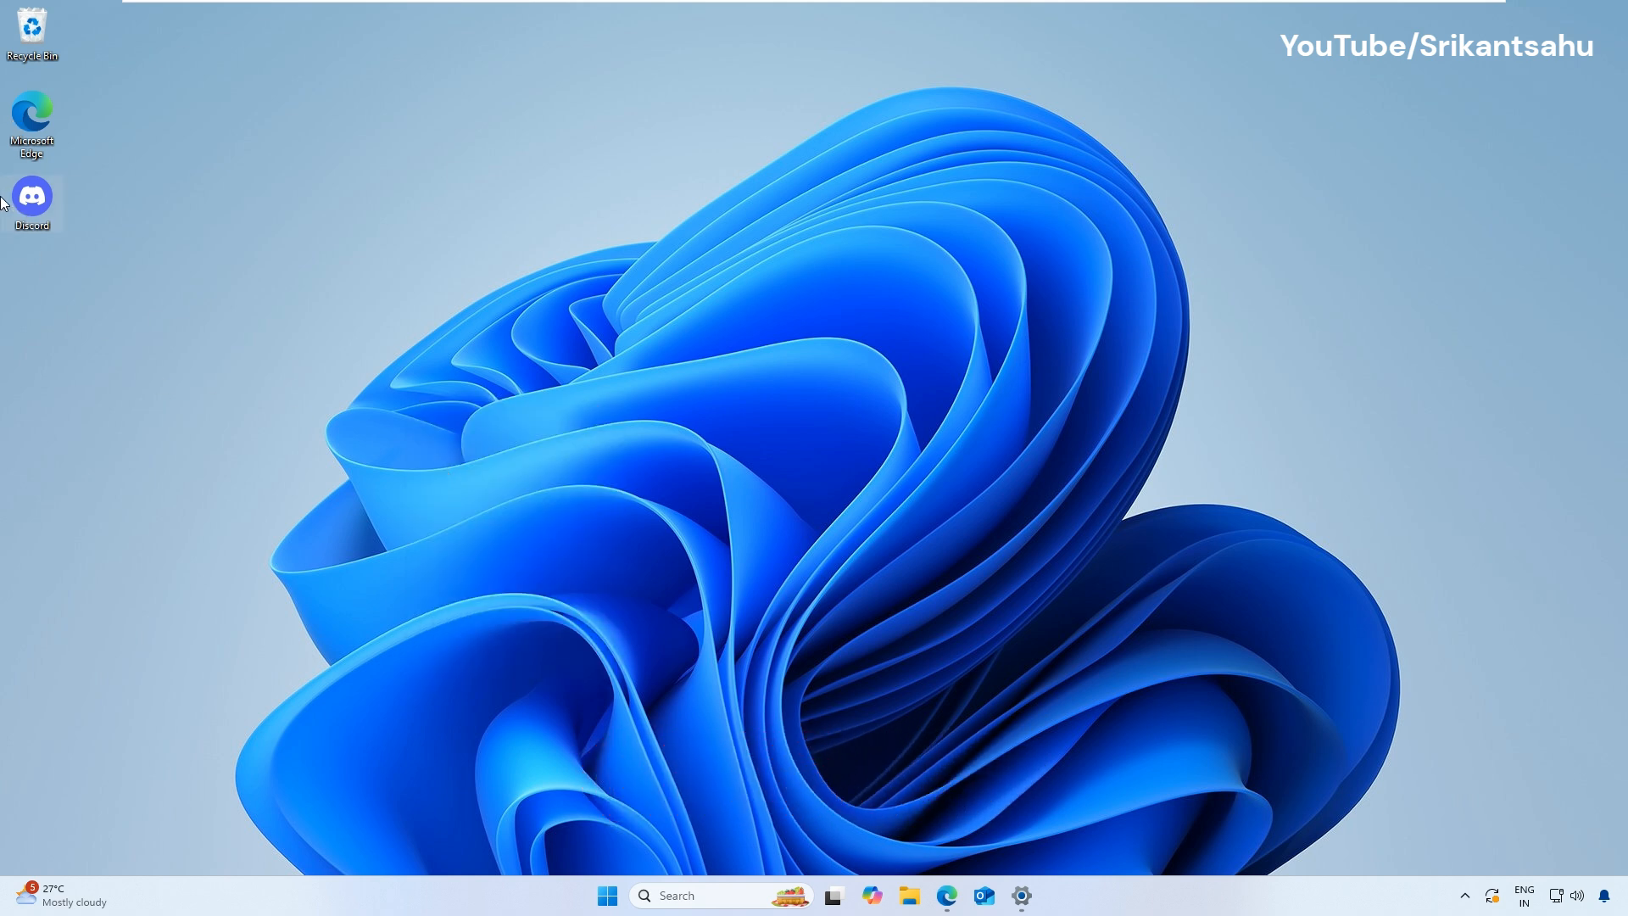
mouse_move(370, 301)
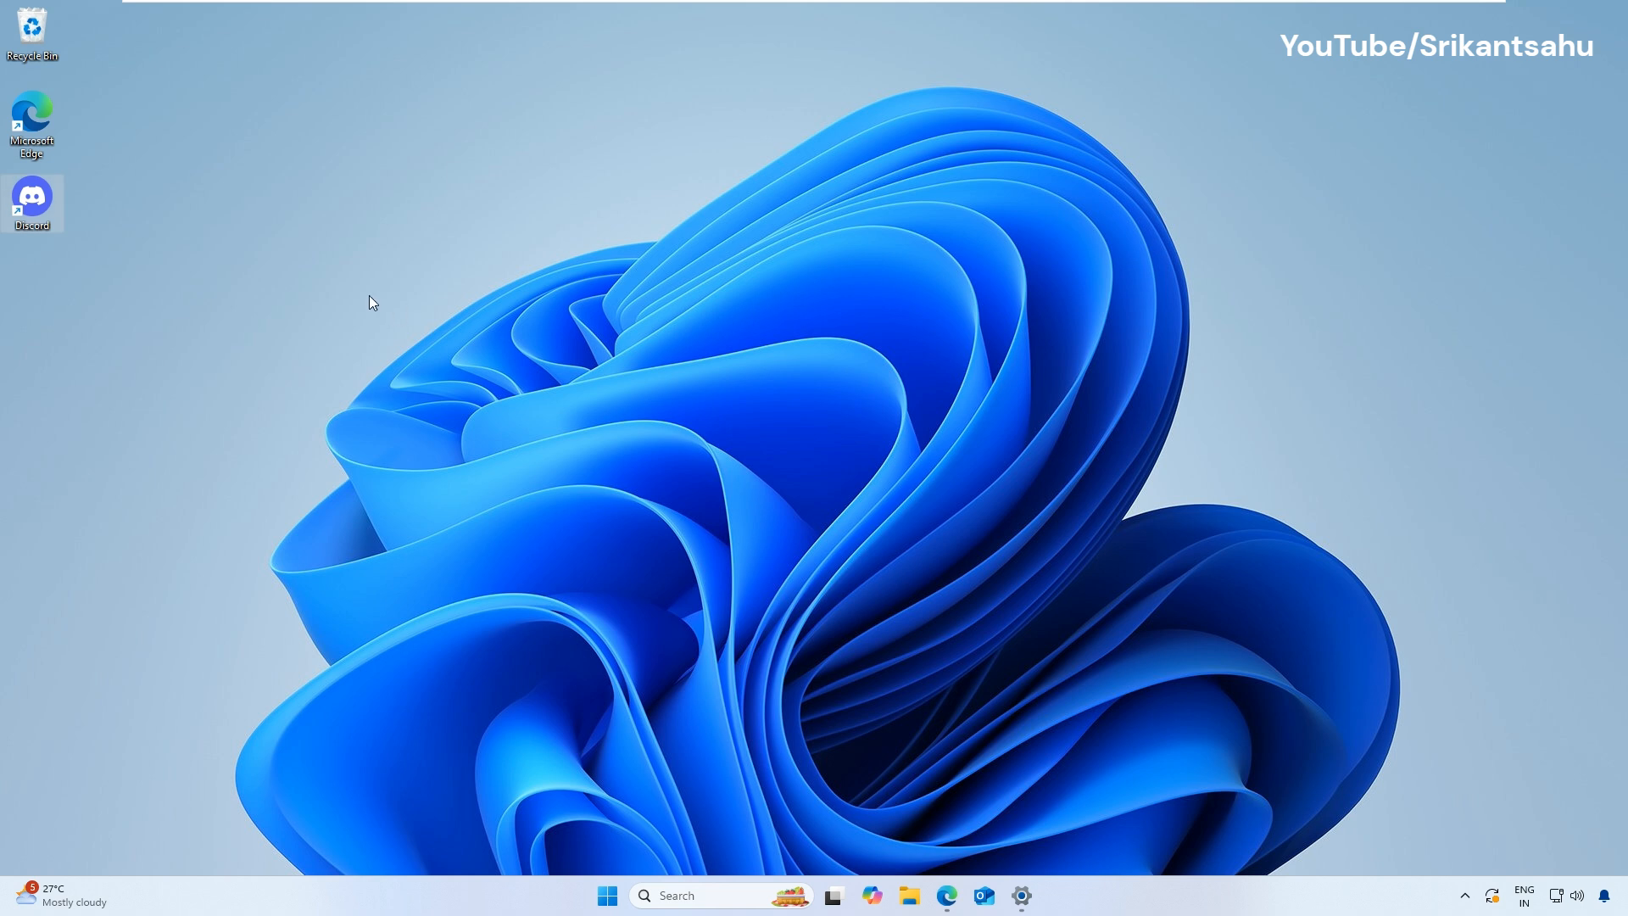
mouse_move(33, 198)
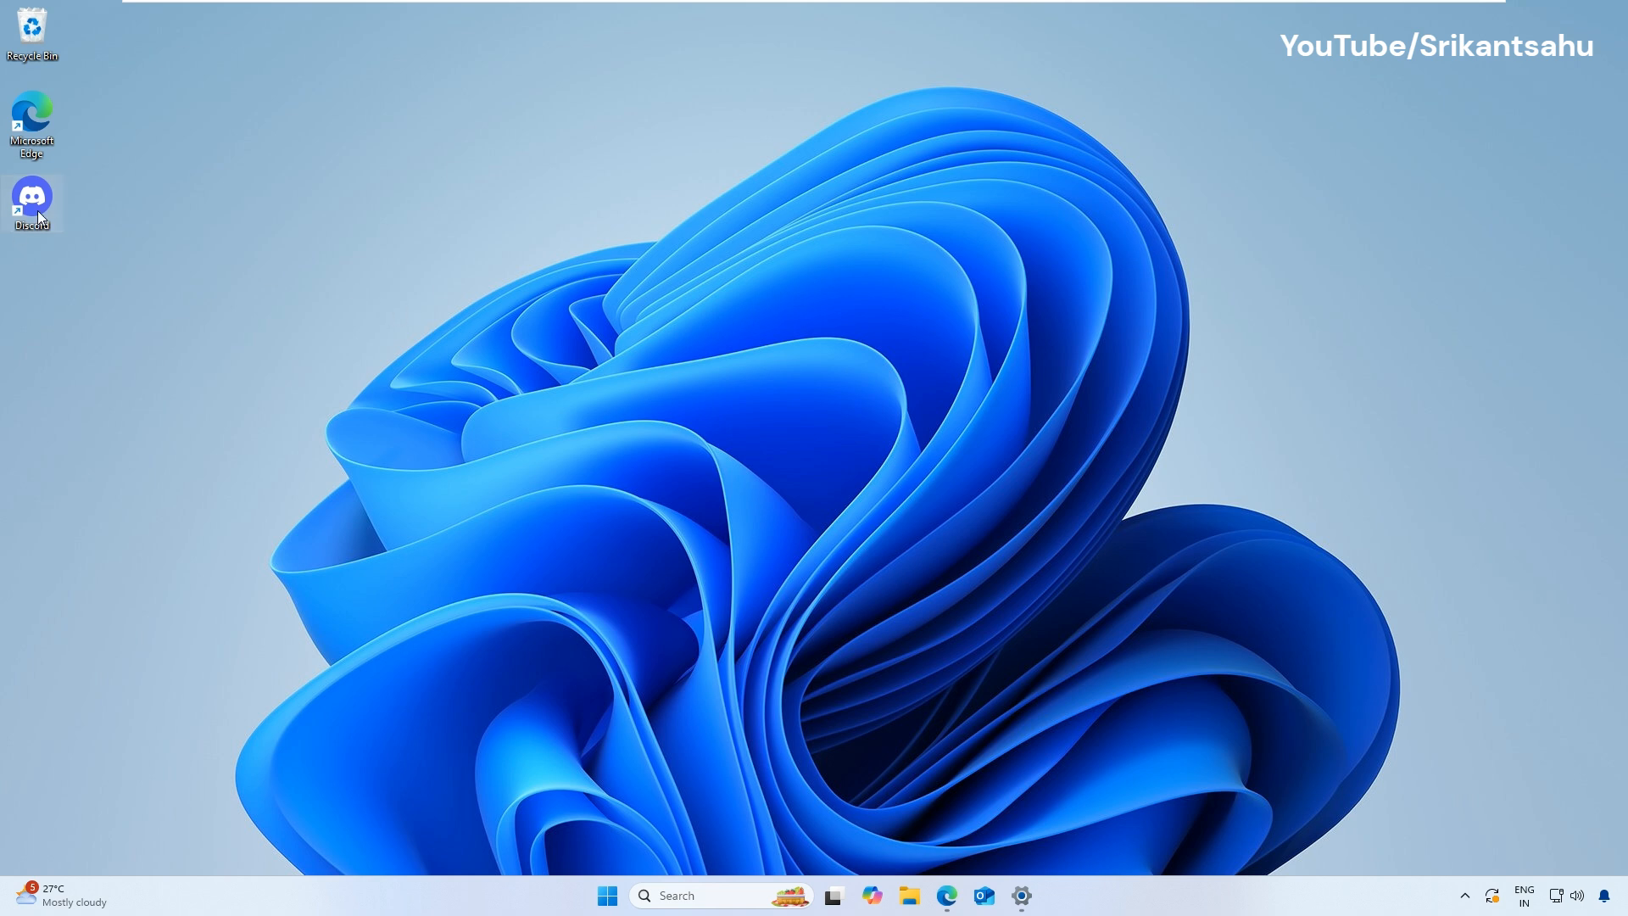
Step: Relaunch Discord from the shortcut menu, answer the updater's permission prompt, and open the taskbar menu
right_click(32, 203)
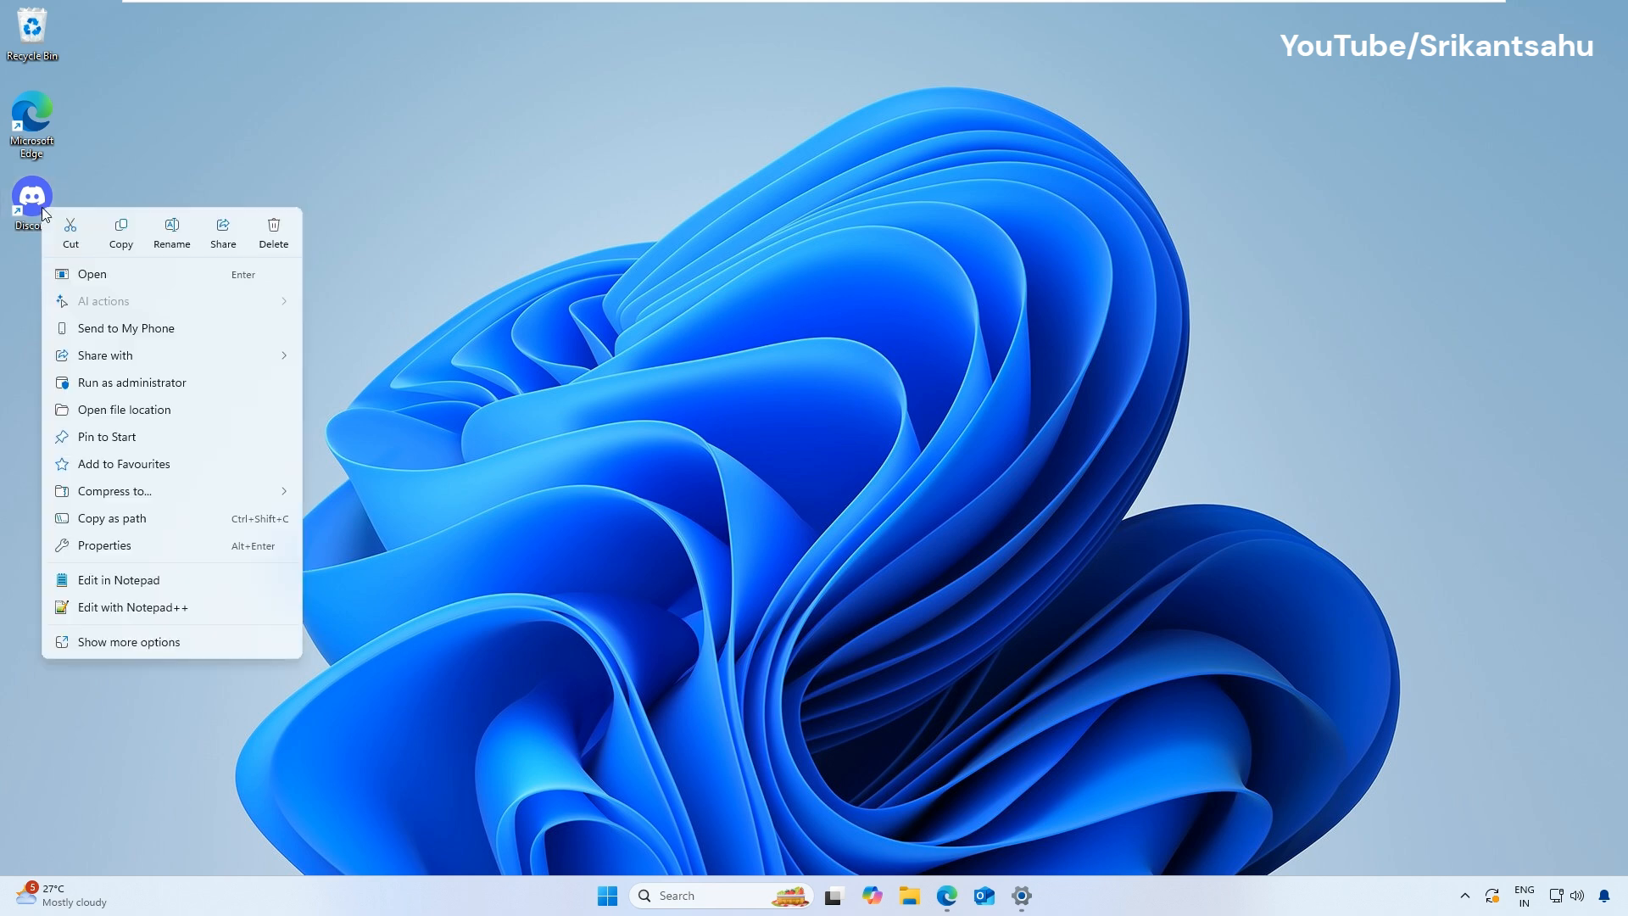
click(647, 419)
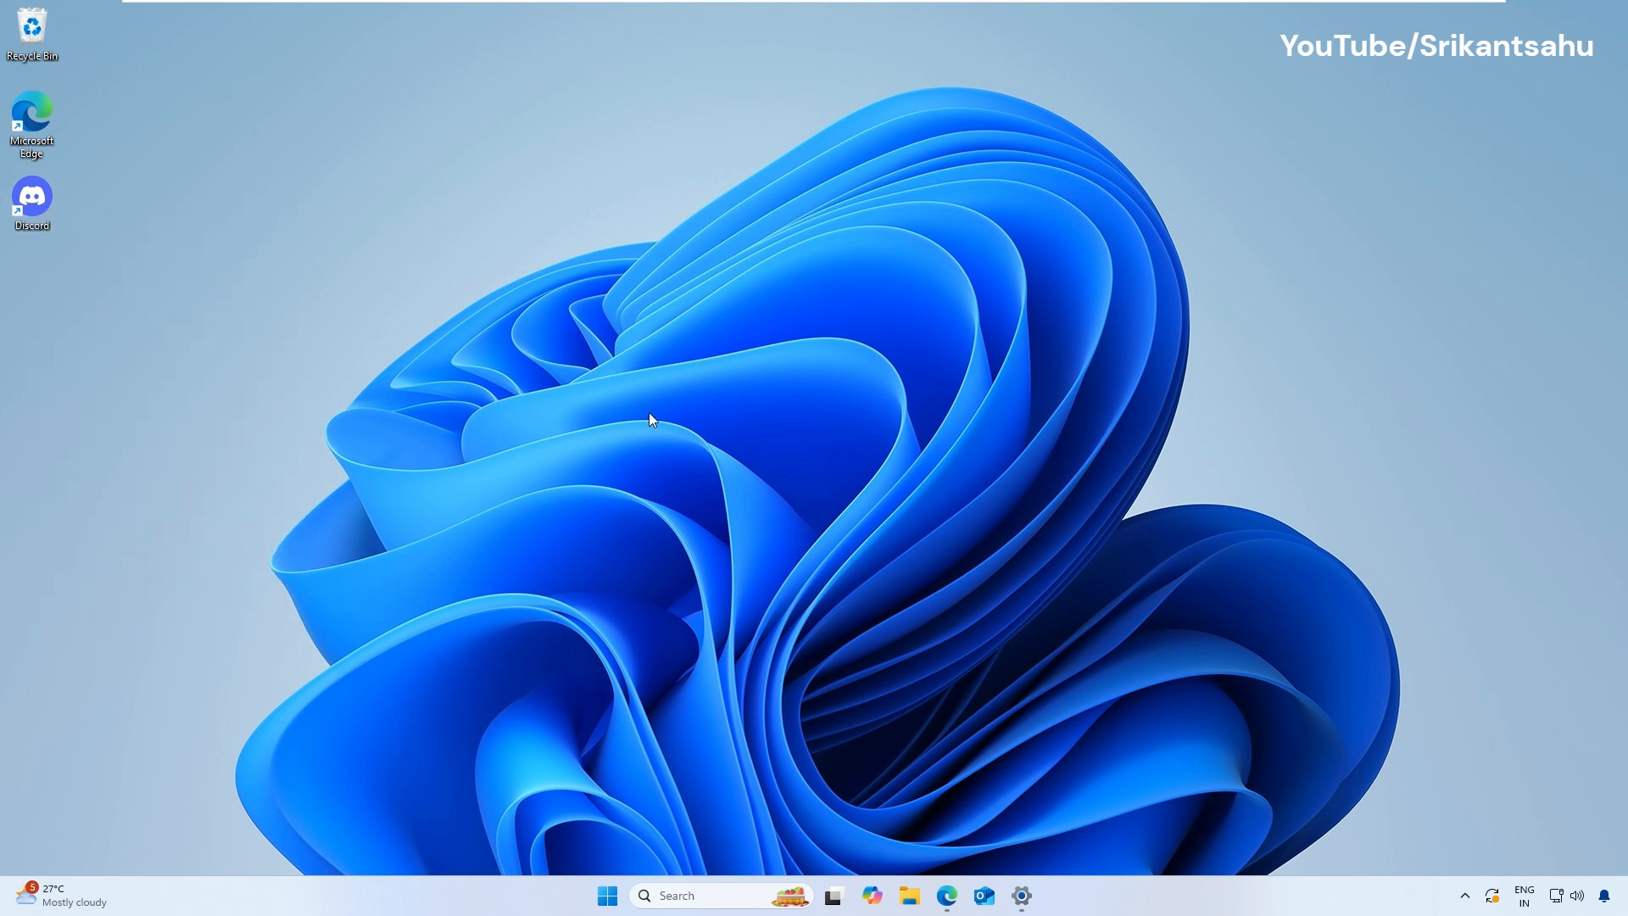
right_click(32, 197)
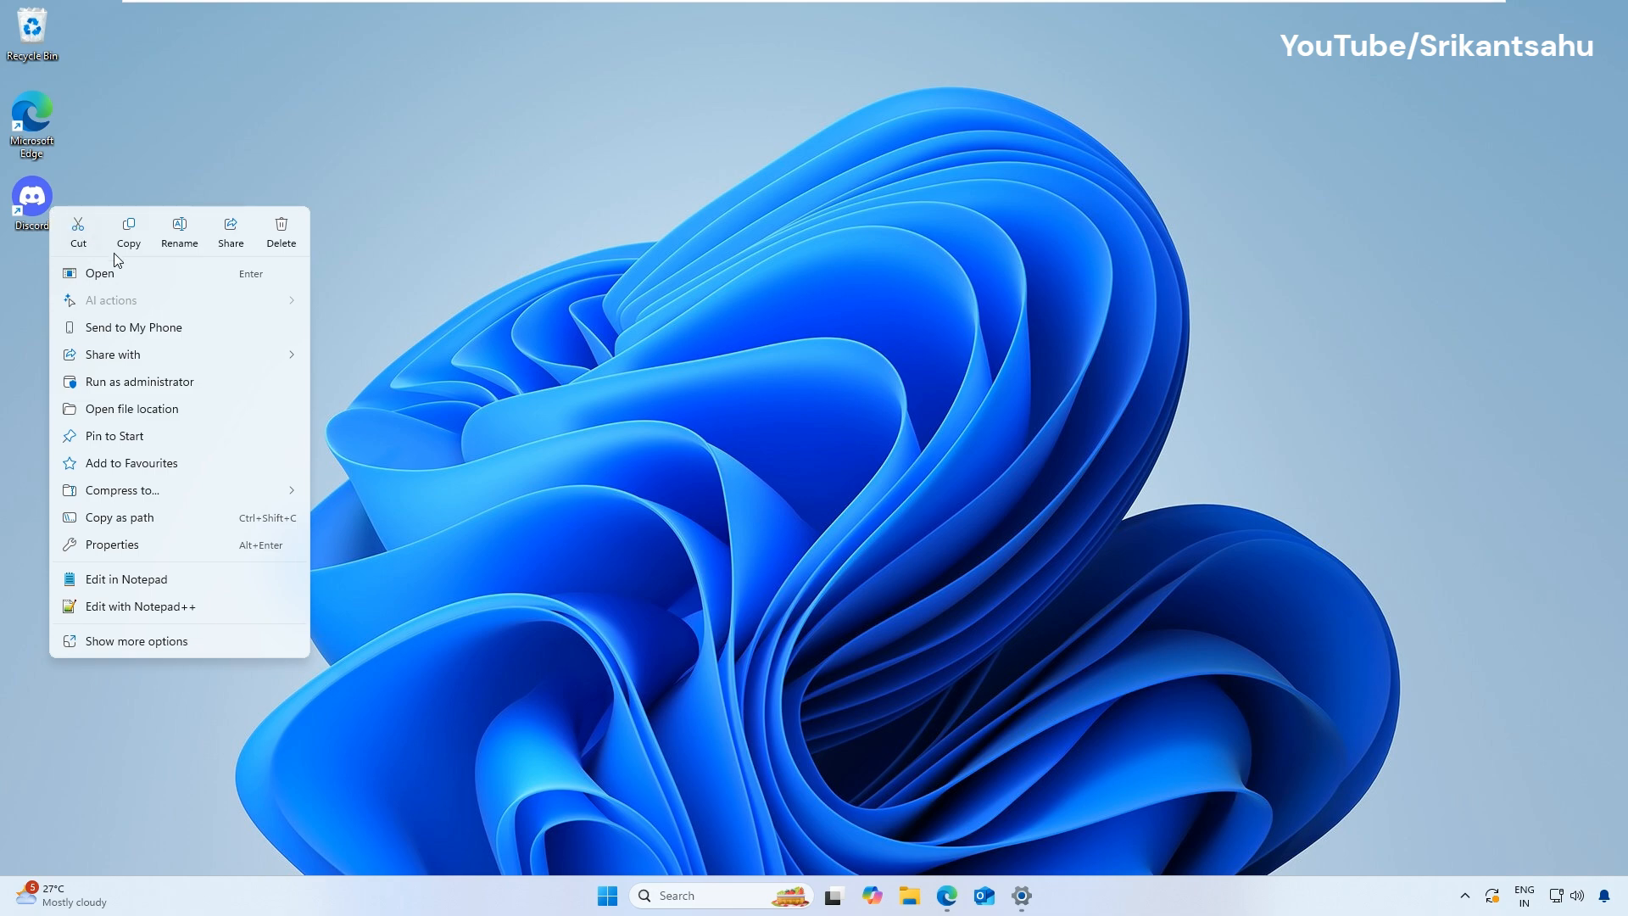
click(138, 381)
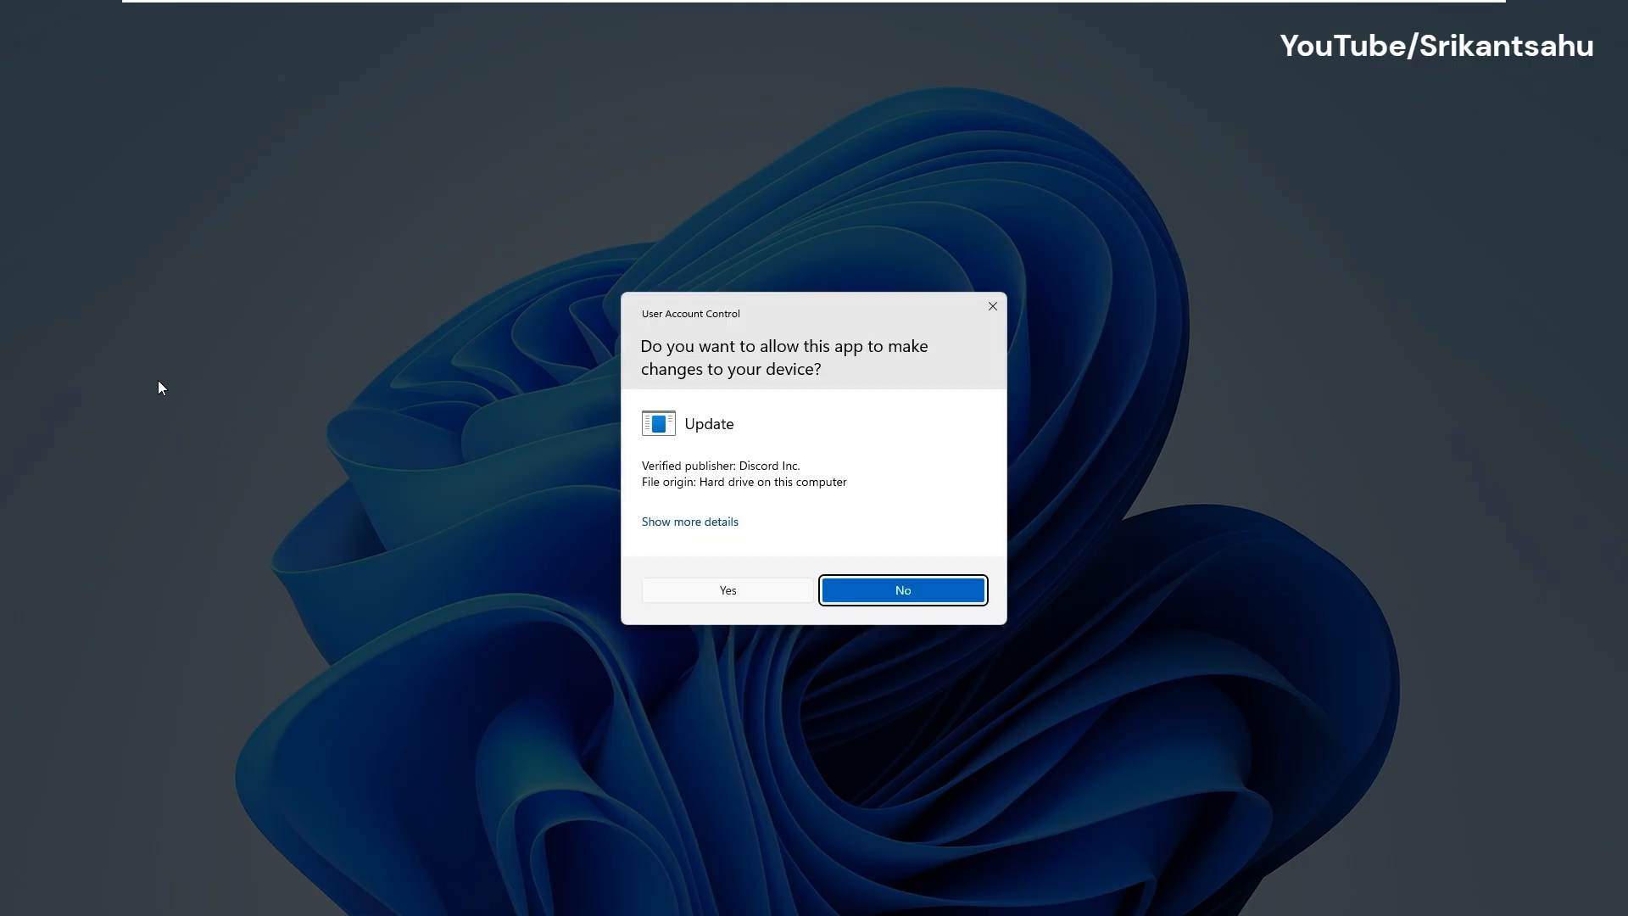
click(901, 590)
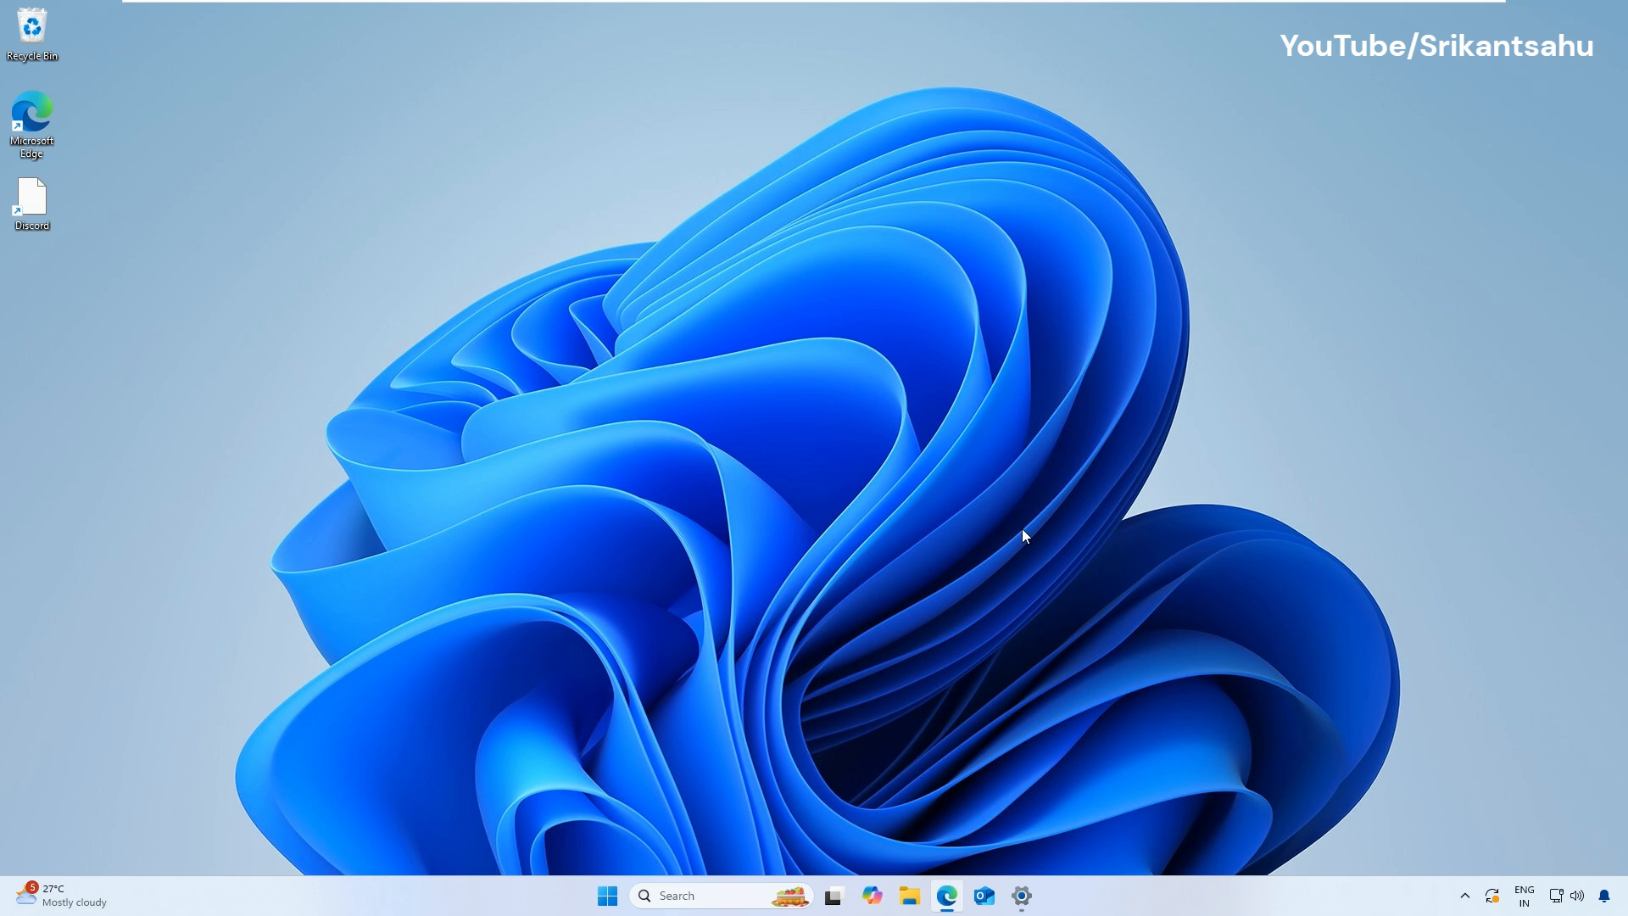
right_click(1134, 895)
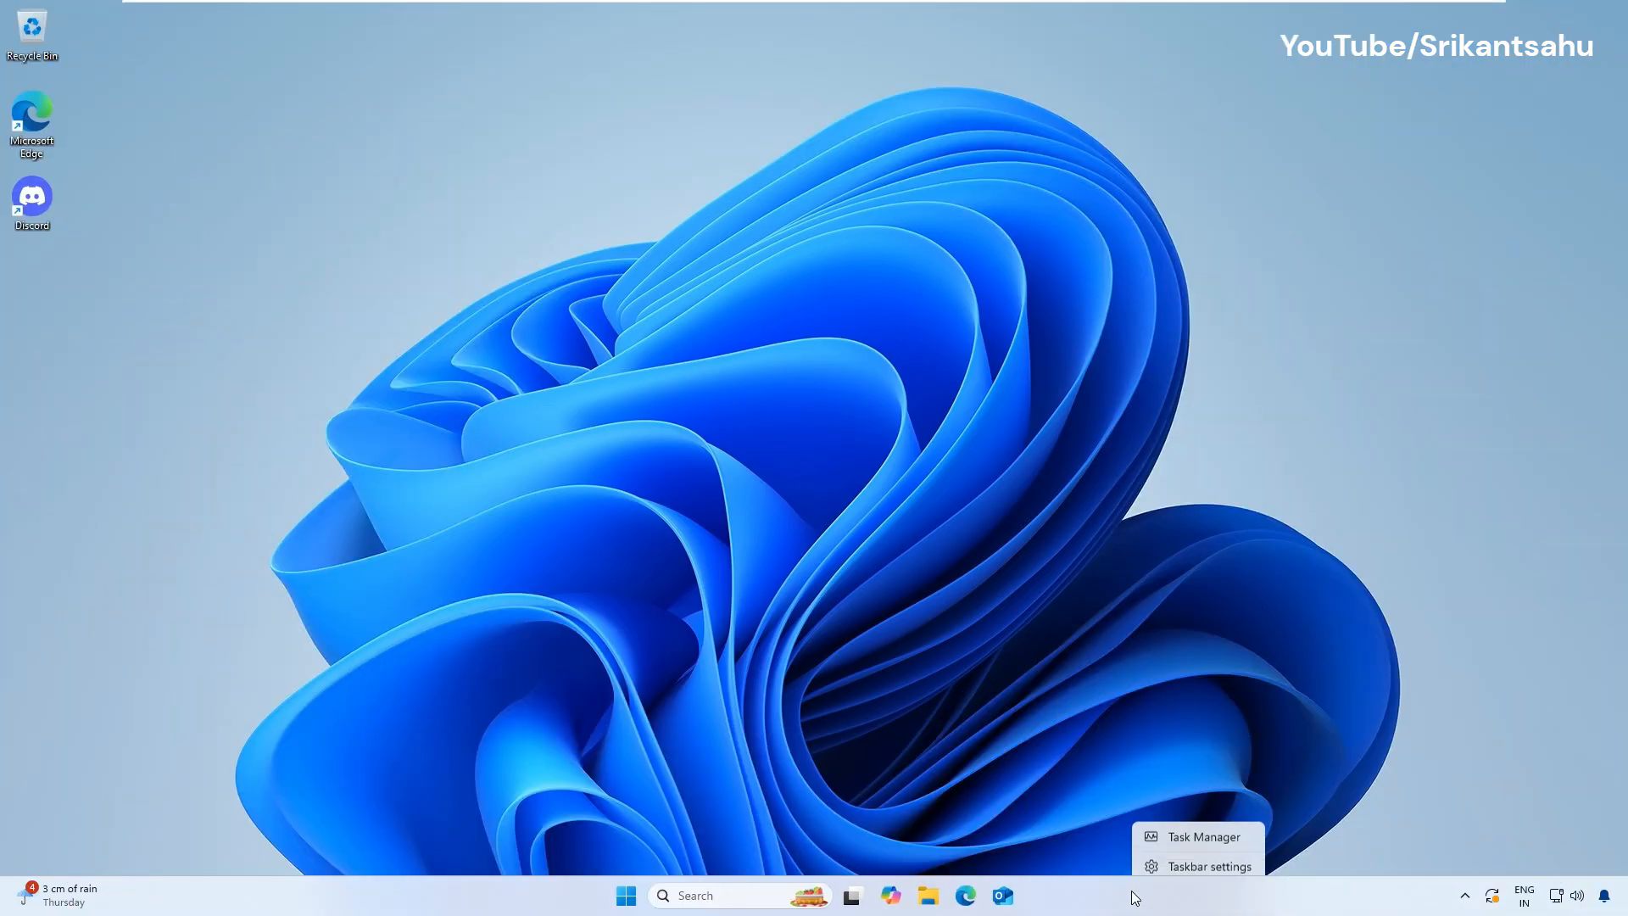
click(1203, 836)
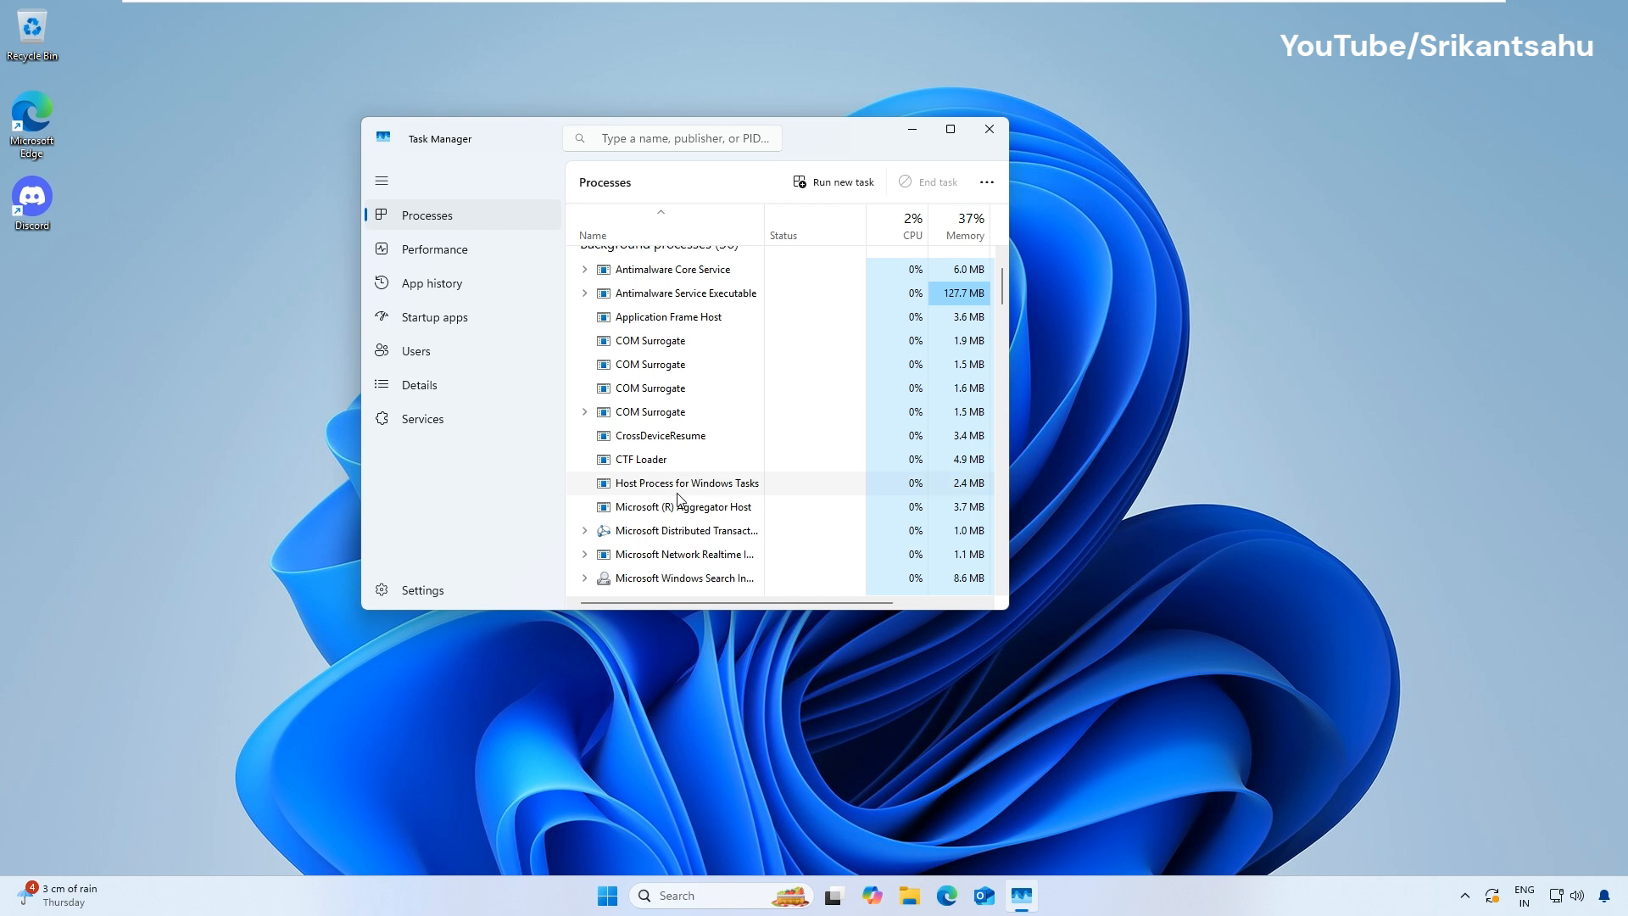
scroll(down, 3)
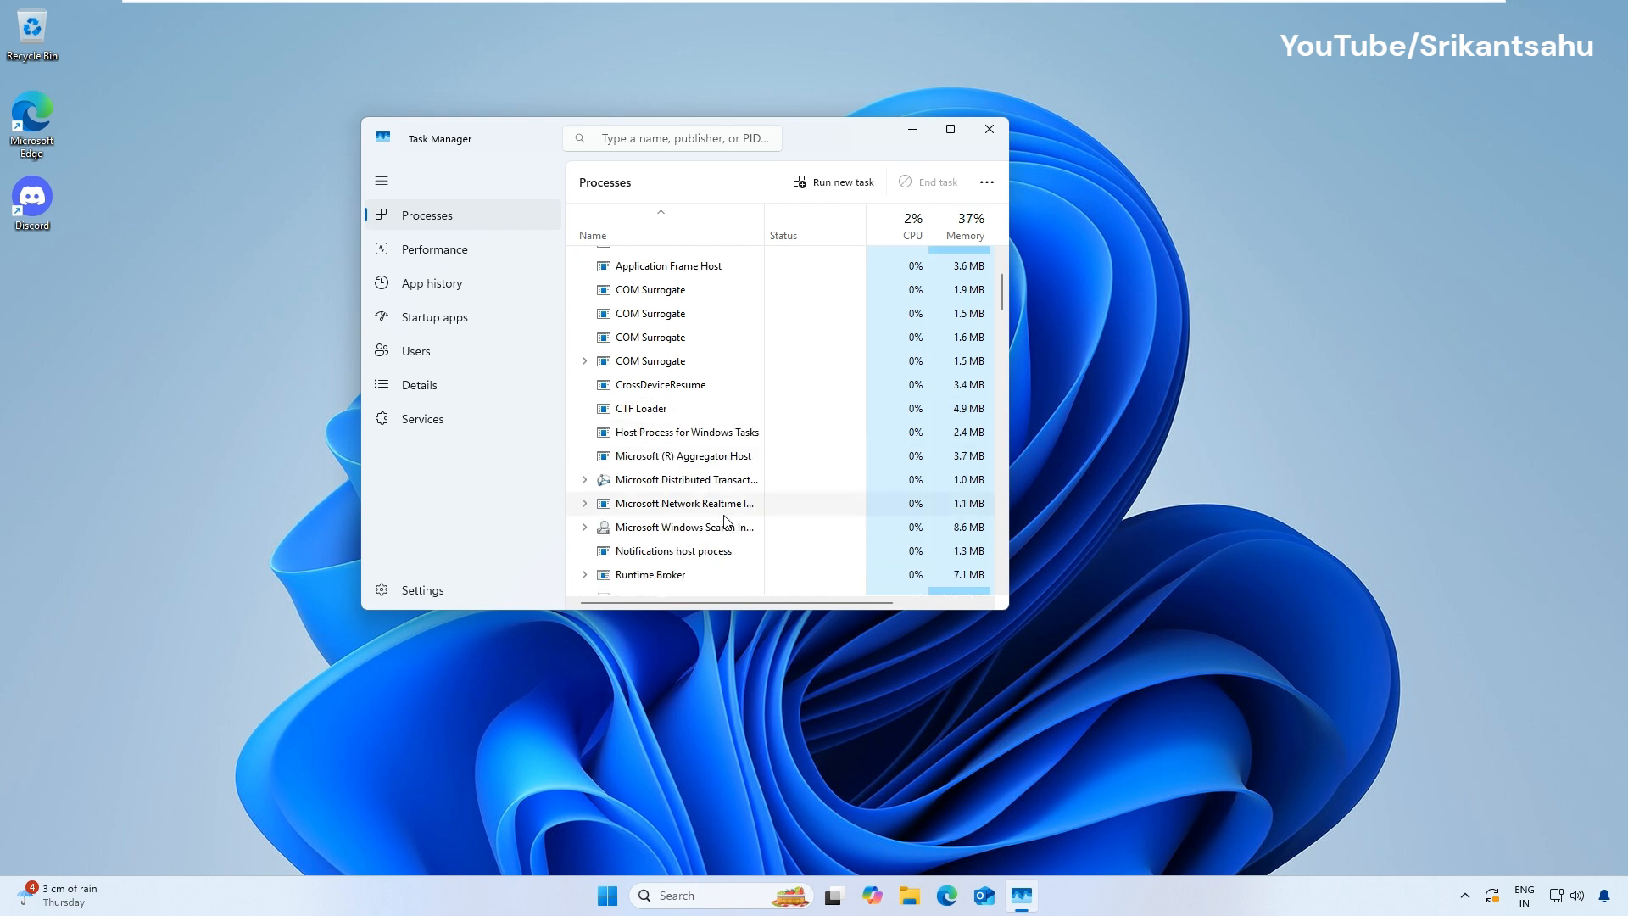
mouse_move(744, 407)
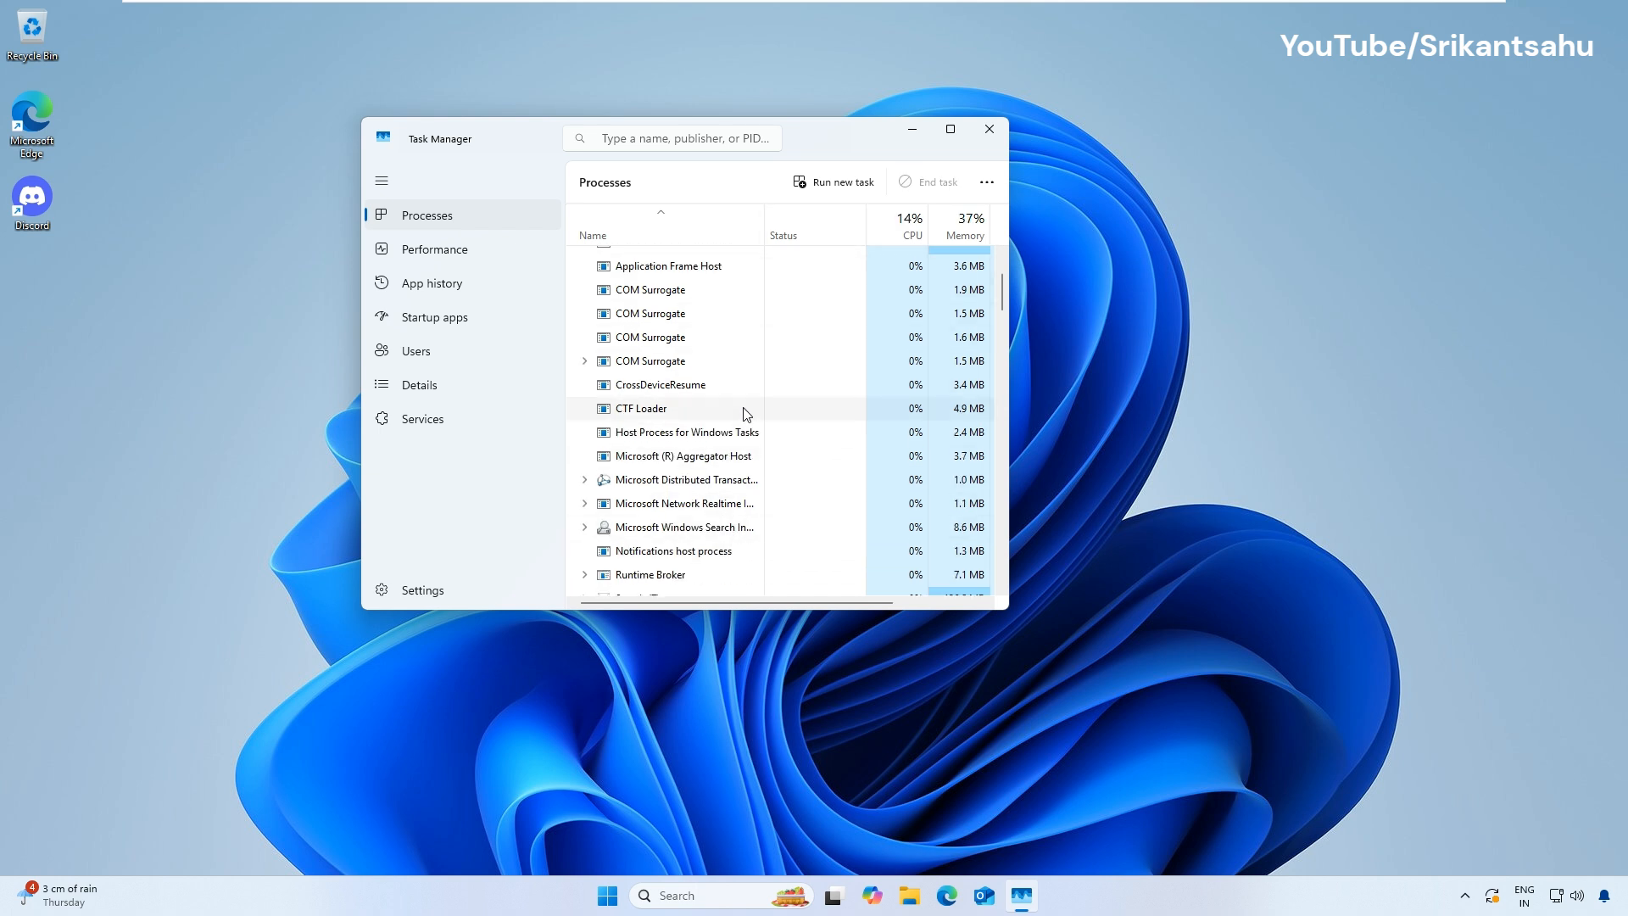
click(987, 129)
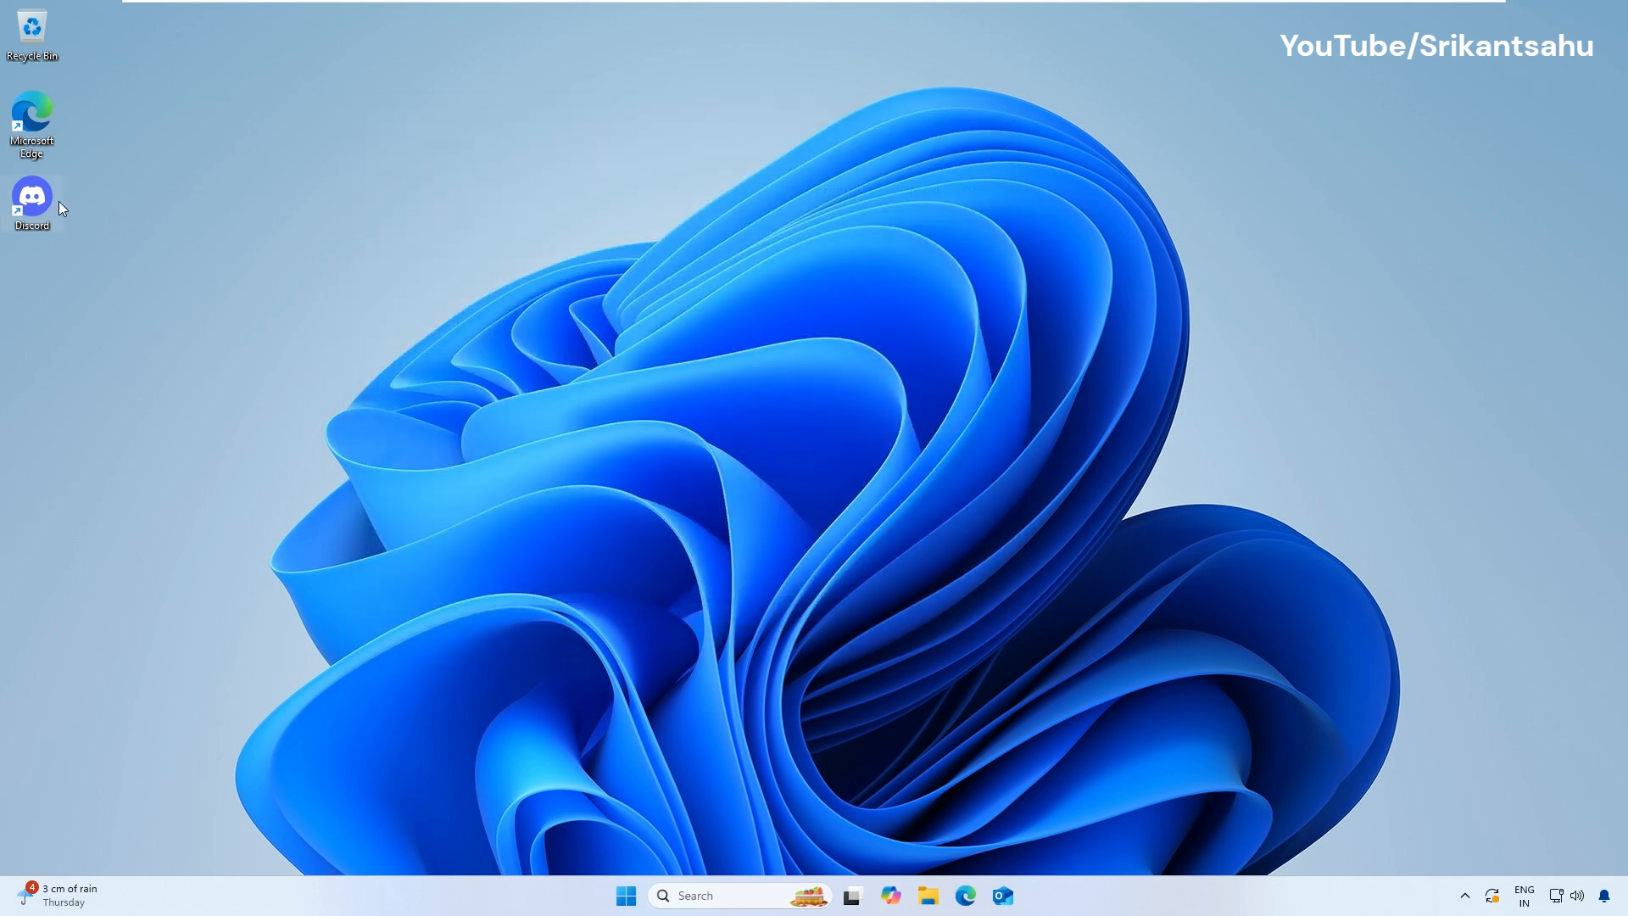
mouse_move(850, 541)
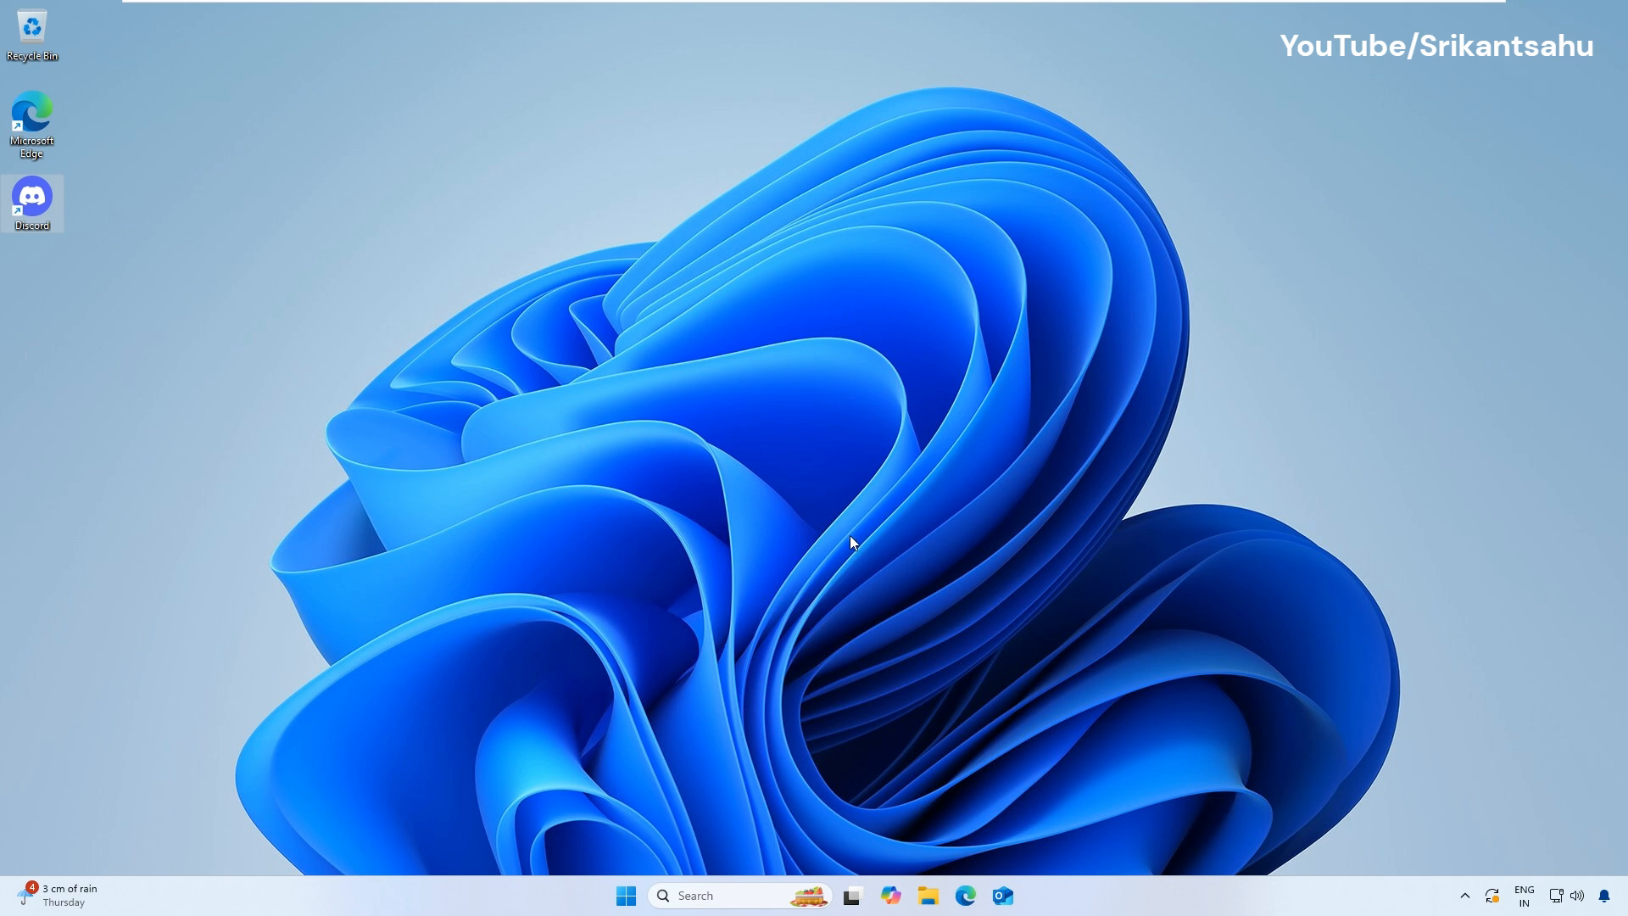
mouse_move(735, 895)
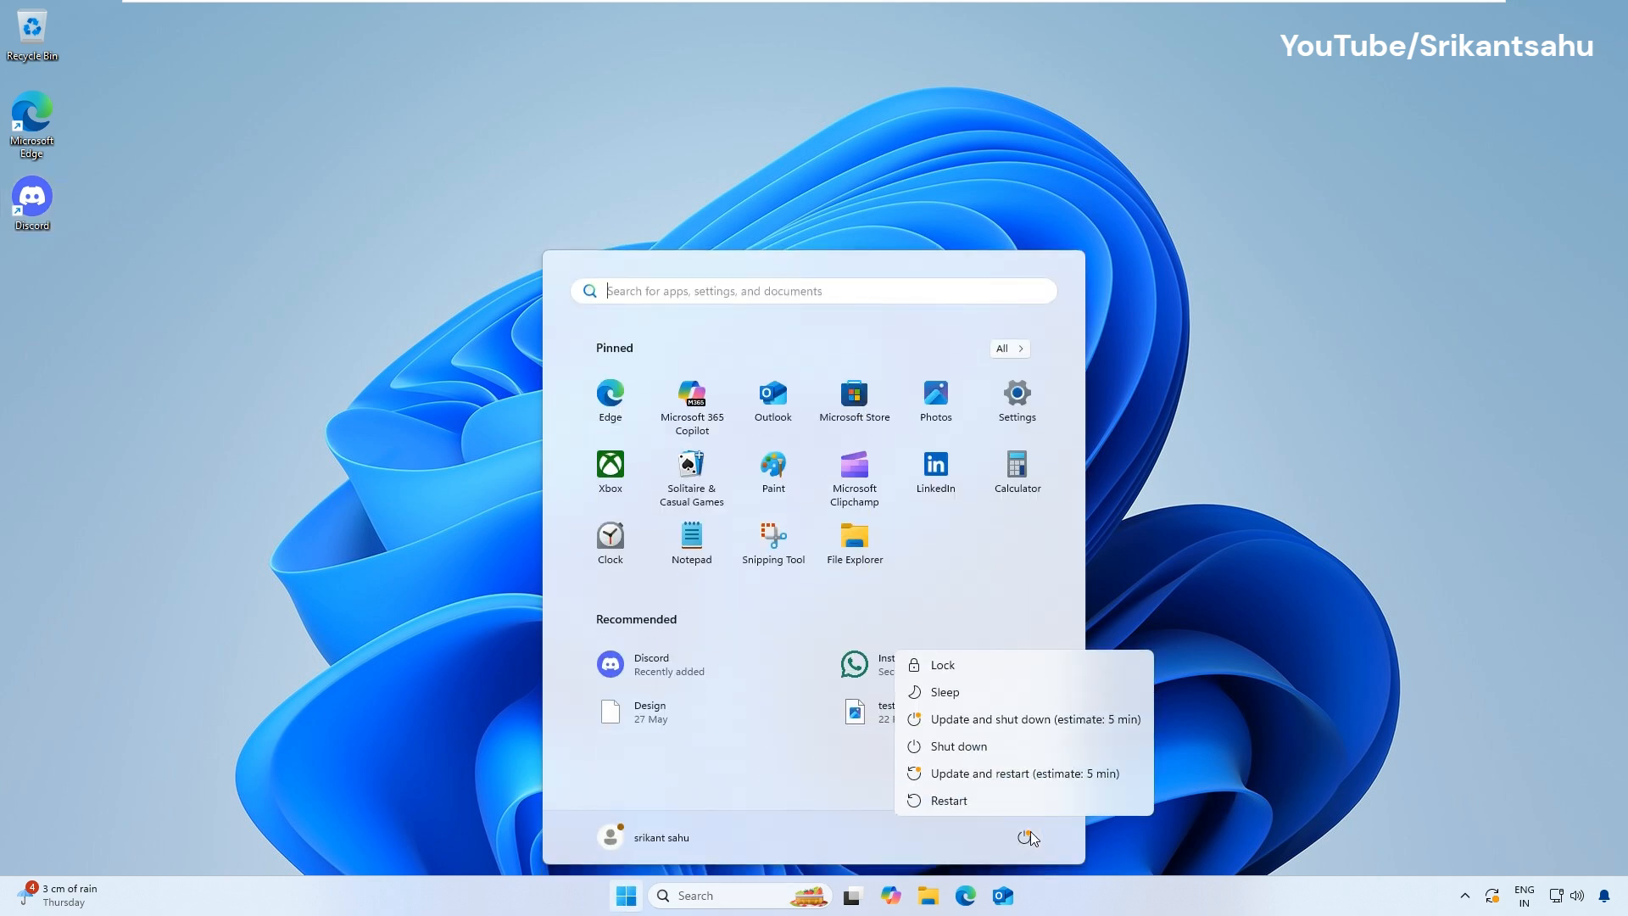
mouse_move(974, 804)
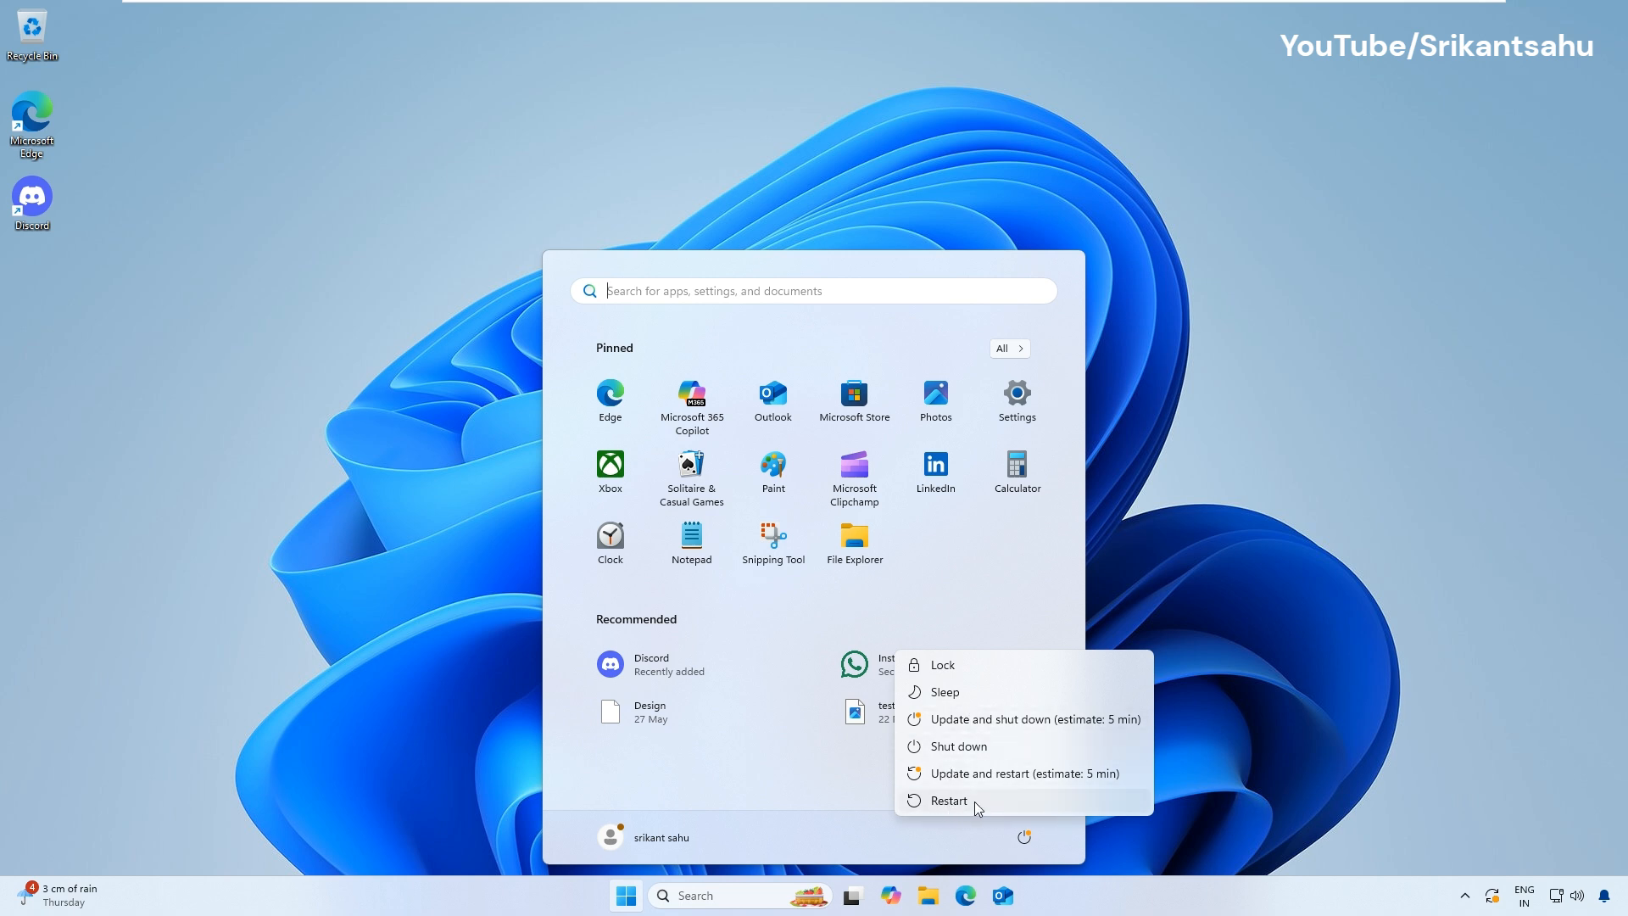
Step: Choose Restart from the Start menu's power options
click(1234, 436)
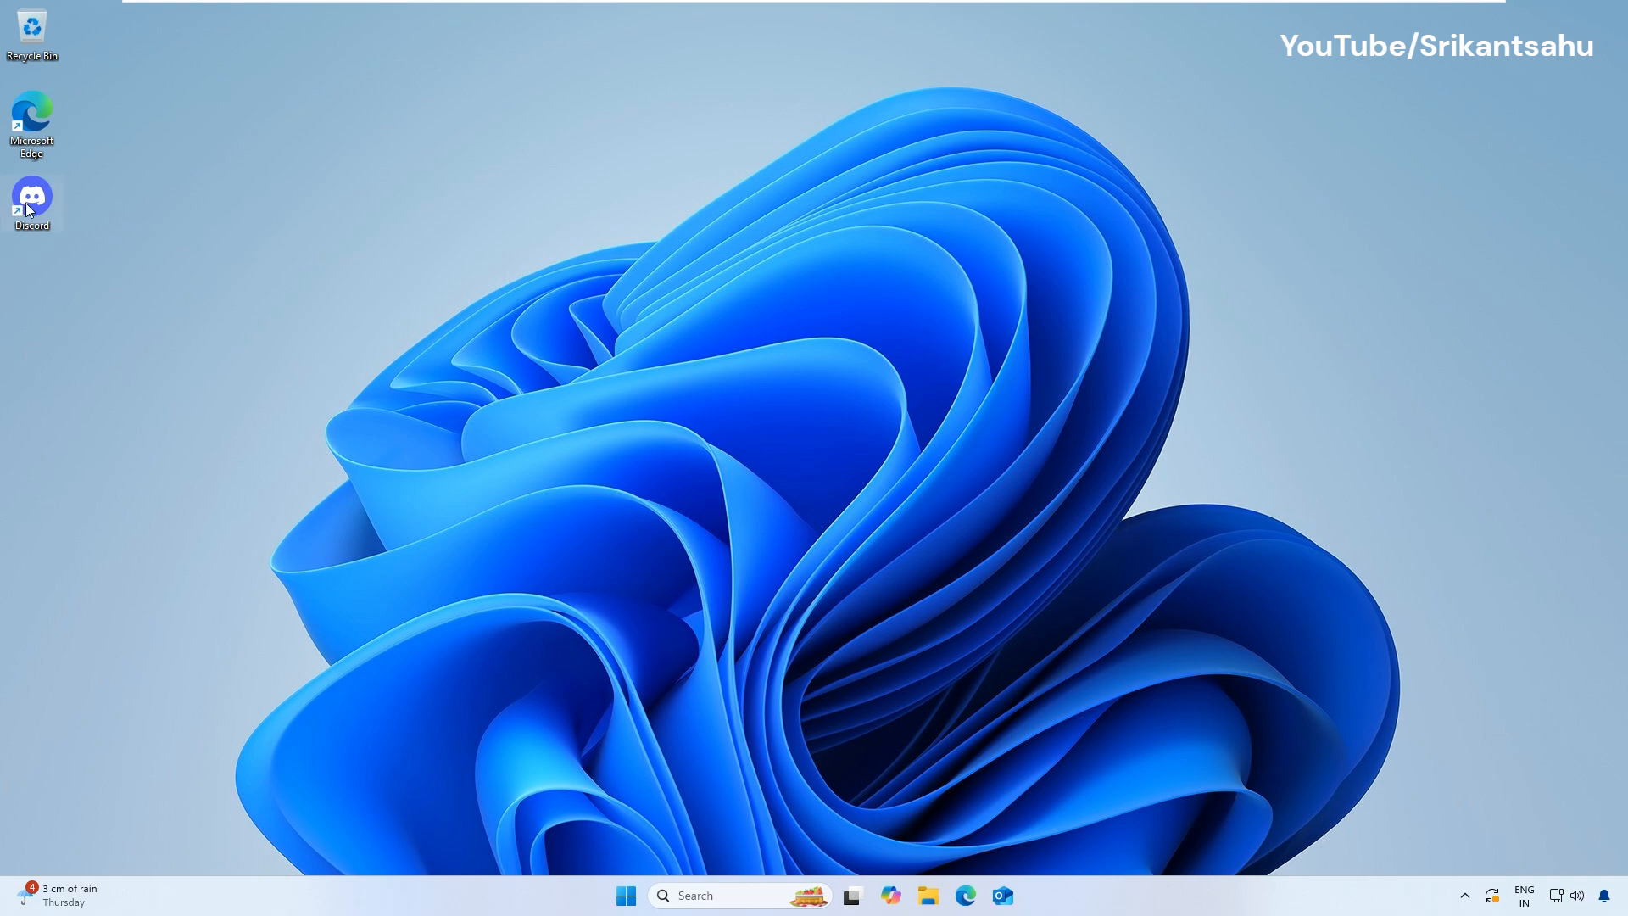
double_click(32, 198)
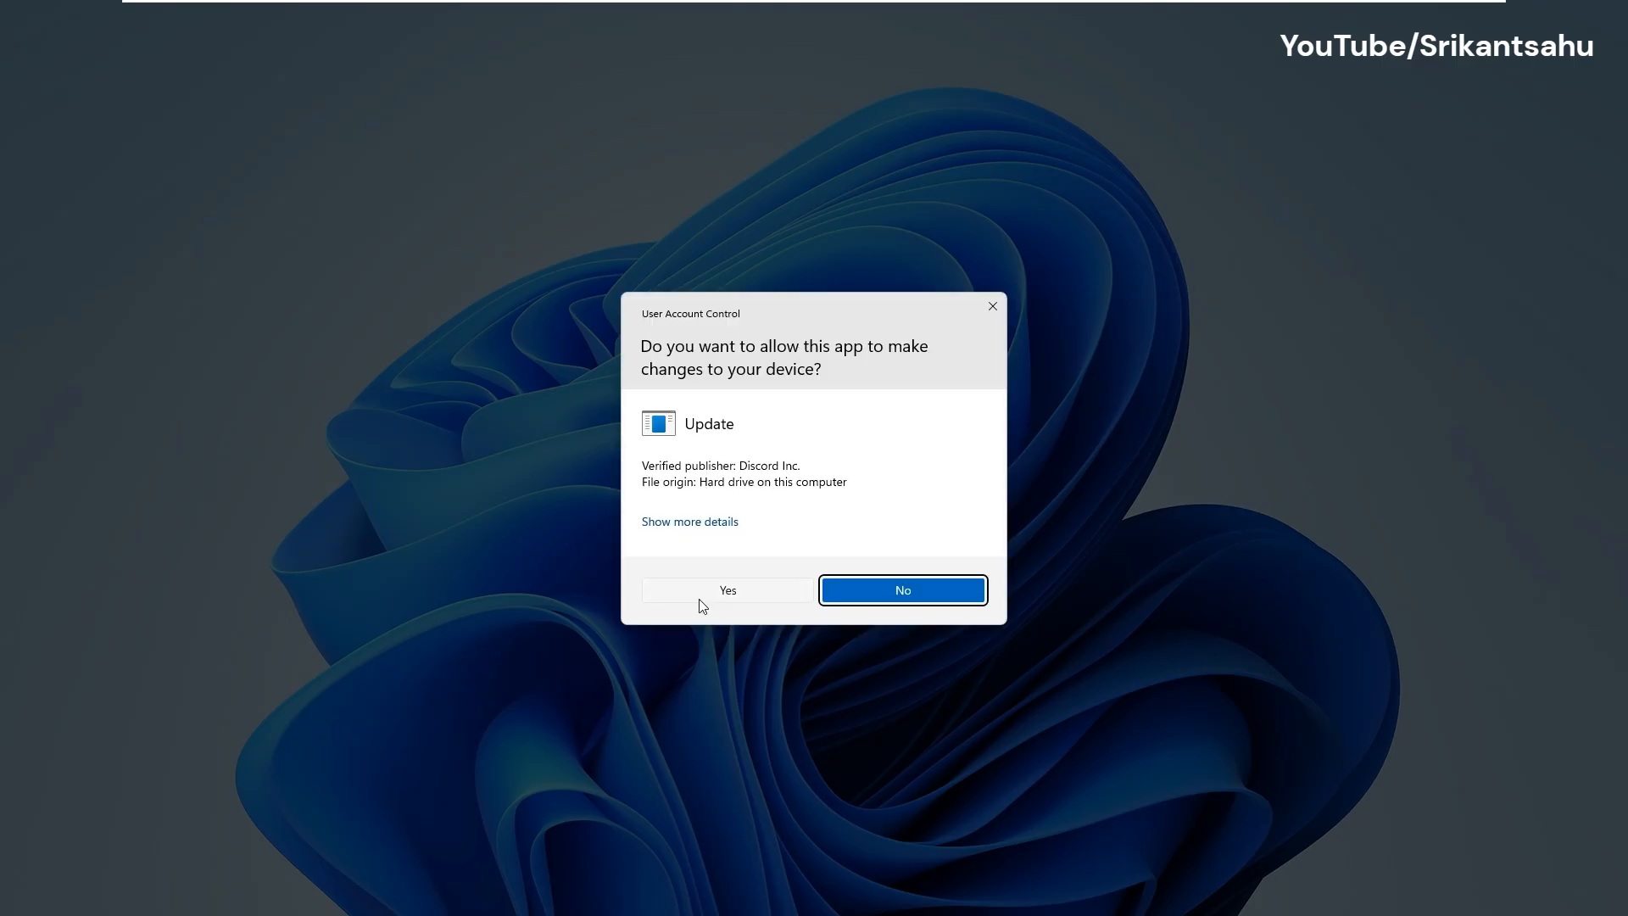
click(726, 590)
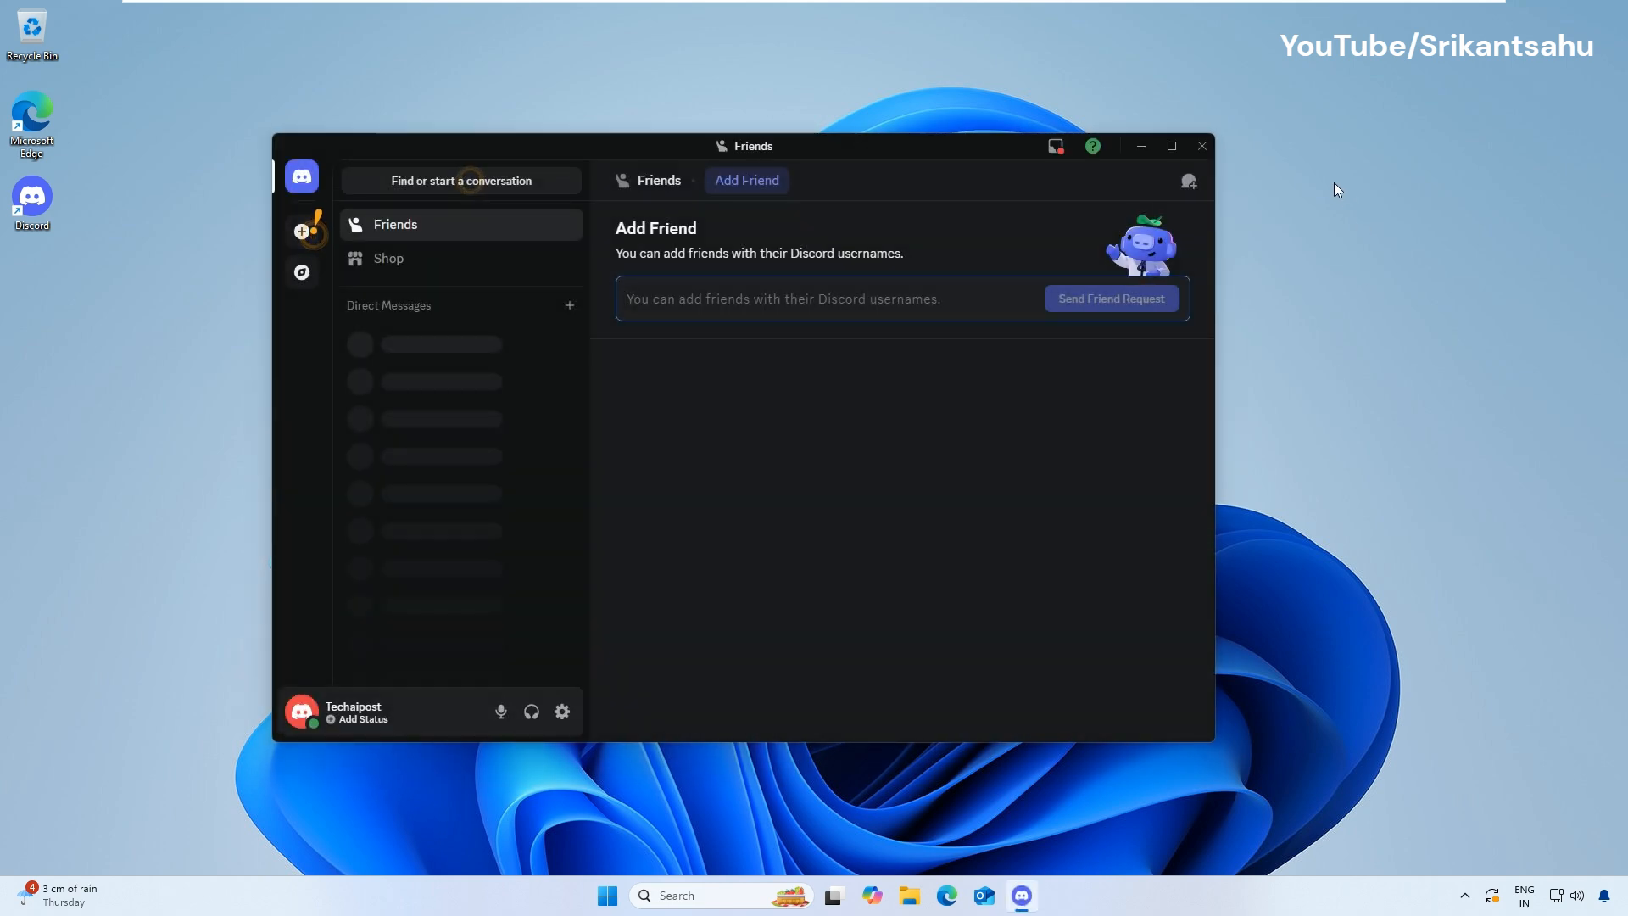
mouse_move(1201, 145)
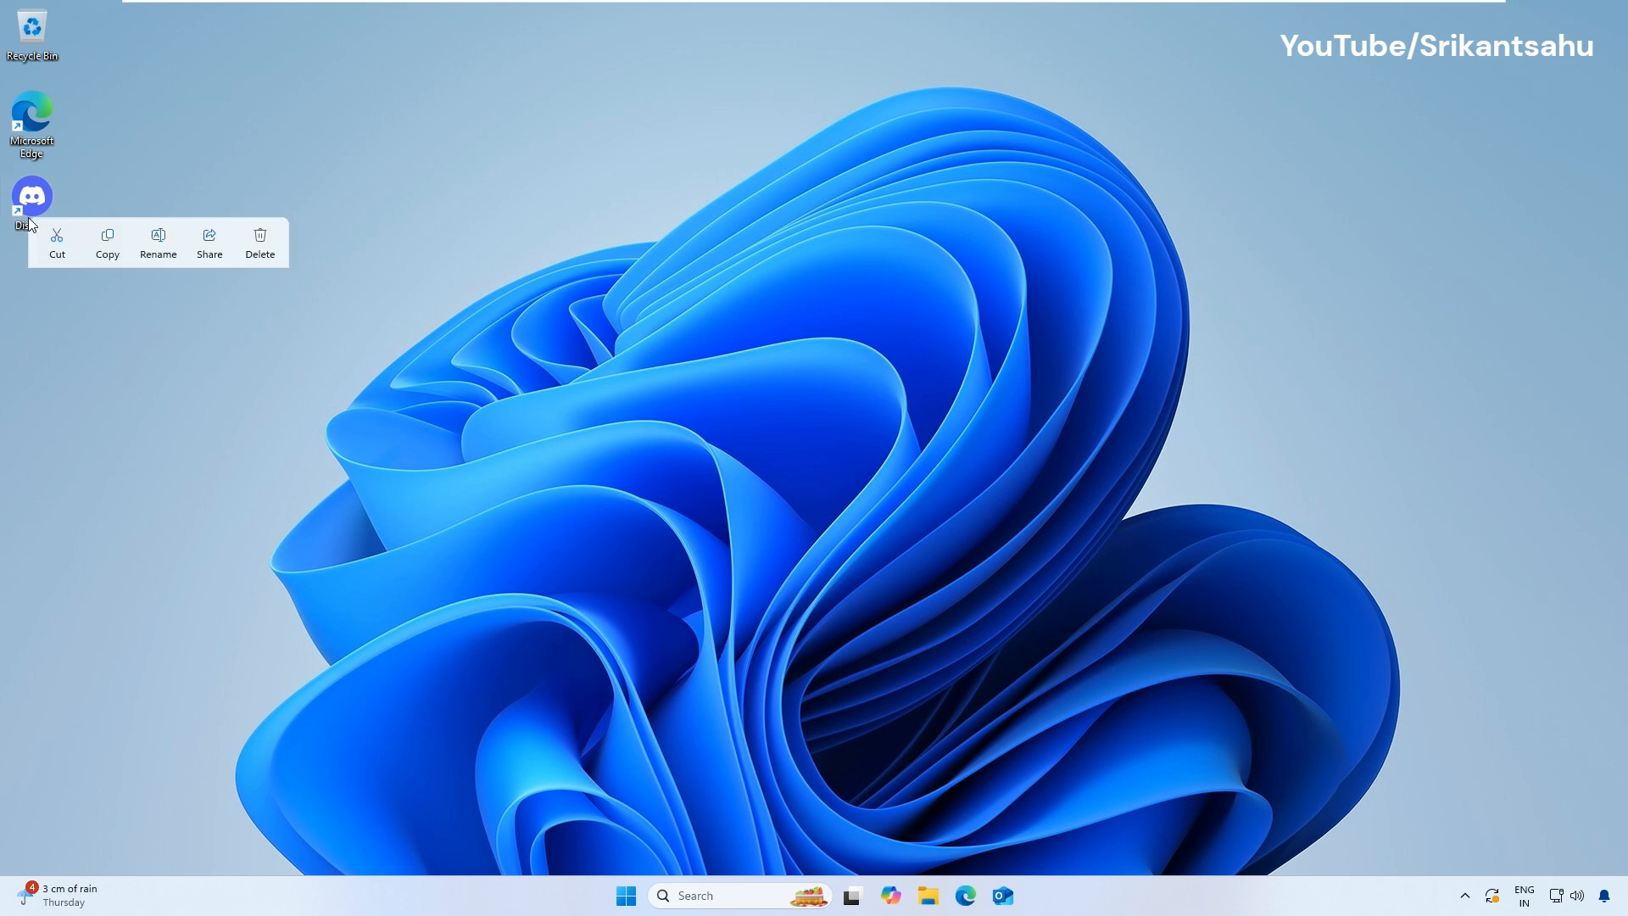
Step: Tick 'Run this program as an administrator' in the Discord shortcut's Compatibility properties and apply
right_click(32, 198)
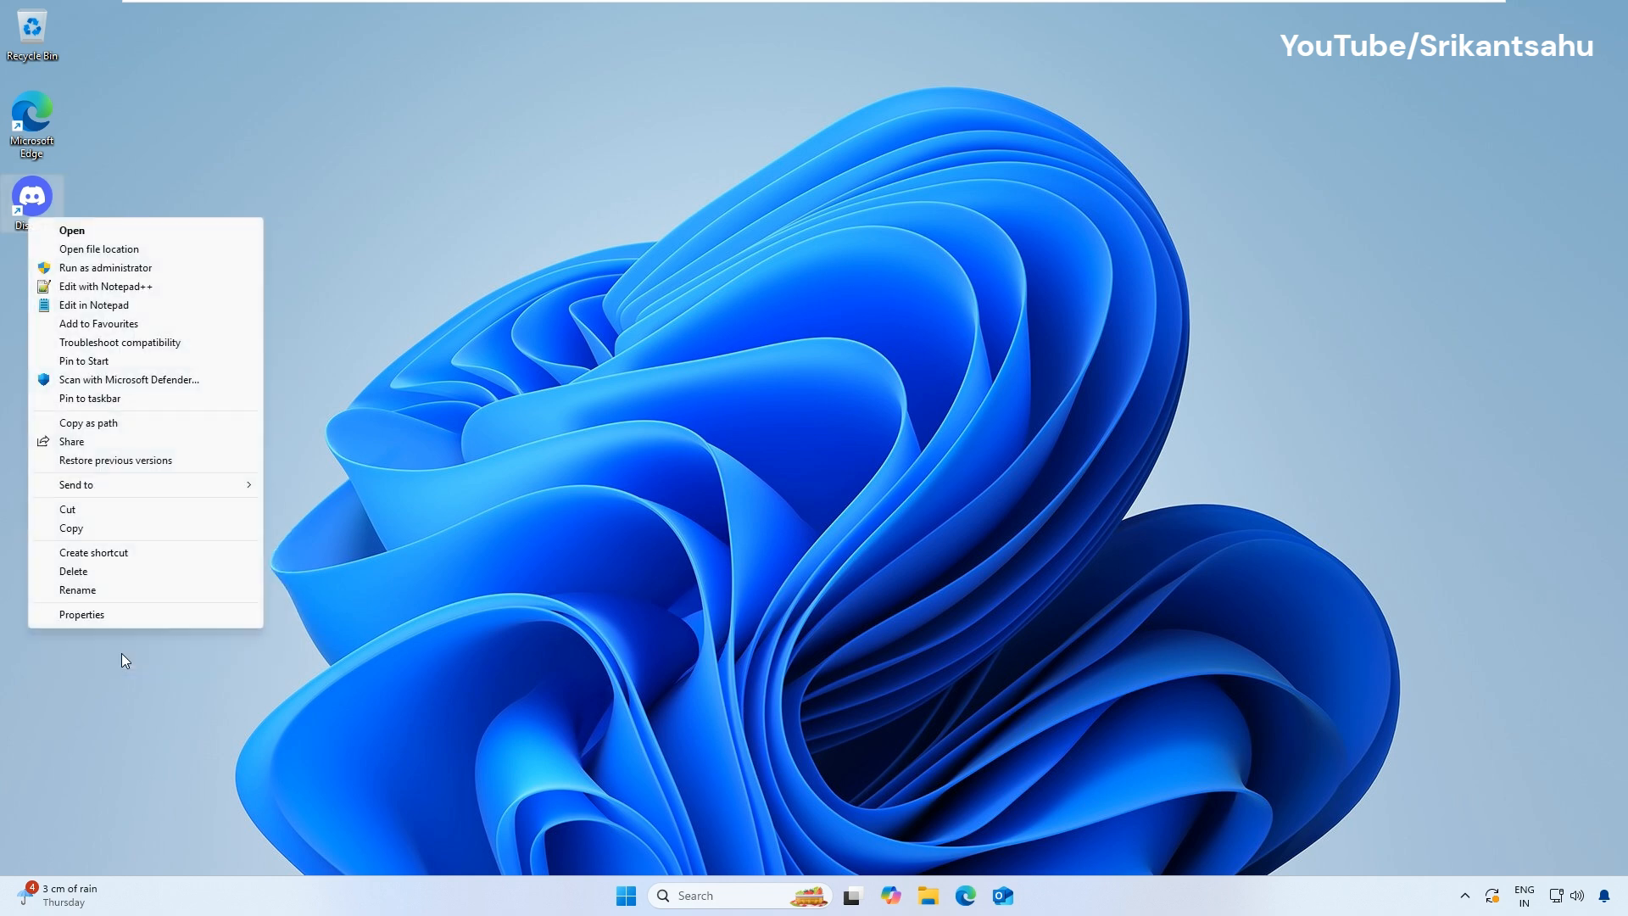
click(81, 614)
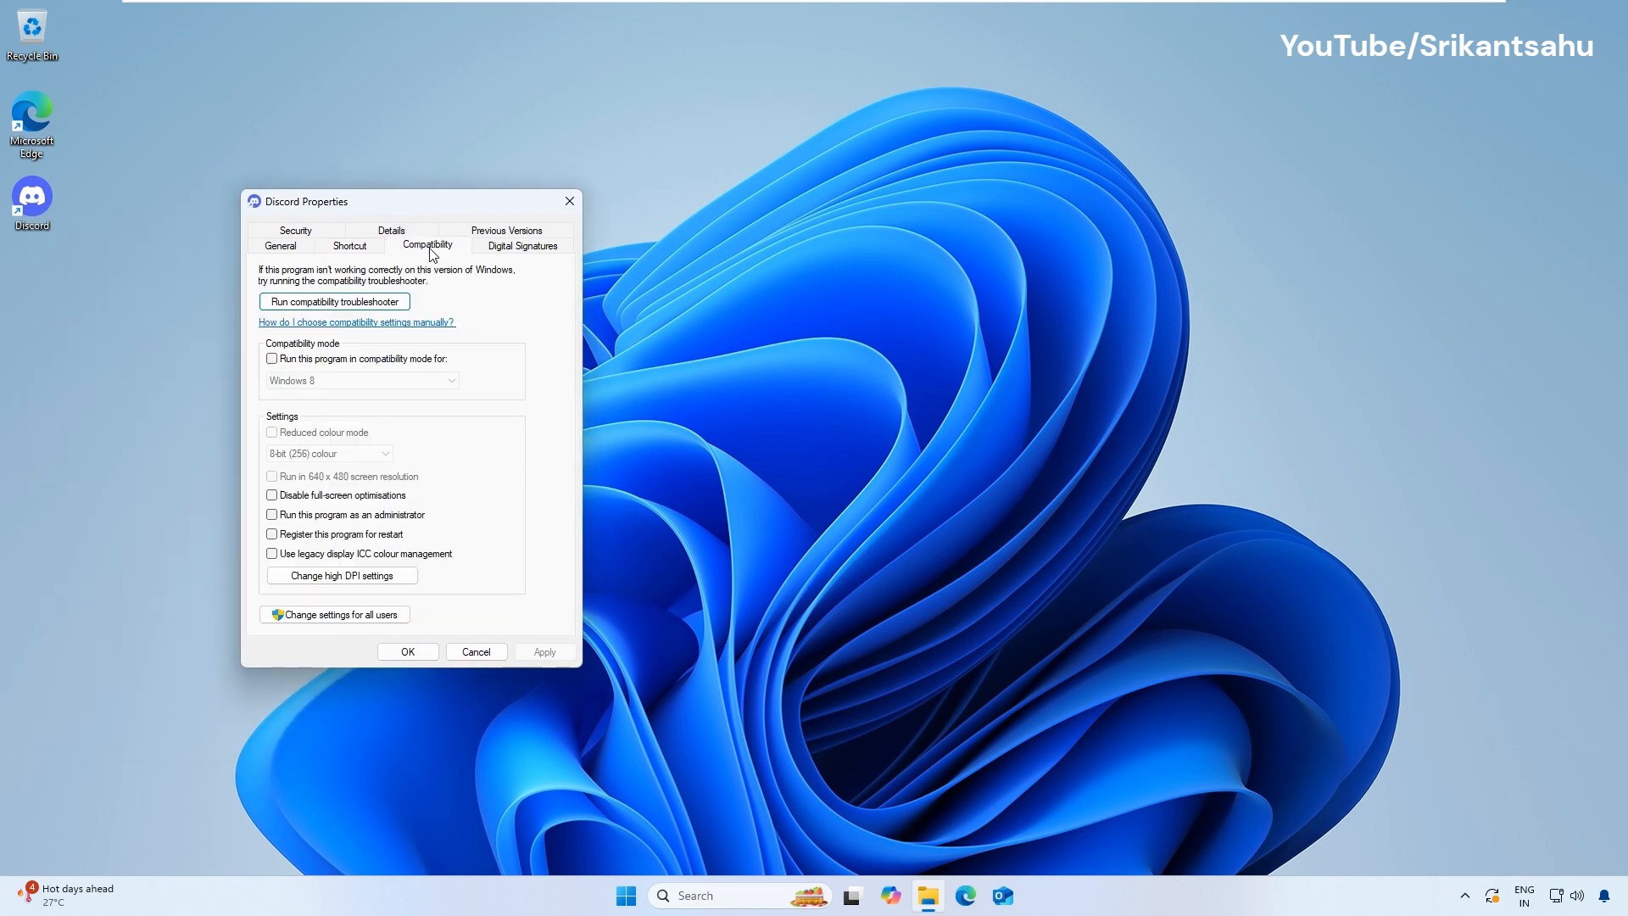
mouse_move(301, 547)
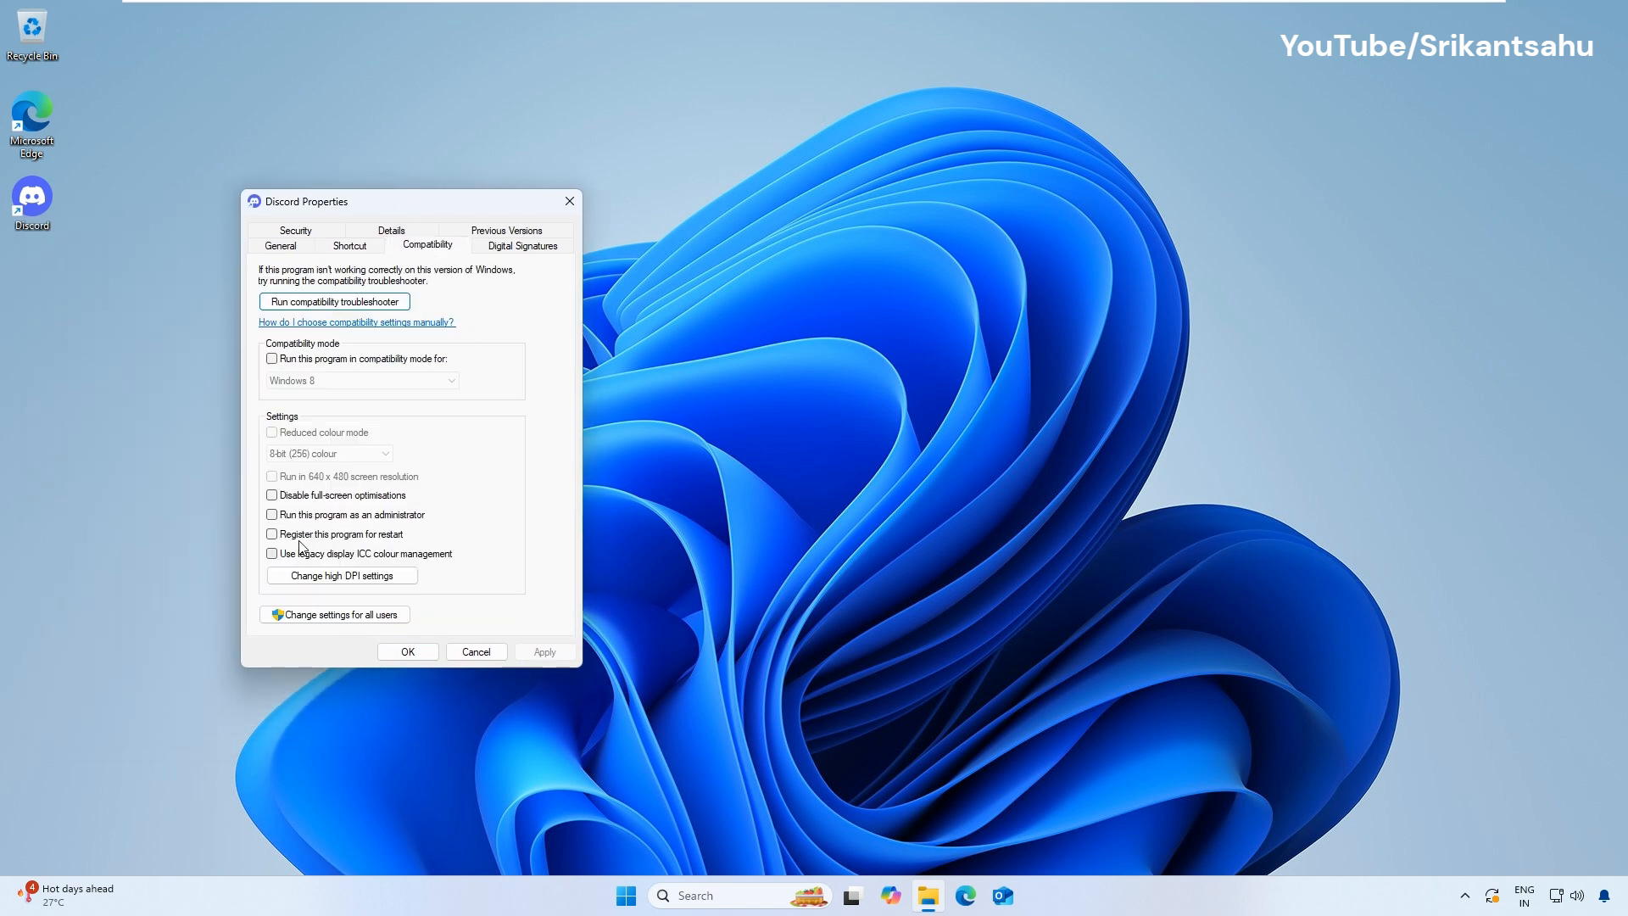
click(272, 514)
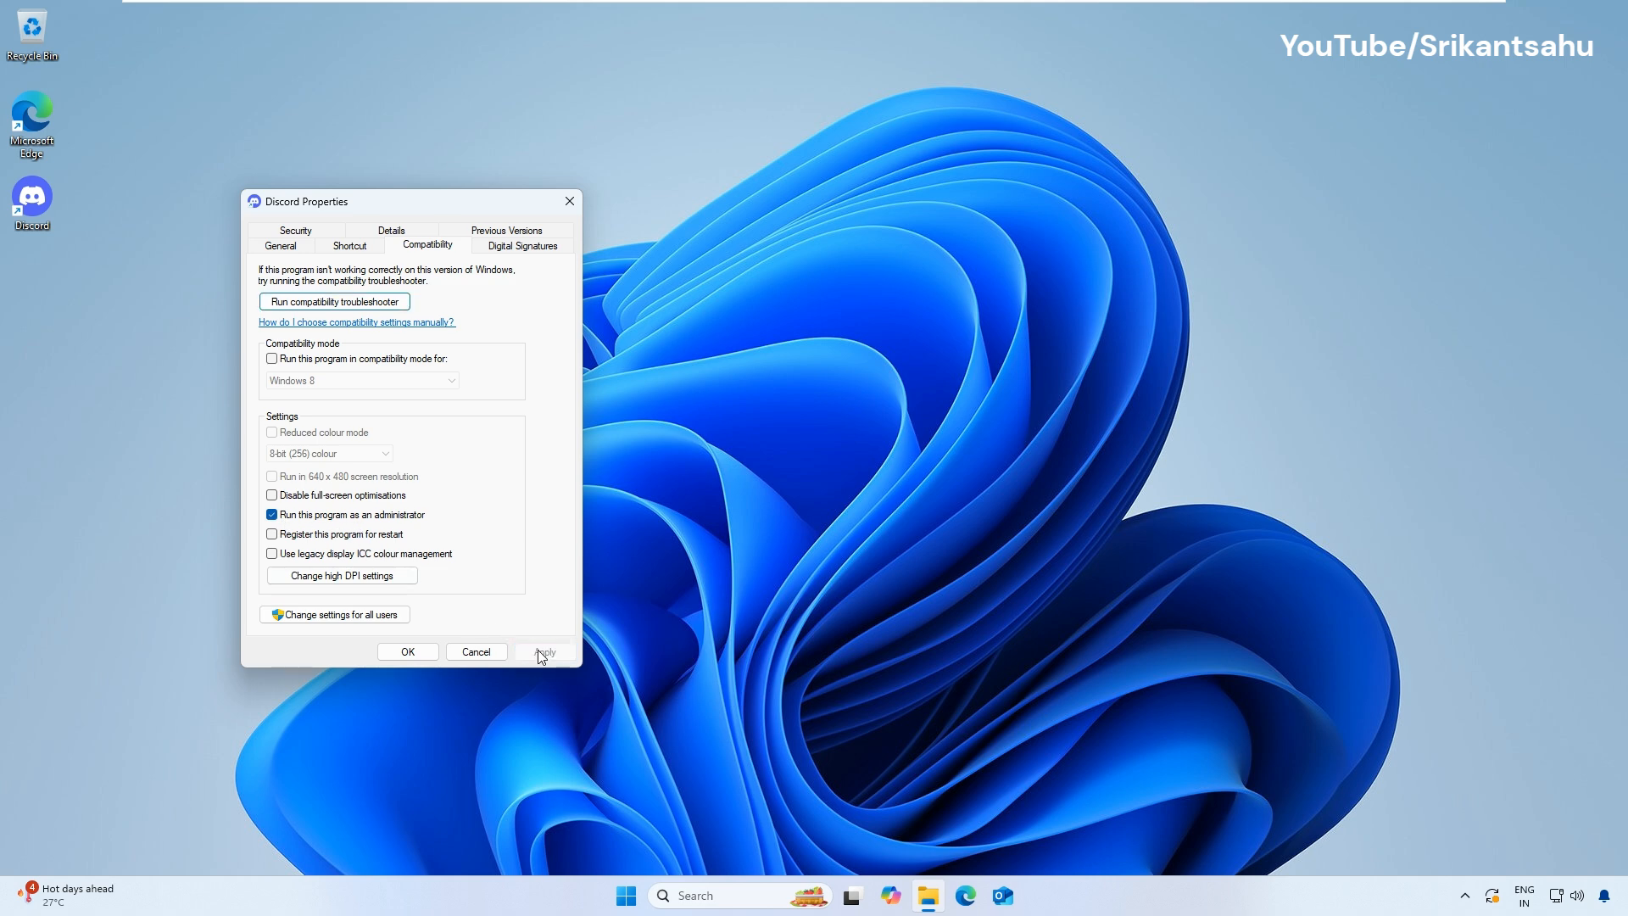
click(407, 651)
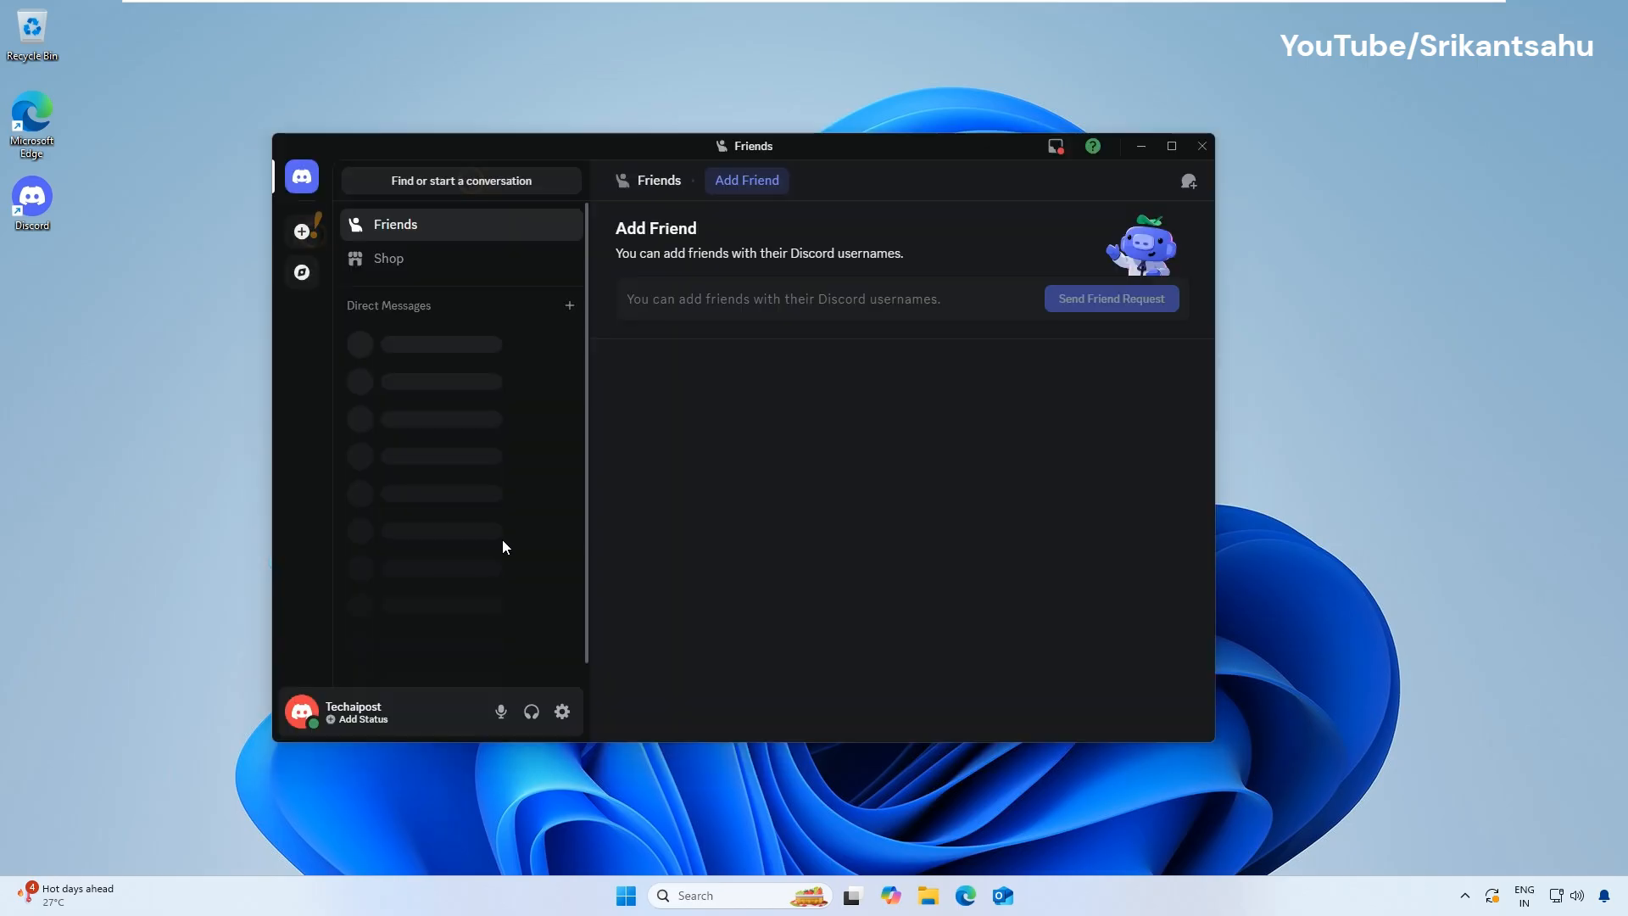
Step: Close the Discord window using its title-bar X
click(1202, 145)
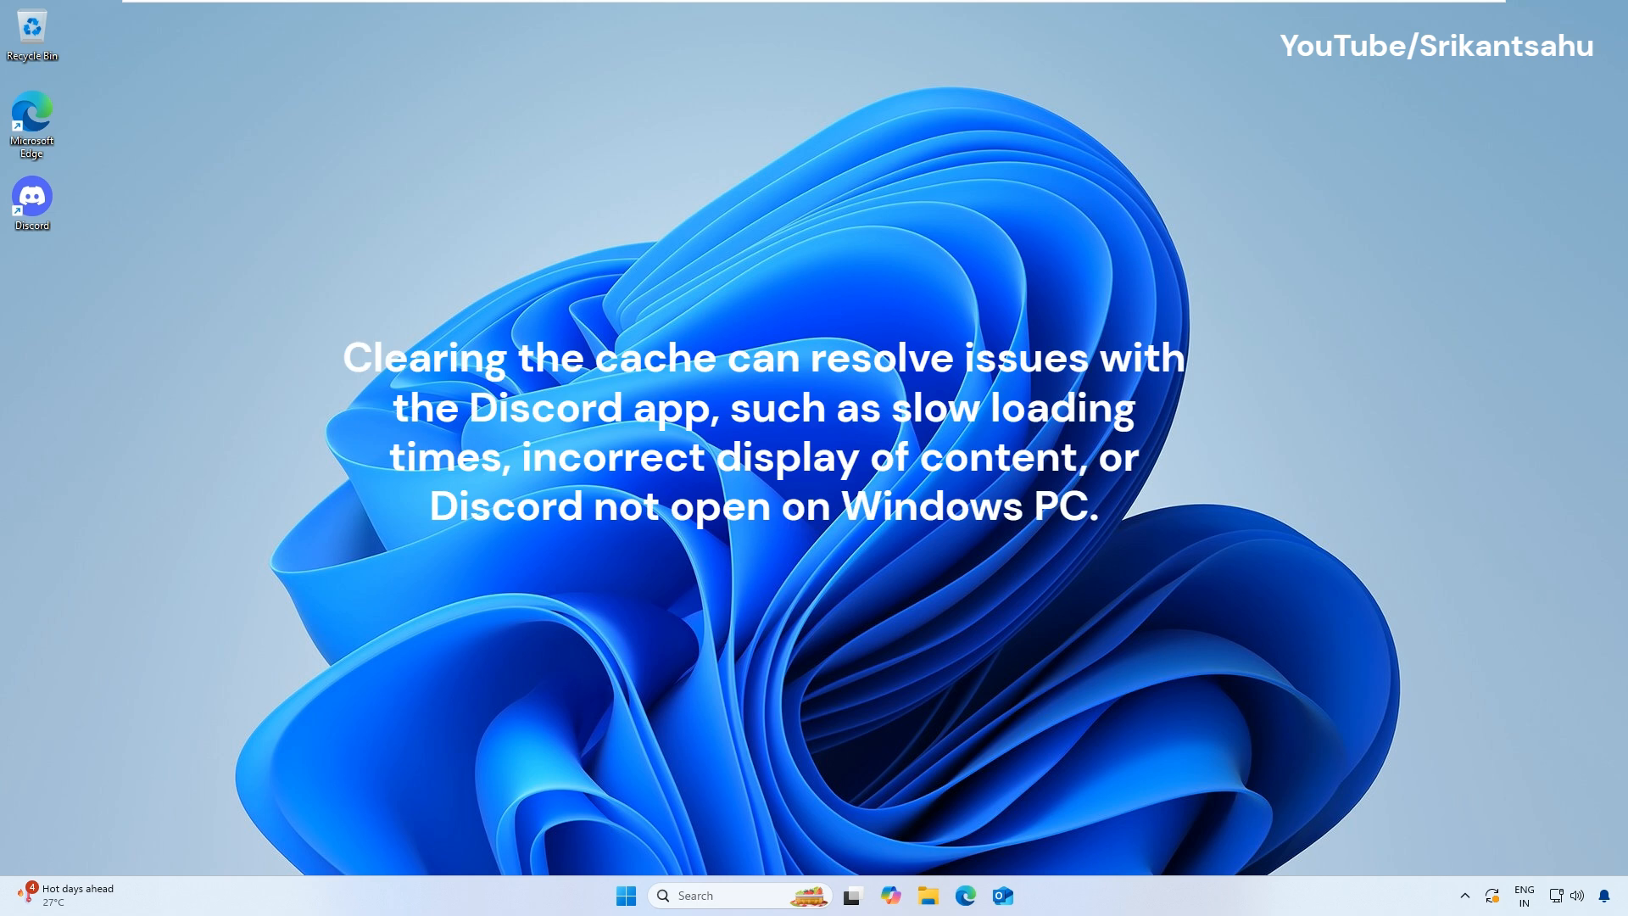
mouse_move(1595, 690)
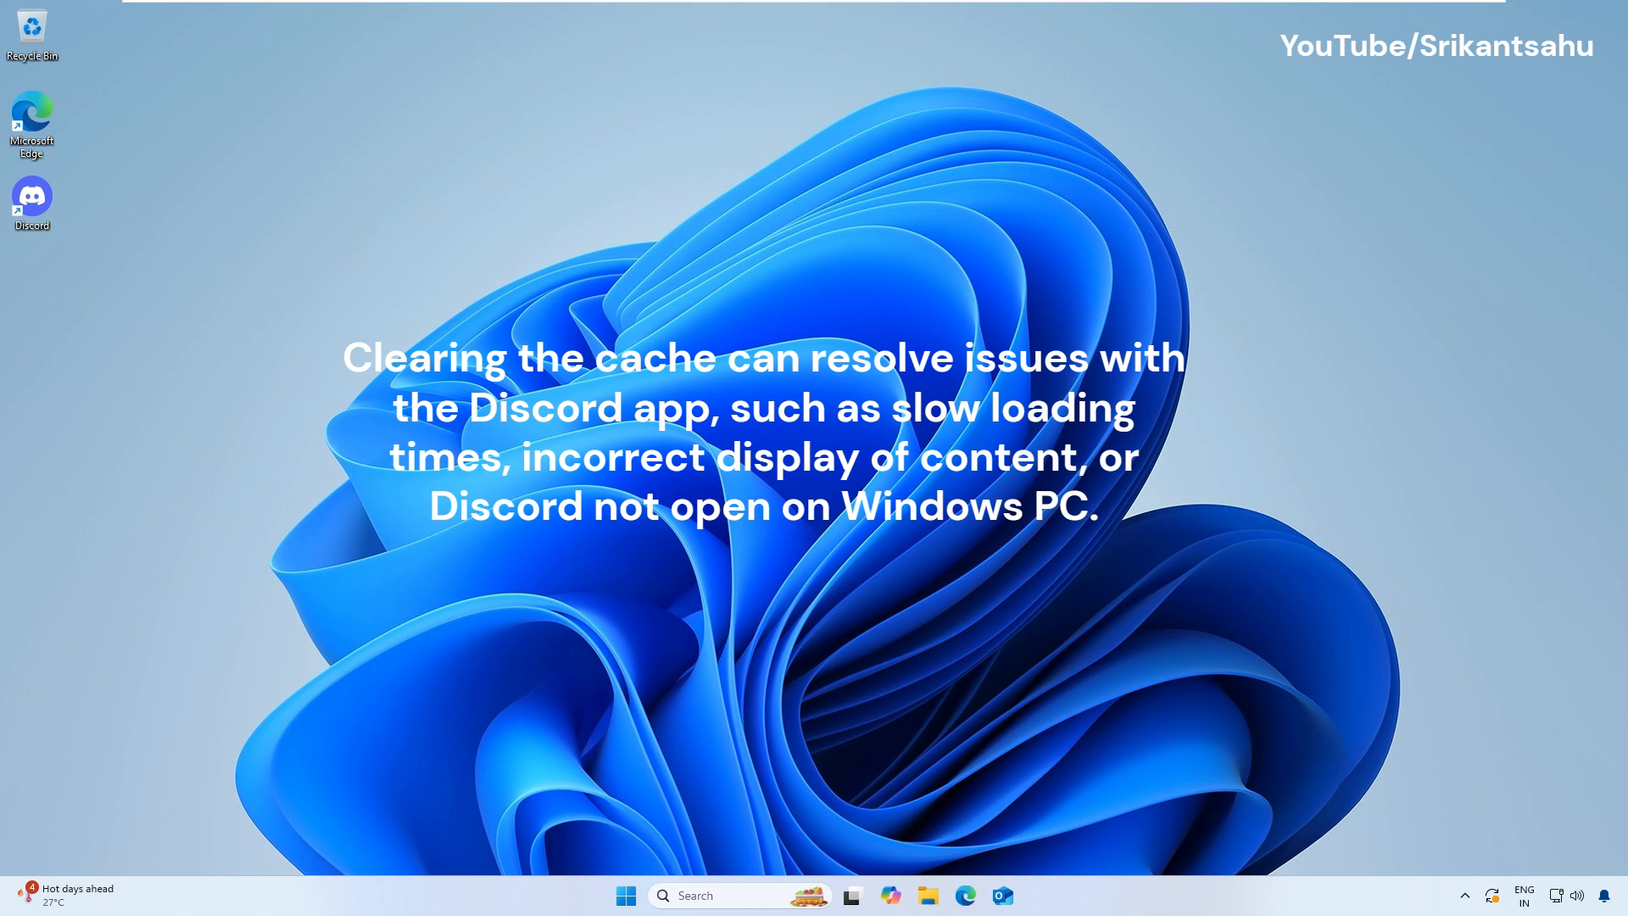
mouse_move(1595, 689)
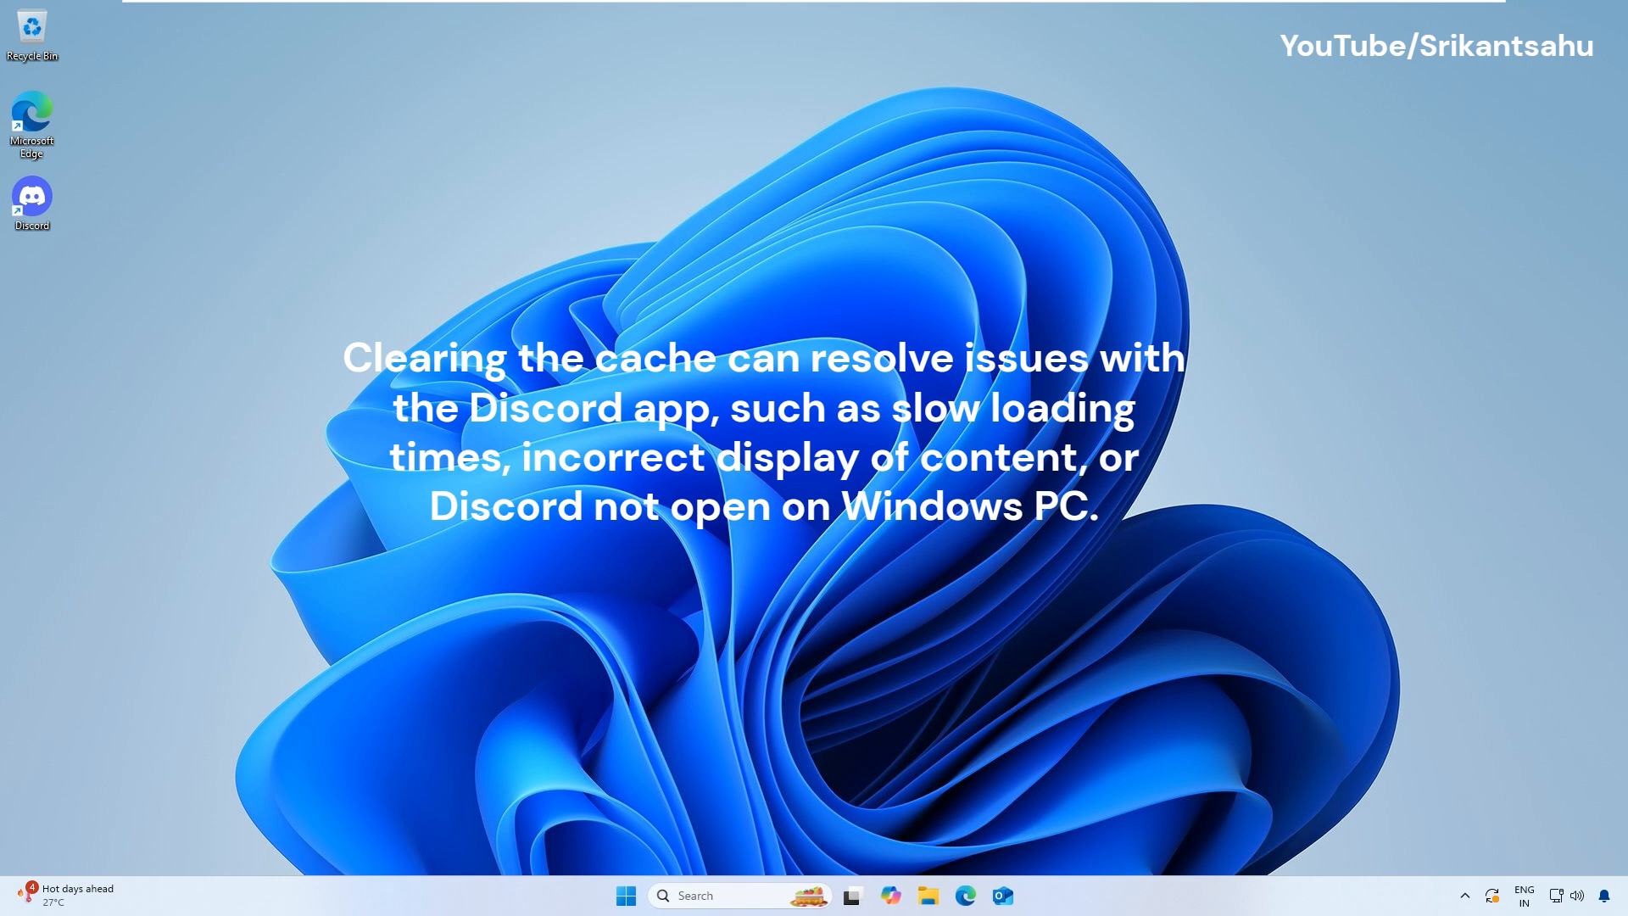
mouse_move(1596, 689)
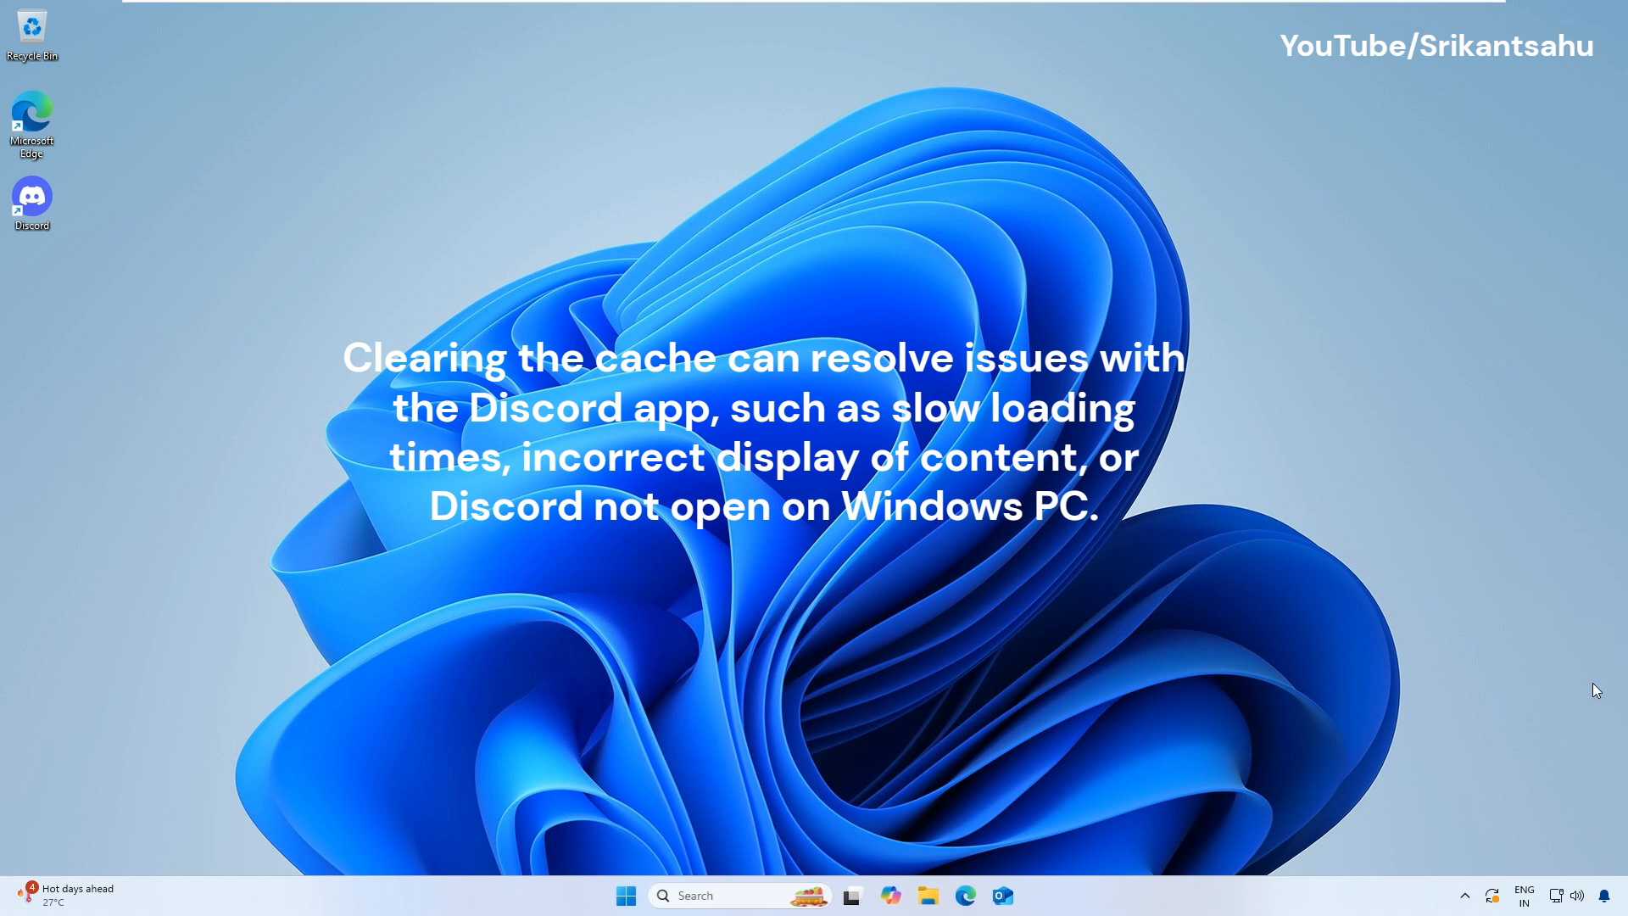
mouse_move(1226, 646)
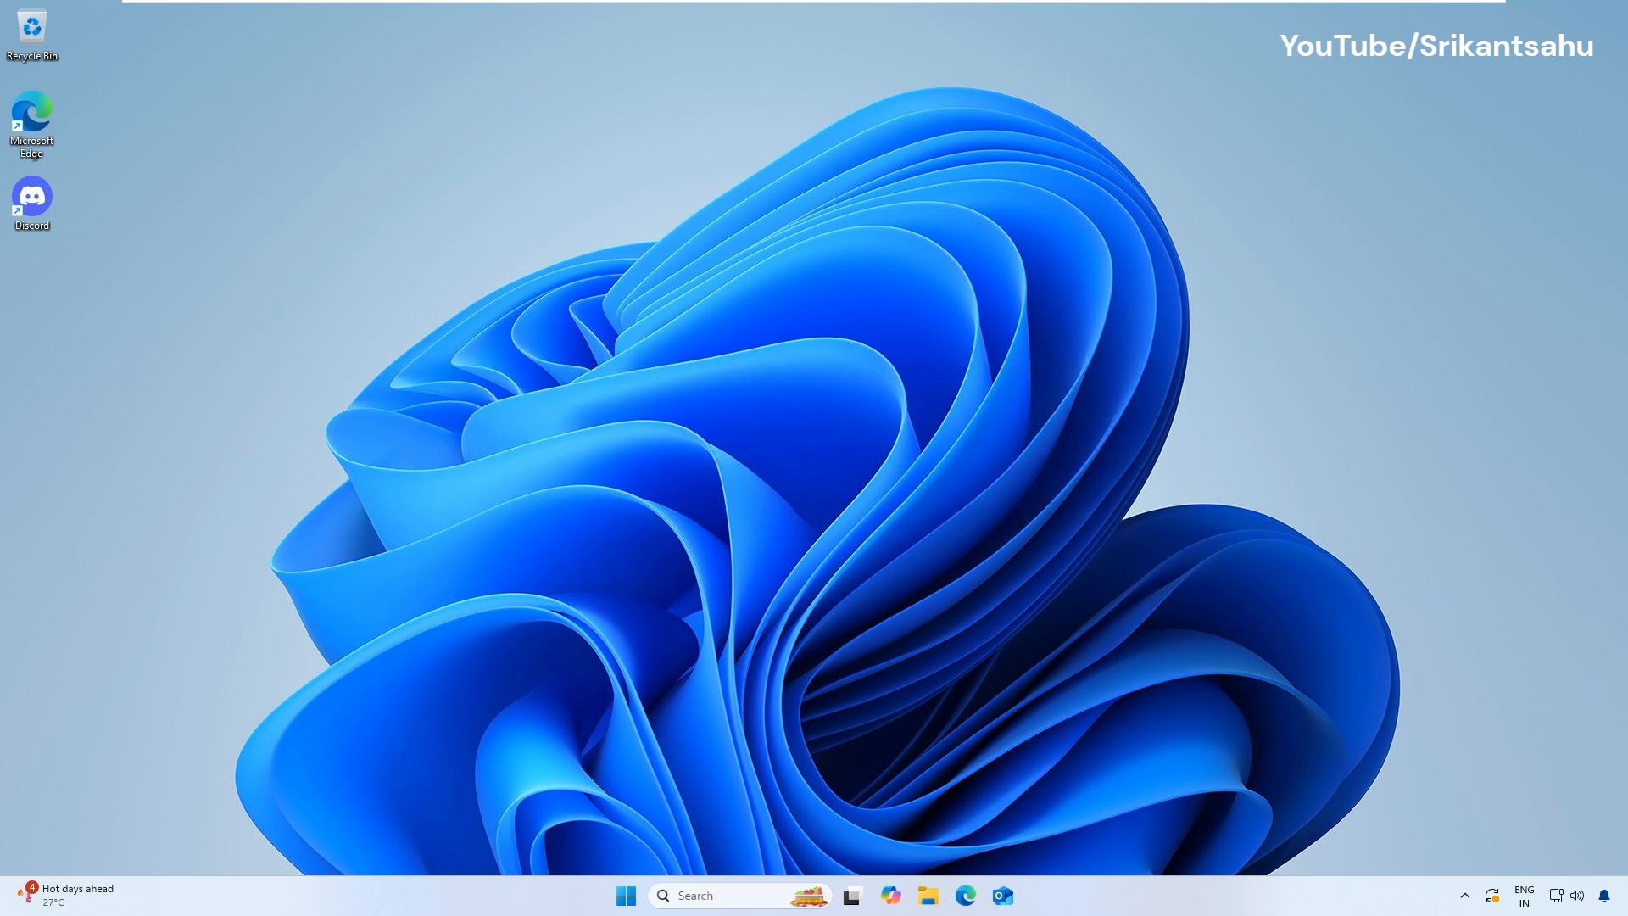
mouse_move(726, 448)
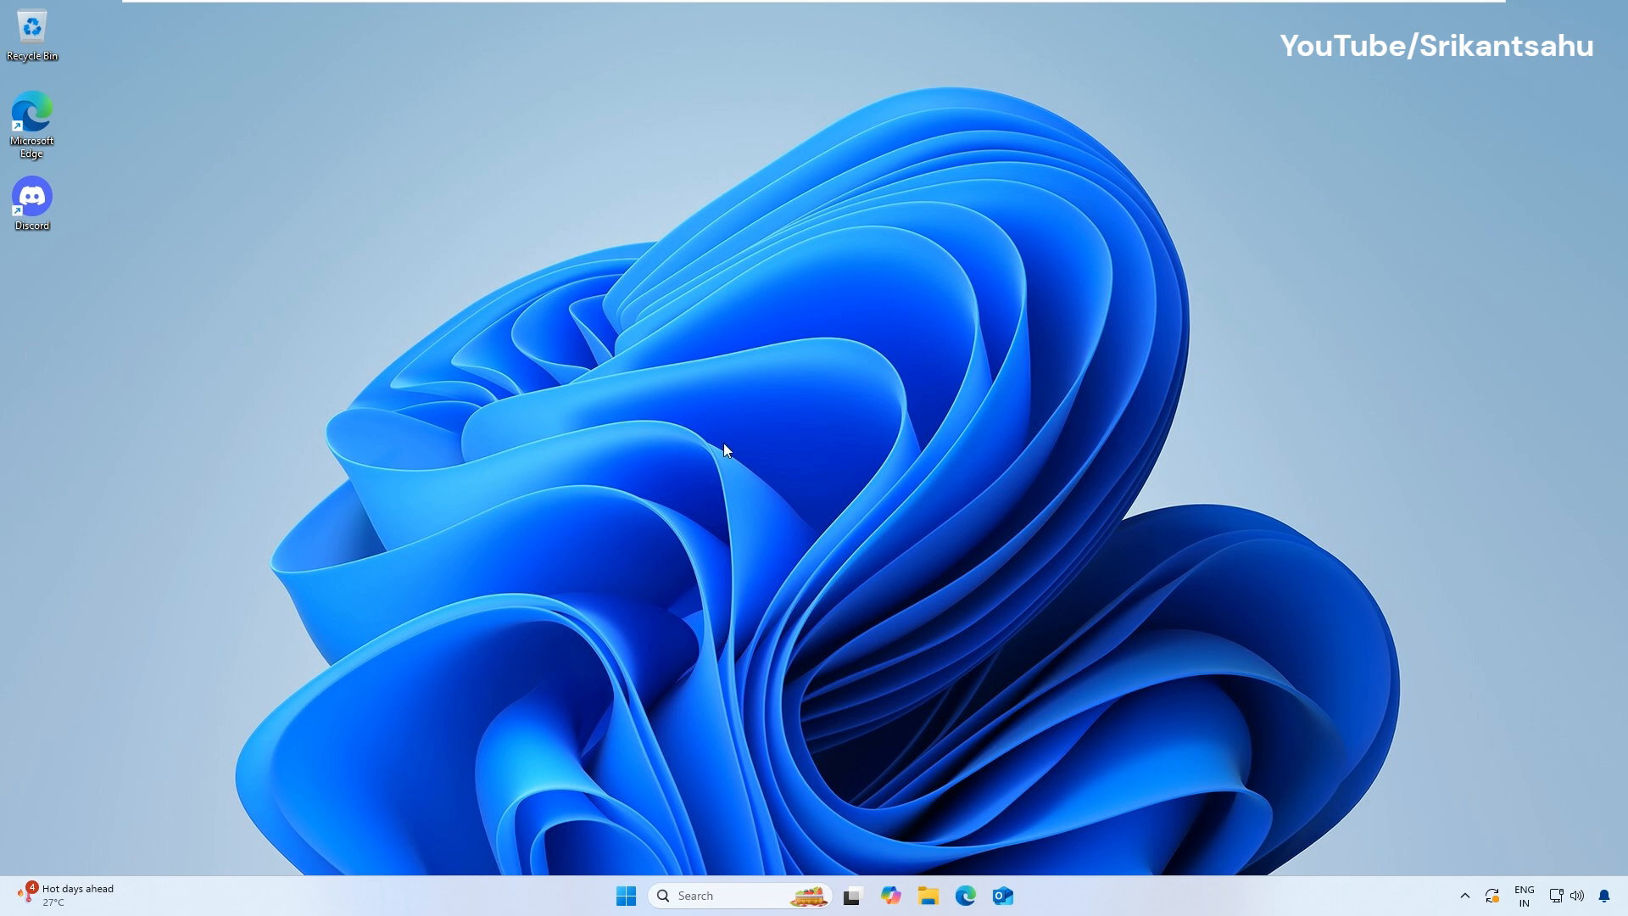
mouse_move(698, 573)
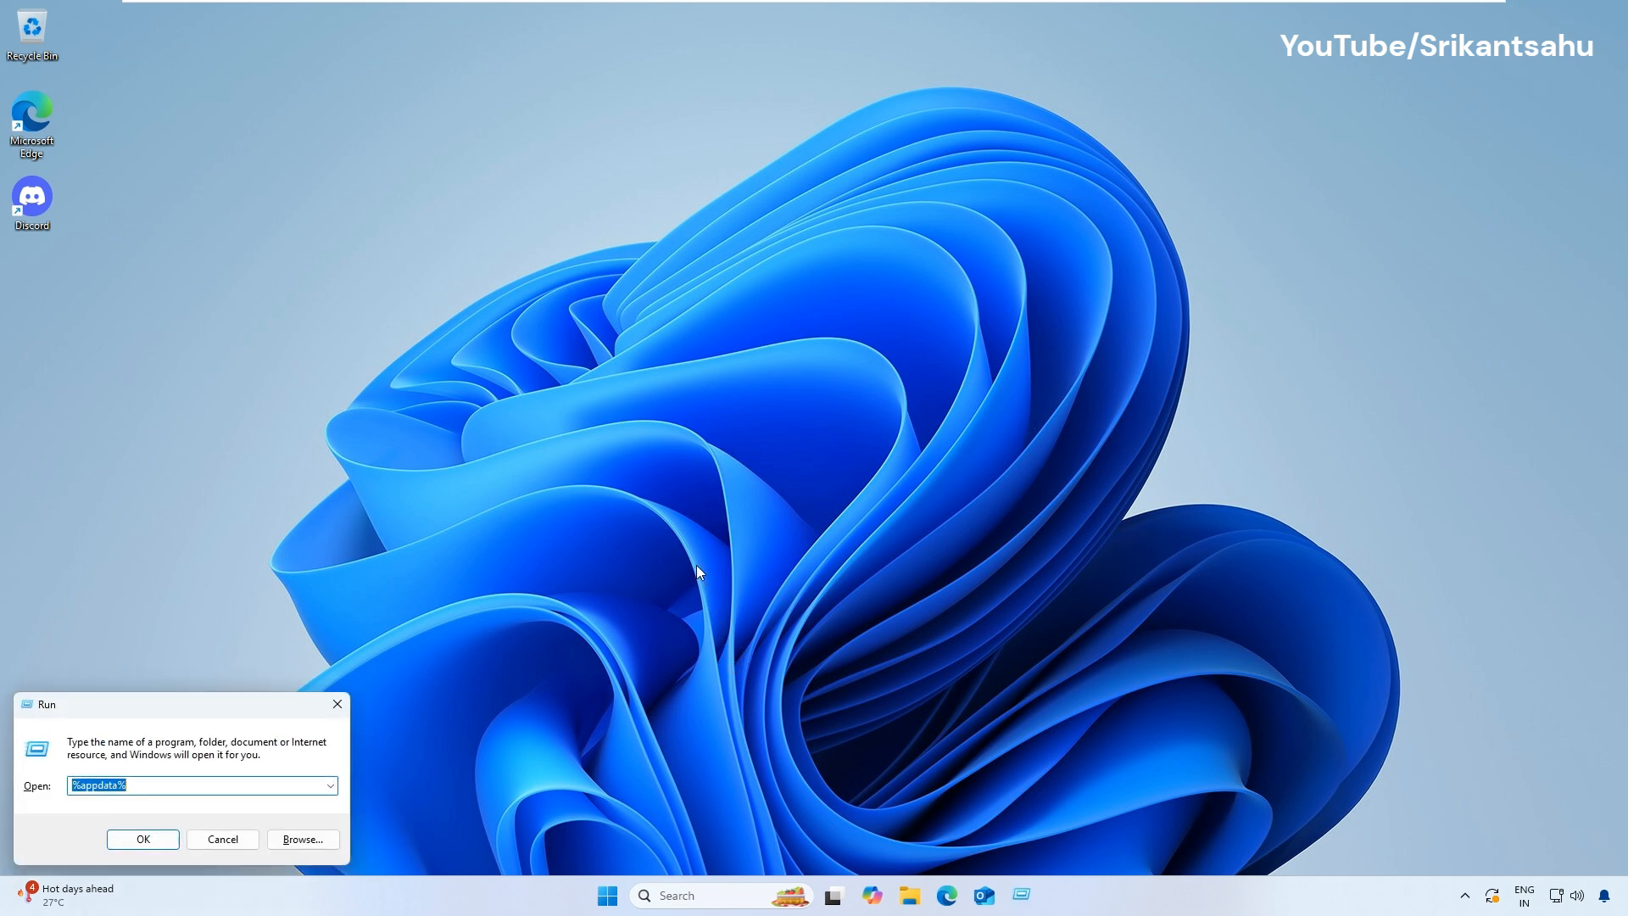
Step: Run %appdata% from the Run box to show the Roaming folder
click(163, 785)
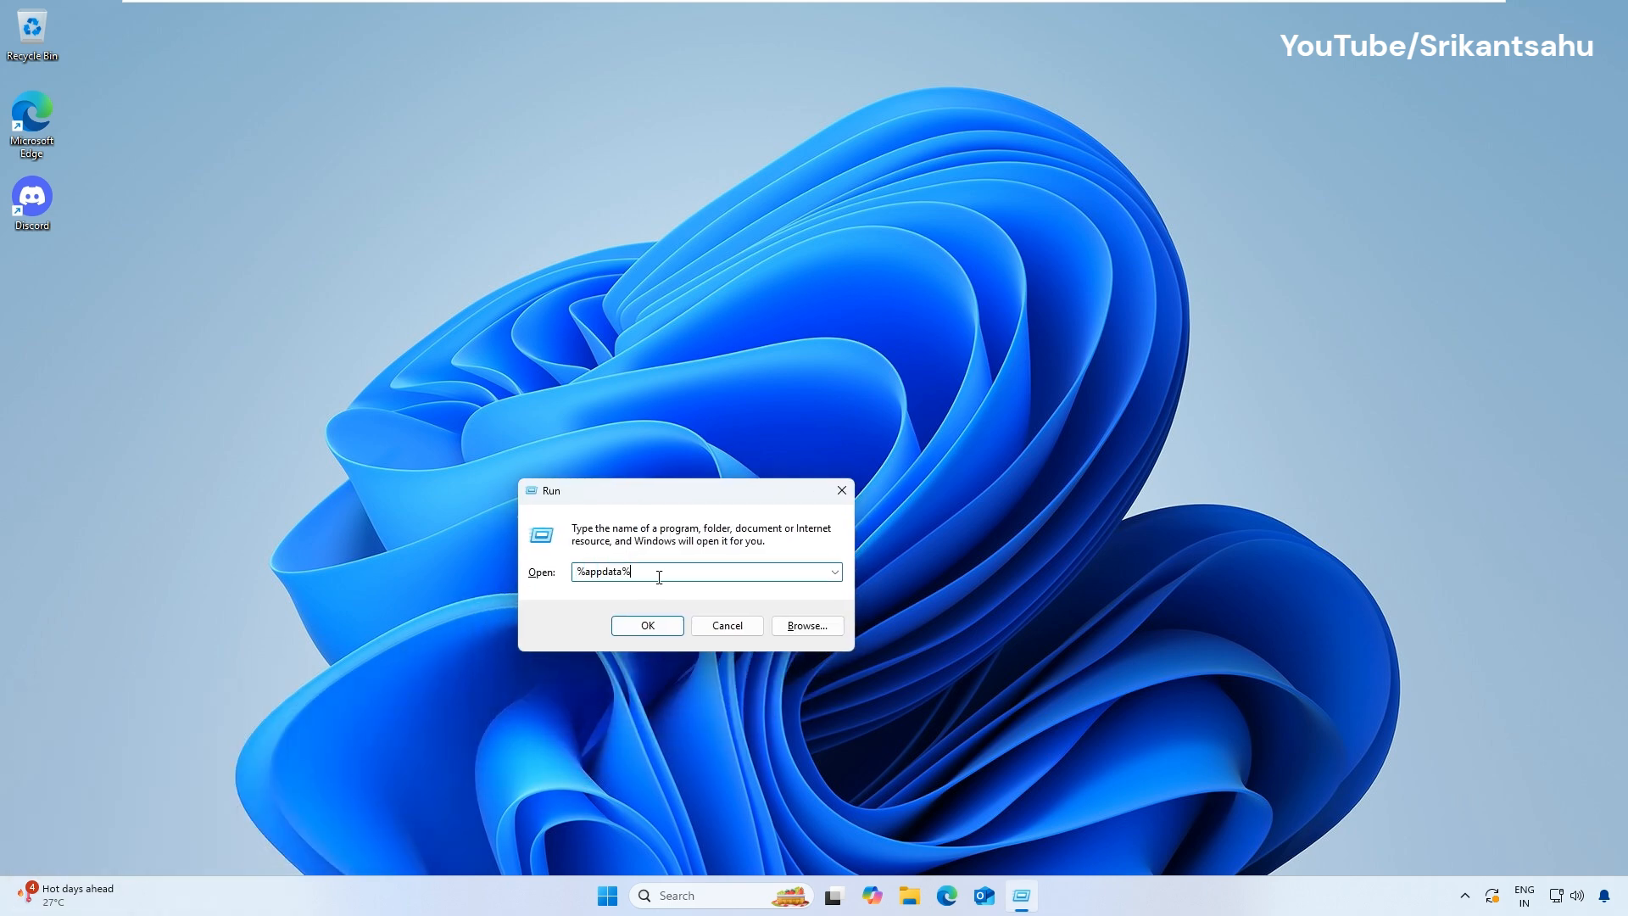
click(646, 625)
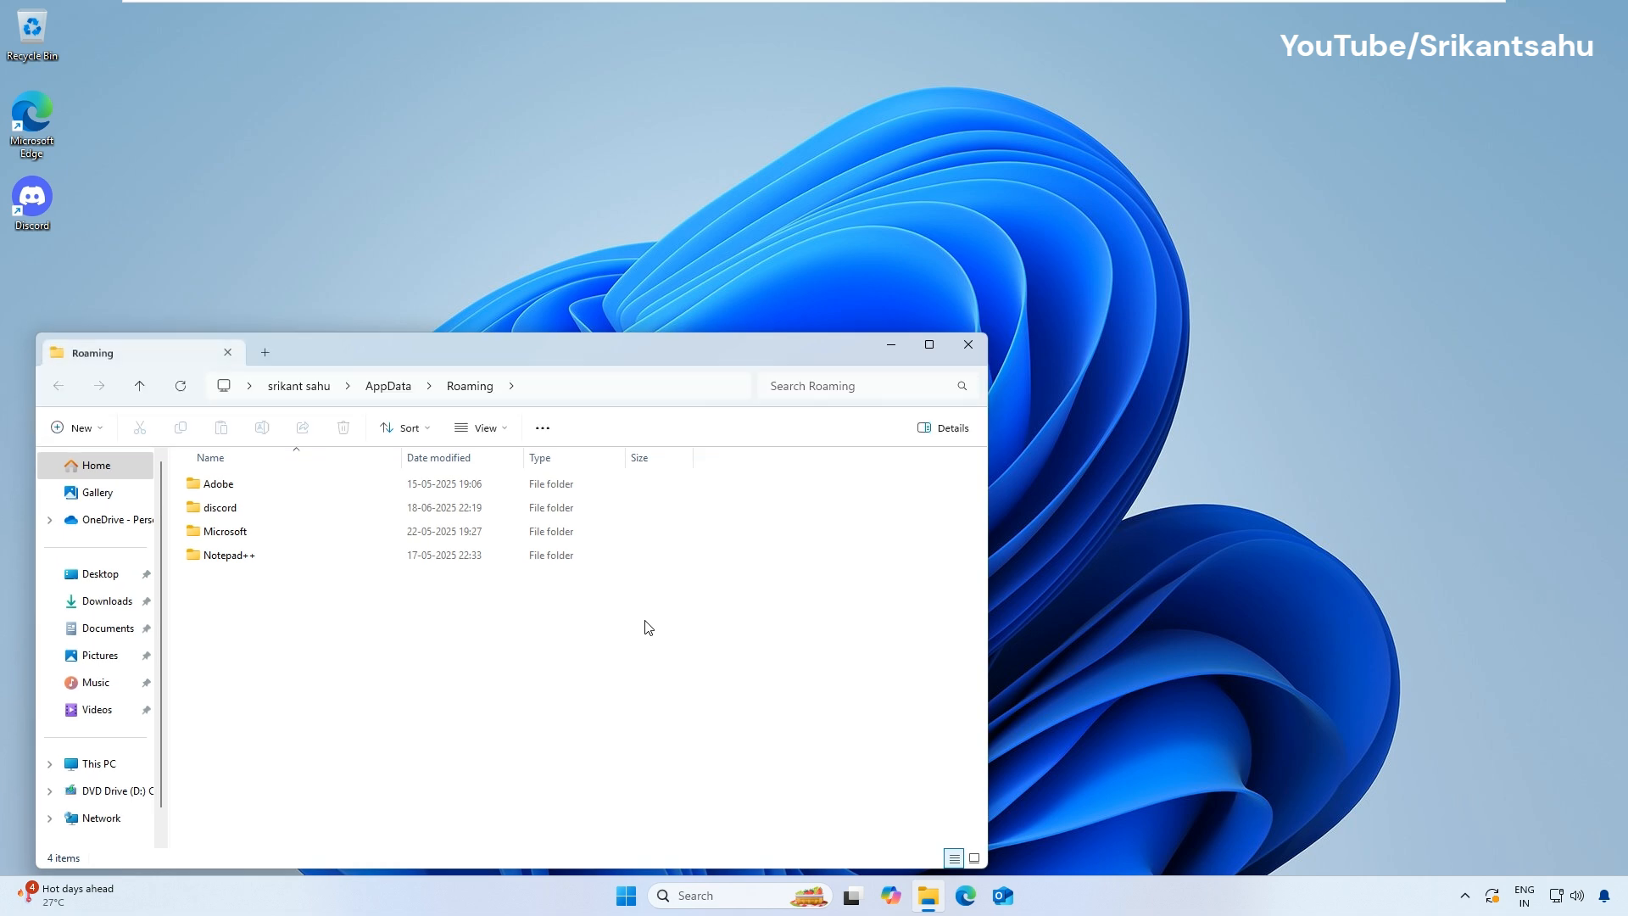
Step: Select the discord folder in Roaming and choose Delete
click(218, 507)
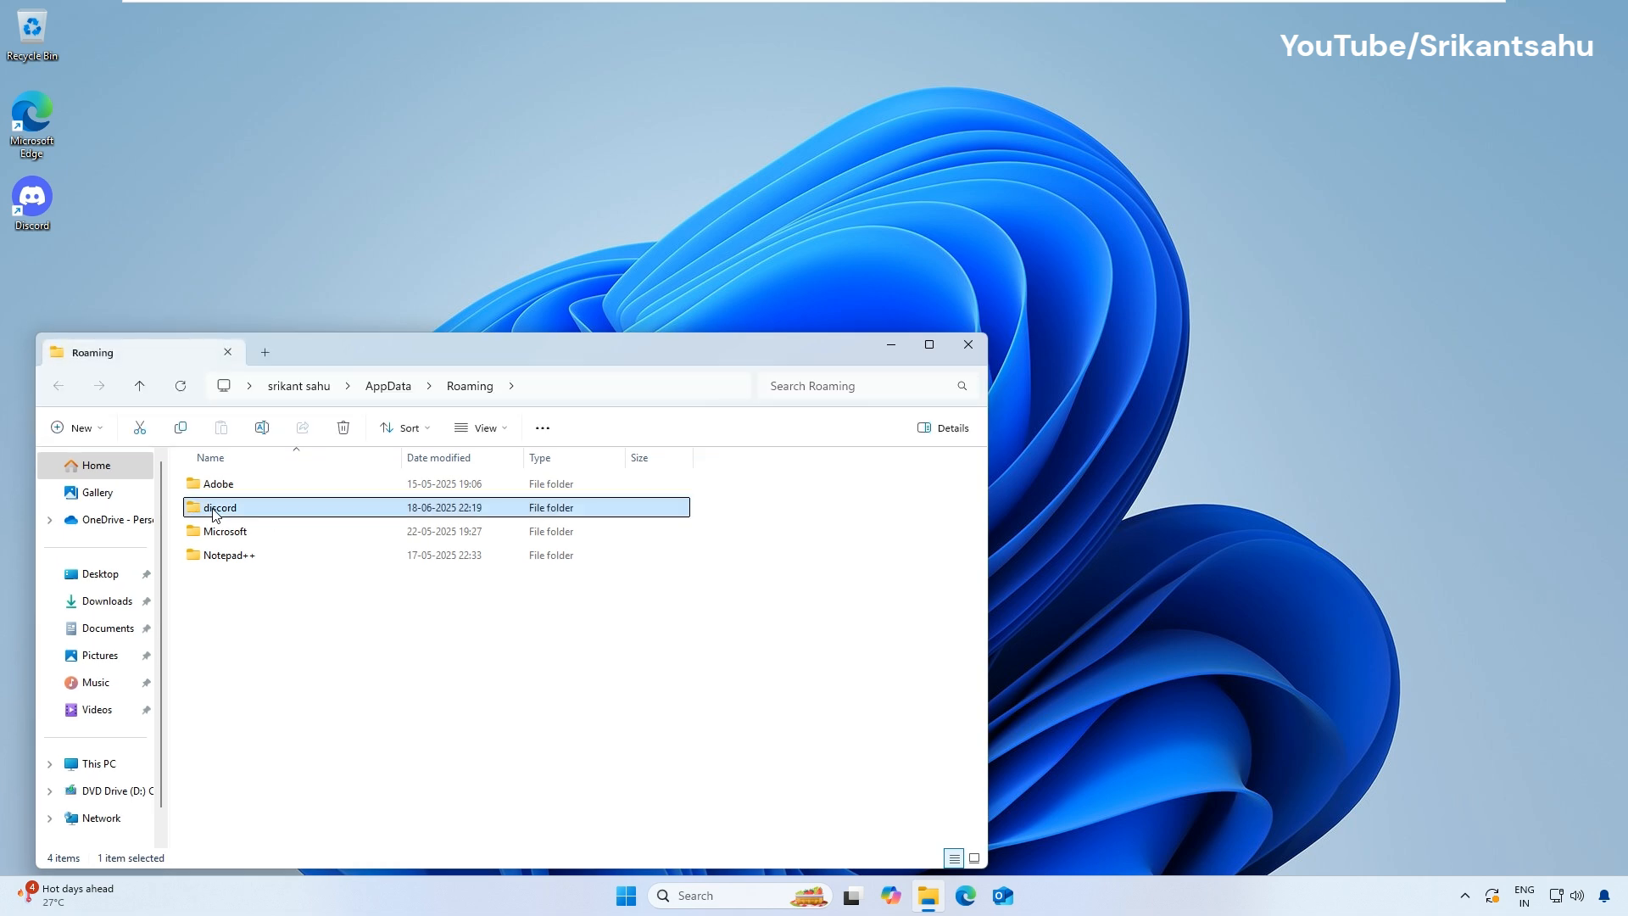
right_click(218, 507)
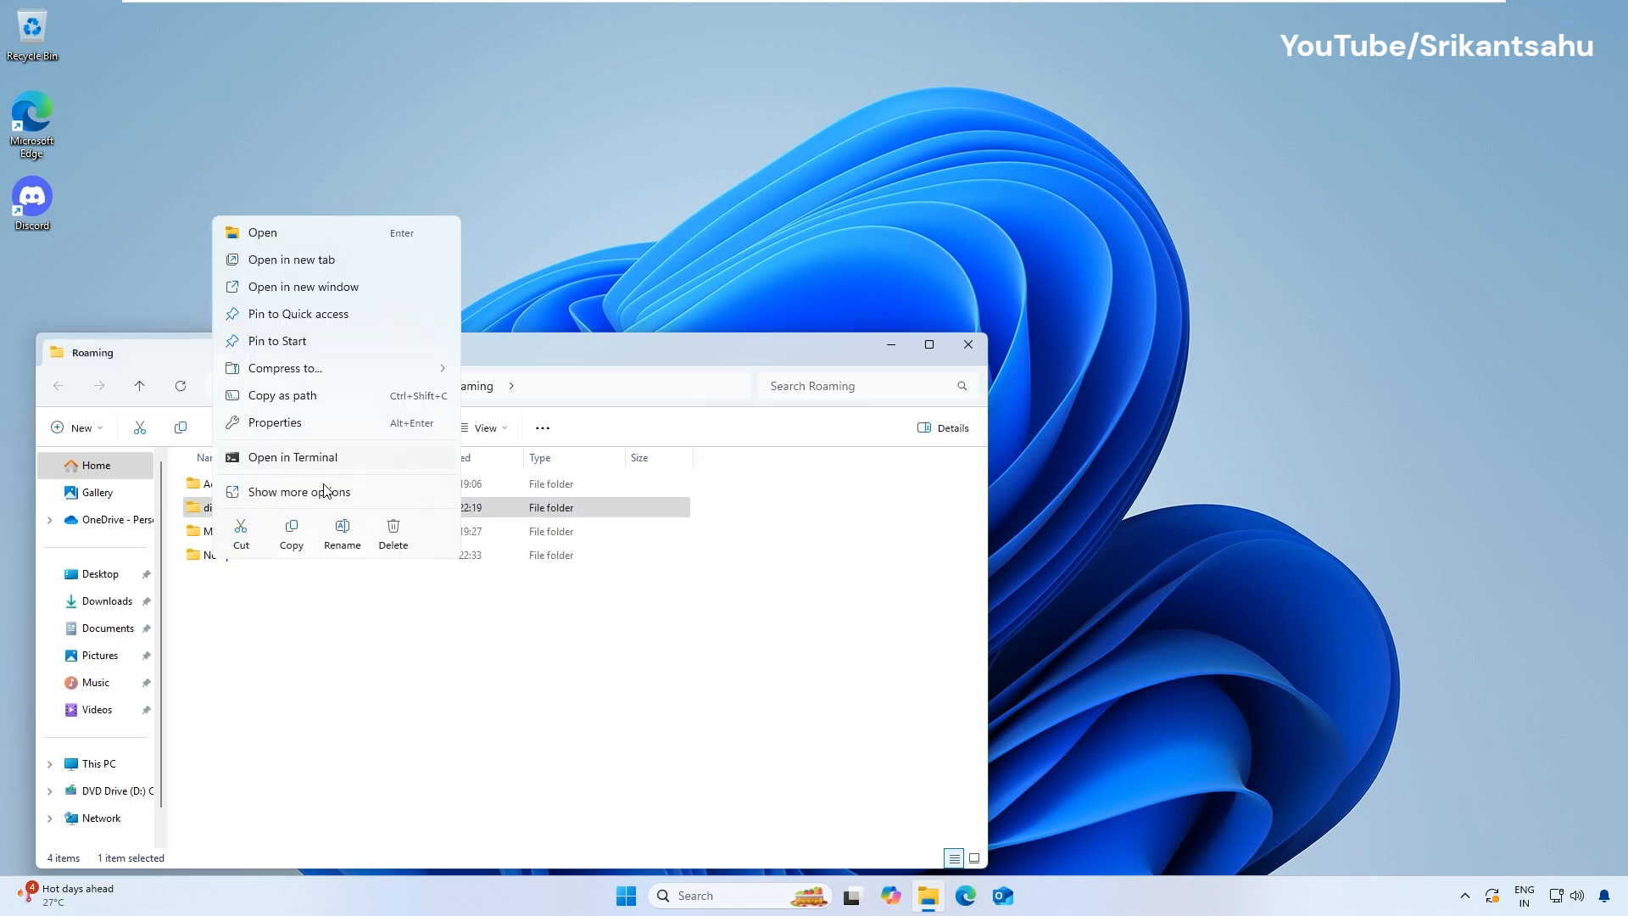
click(392, 533)
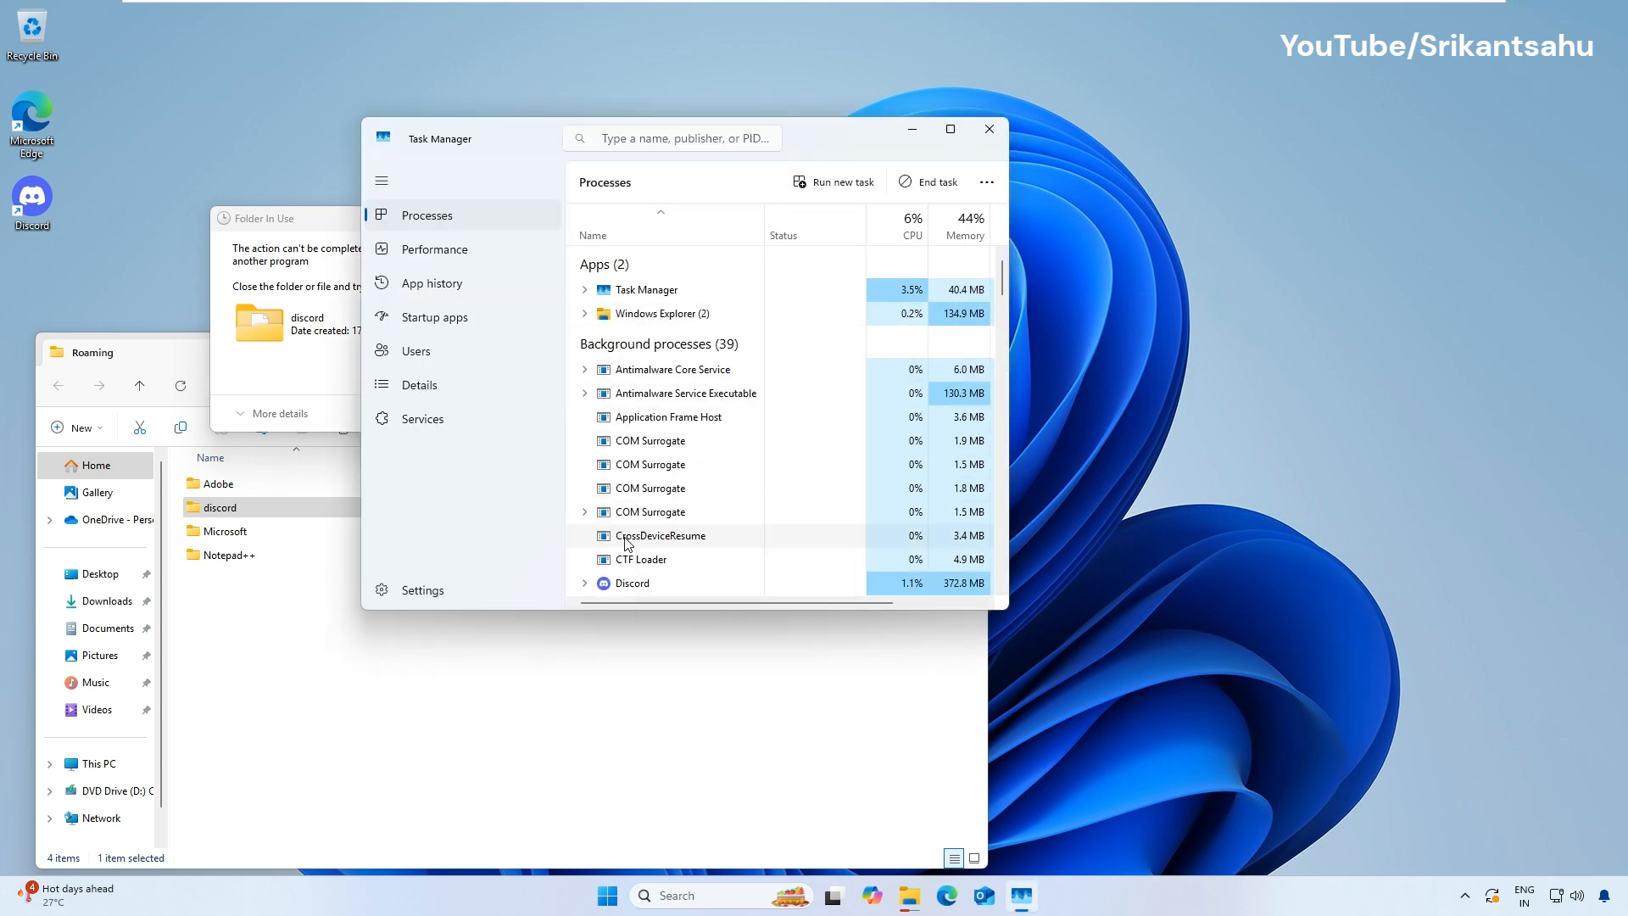
Step: End the running Discord process in Task Manager, then close Task Manager
right_click(628, 532)
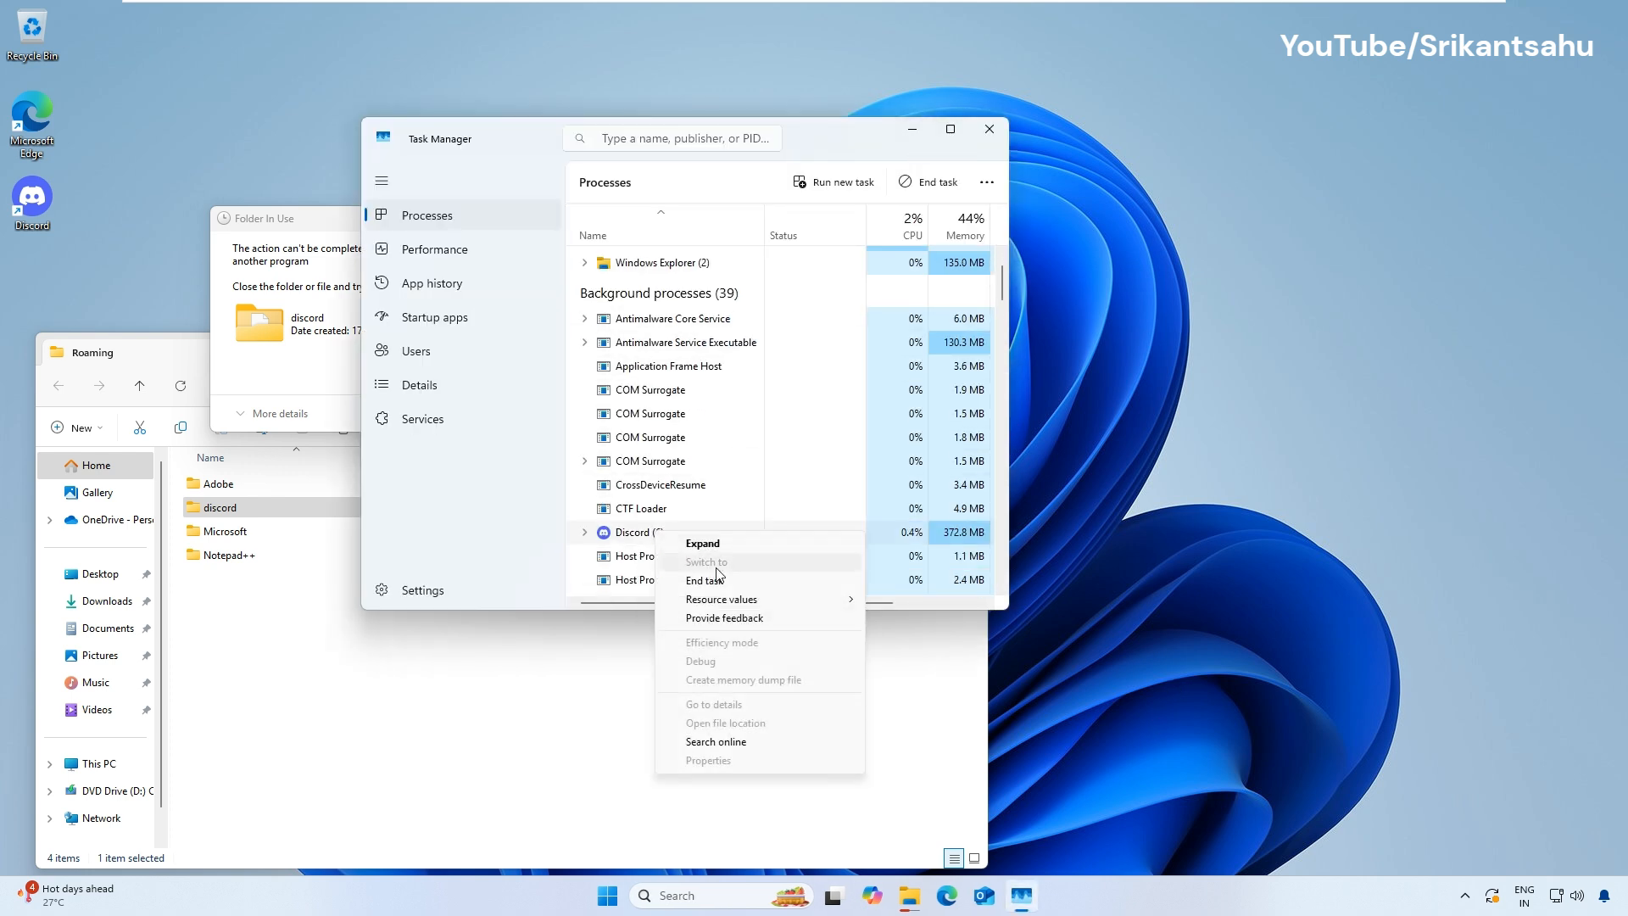
click(704, 579)
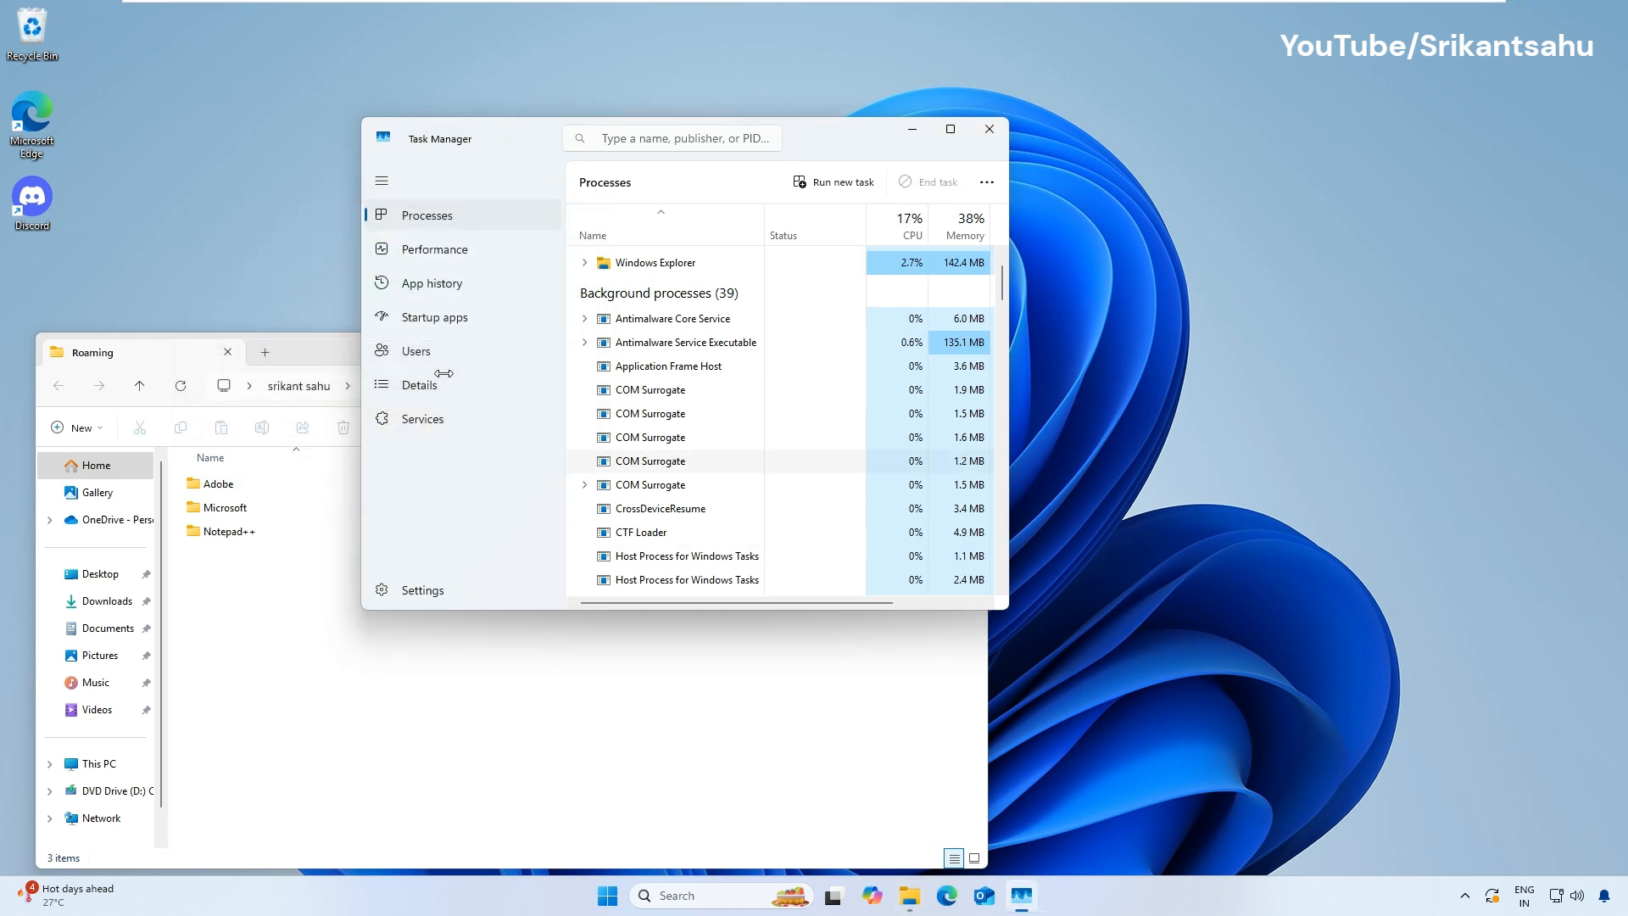
click(987, 129)
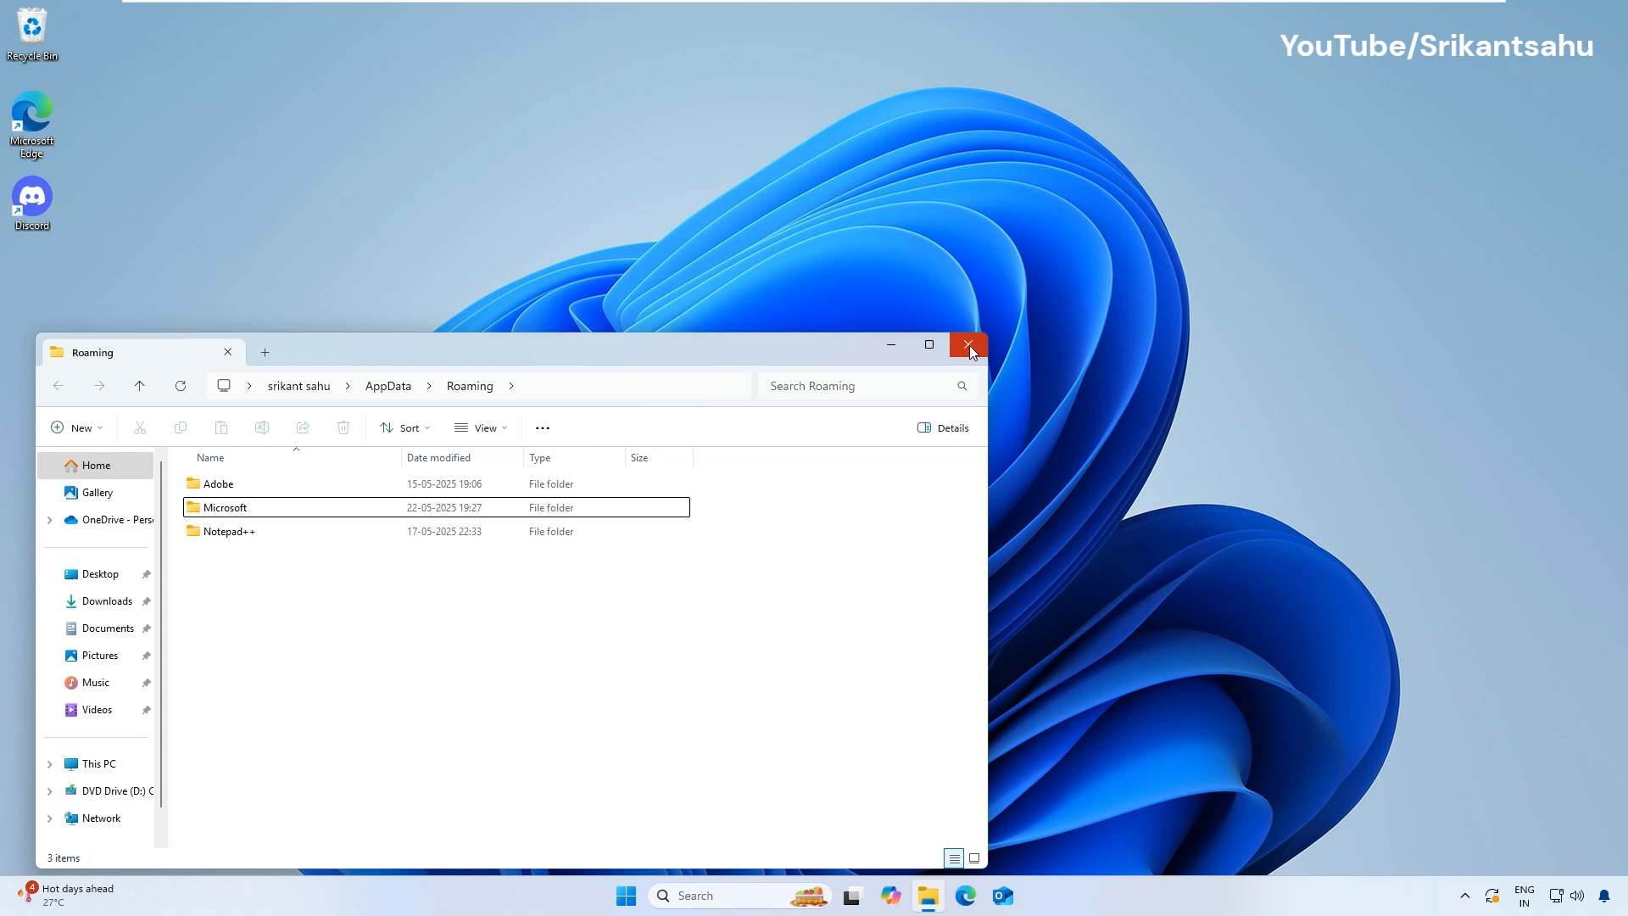
Step: Close Roaming, run %localappdata%, delete its Discord folder, and close the window
click(967, 343)
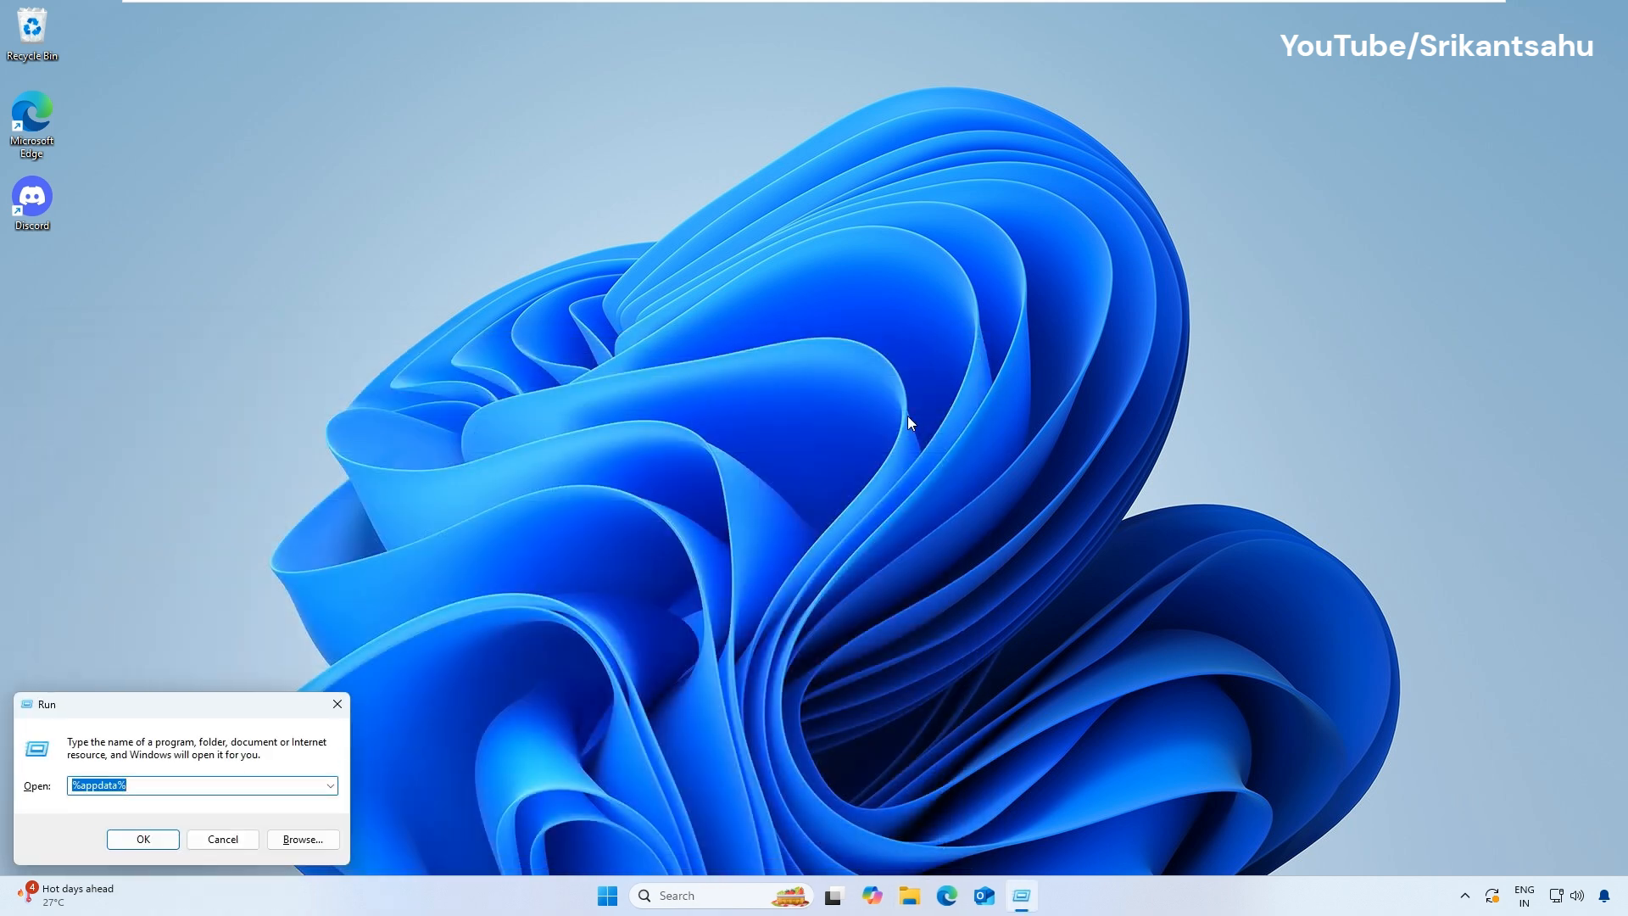
text(%loca)
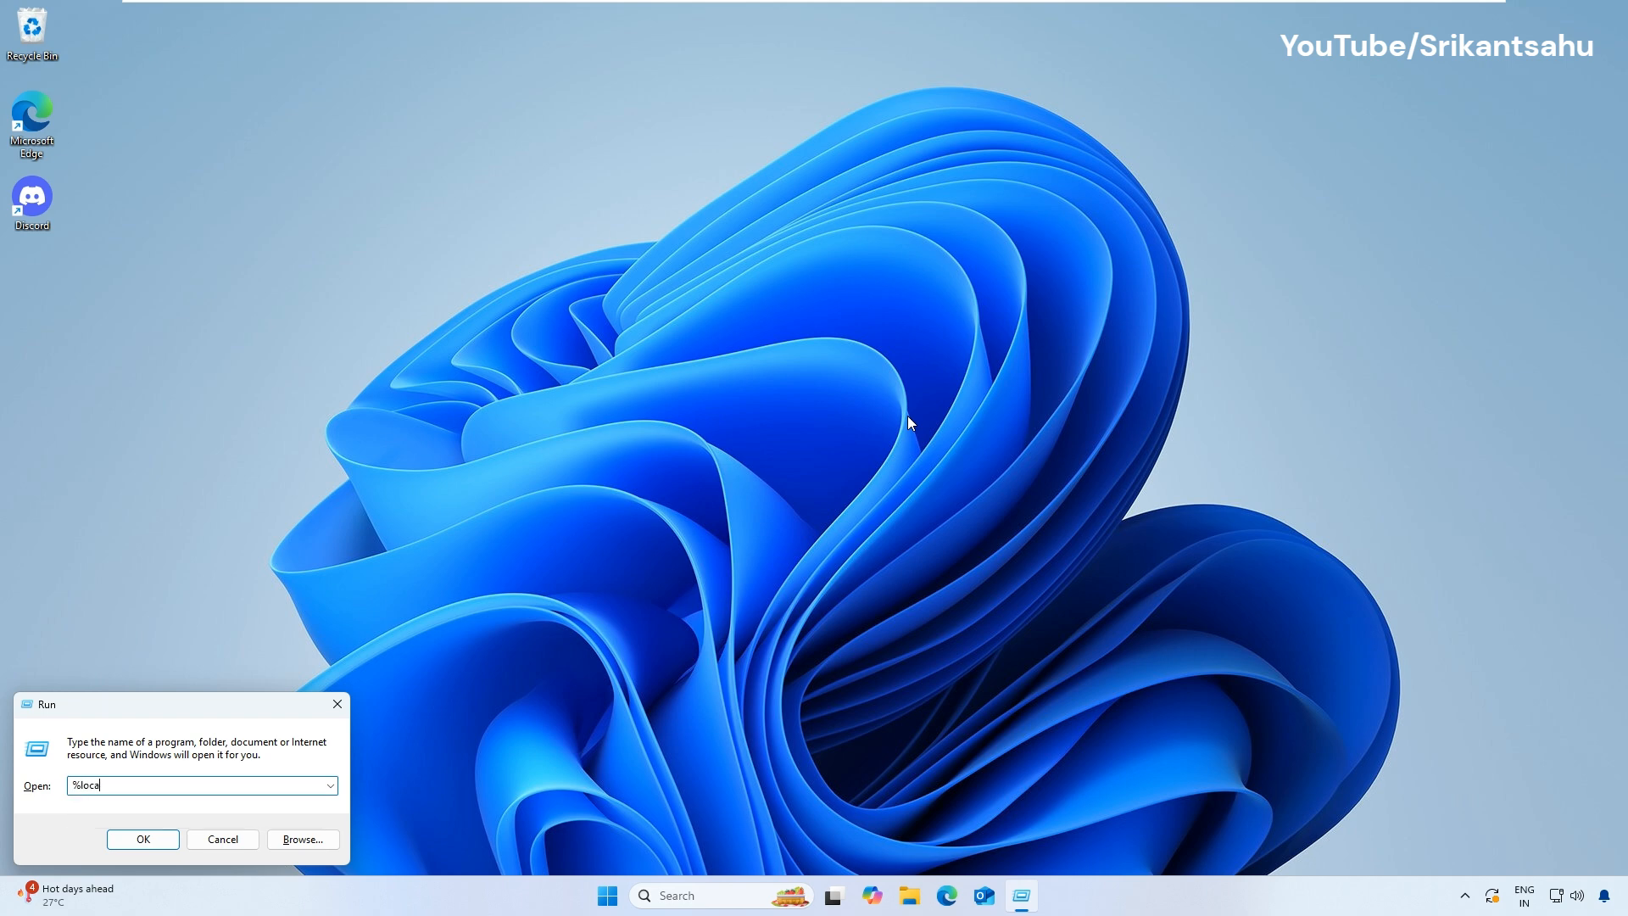
text(lappdata)
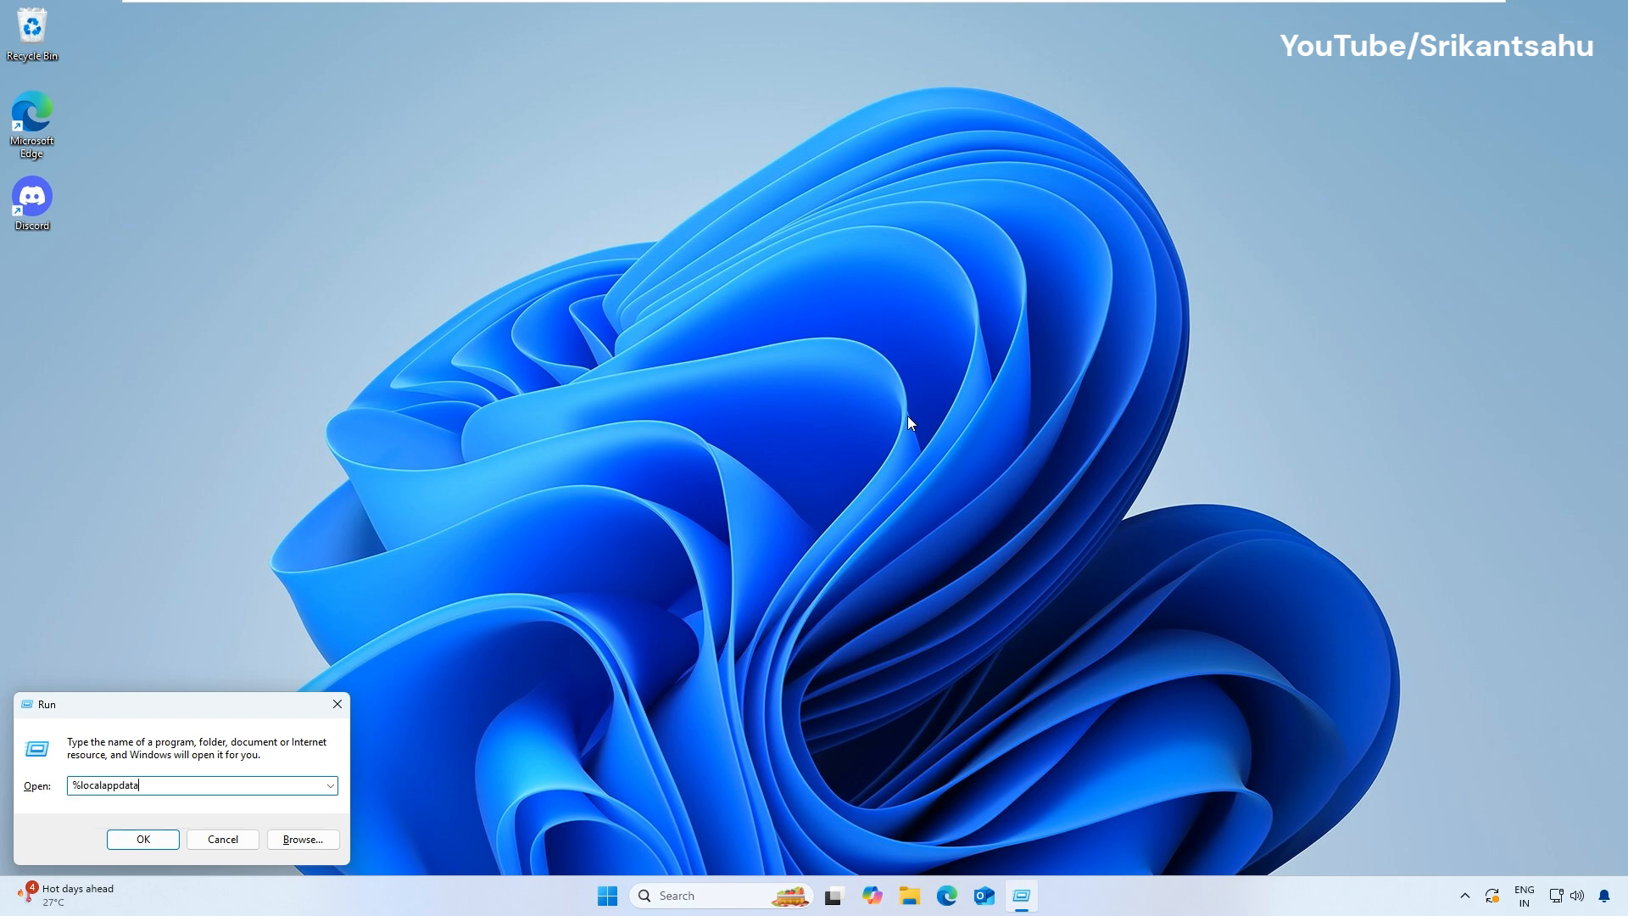
click(142, 839)
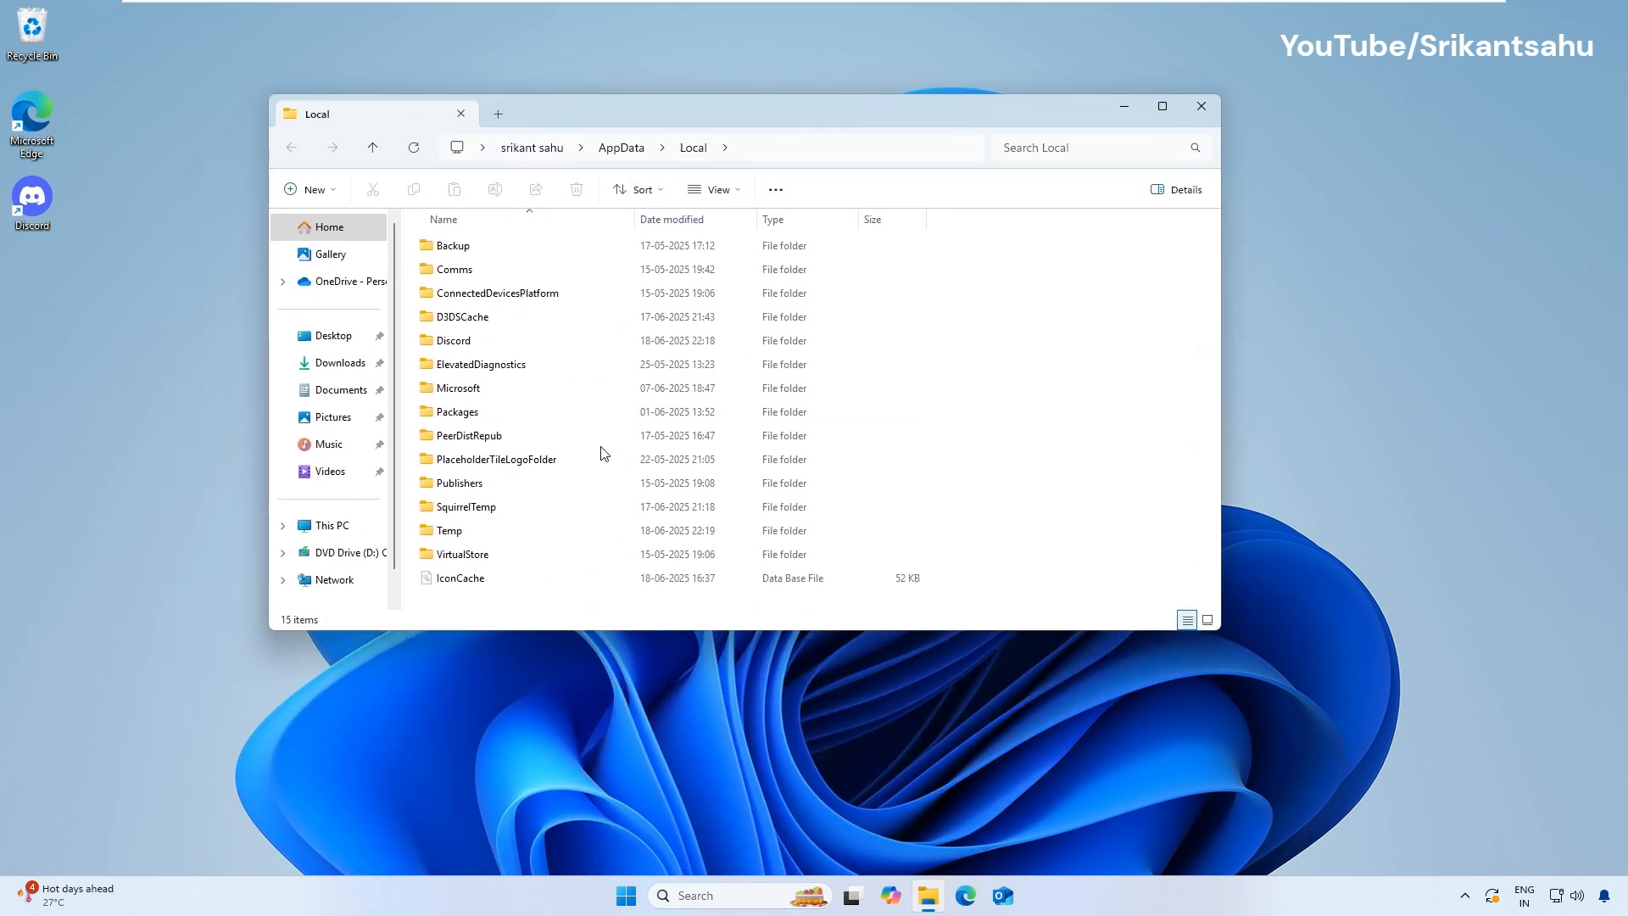
click(454, 339)
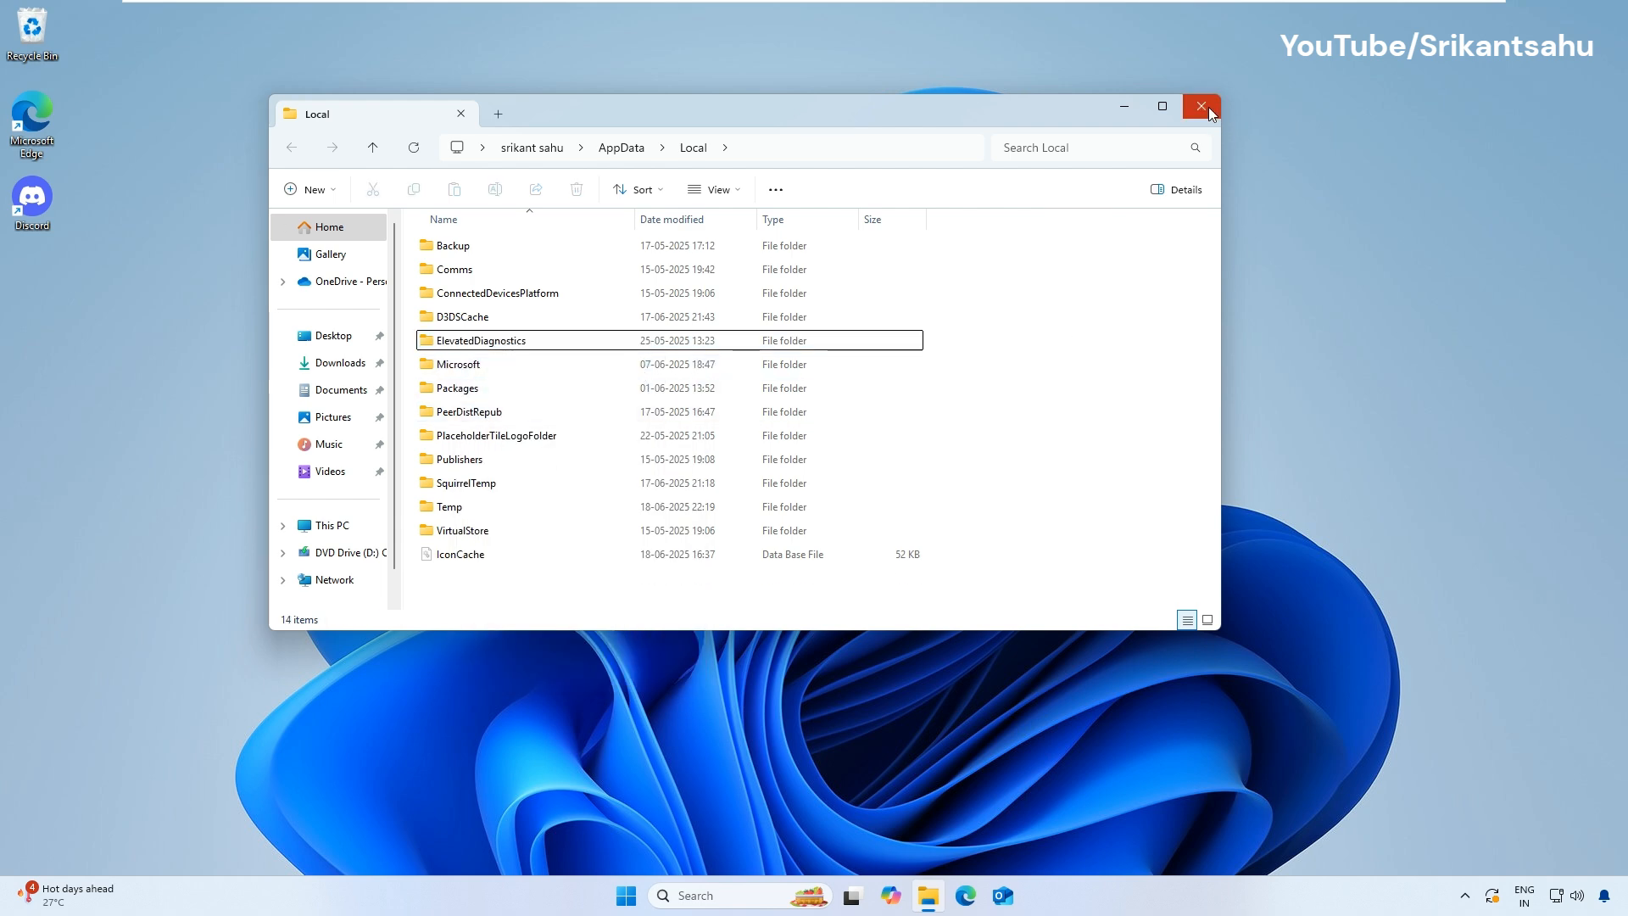
click(1202, 107)
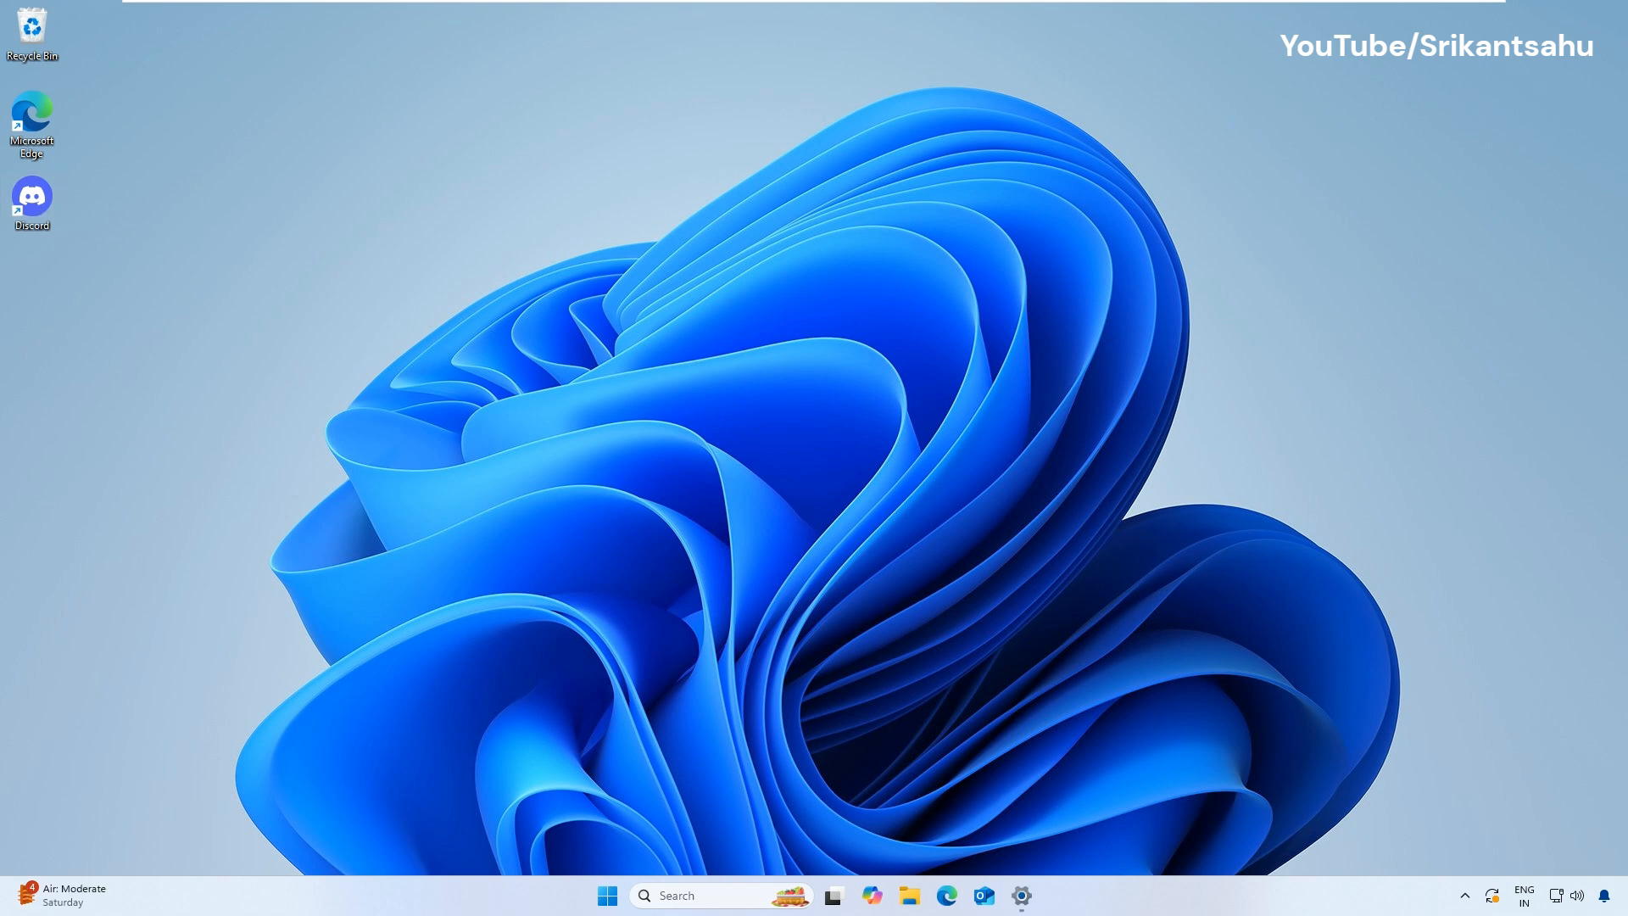
double_click(32, 197)
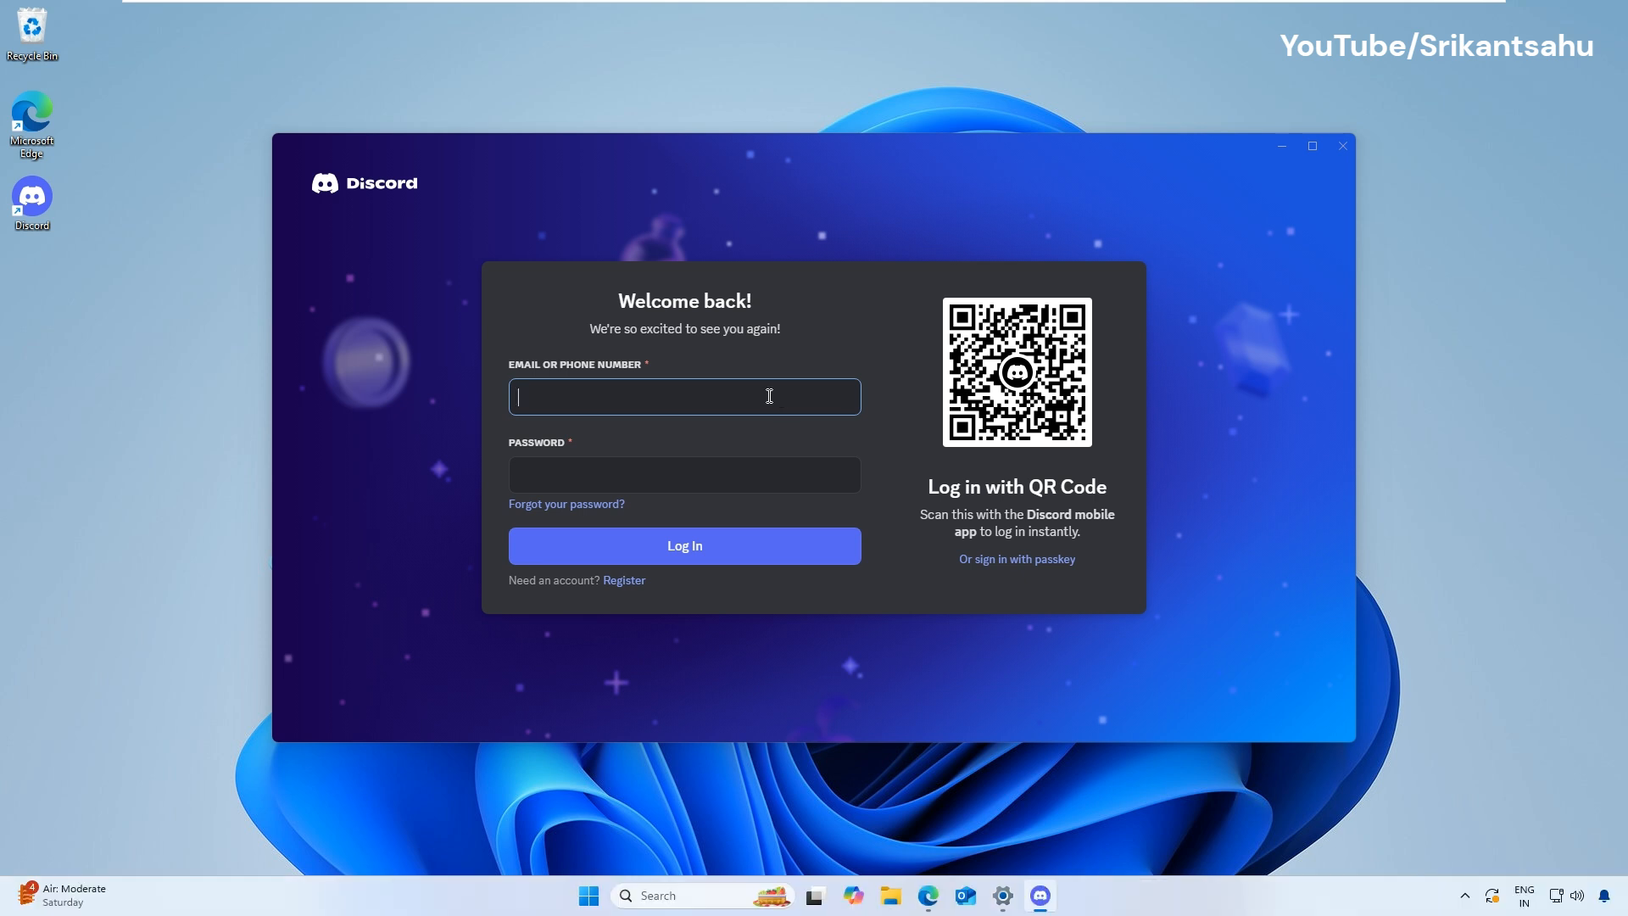
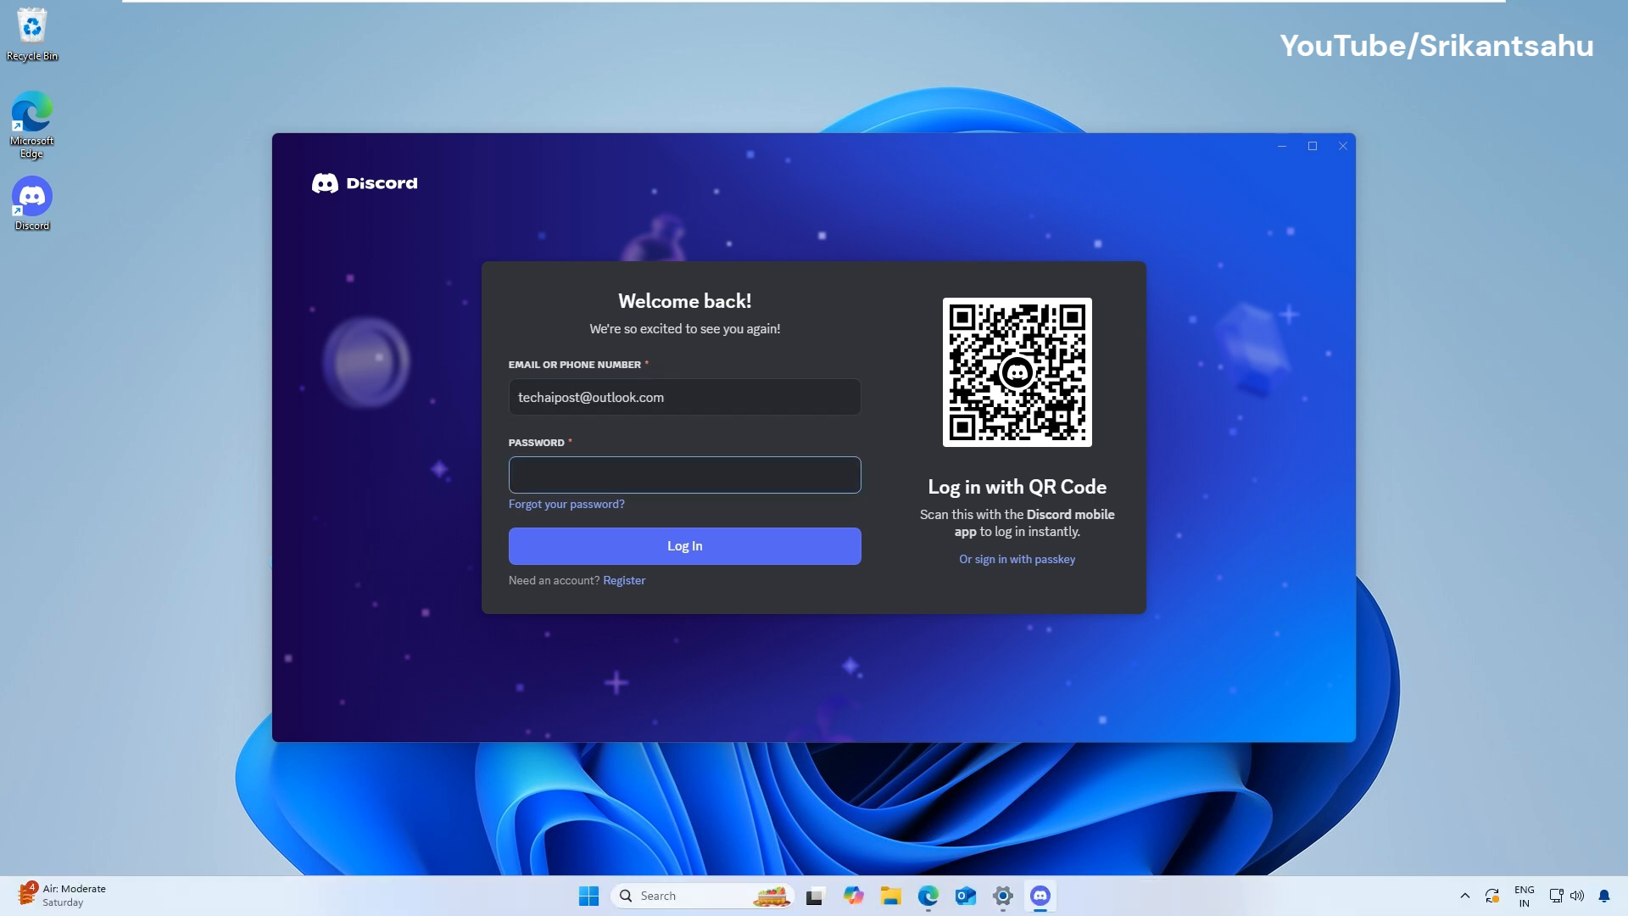
mouse_move(820, 485)
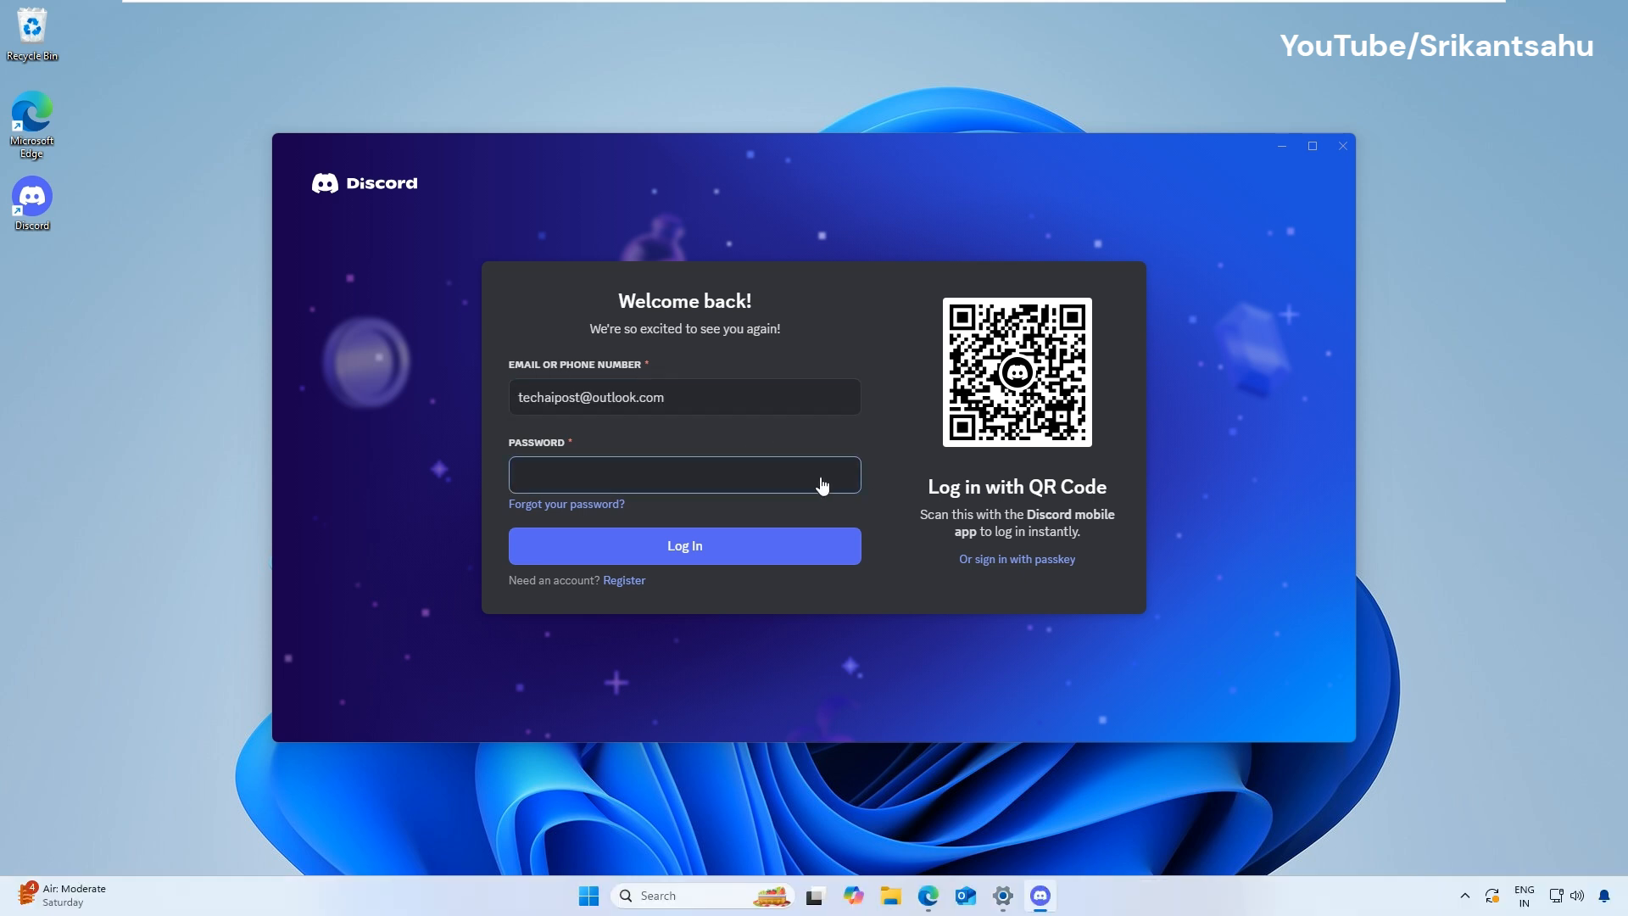
click(684, 545)
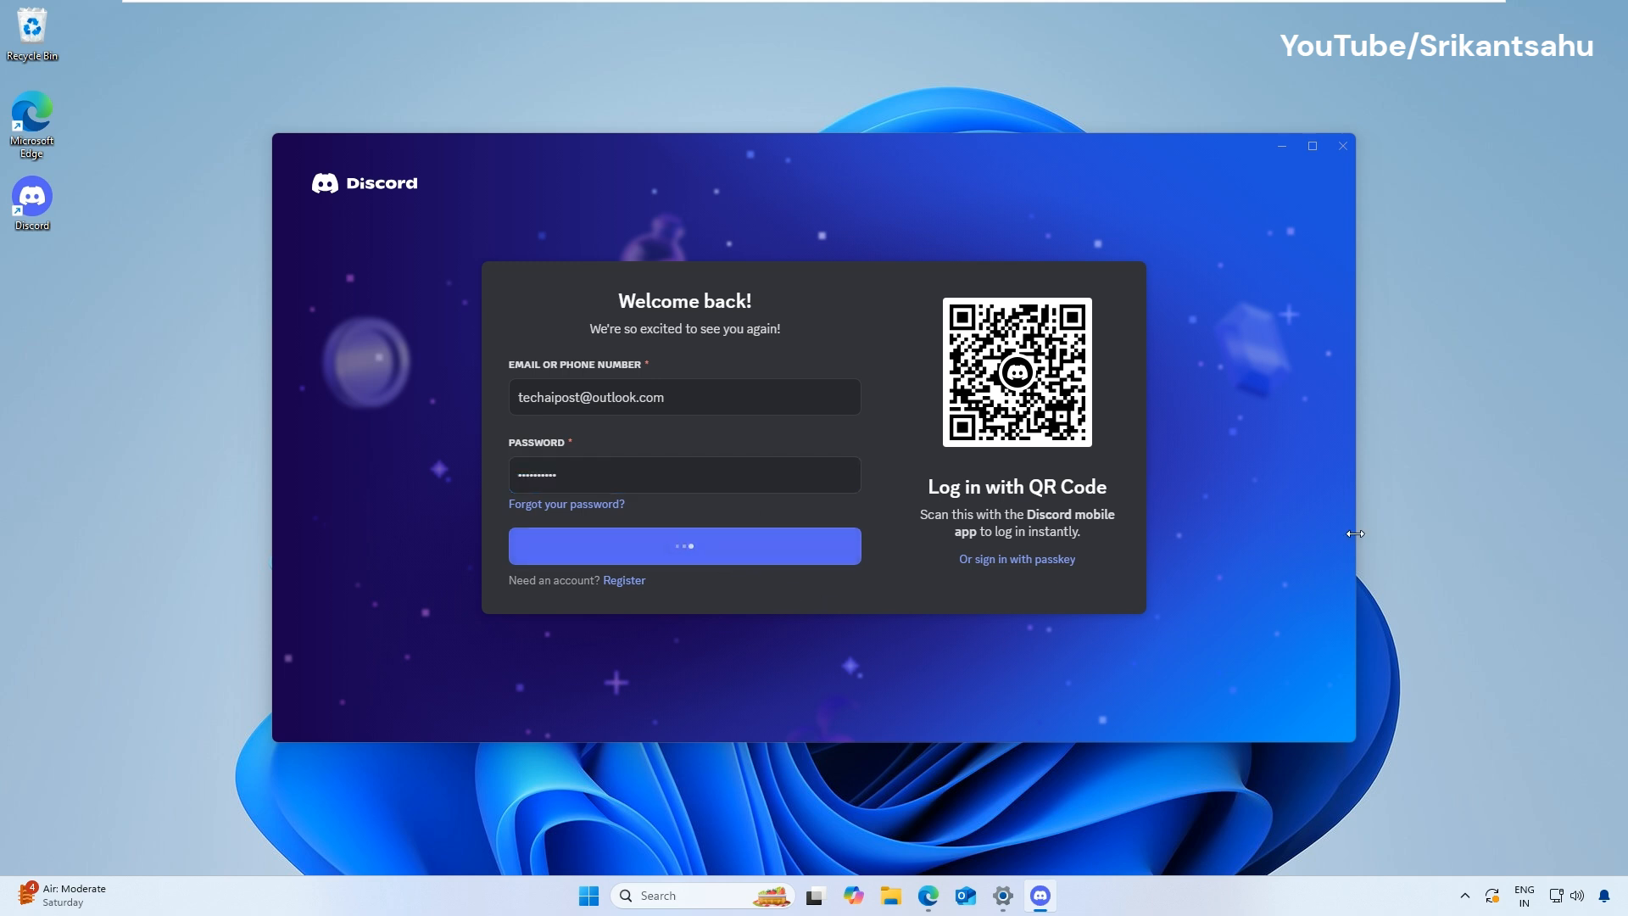
click(683, 545)
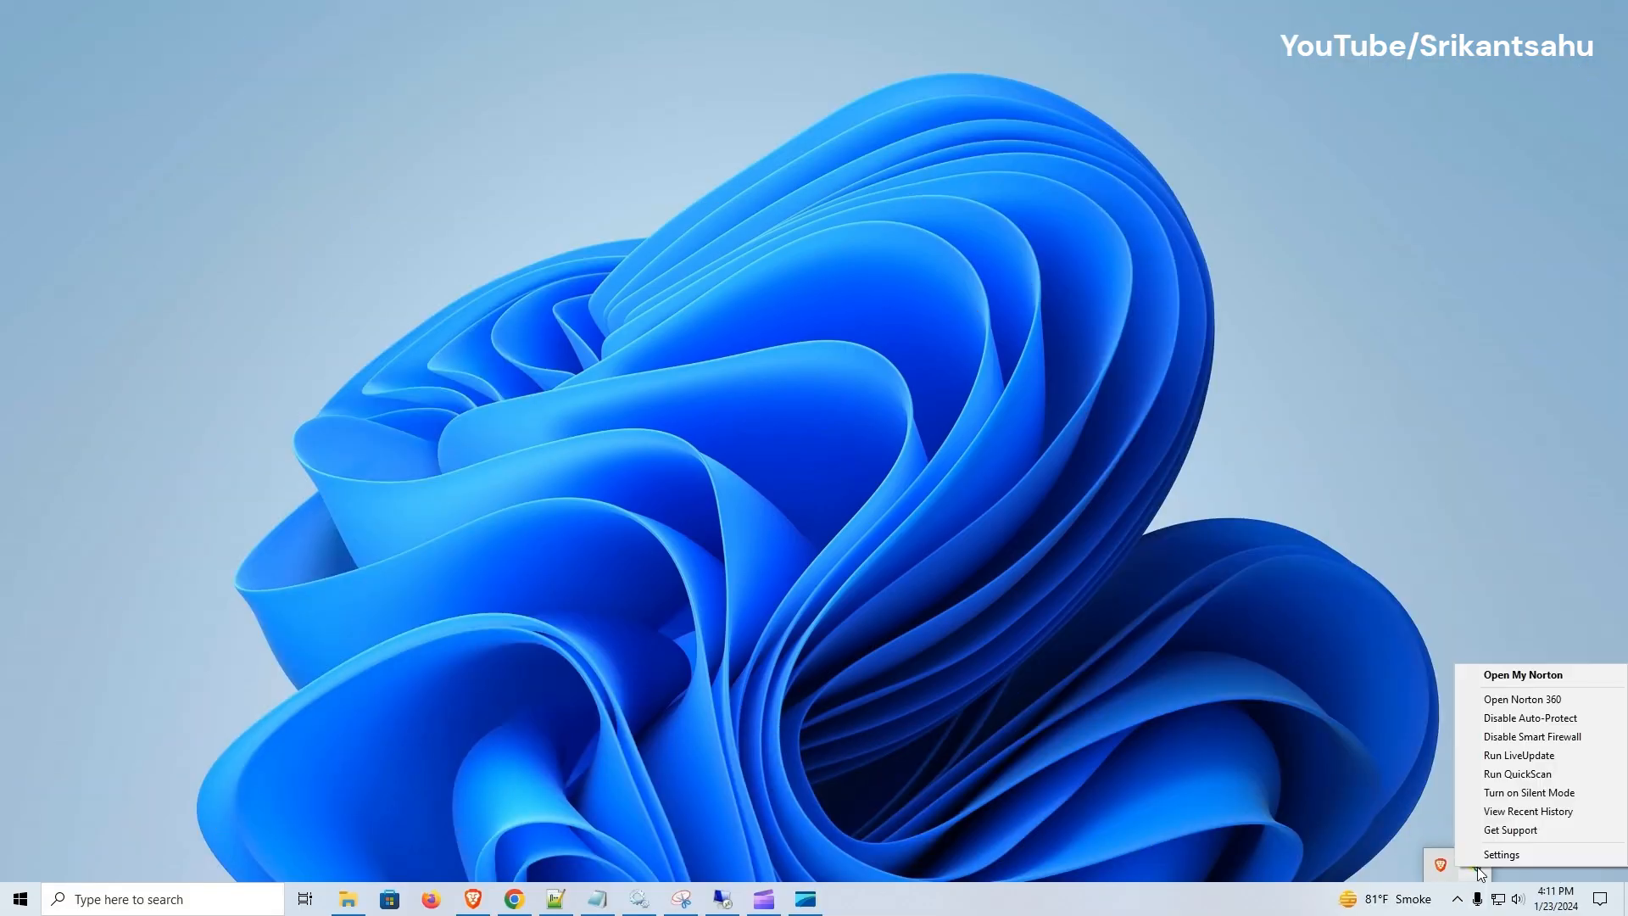
Step: Turn on Norton Silent Mode and pick a duration under More Options
click(1314, 647)
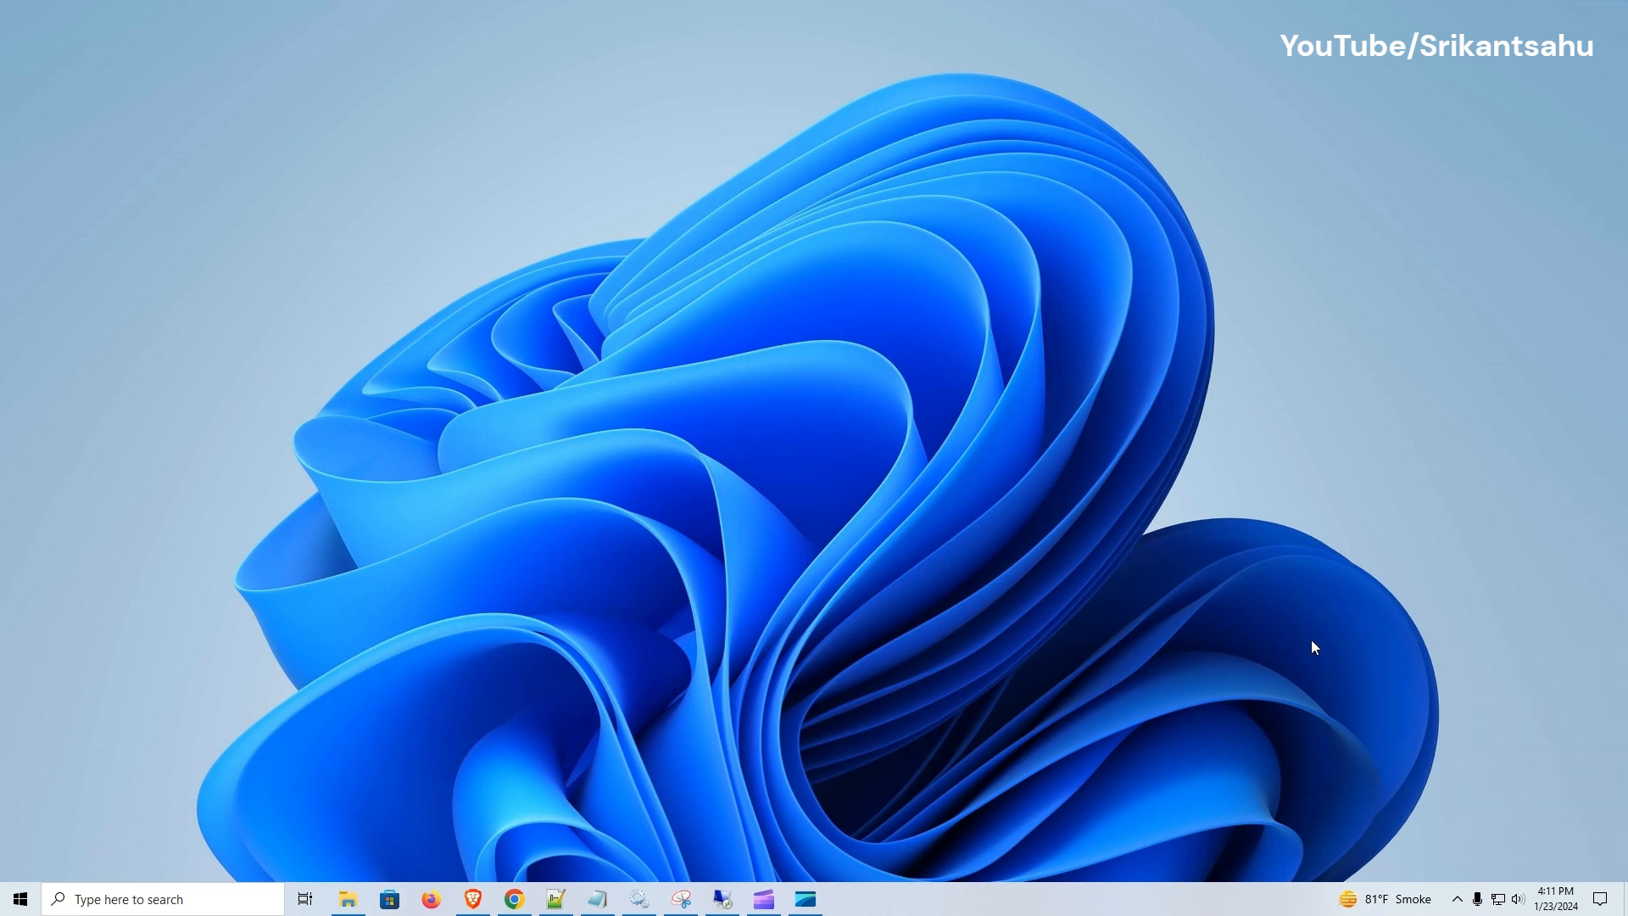
click(837, 519)
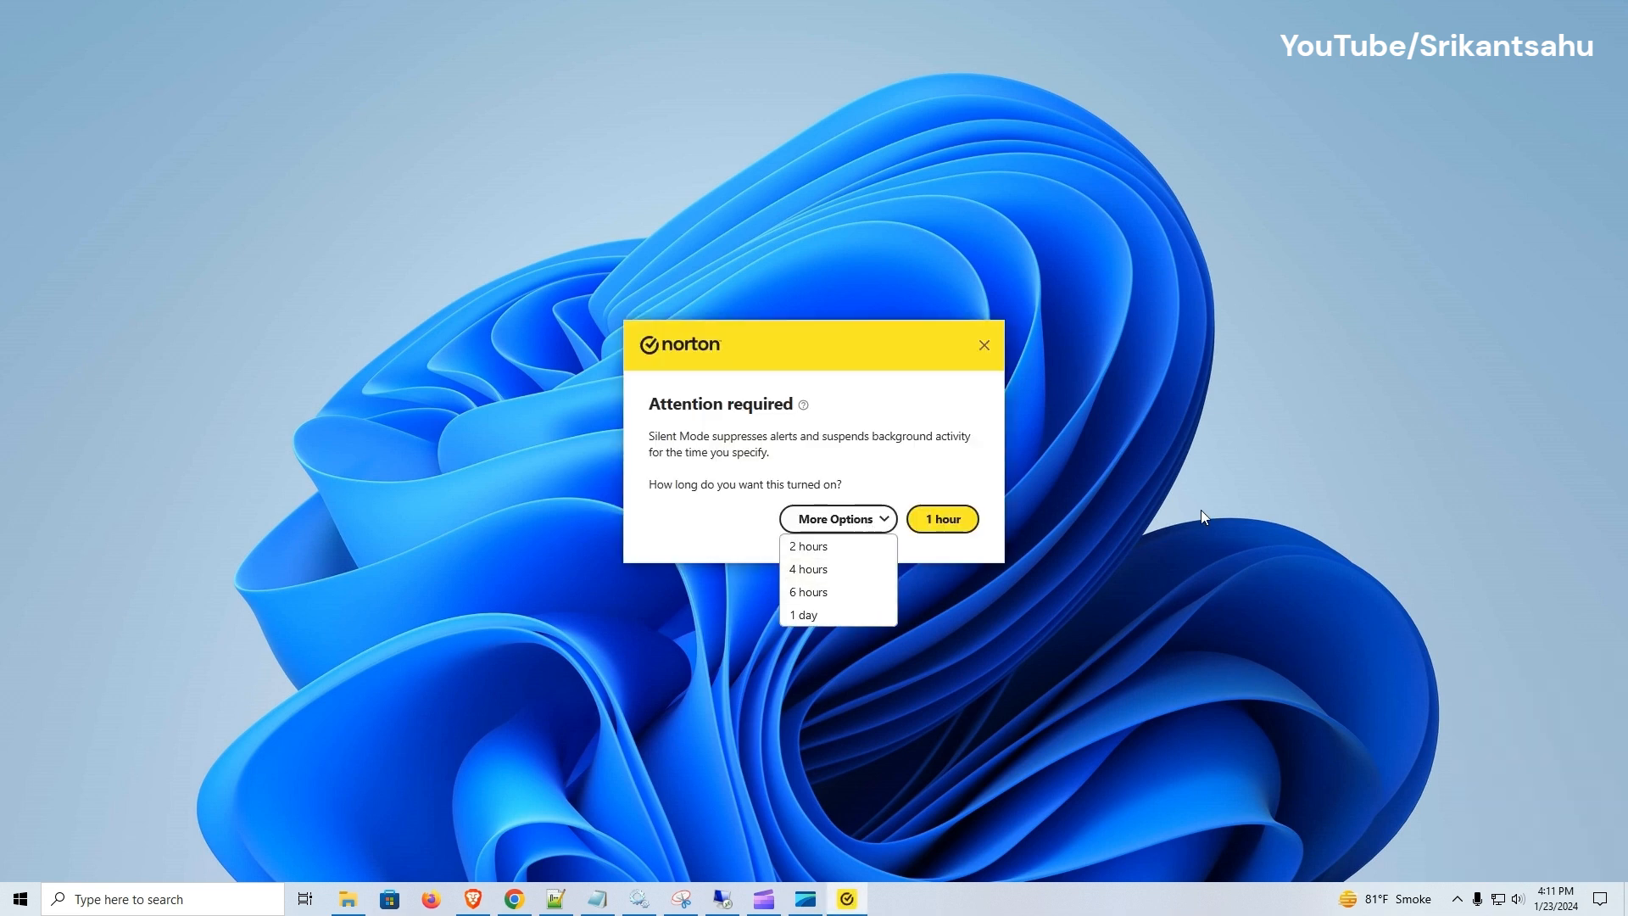
click(981, 345)
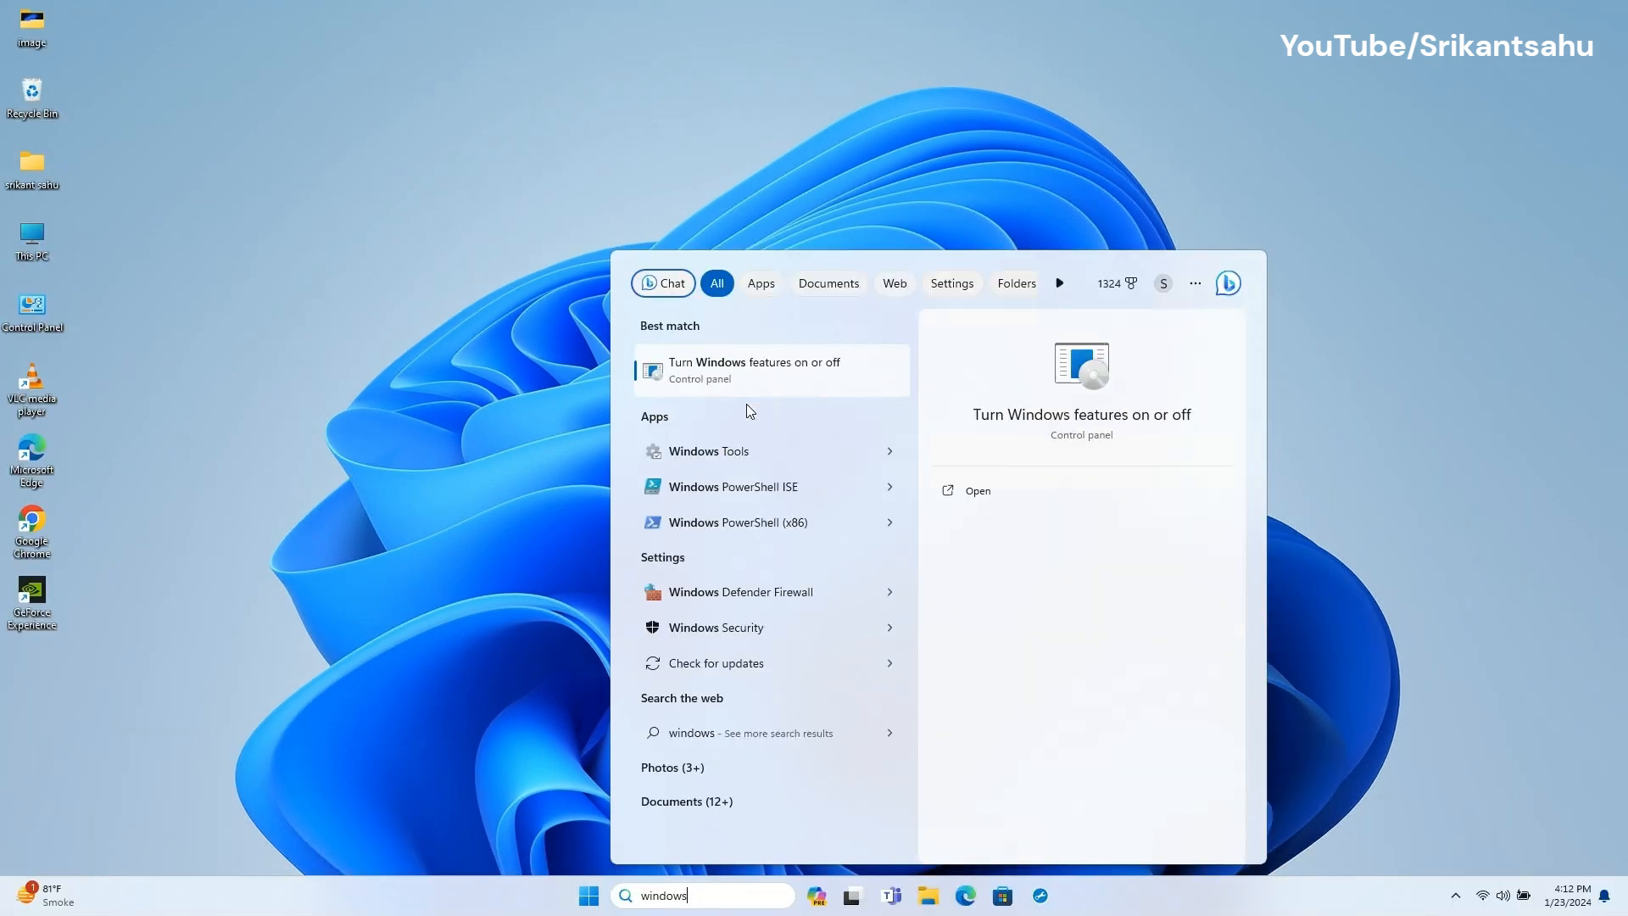
Step: Open Windows Security and switch Microsoft Defender Firewall off for the private network
click(714, 627)
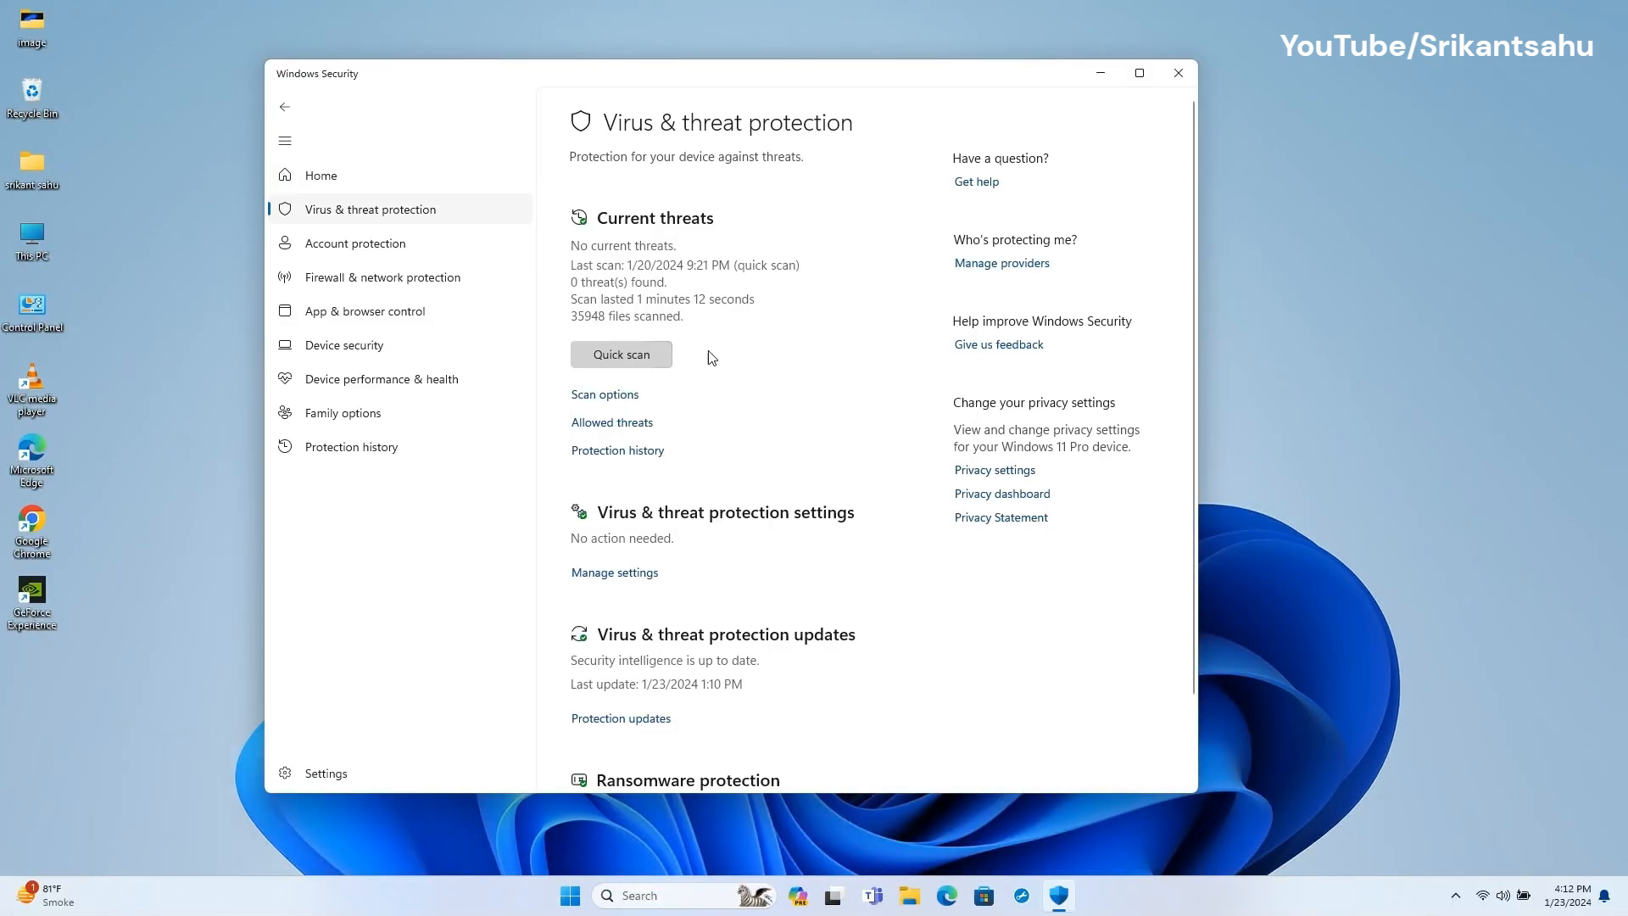
scroll(down, 3)
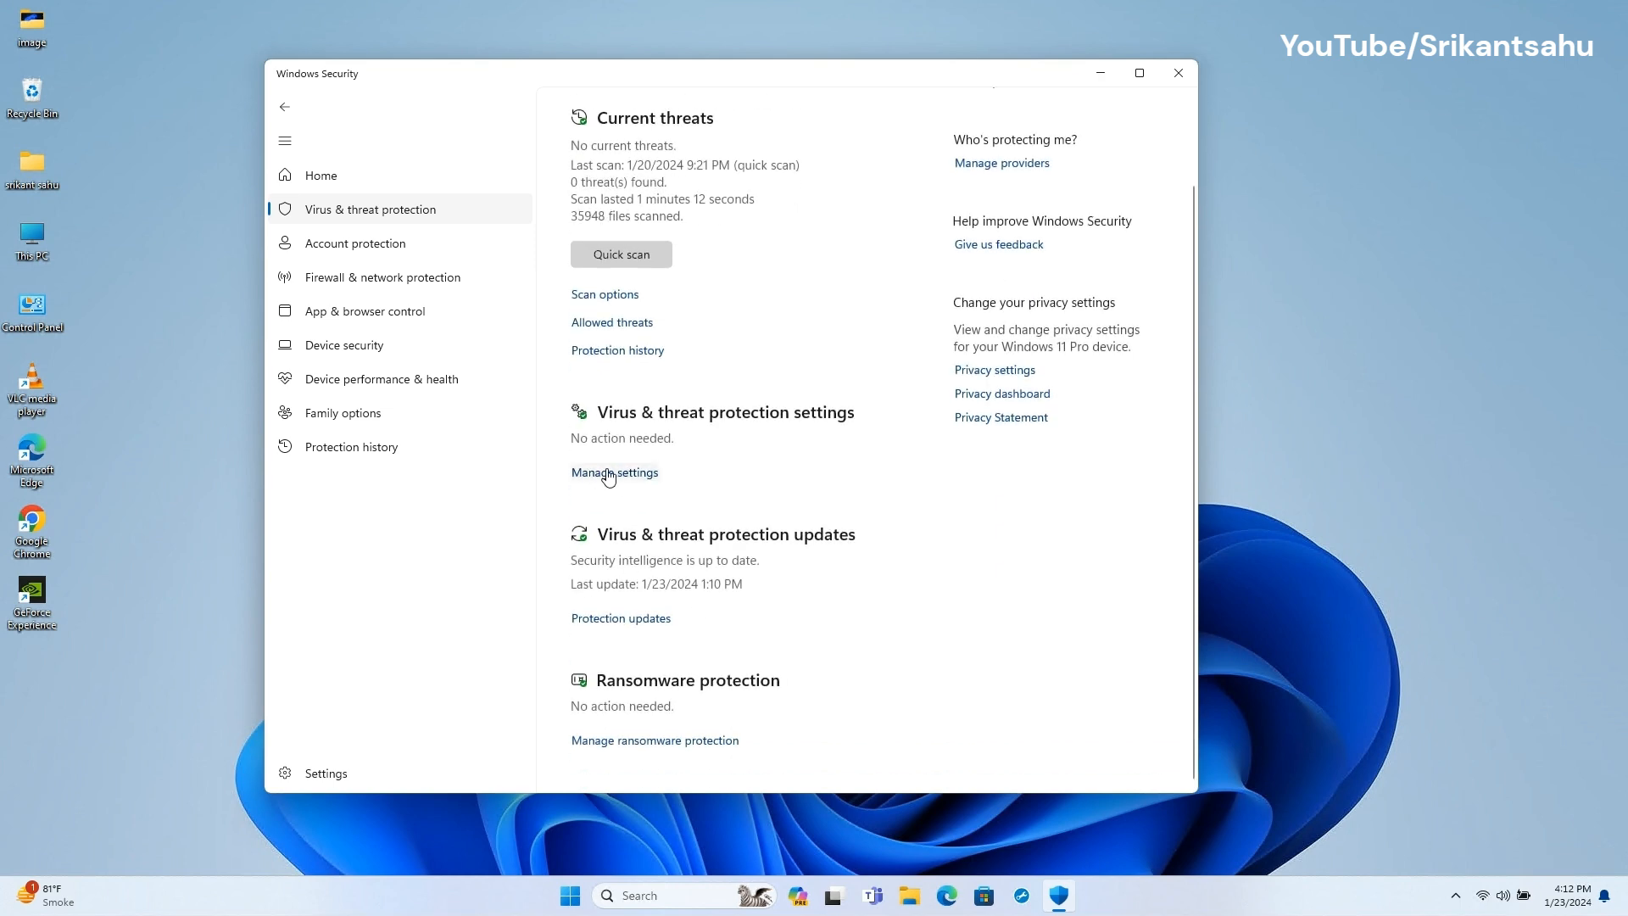
click(614, 471)
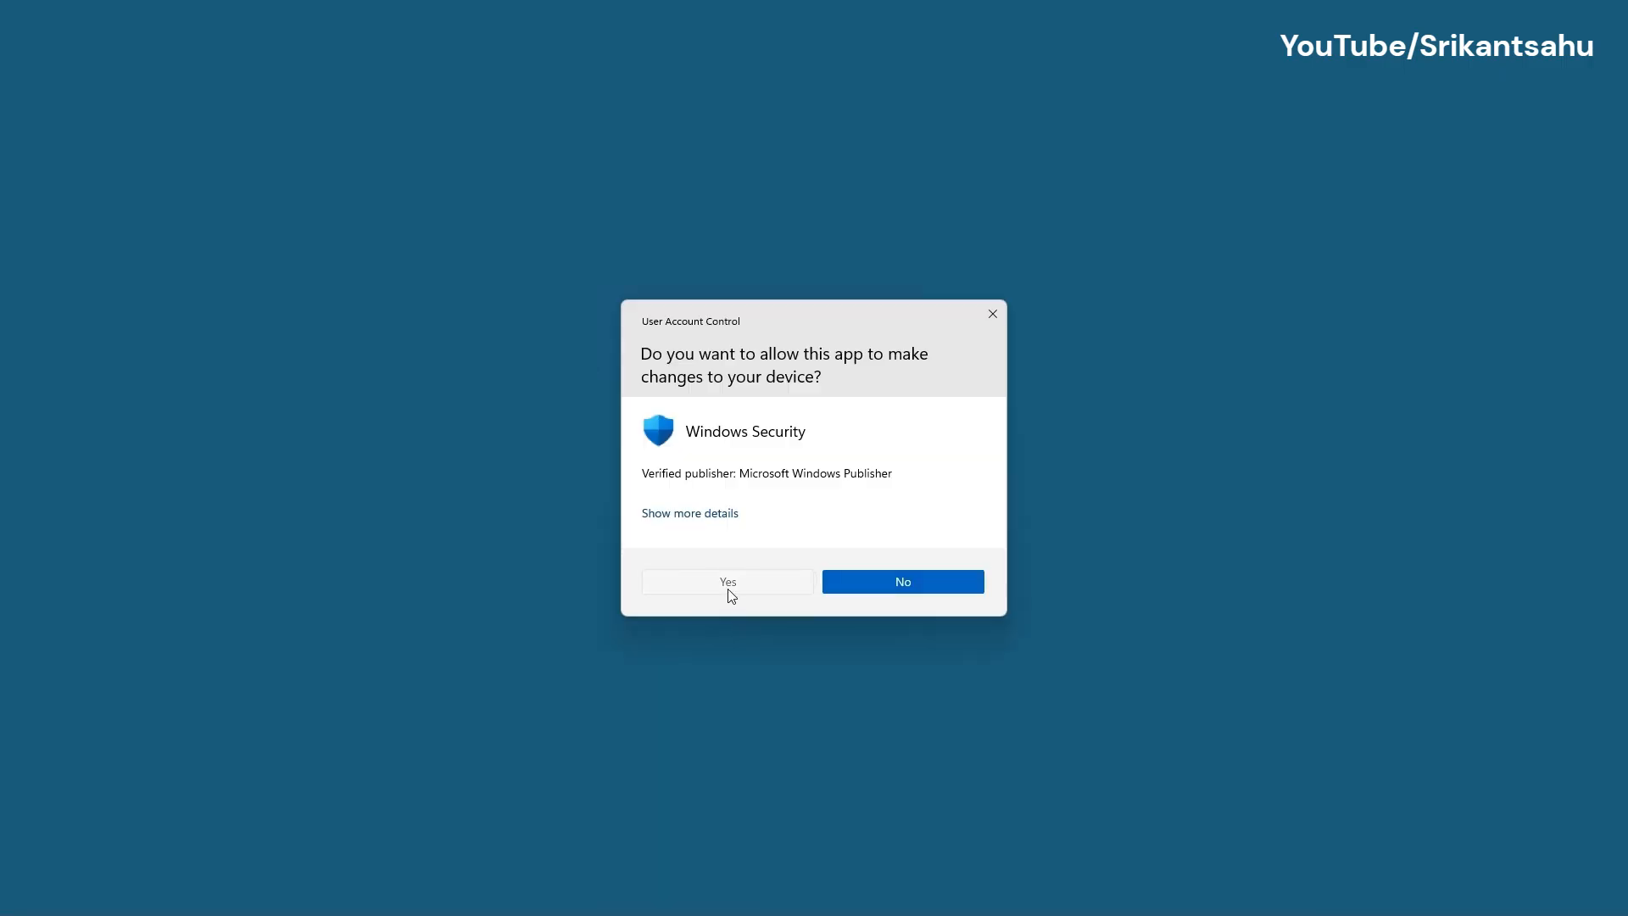
click(727, 581)
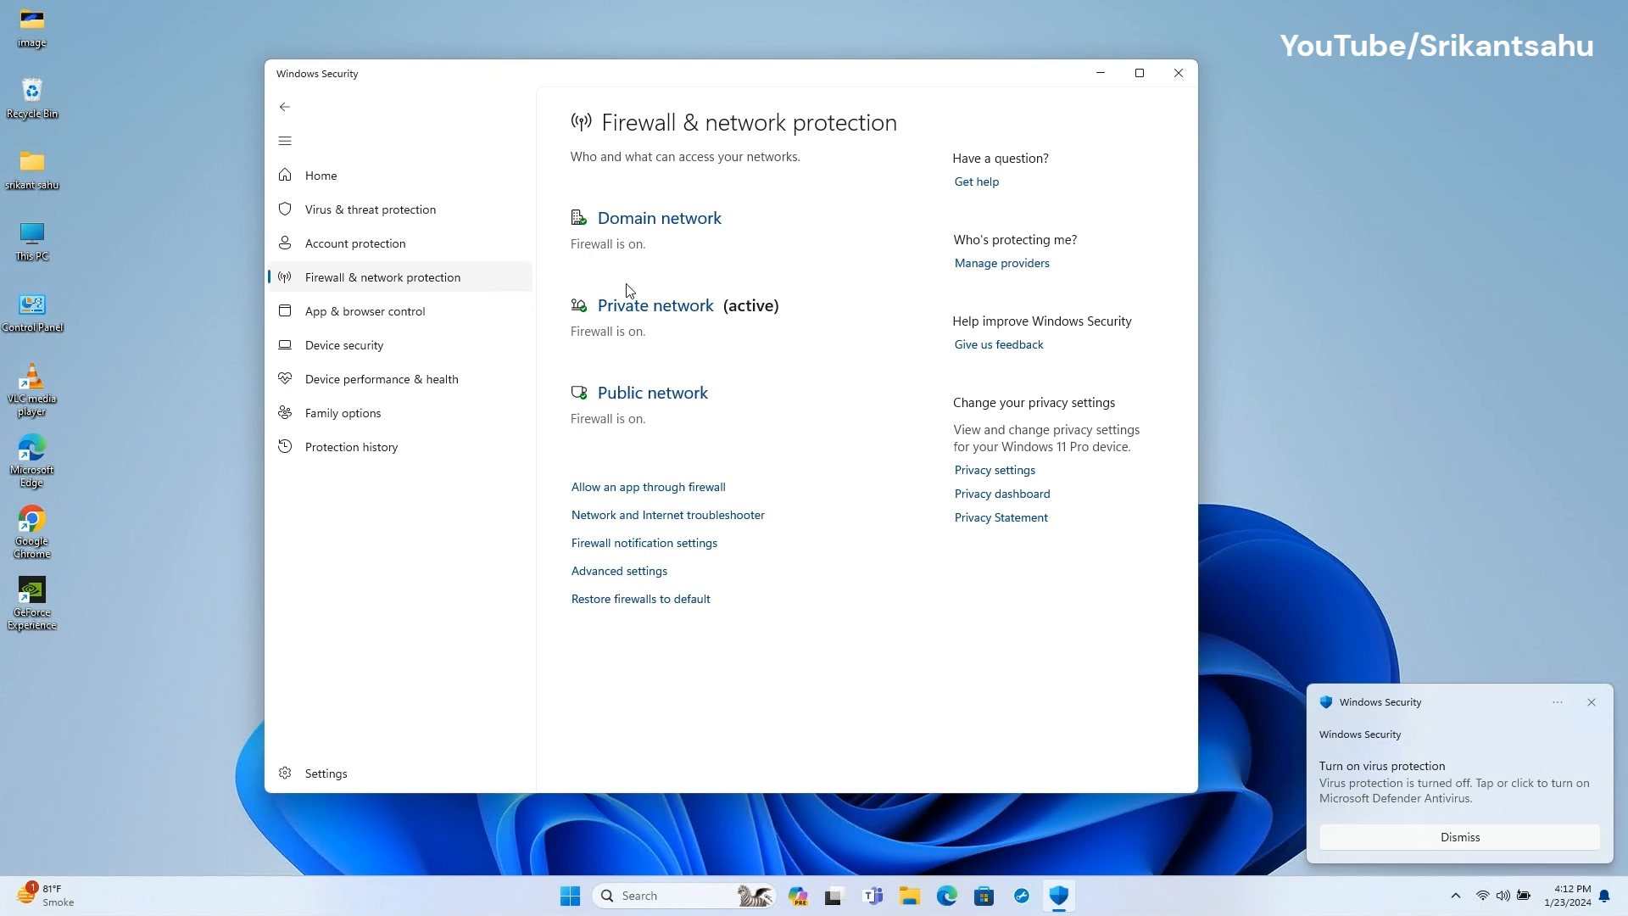
click(654, 306)
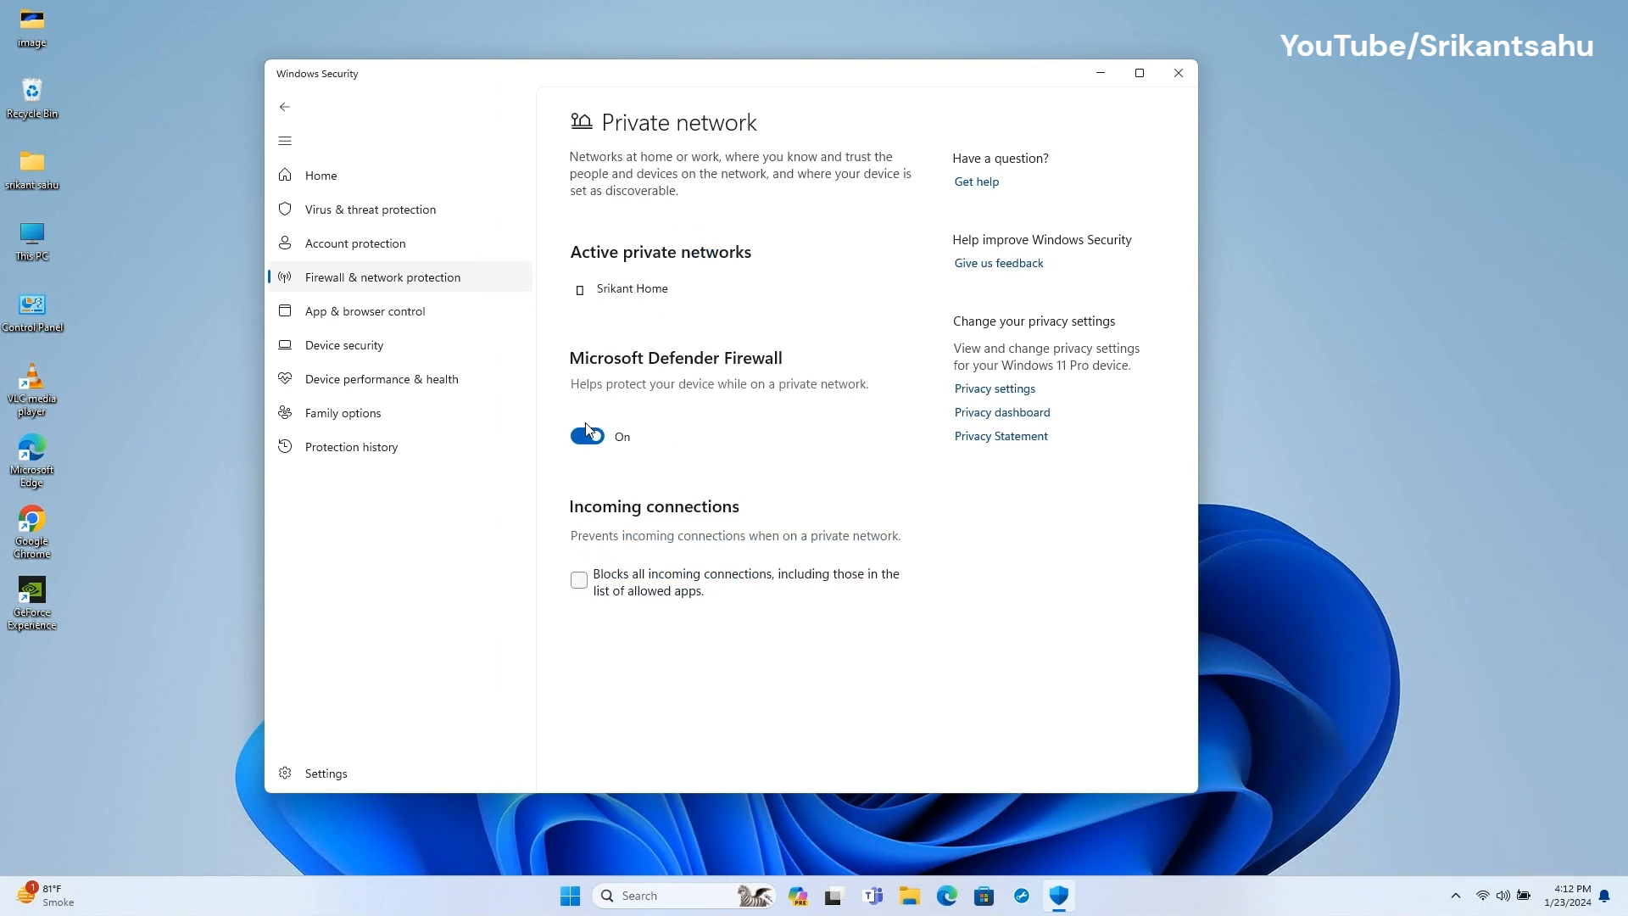
click(586, 435)
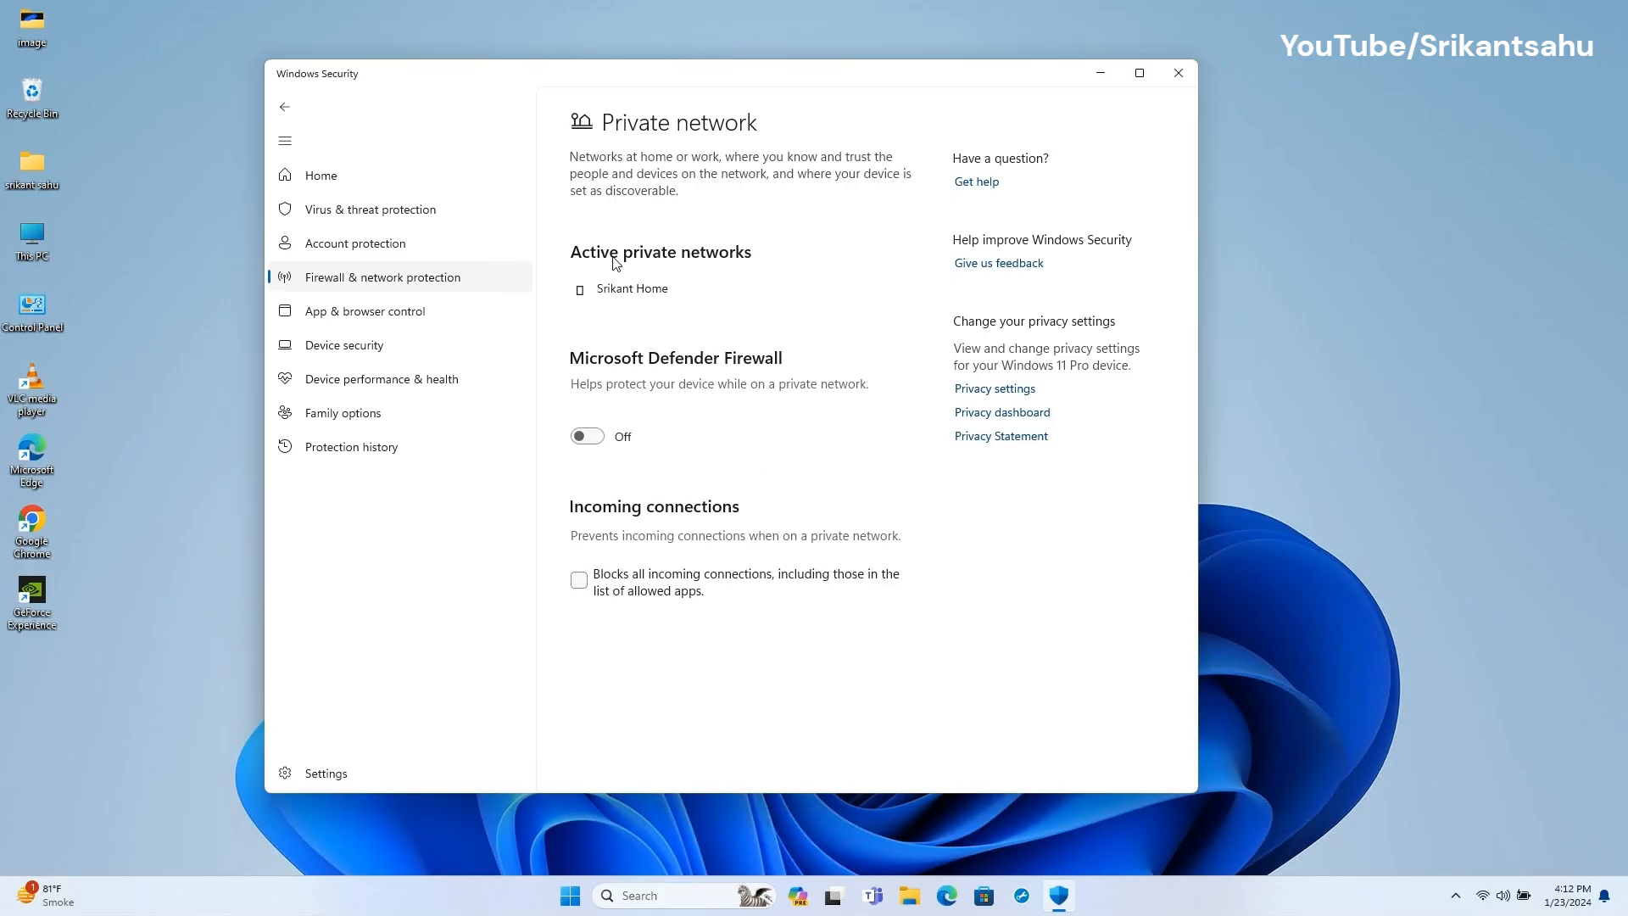
click(284, 106)
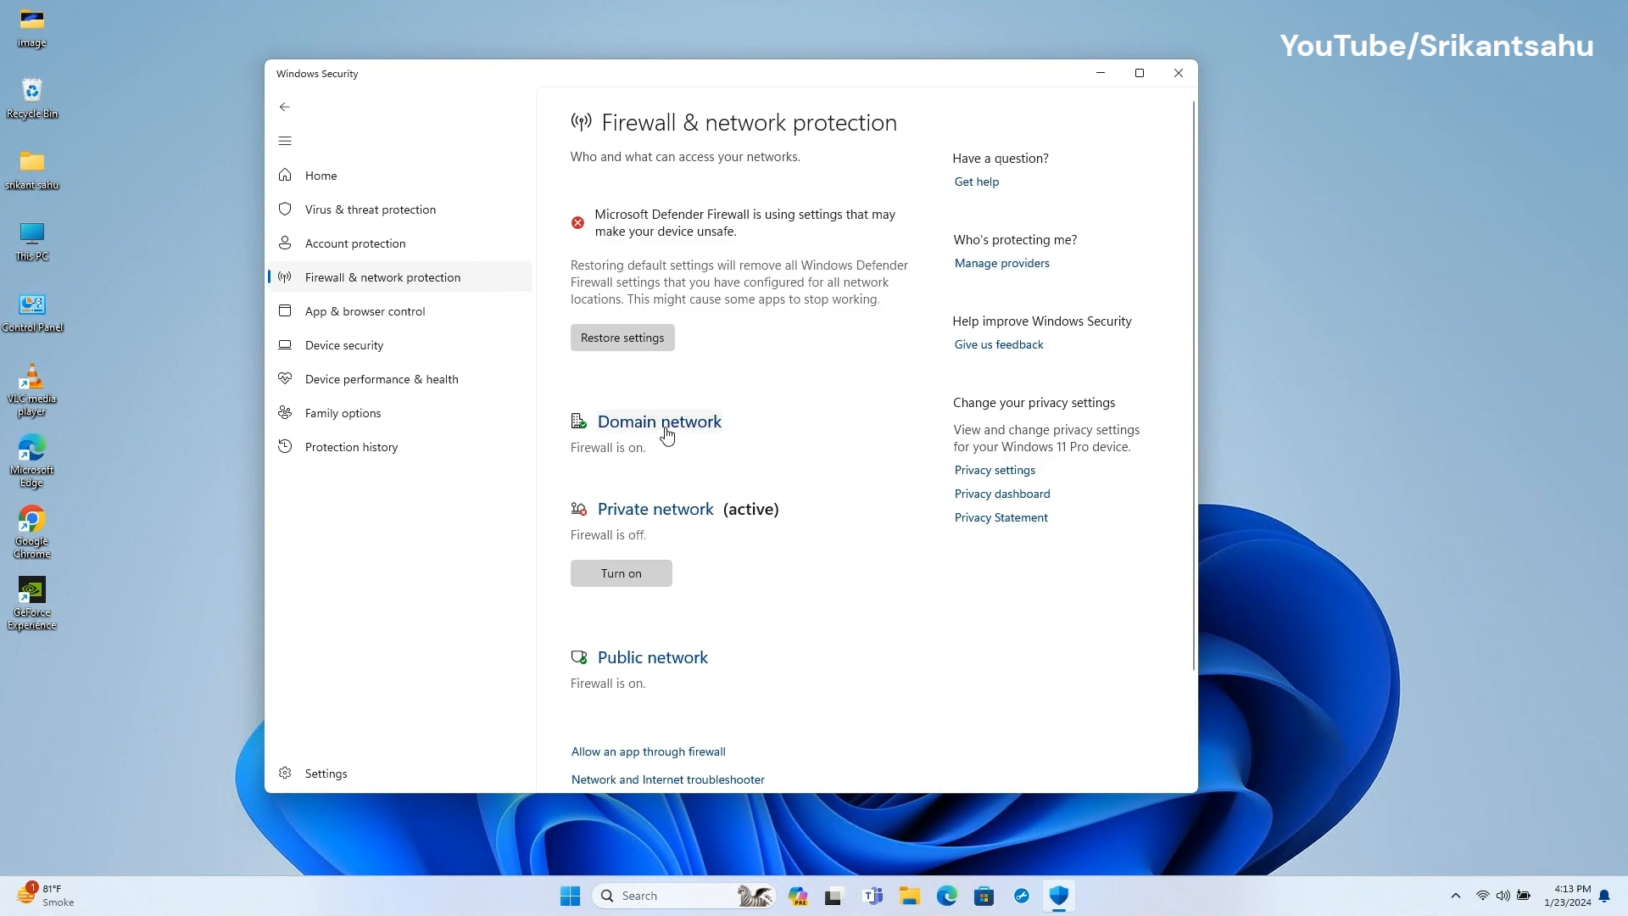
click(1176, 73)
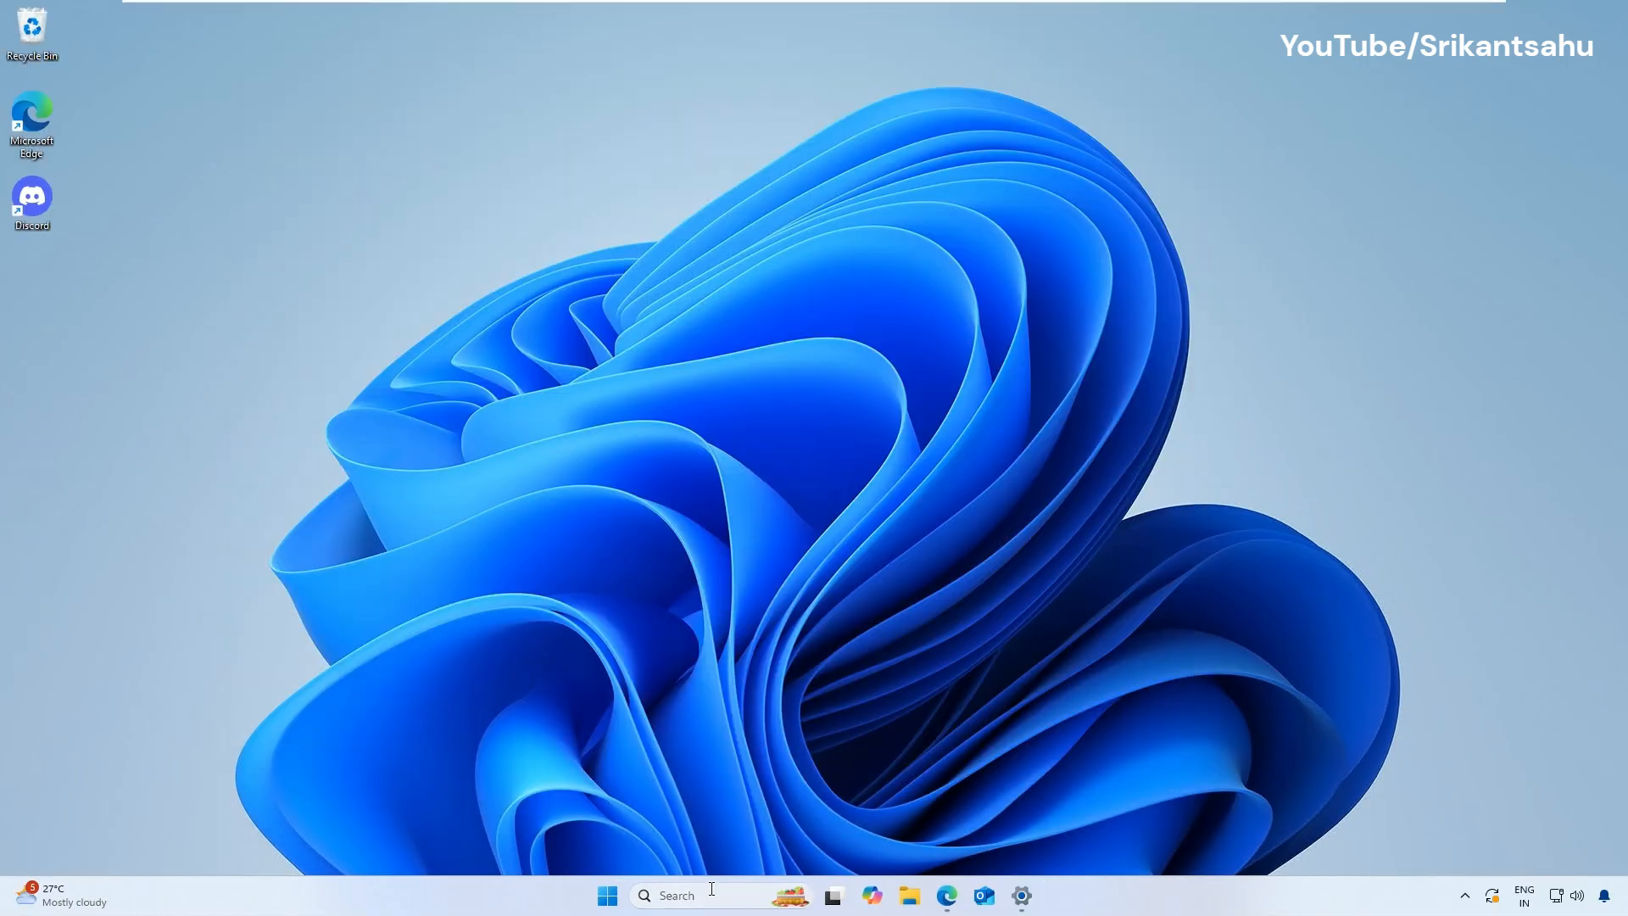
Step: Open Windows Security's firewall page and its list of apps allowed through the firewall
click(607, 895)
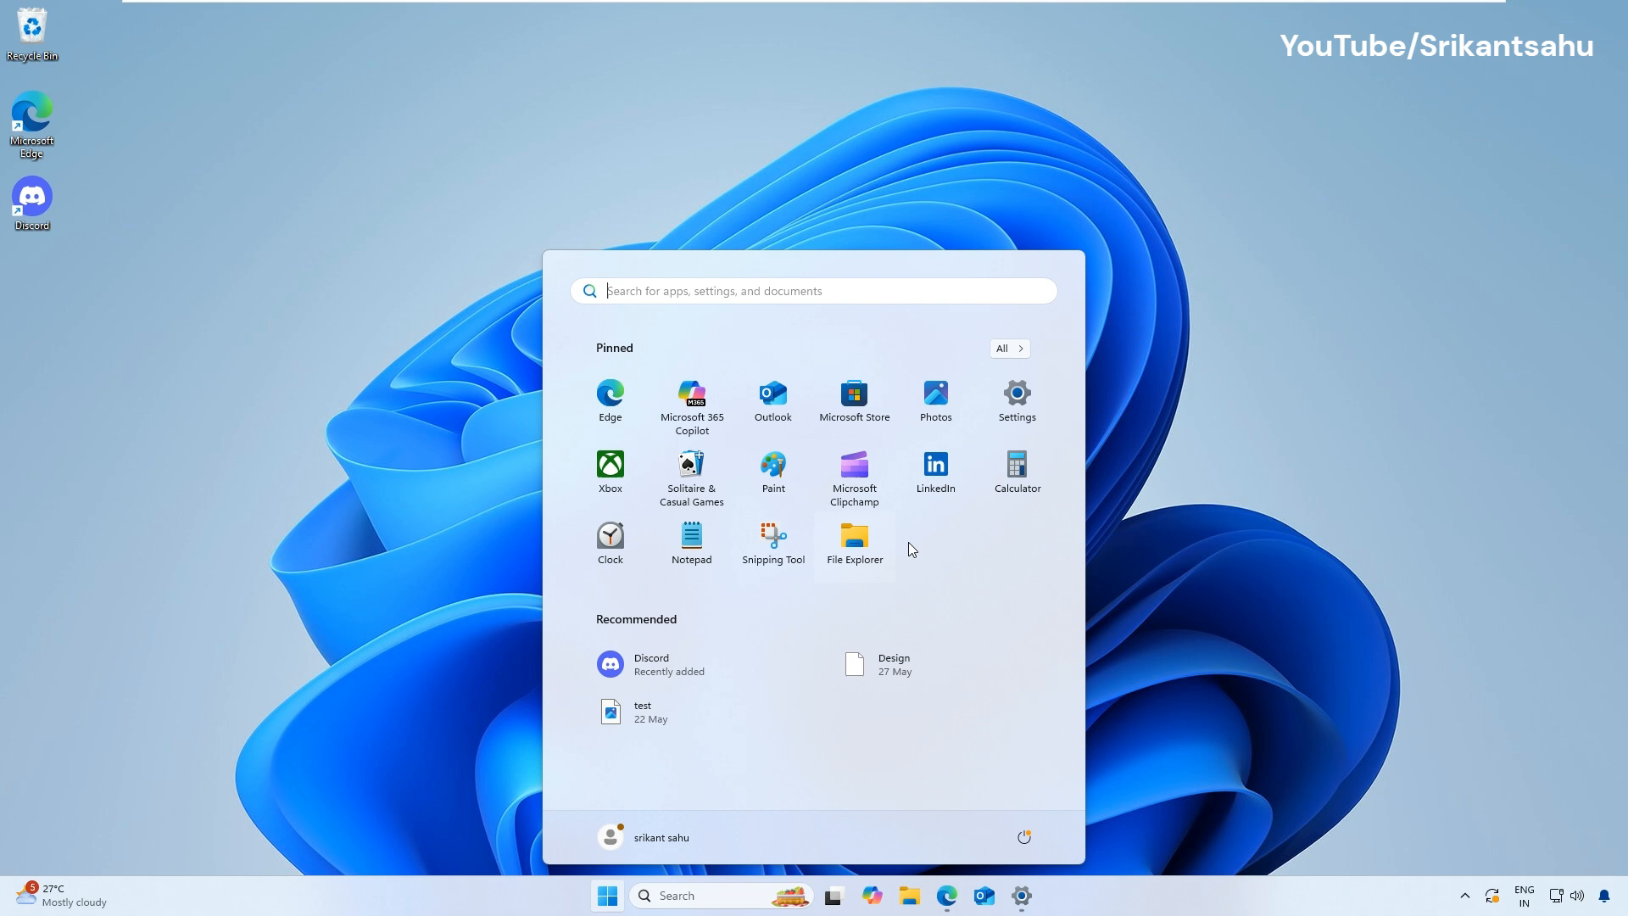
click(1016, 401)
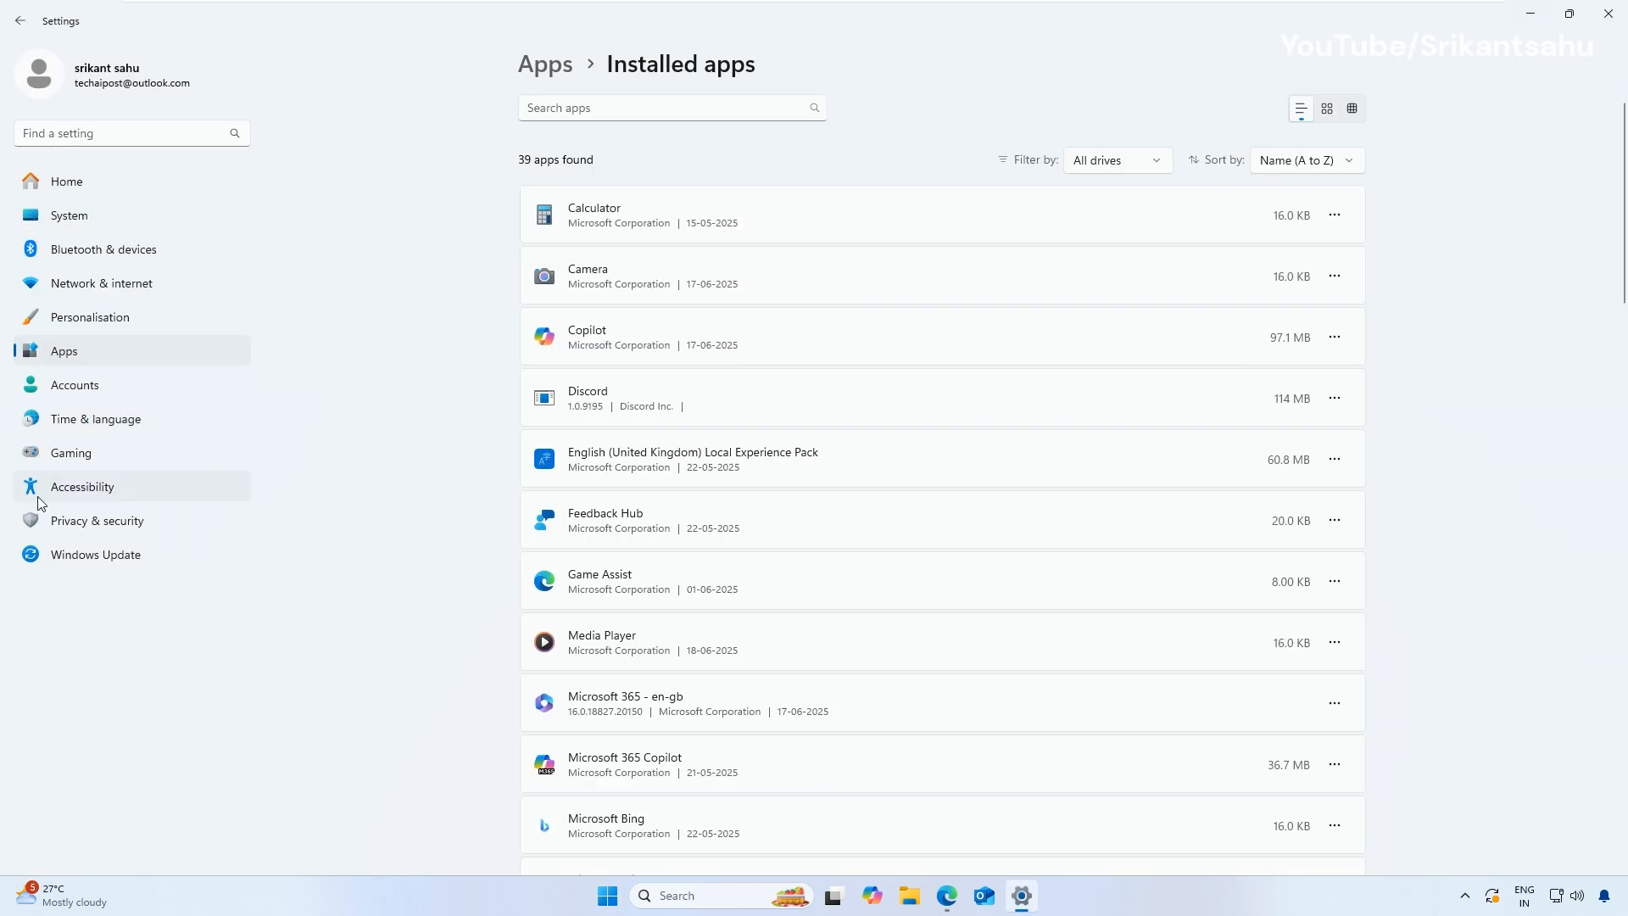
click(96, 520)
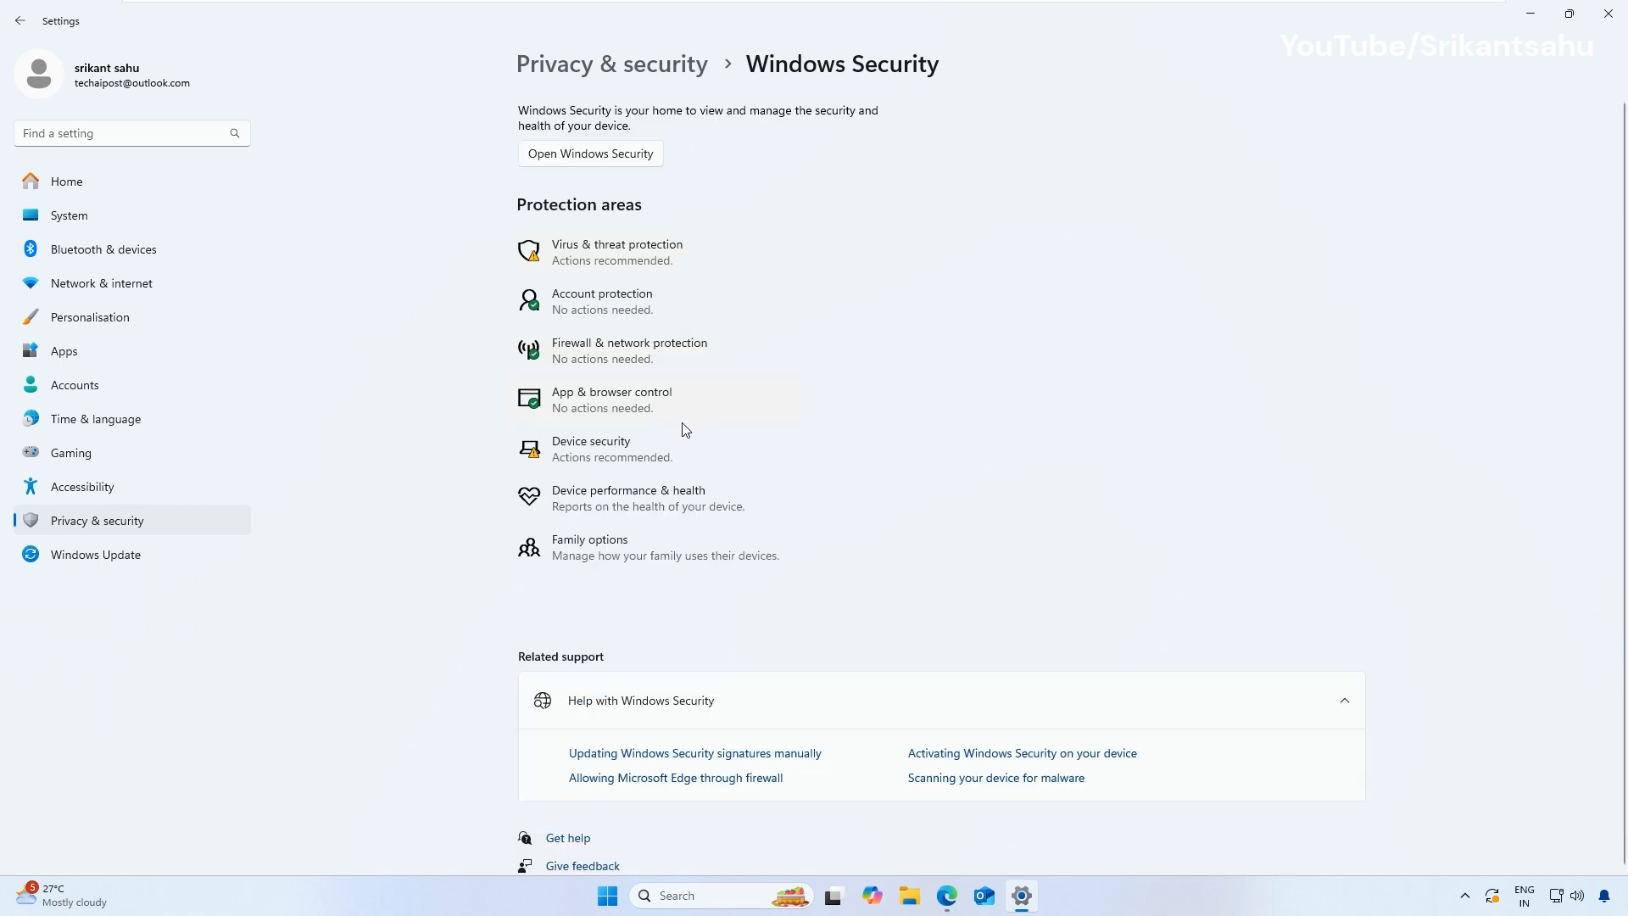
click(629, 350)
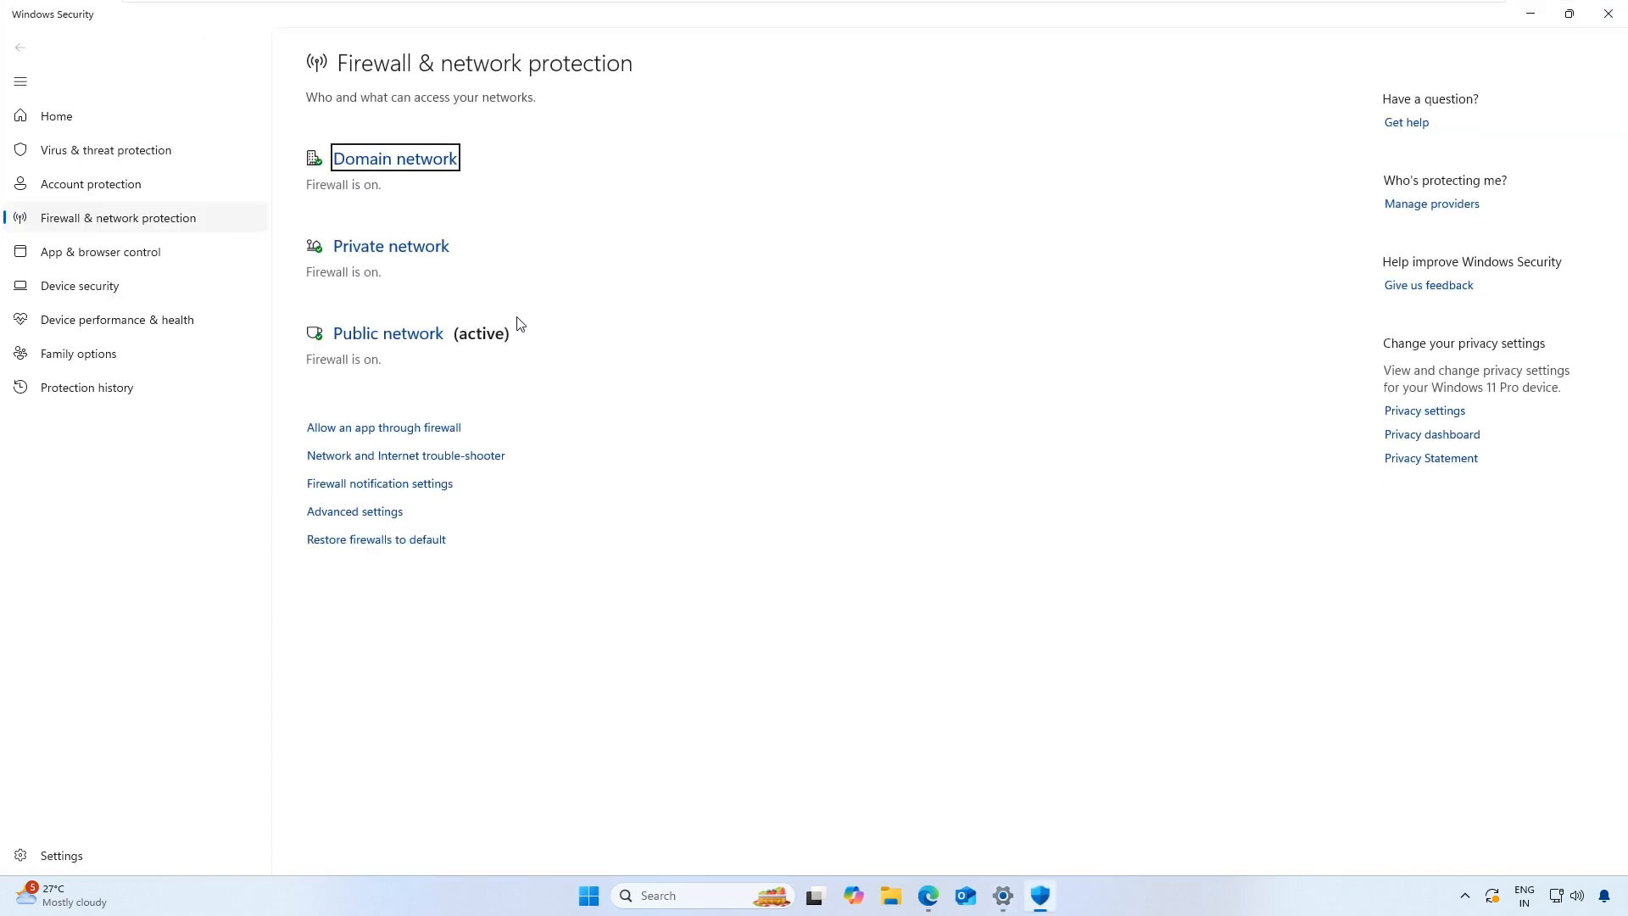
mouse_move(364, 431)
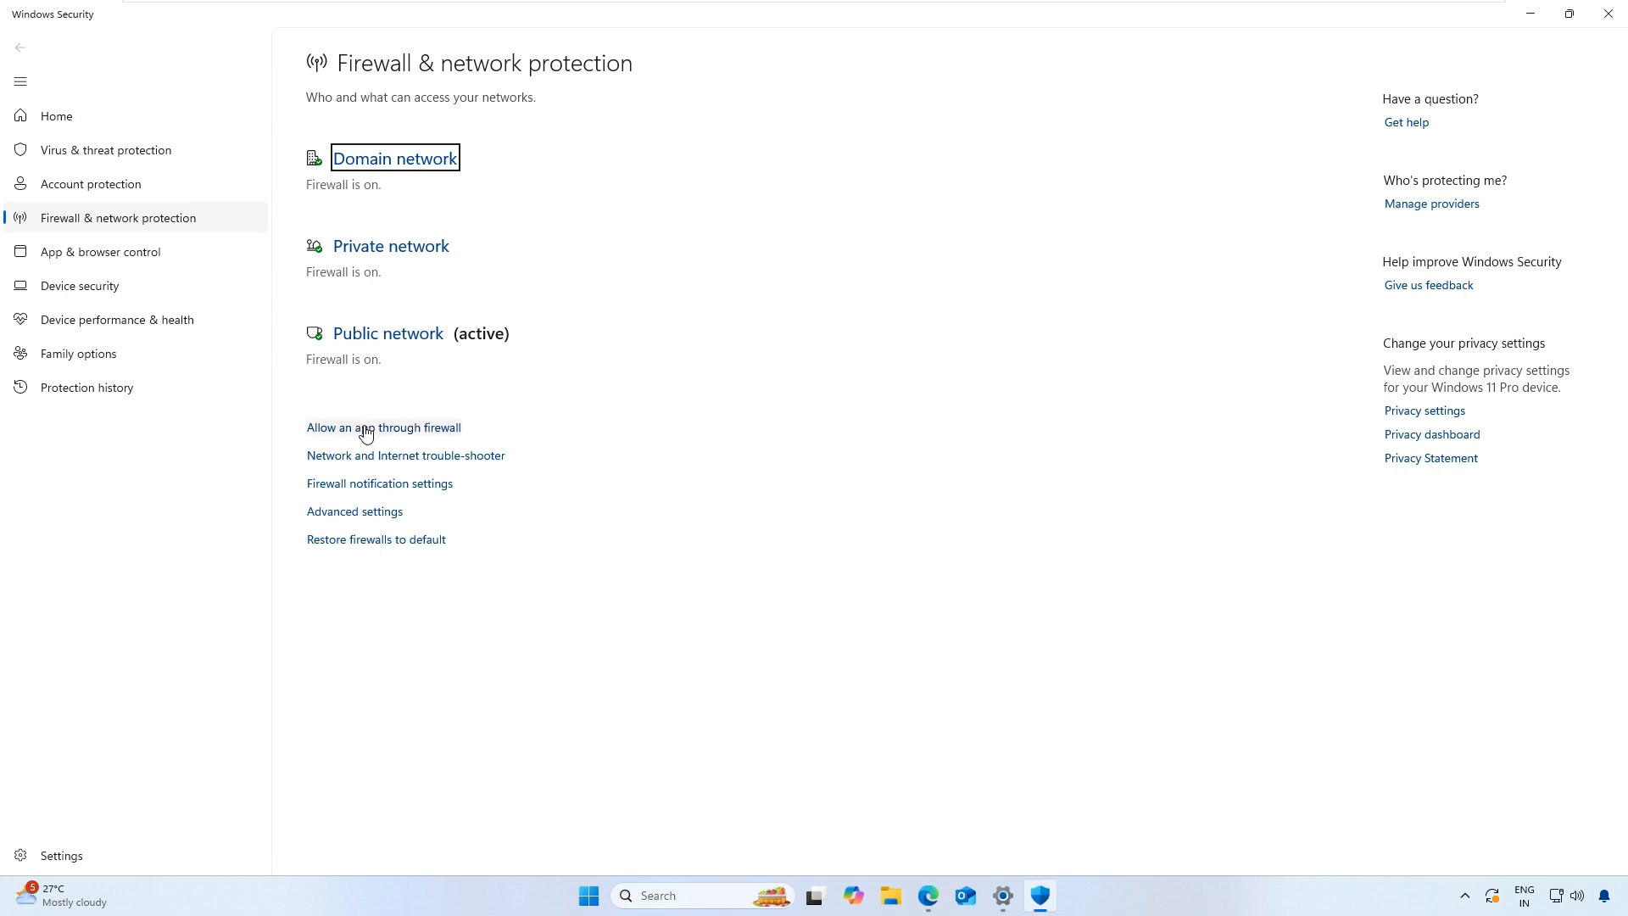
click(383, 426)
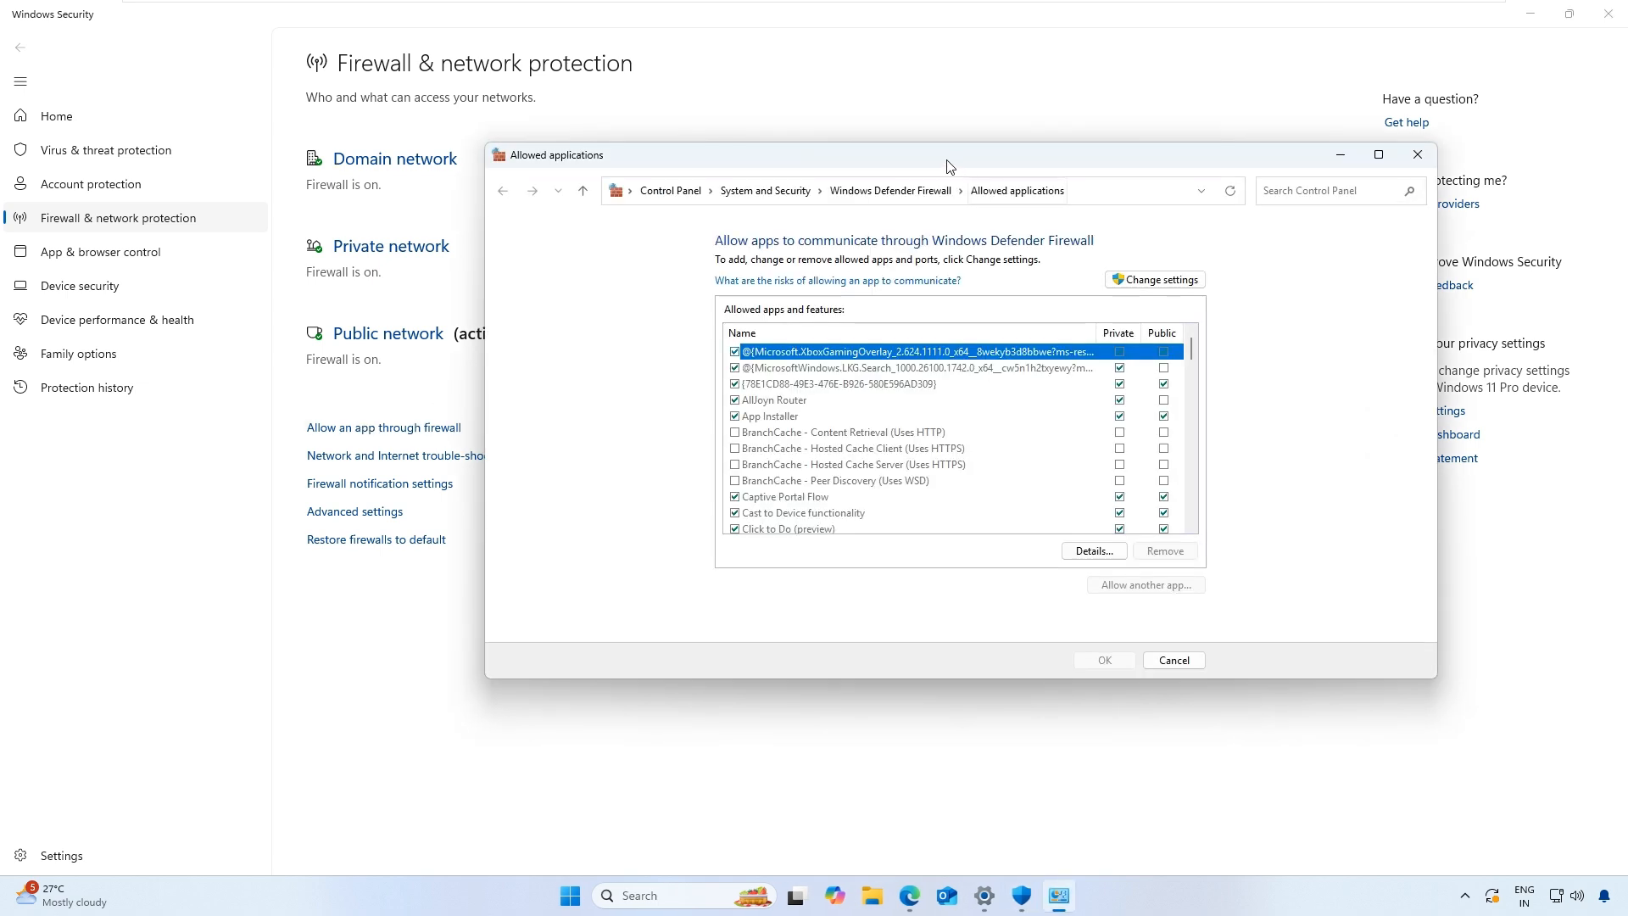
Step: Unlock the allowed apps list, remove the old Discord entry, and start adding another app
click(1379, 153)
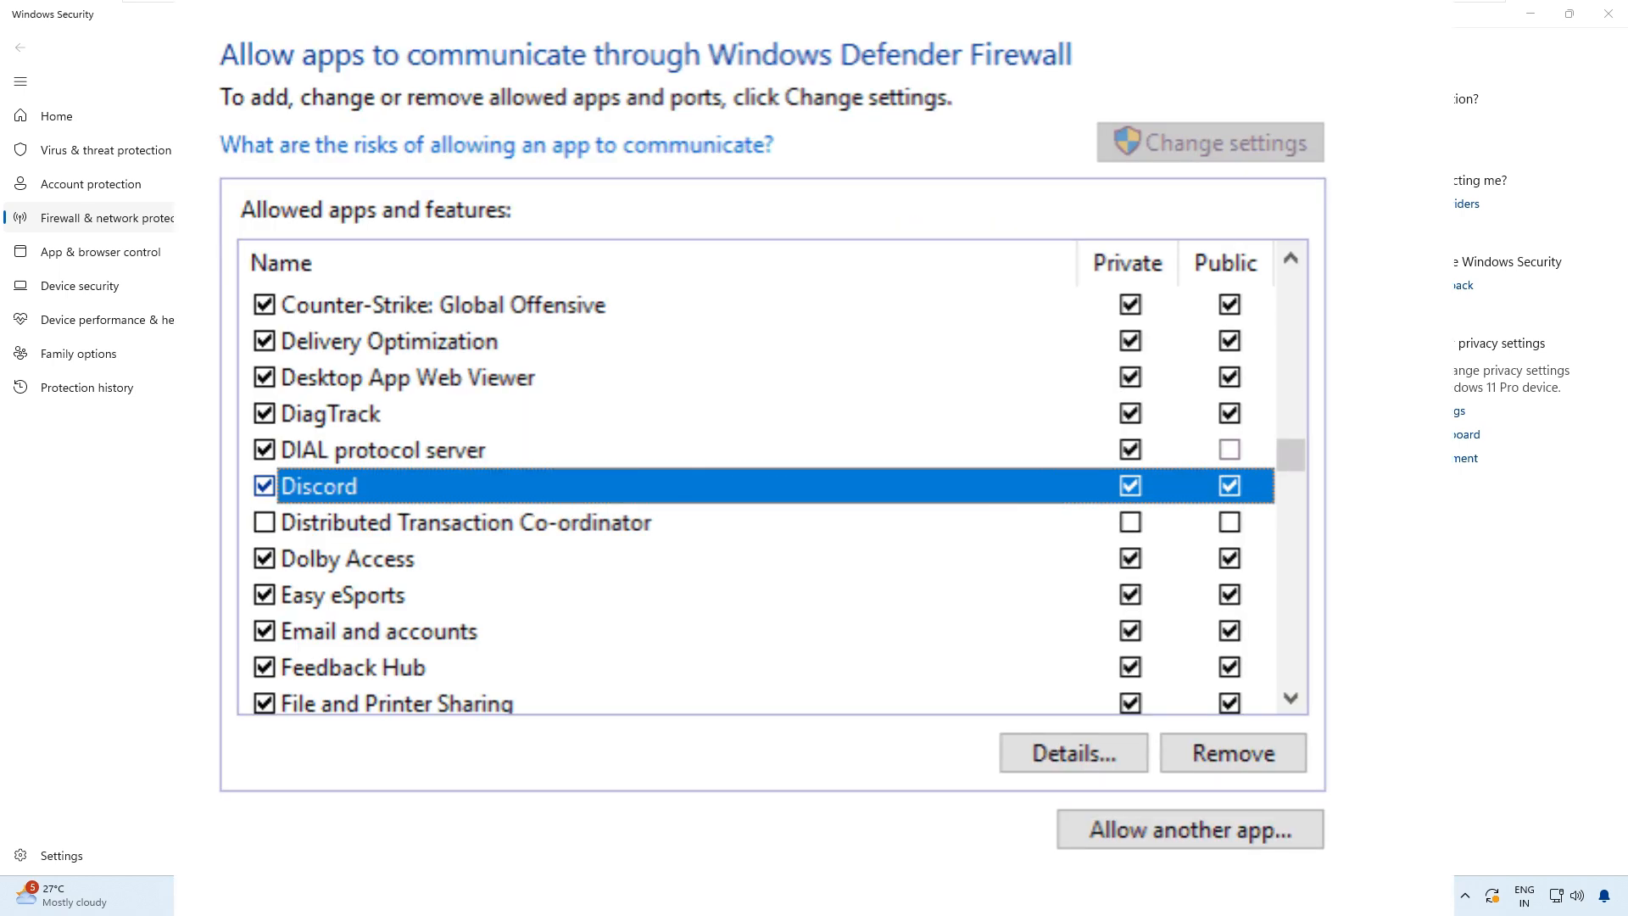
click(1208, 143)
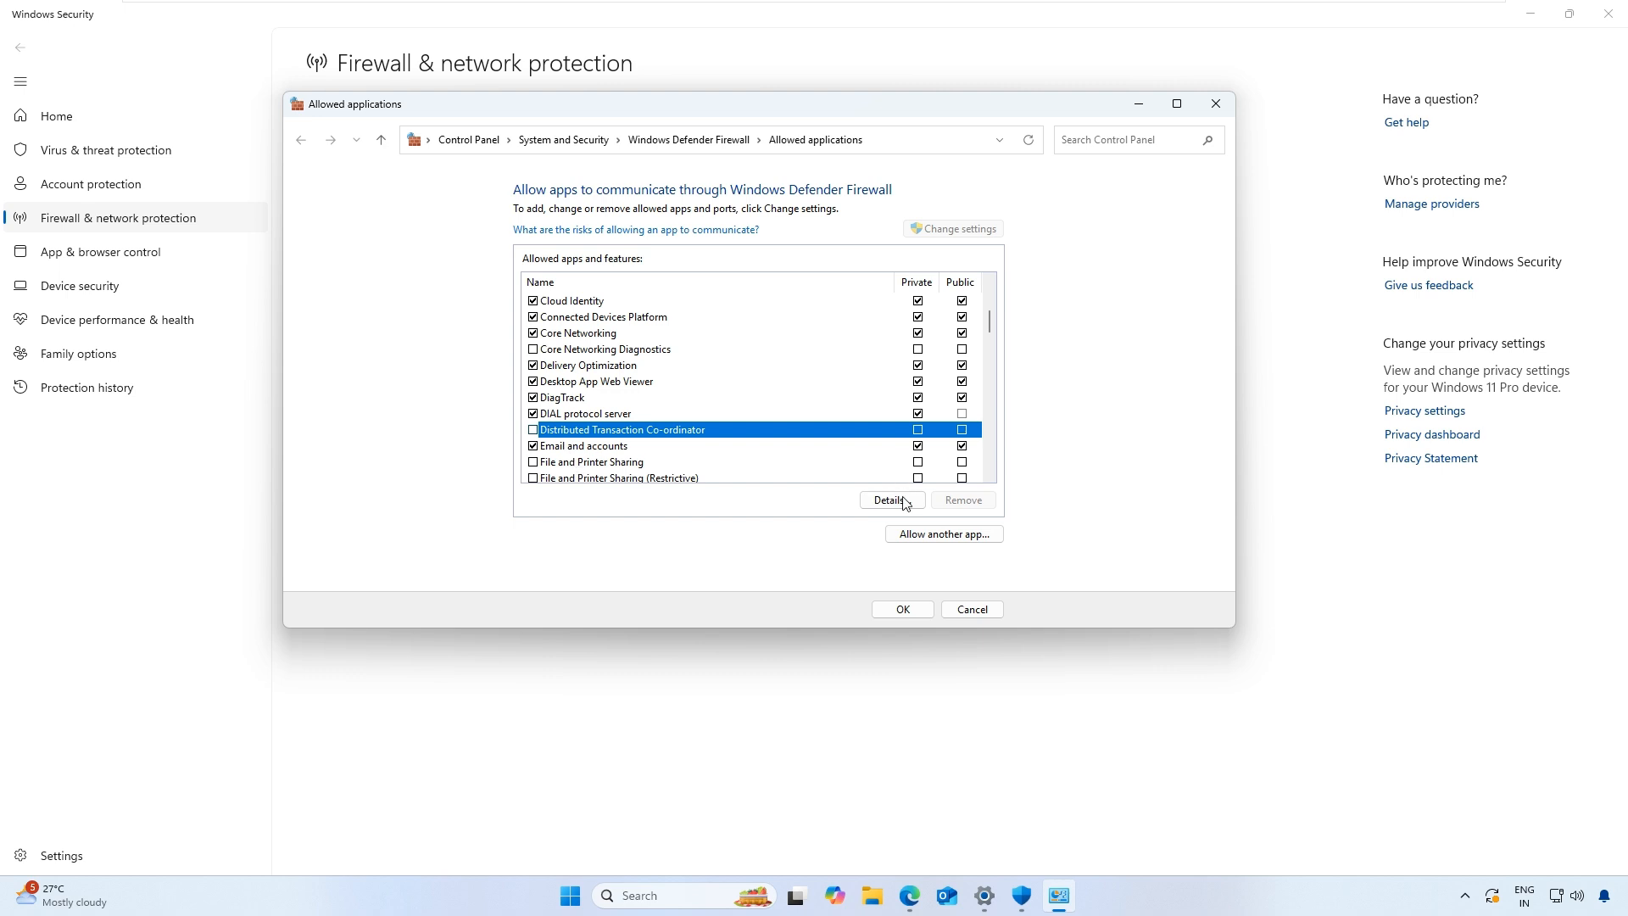
click(943, 532)
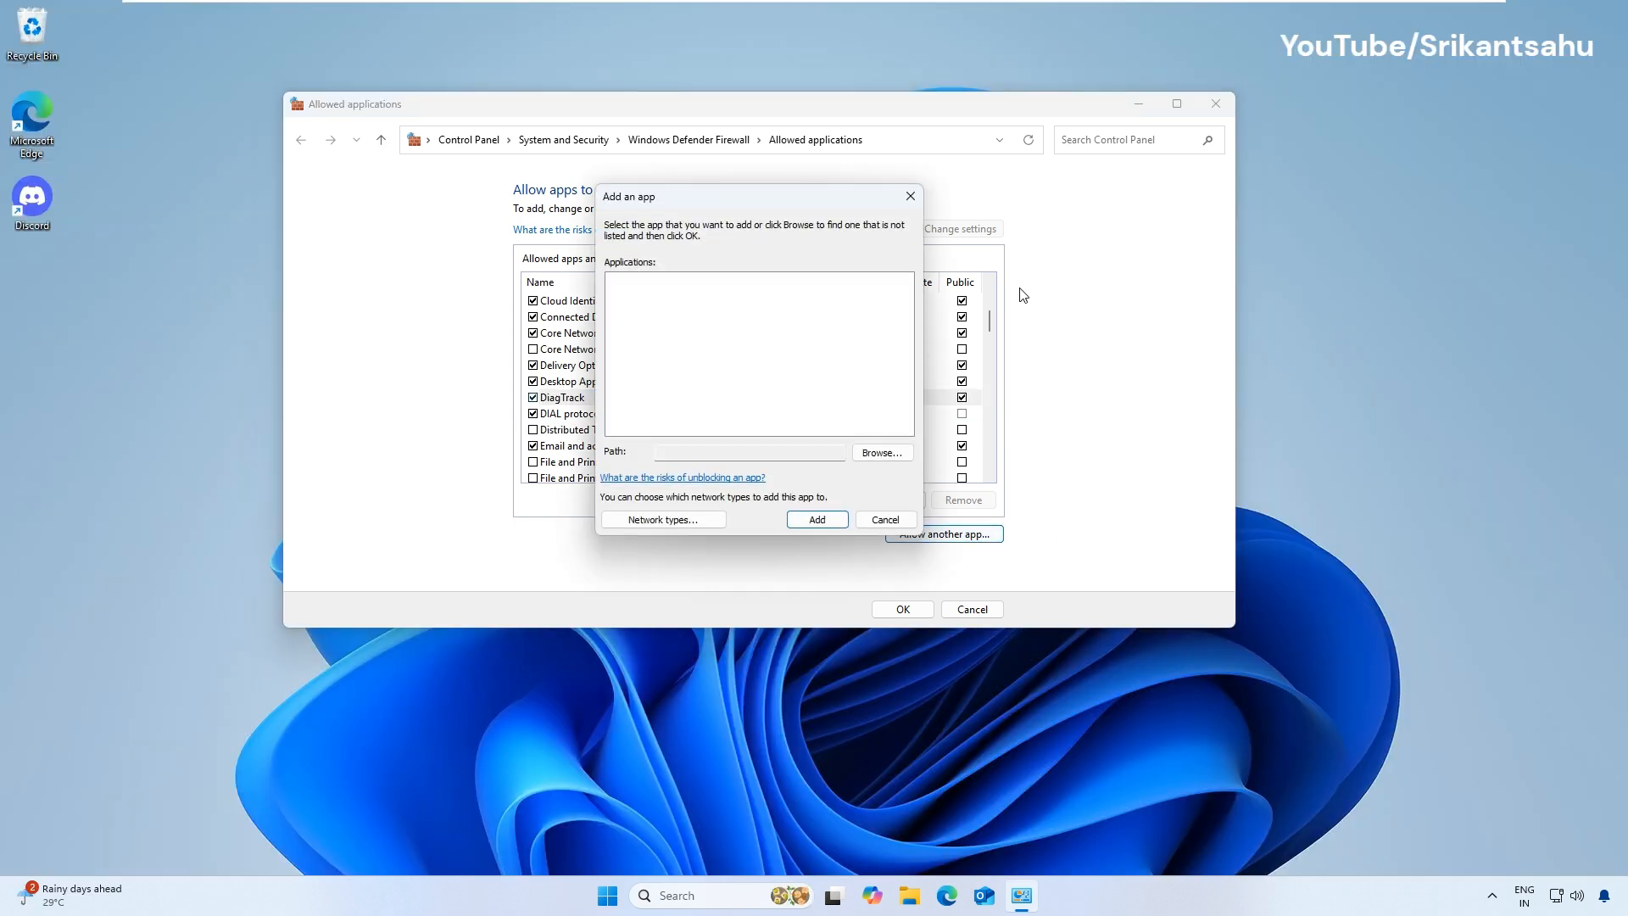
Step: Allow Discord.exe from AppData\Local\Discord\app-1.0.9196 through Windows Defender Firewall
click(879, 452)
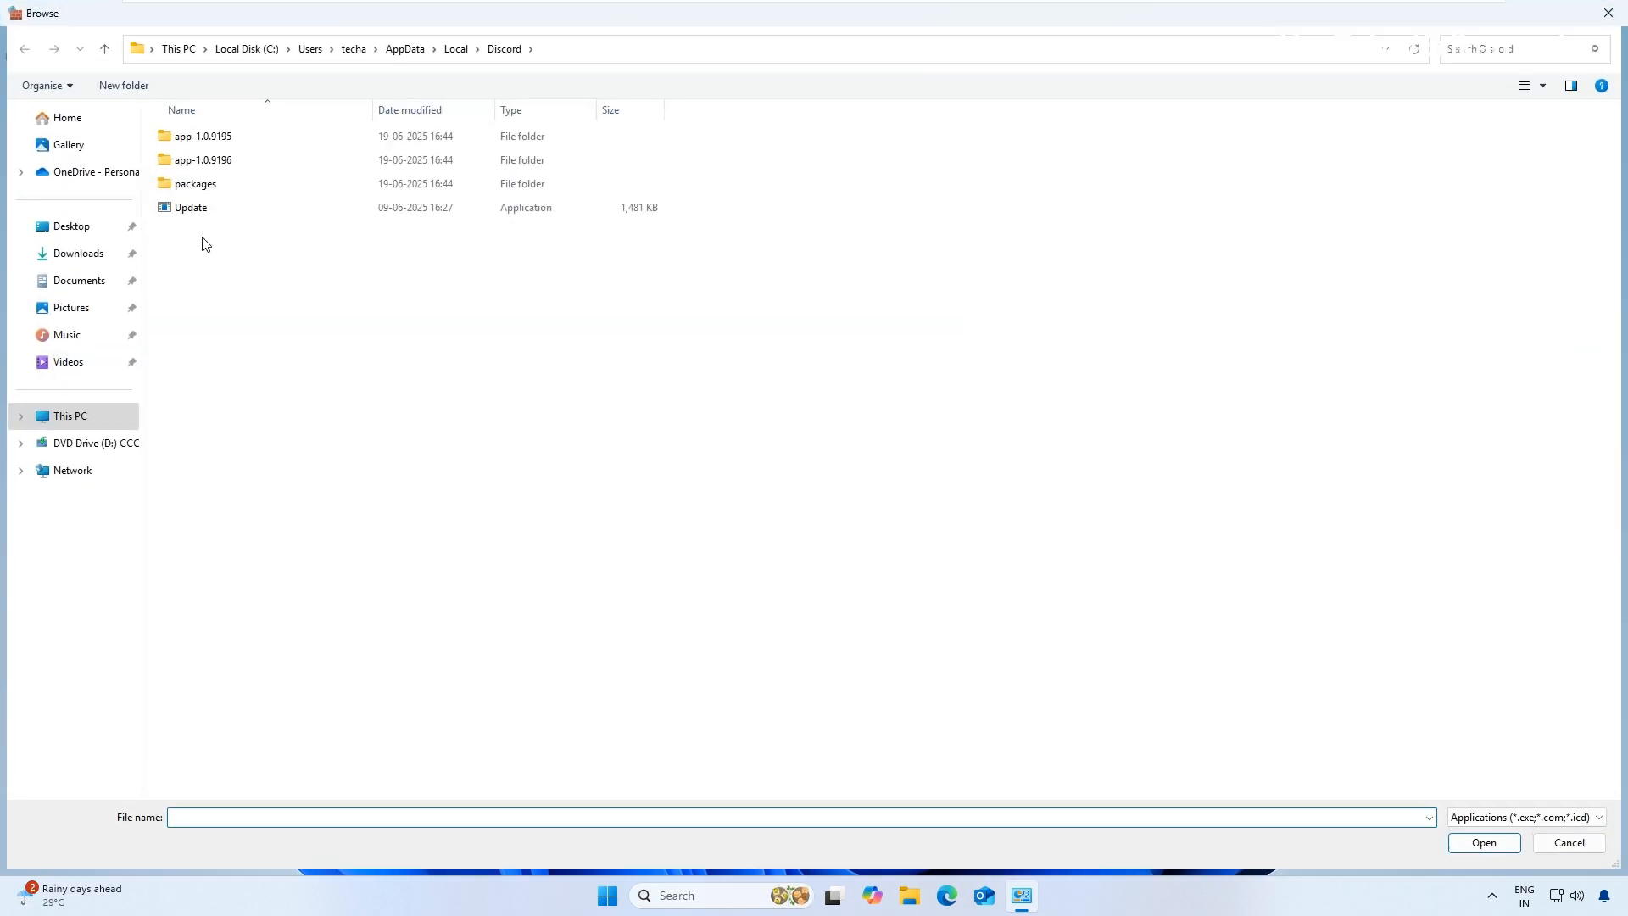
mouse_move(260, 256)
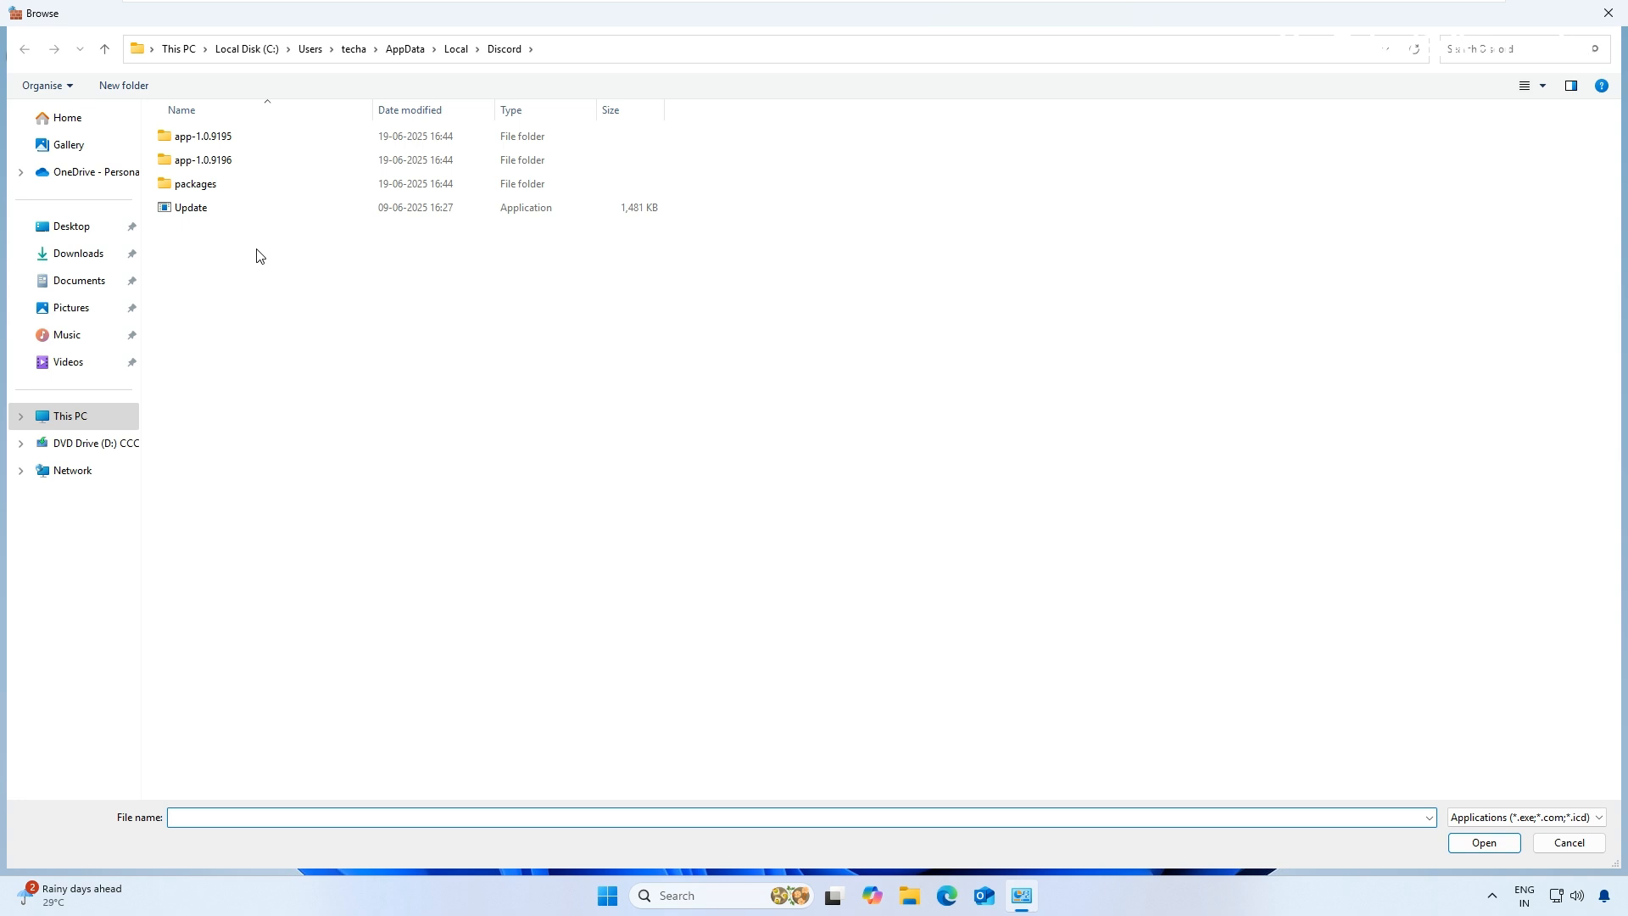
mouse_move(263, 236)
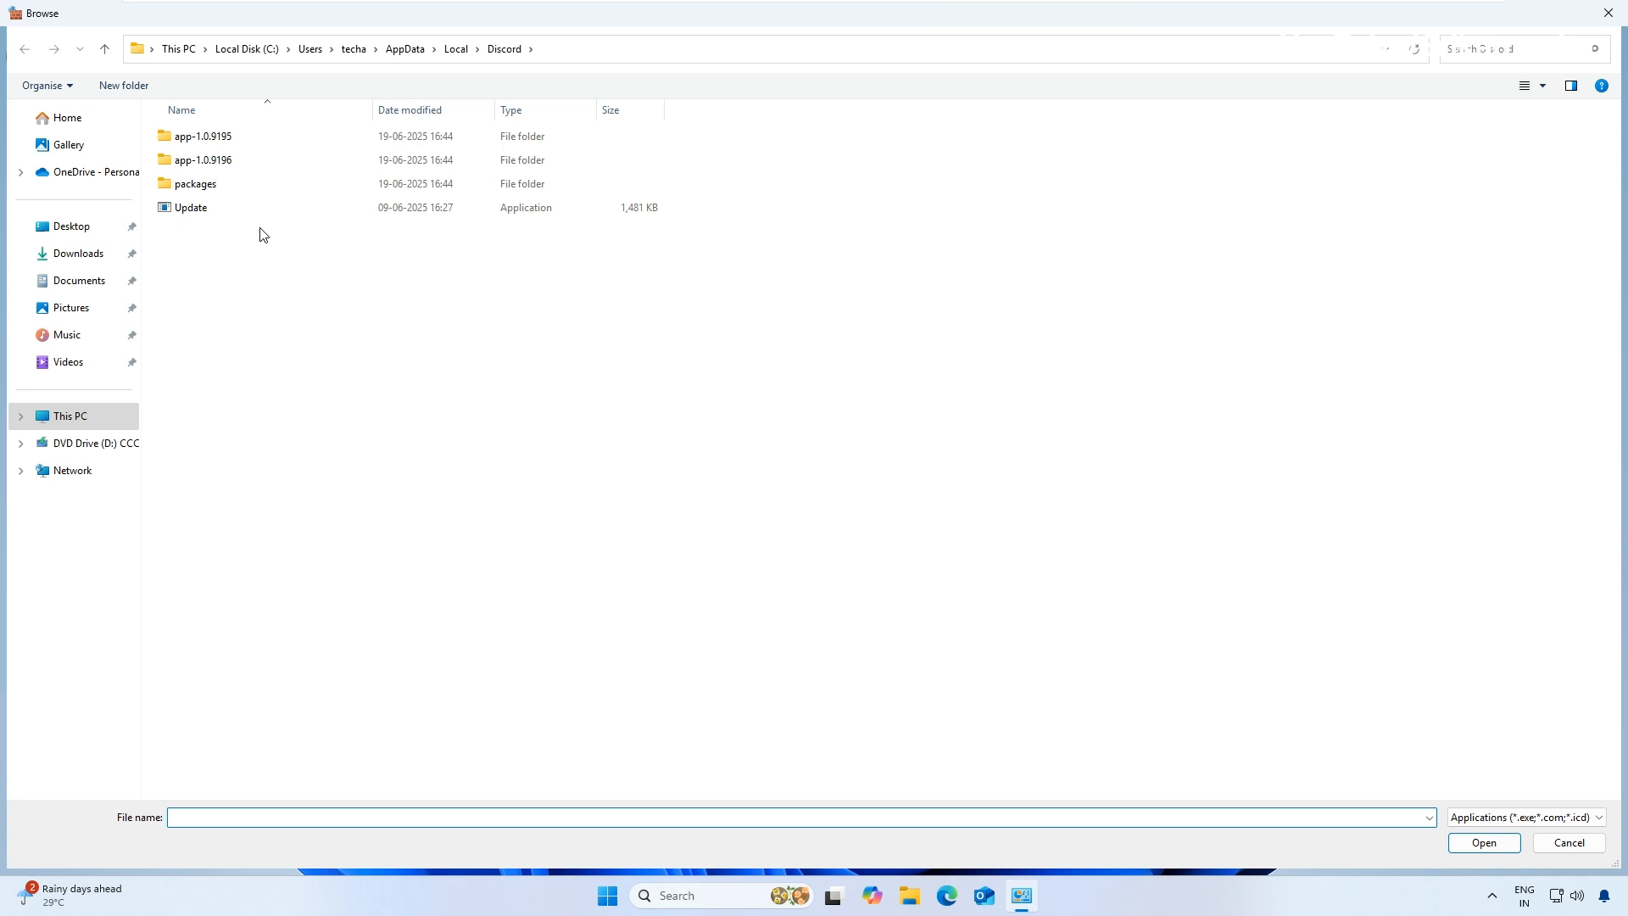
double_click(203, 158)
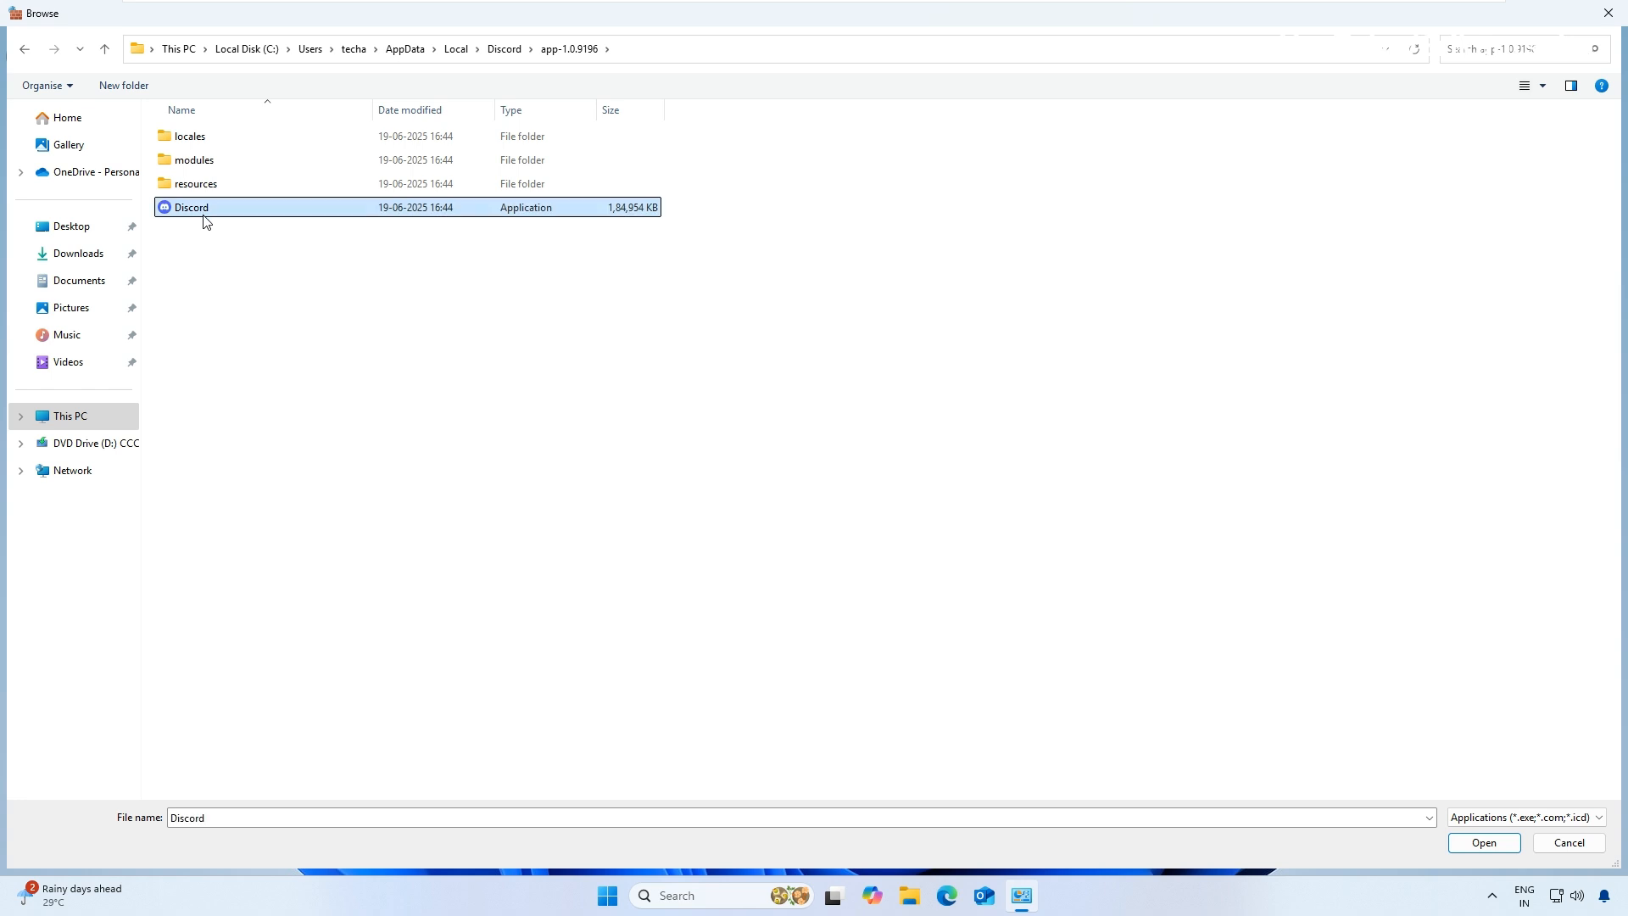
click(1481, 842)
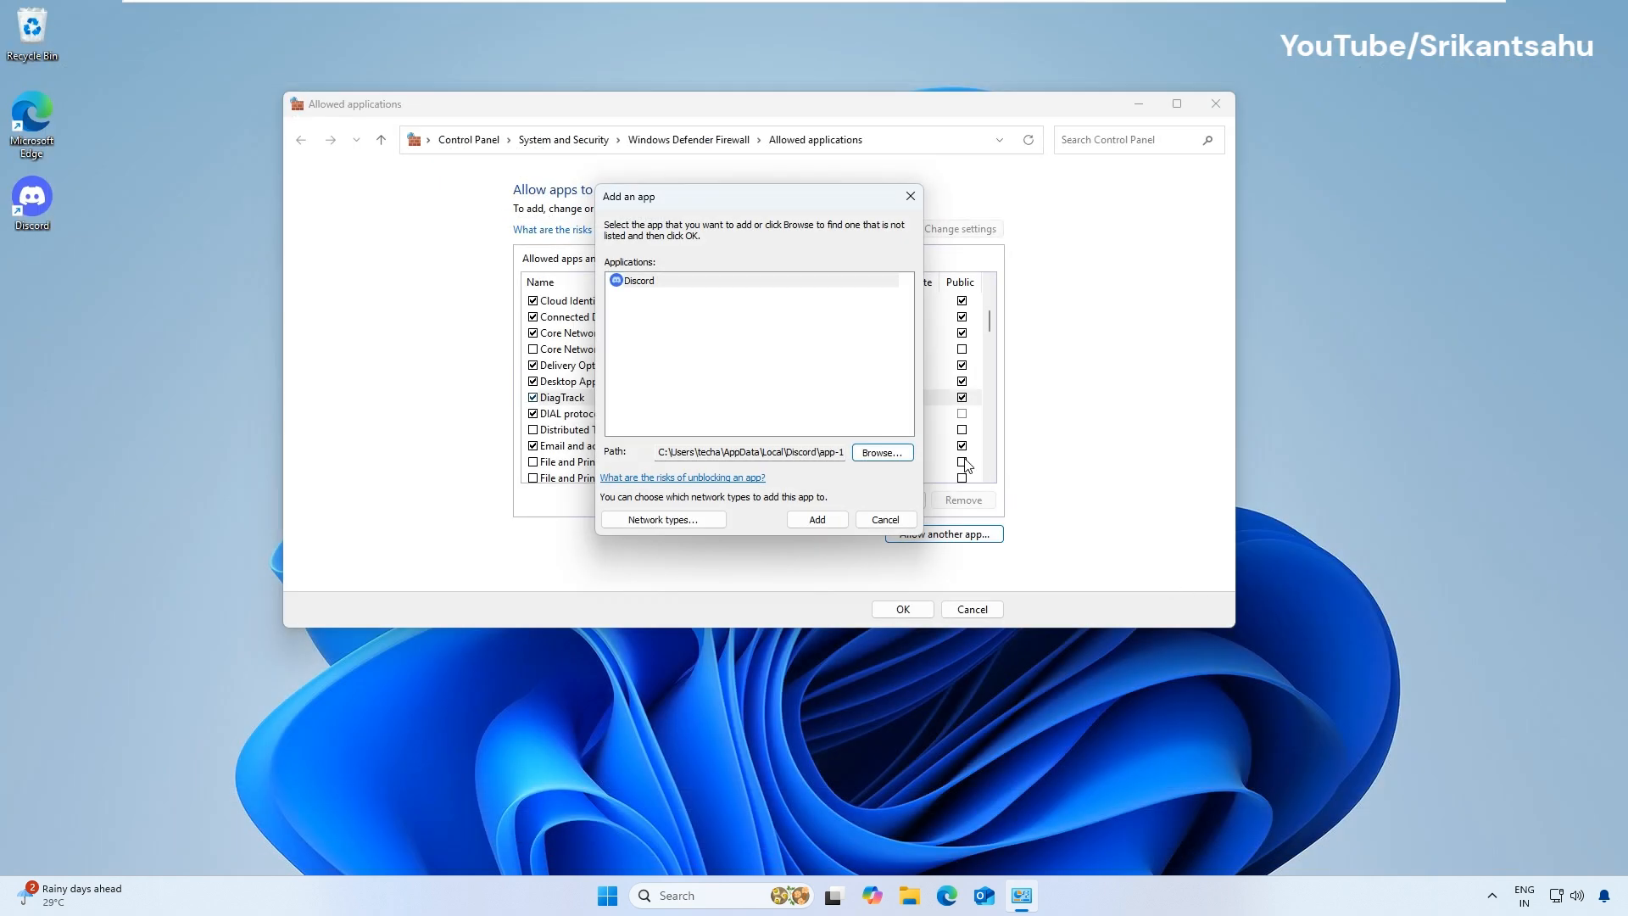
click(816, 519)
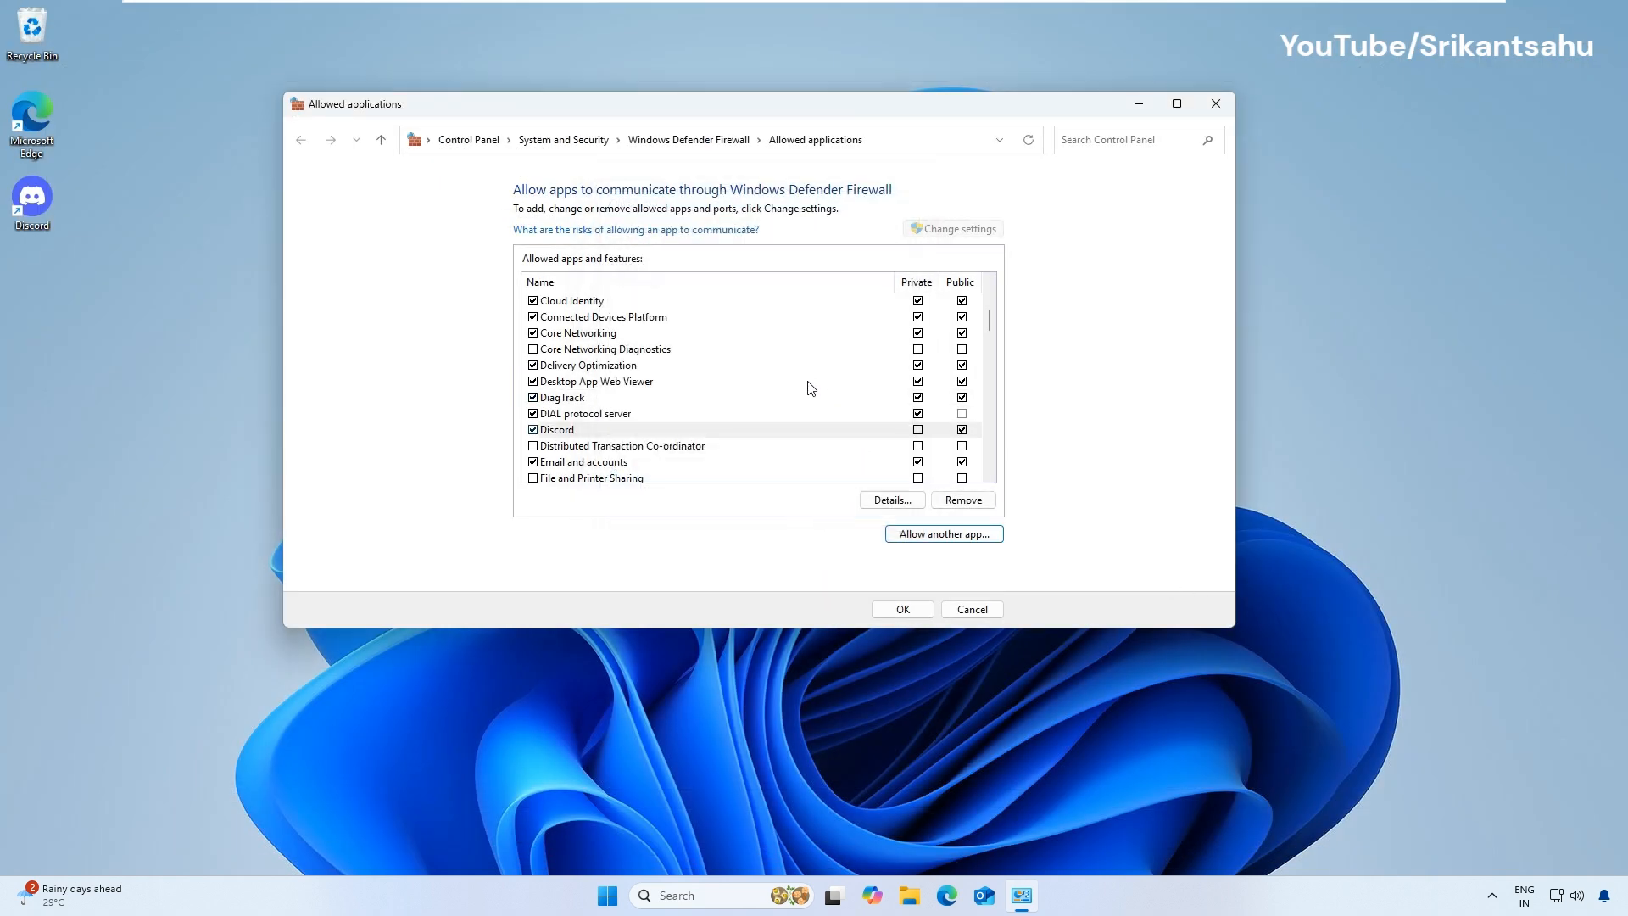
click(555, 429)
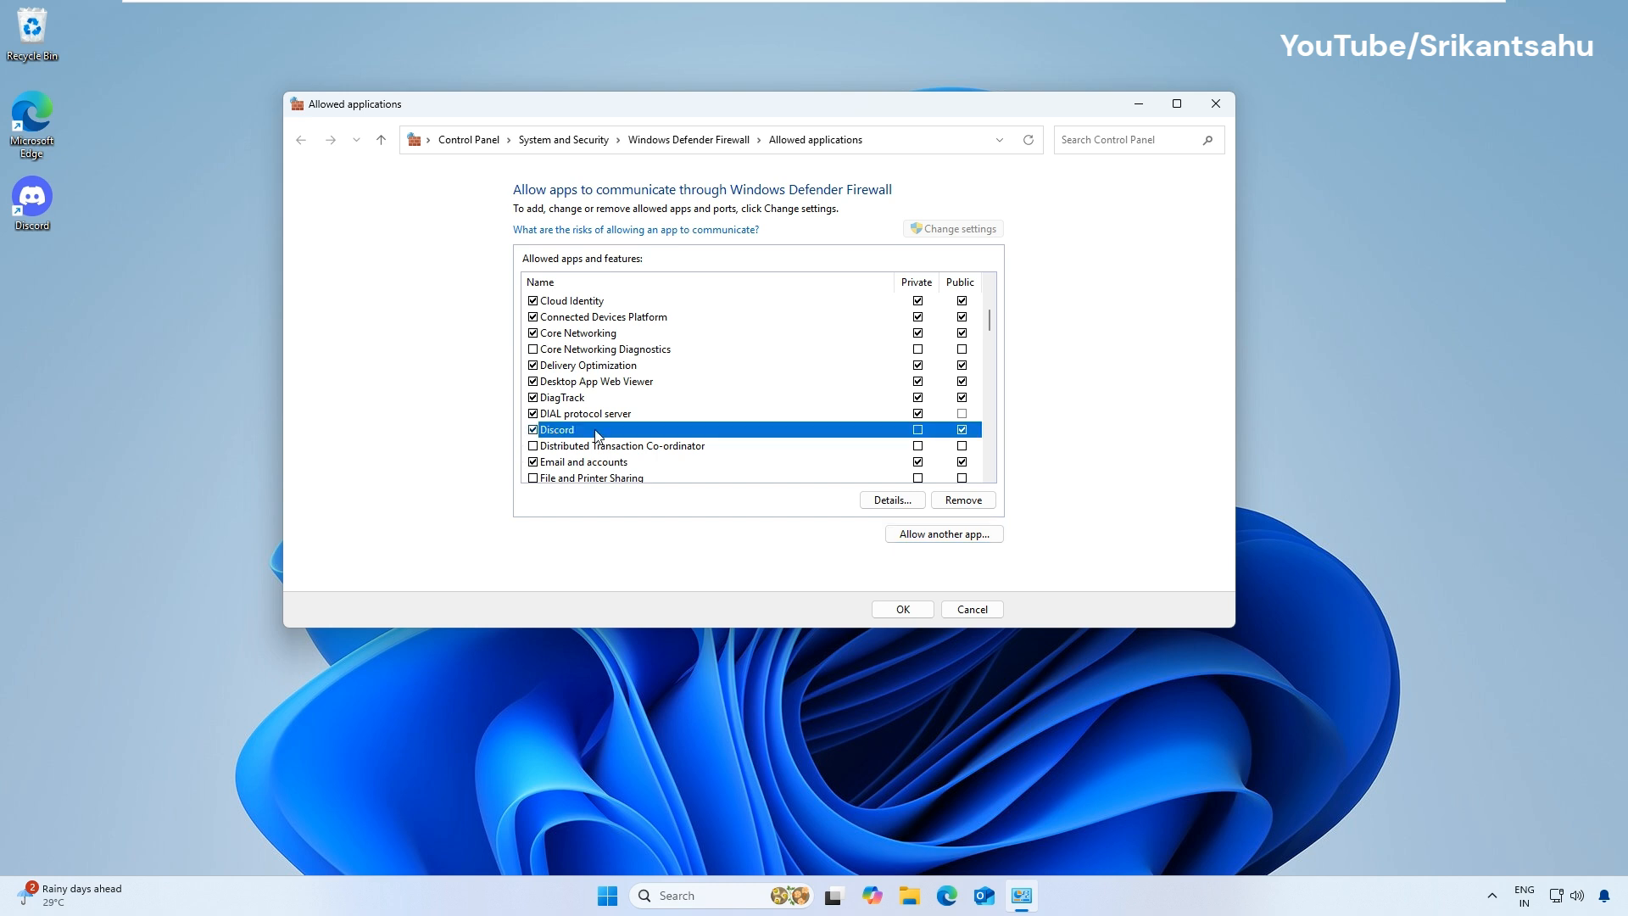
click(917, 429)
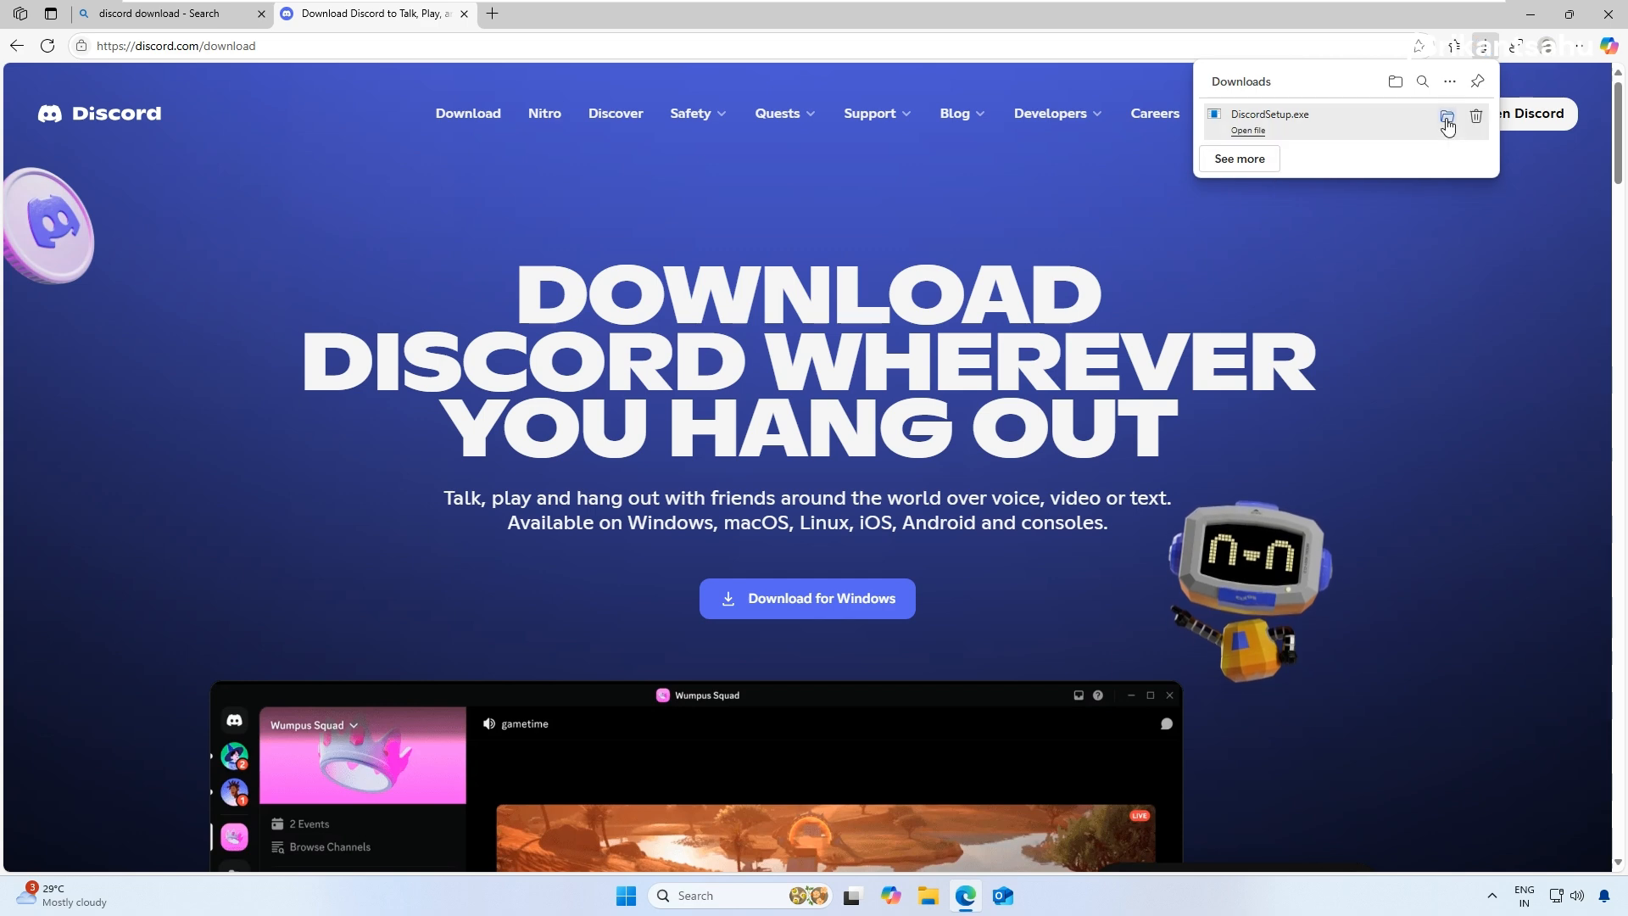
Step: Run the downloaded DiscordSetup installer from the Downloads folder
right_click(463, 269)
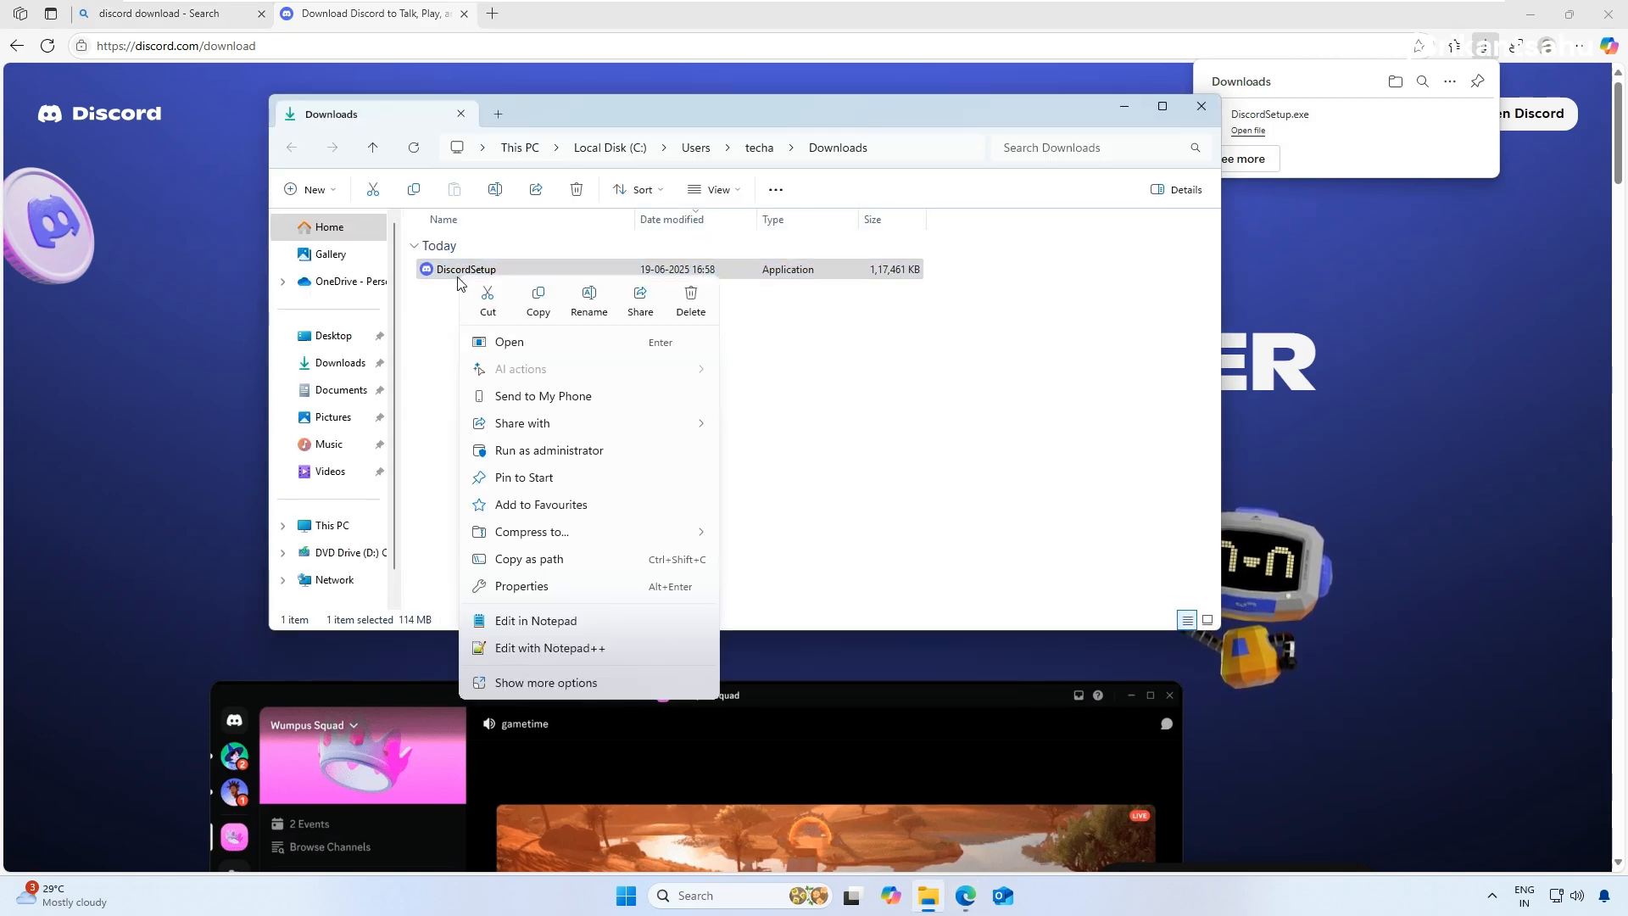
click(509, 342)
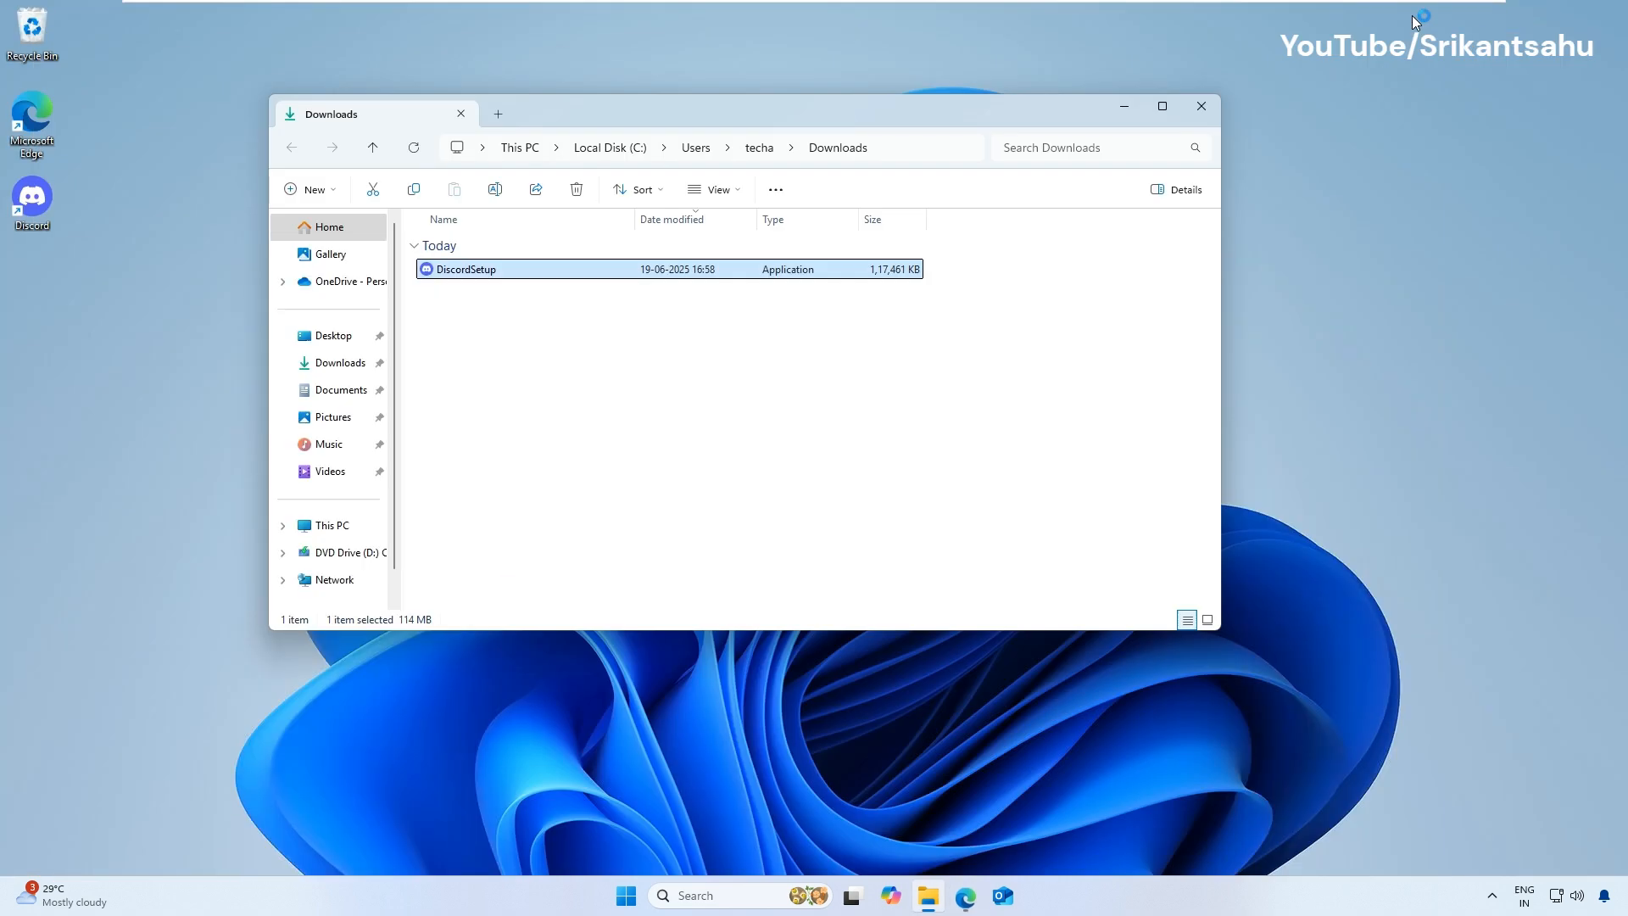
double_click(464, 268)
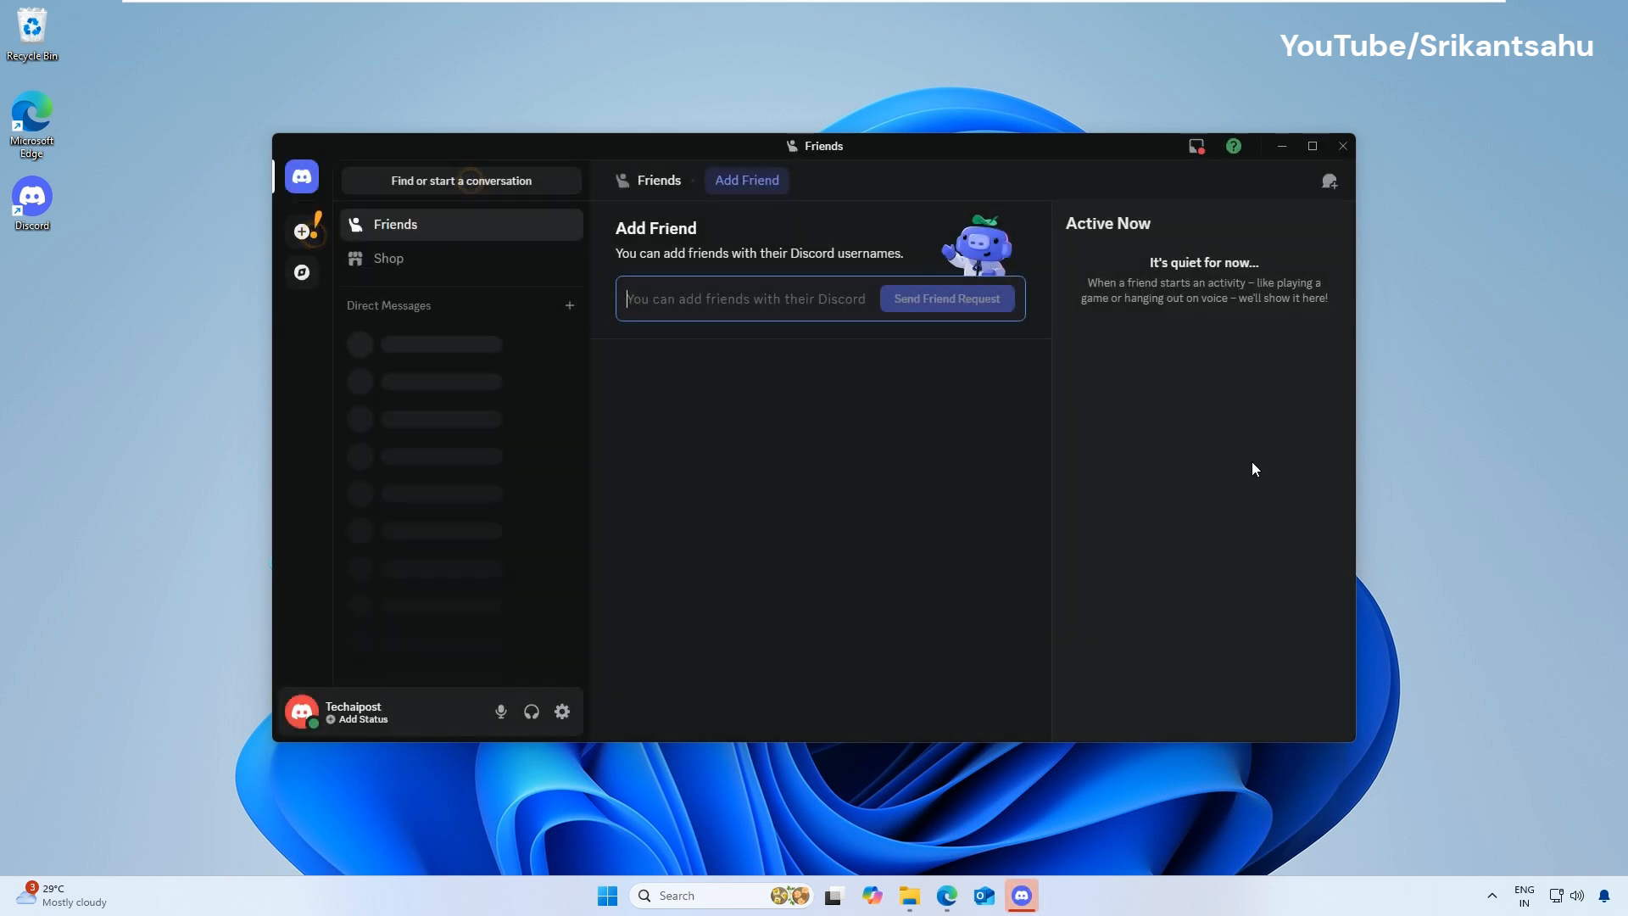
Step: Open Windows Update in Settings to download the available cumulative update
click(607, 896)
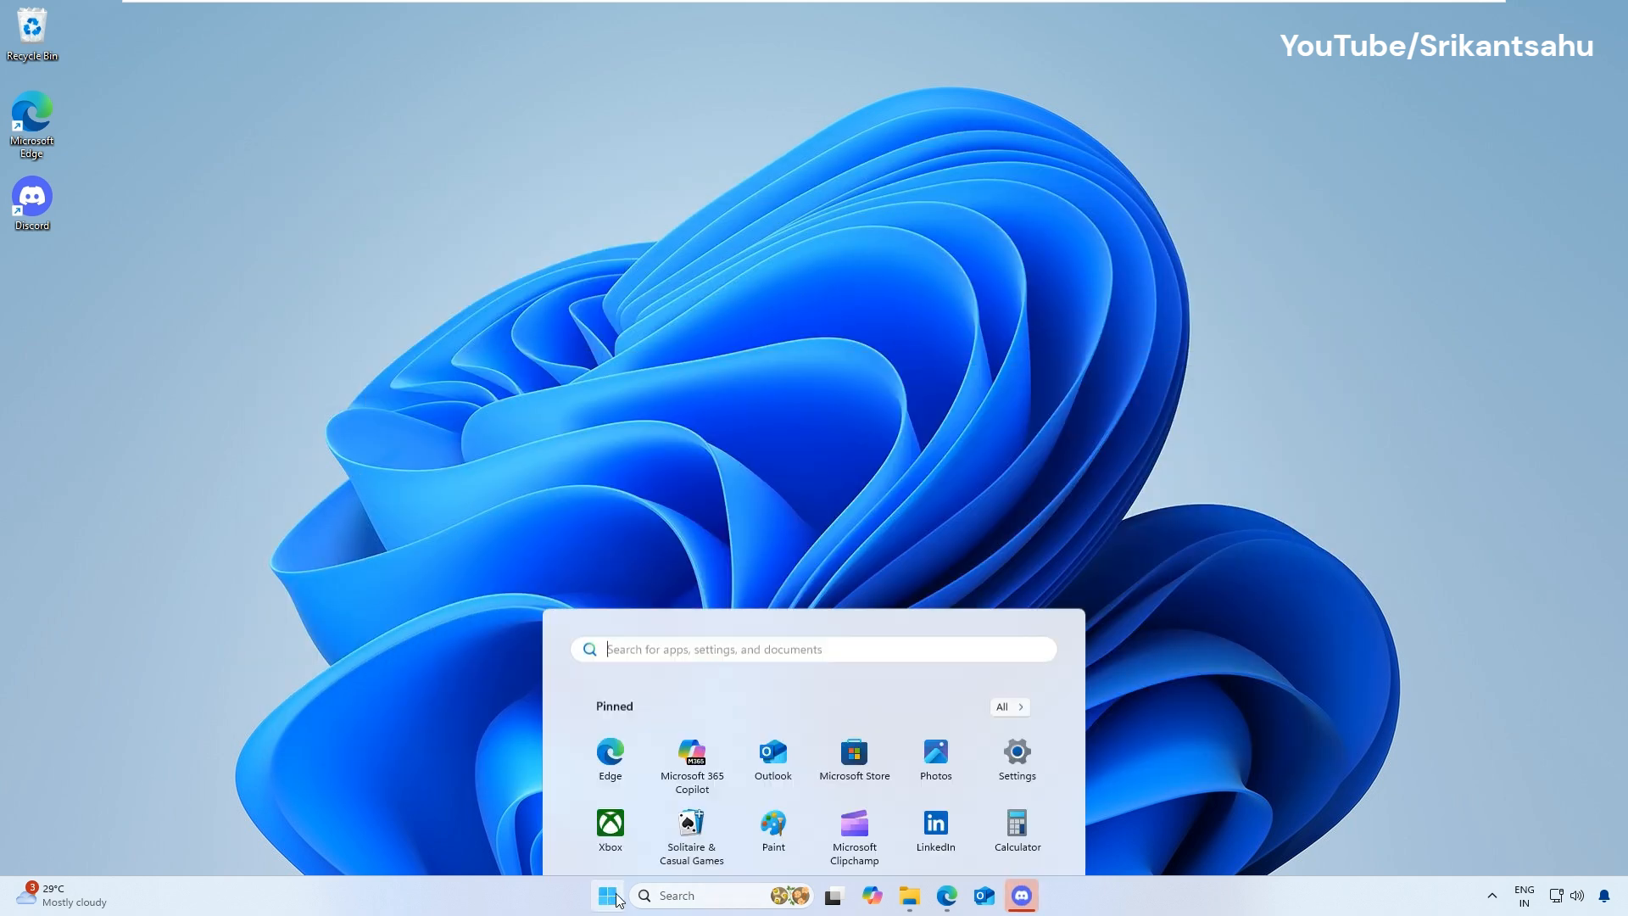
click(1016, 758)
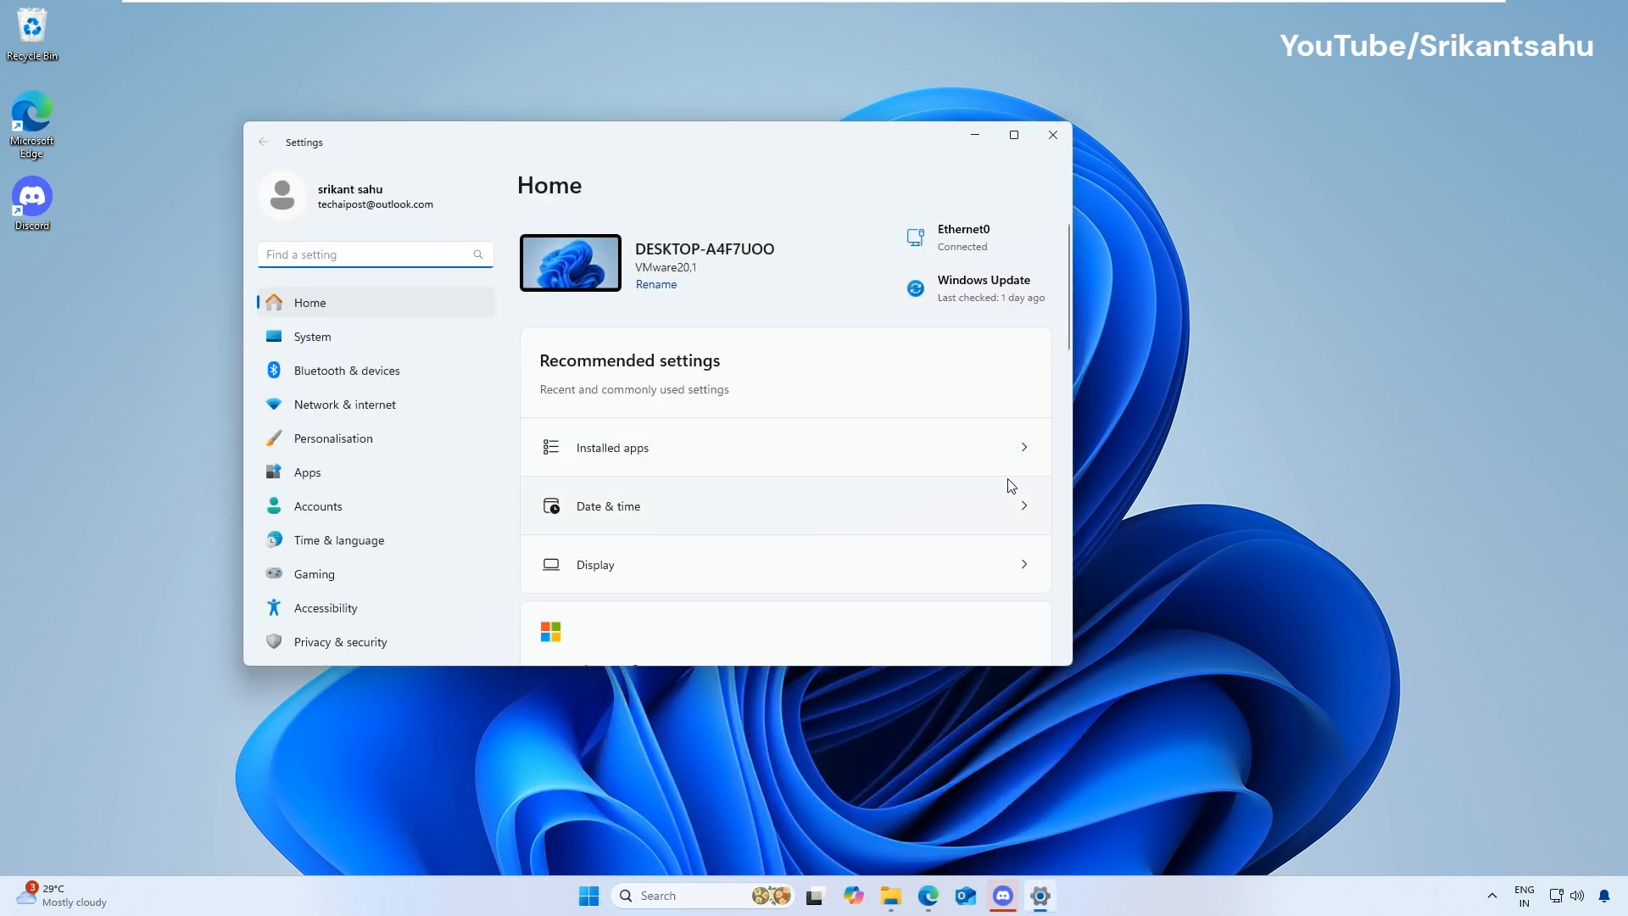
click(982, 287)
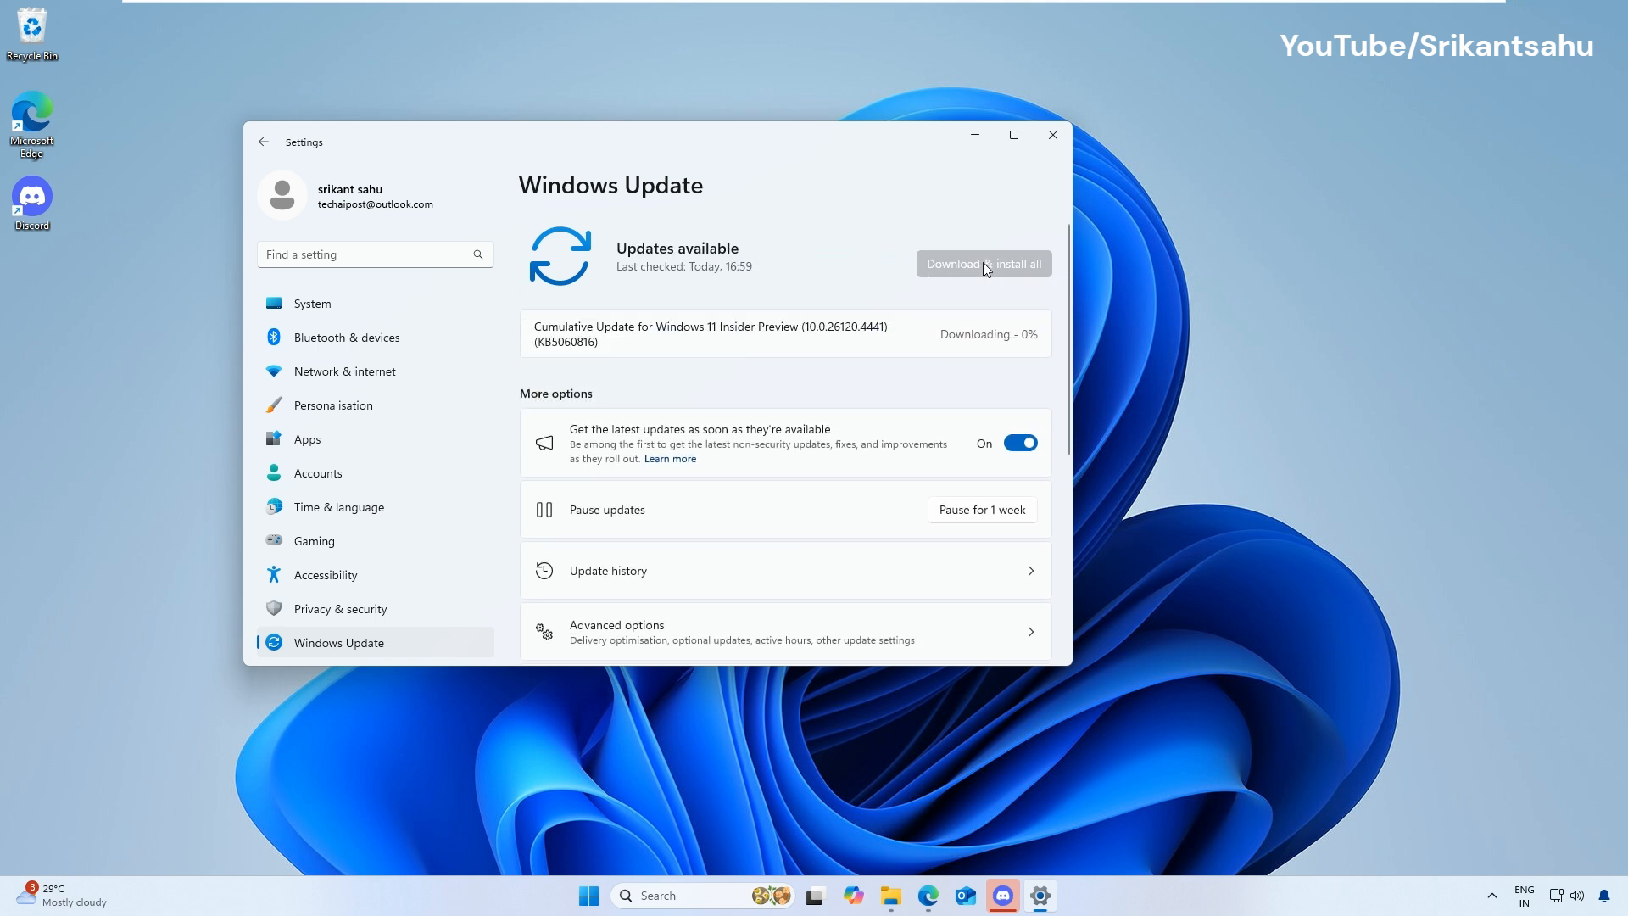
mouse_move(1151, 447)
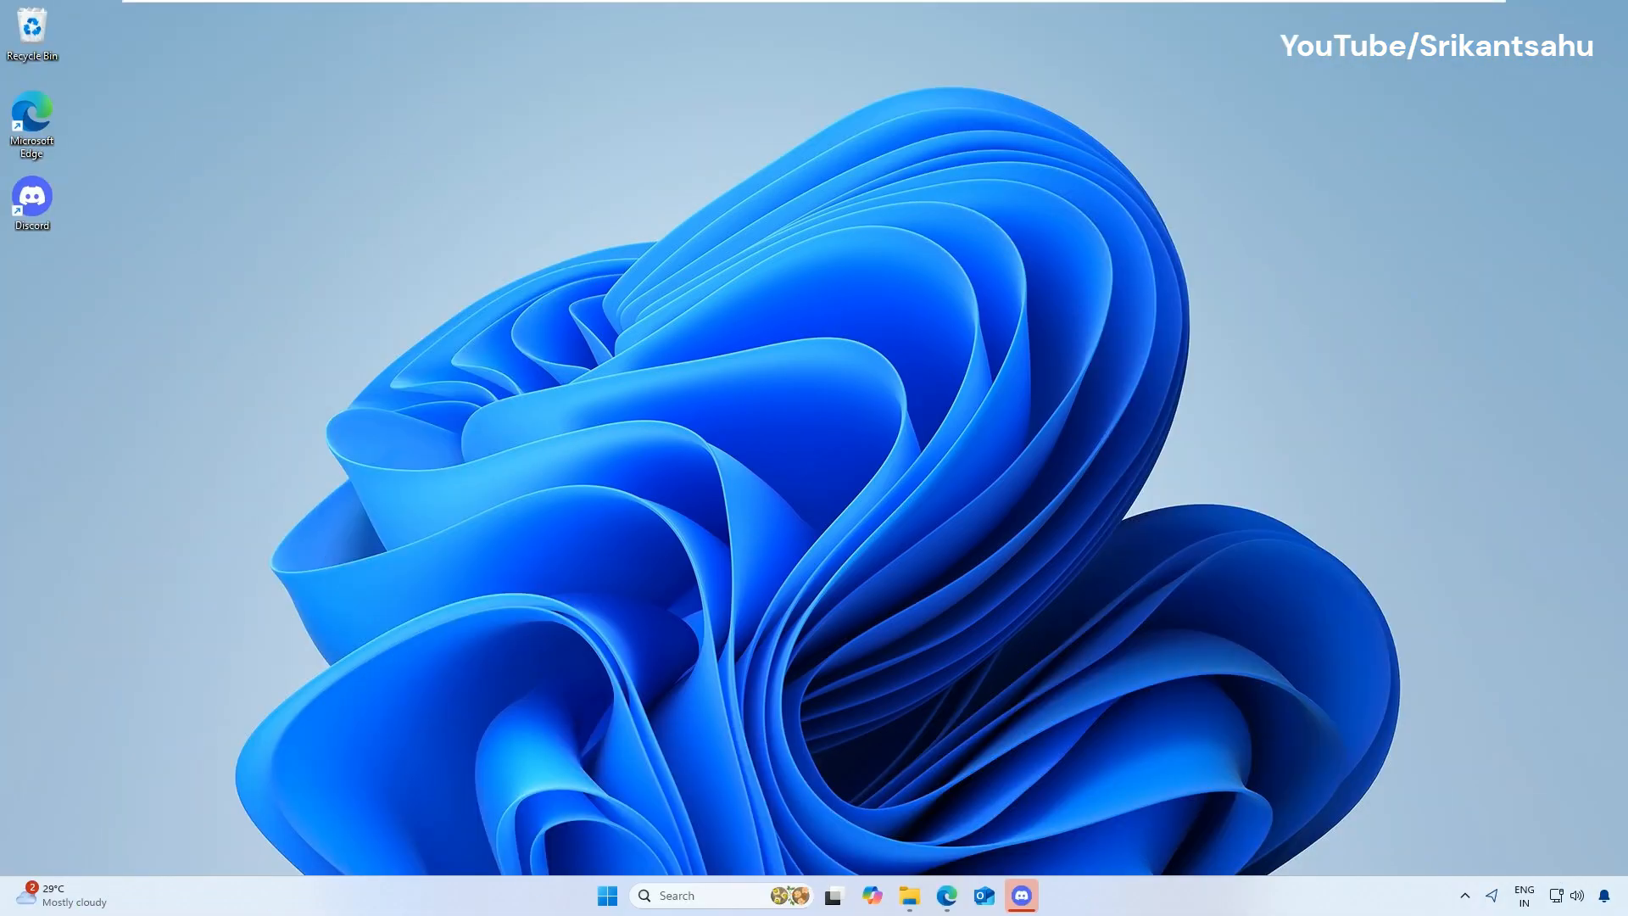
mouse_move(90, 256)
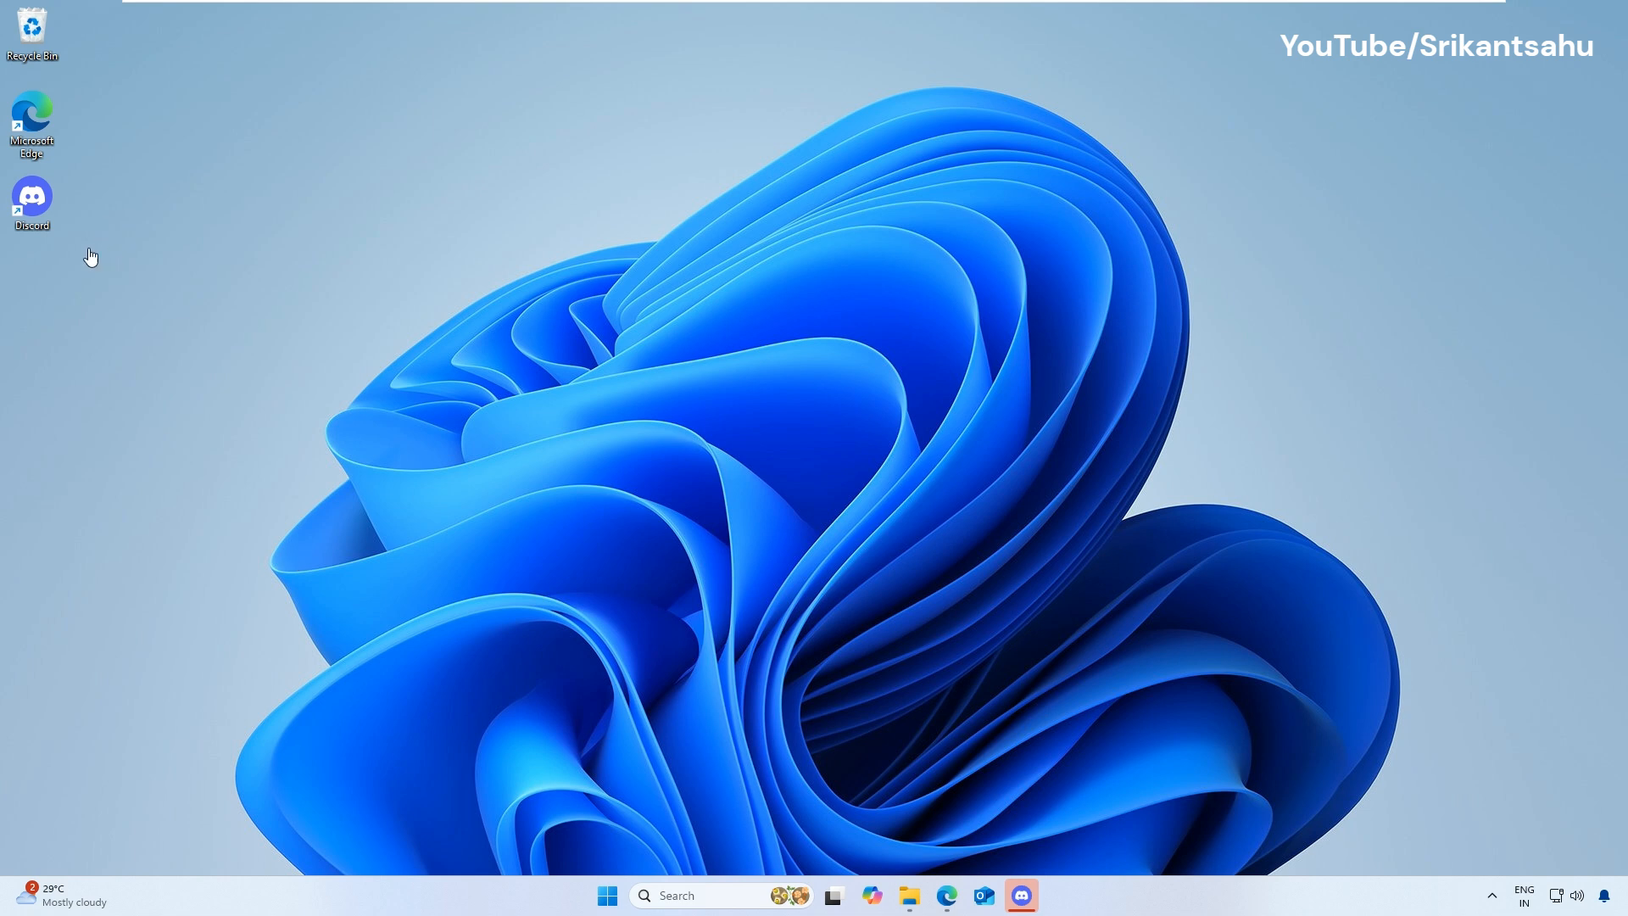
mouse_move(138, 613)
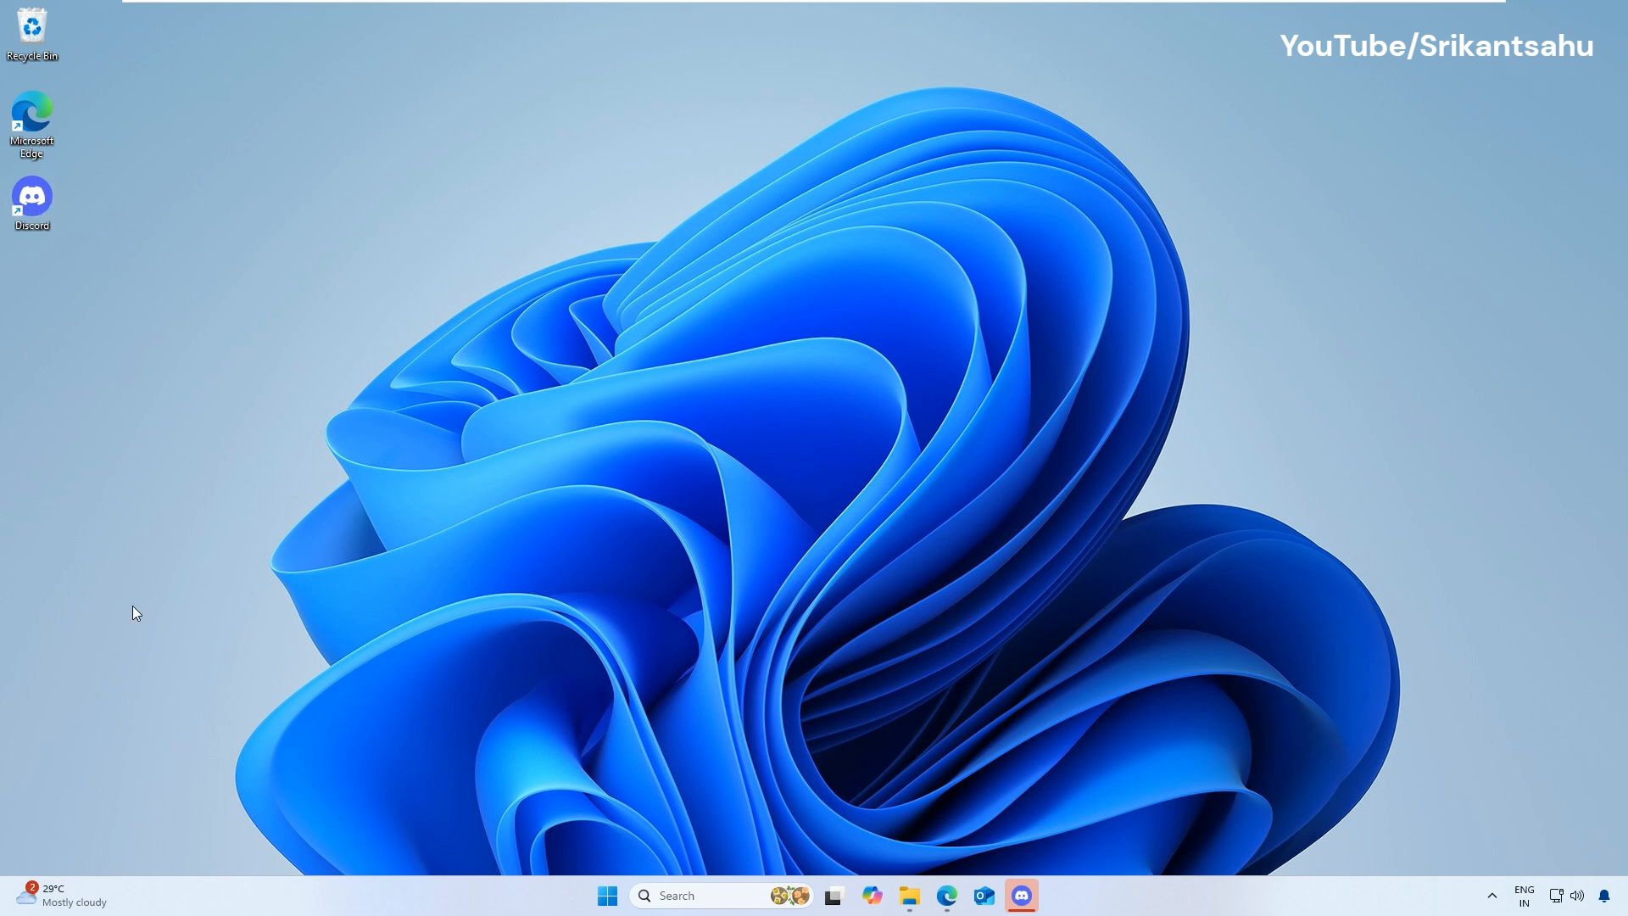
Step: Set Discord's shortcut to Windows 8 compatibility mode as administrator, then launch it
right_click(32, 200)
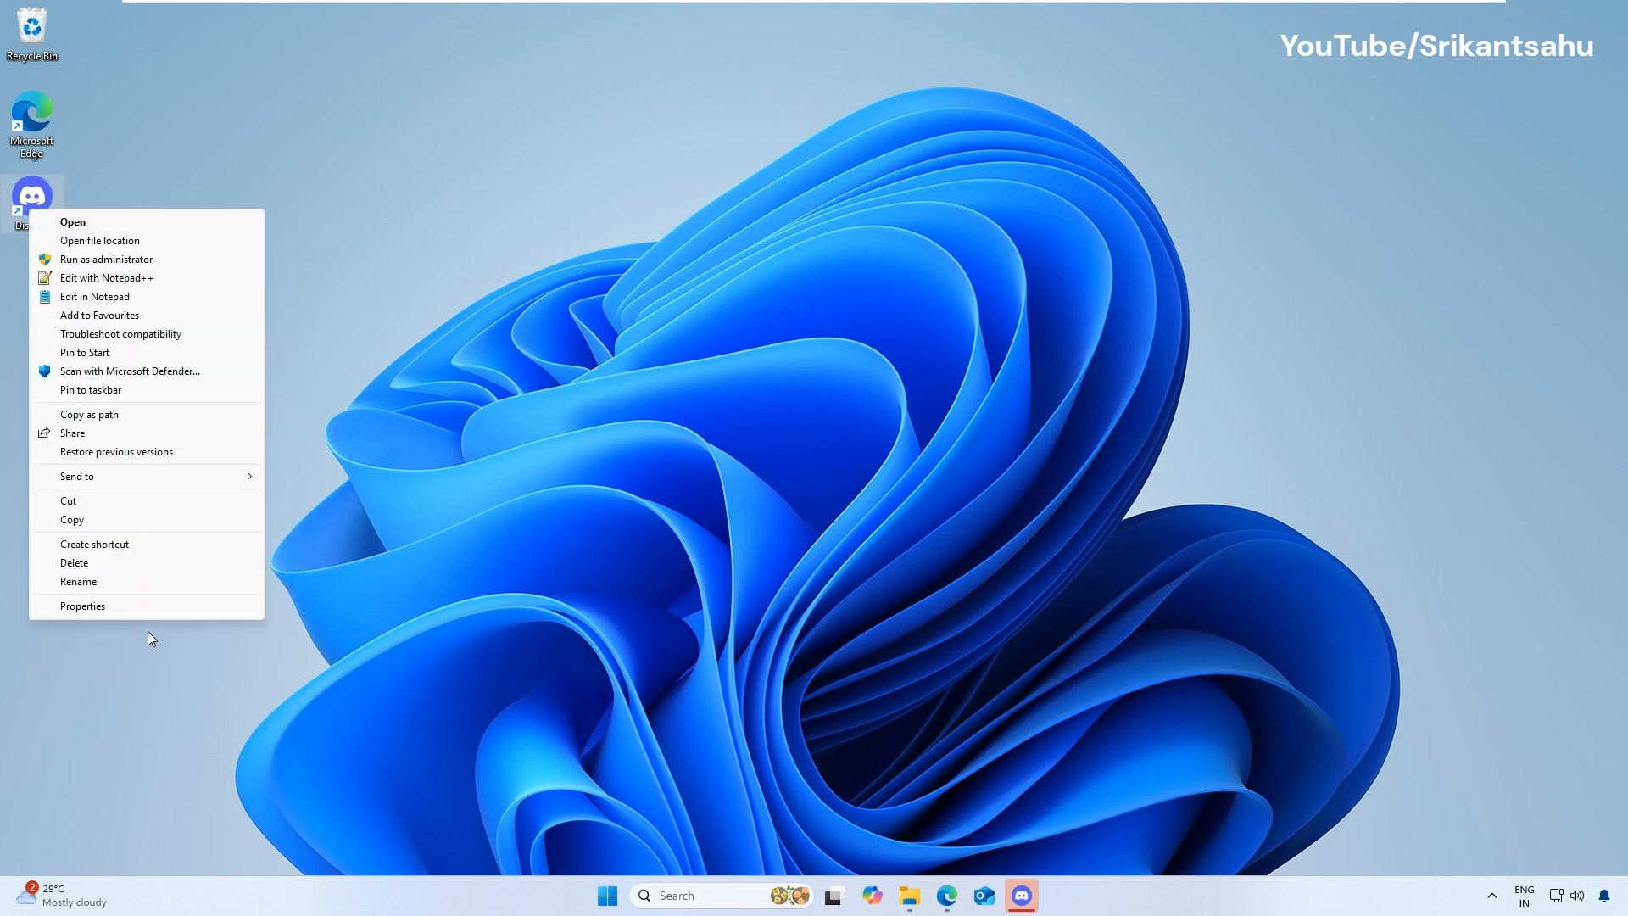
click(83, 605)
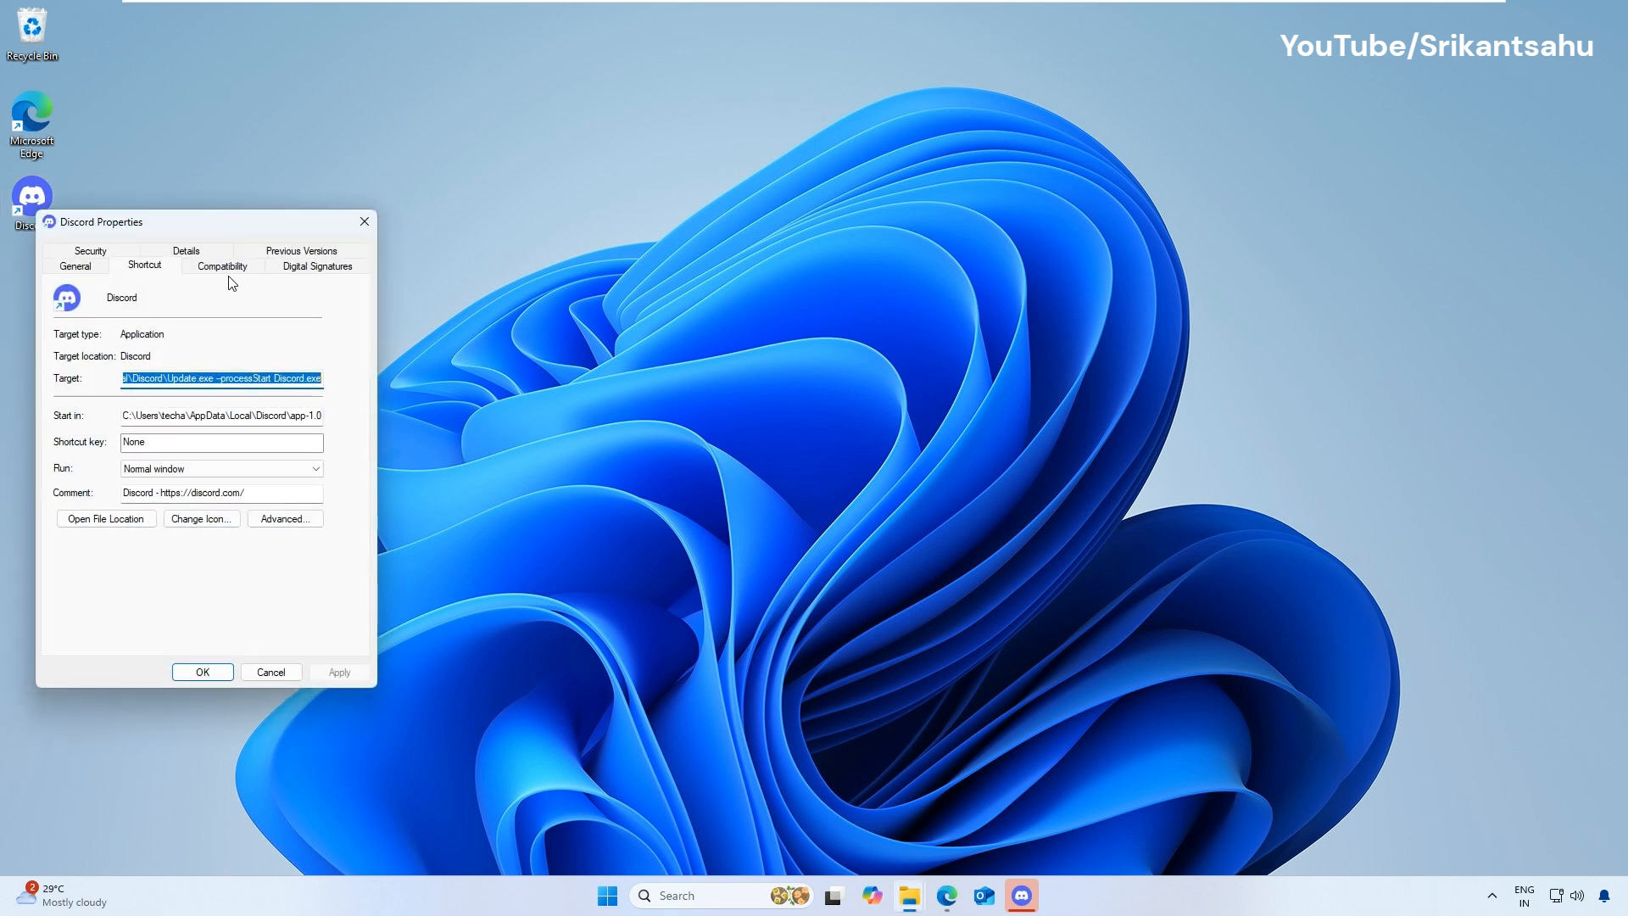
click(222, 265)
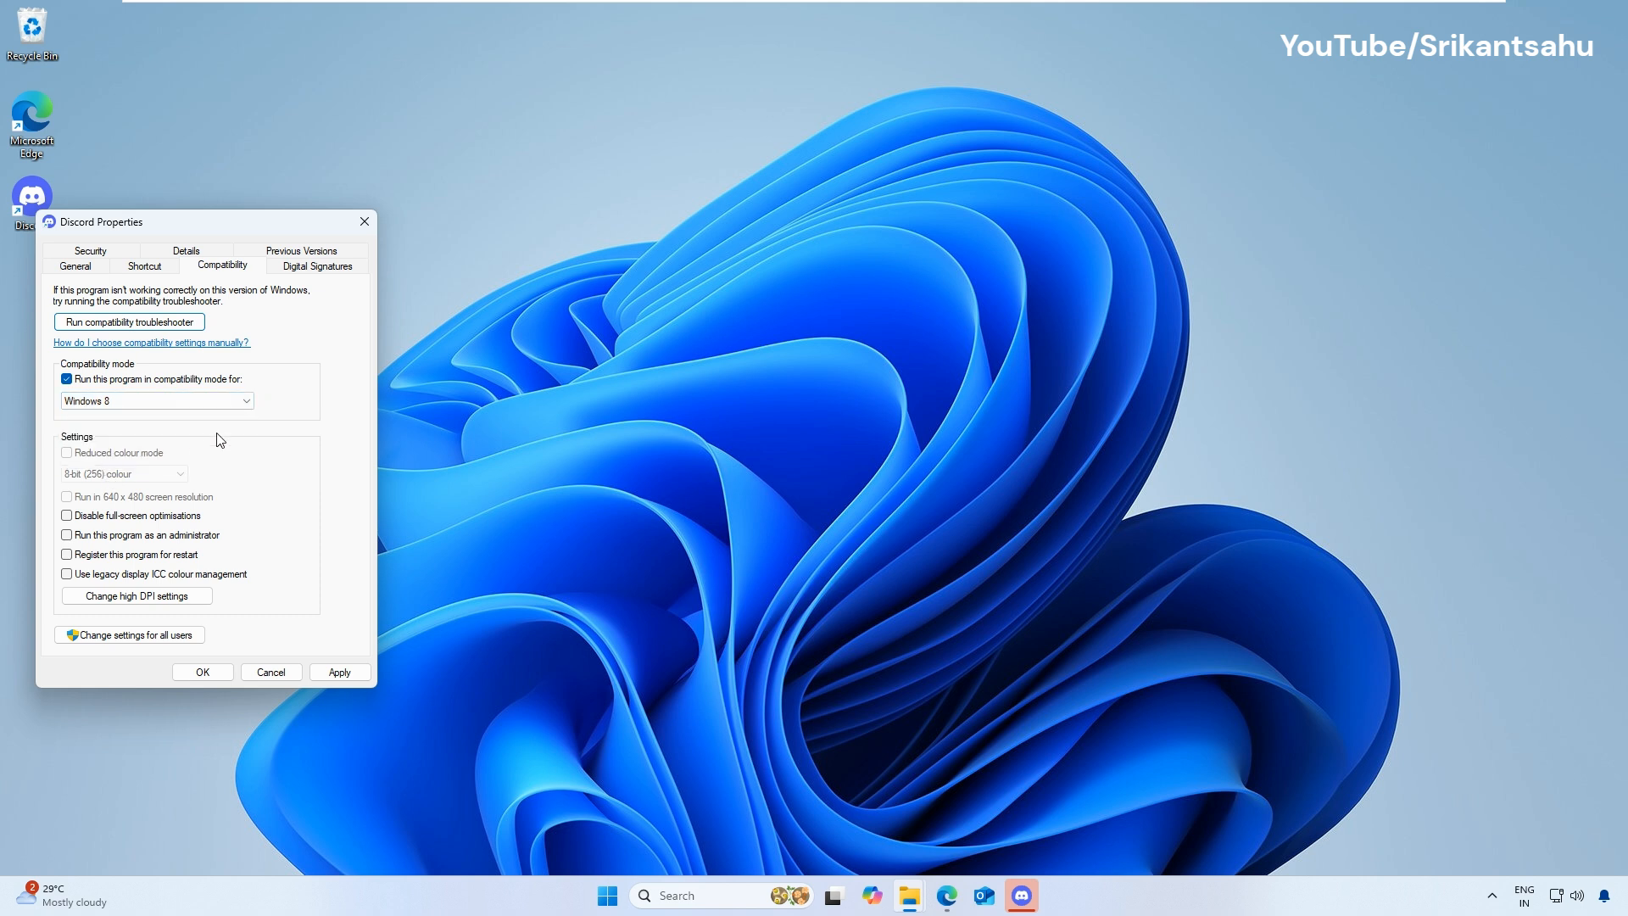
click(66, 535)
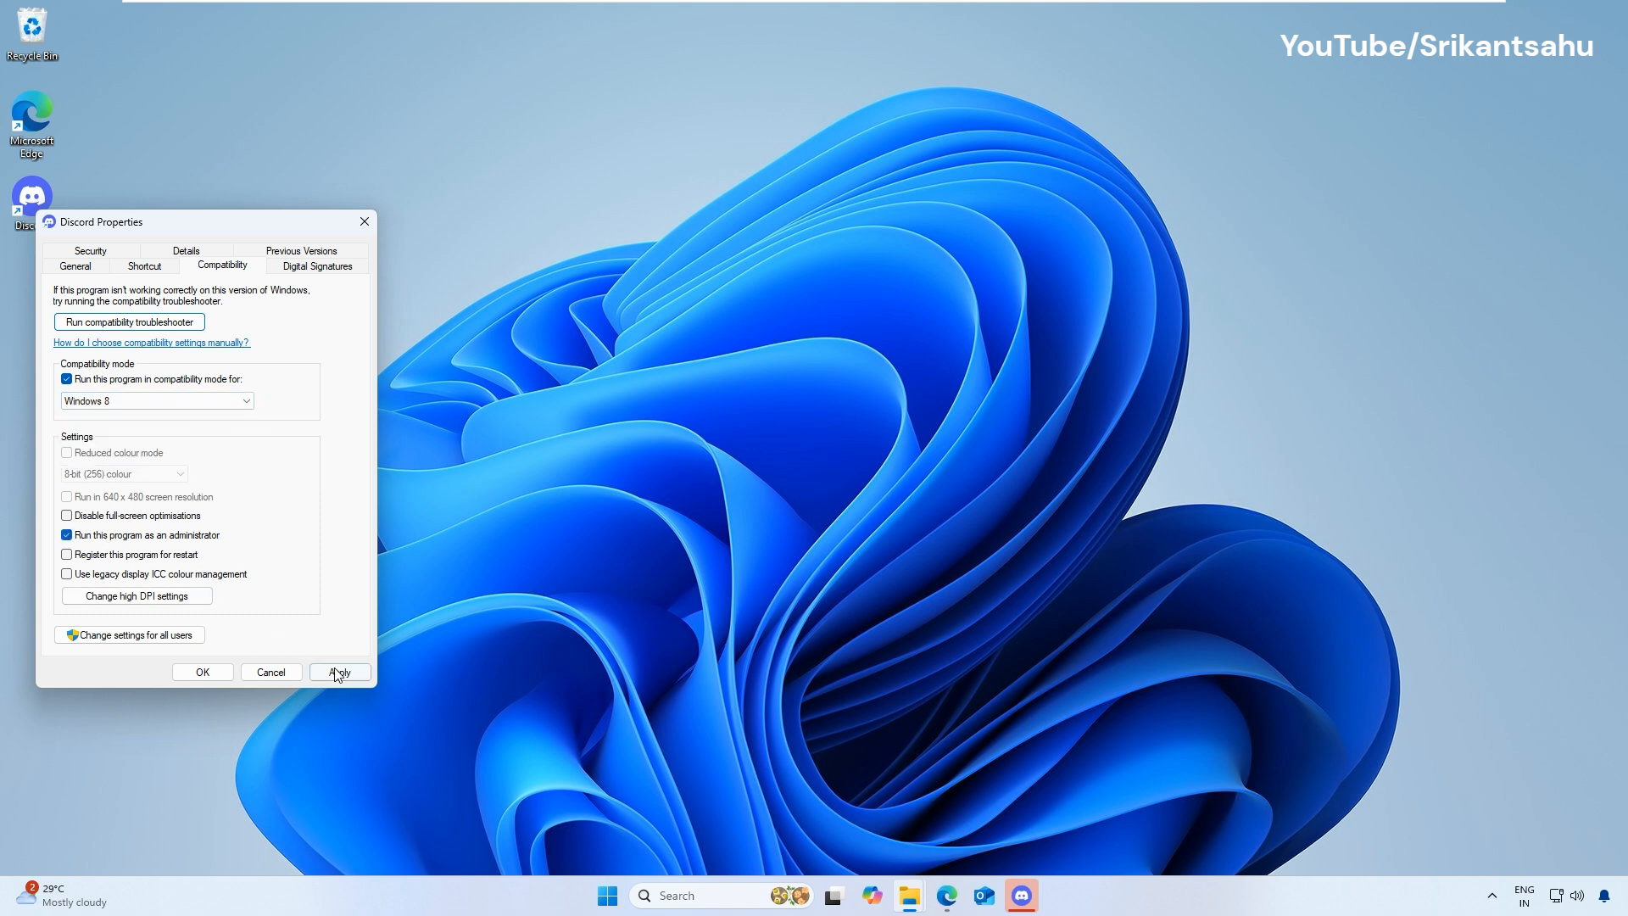
click(202, 672)
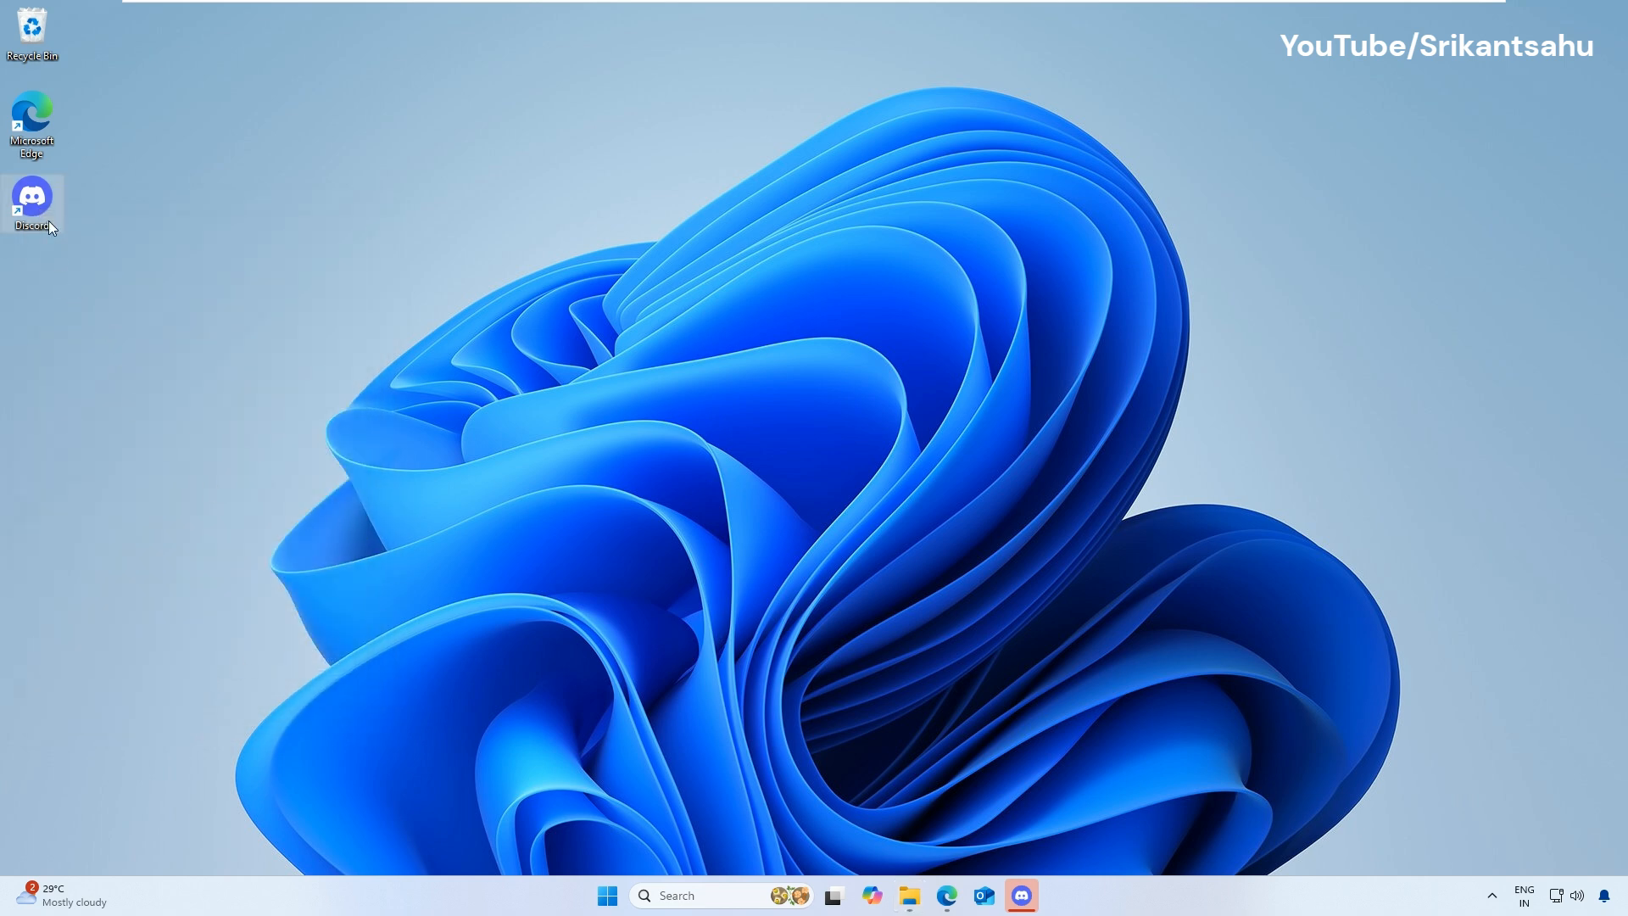
double_click(32, 198)
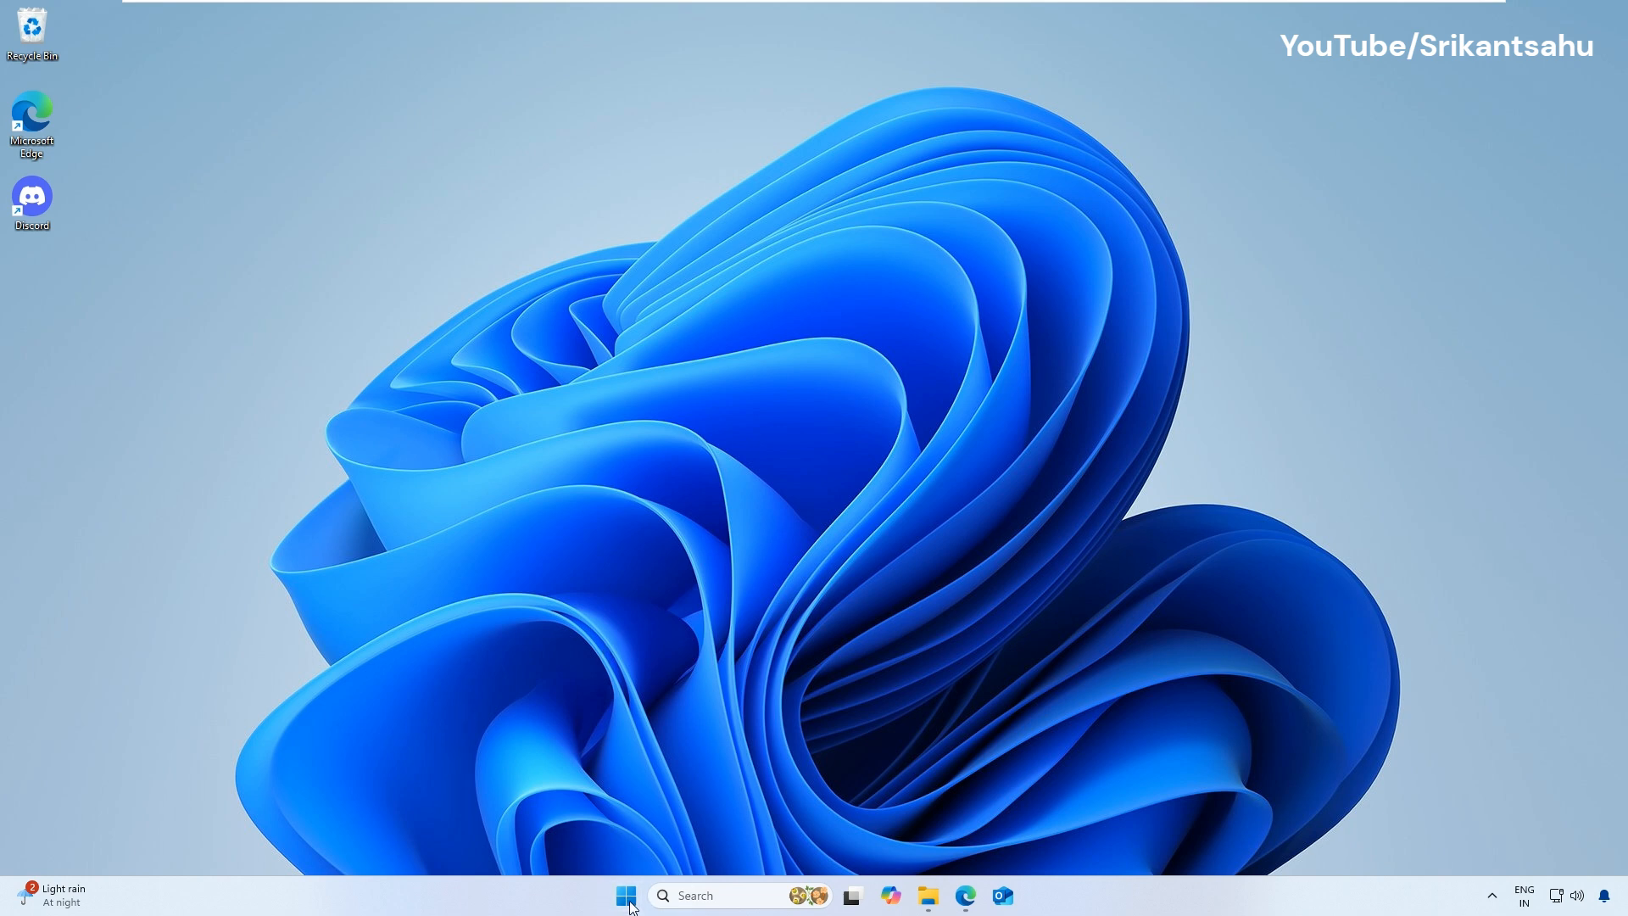
Step: Open Installed apps from the Start quick menu and choose to uninstall Discord
right_click(625, 895)
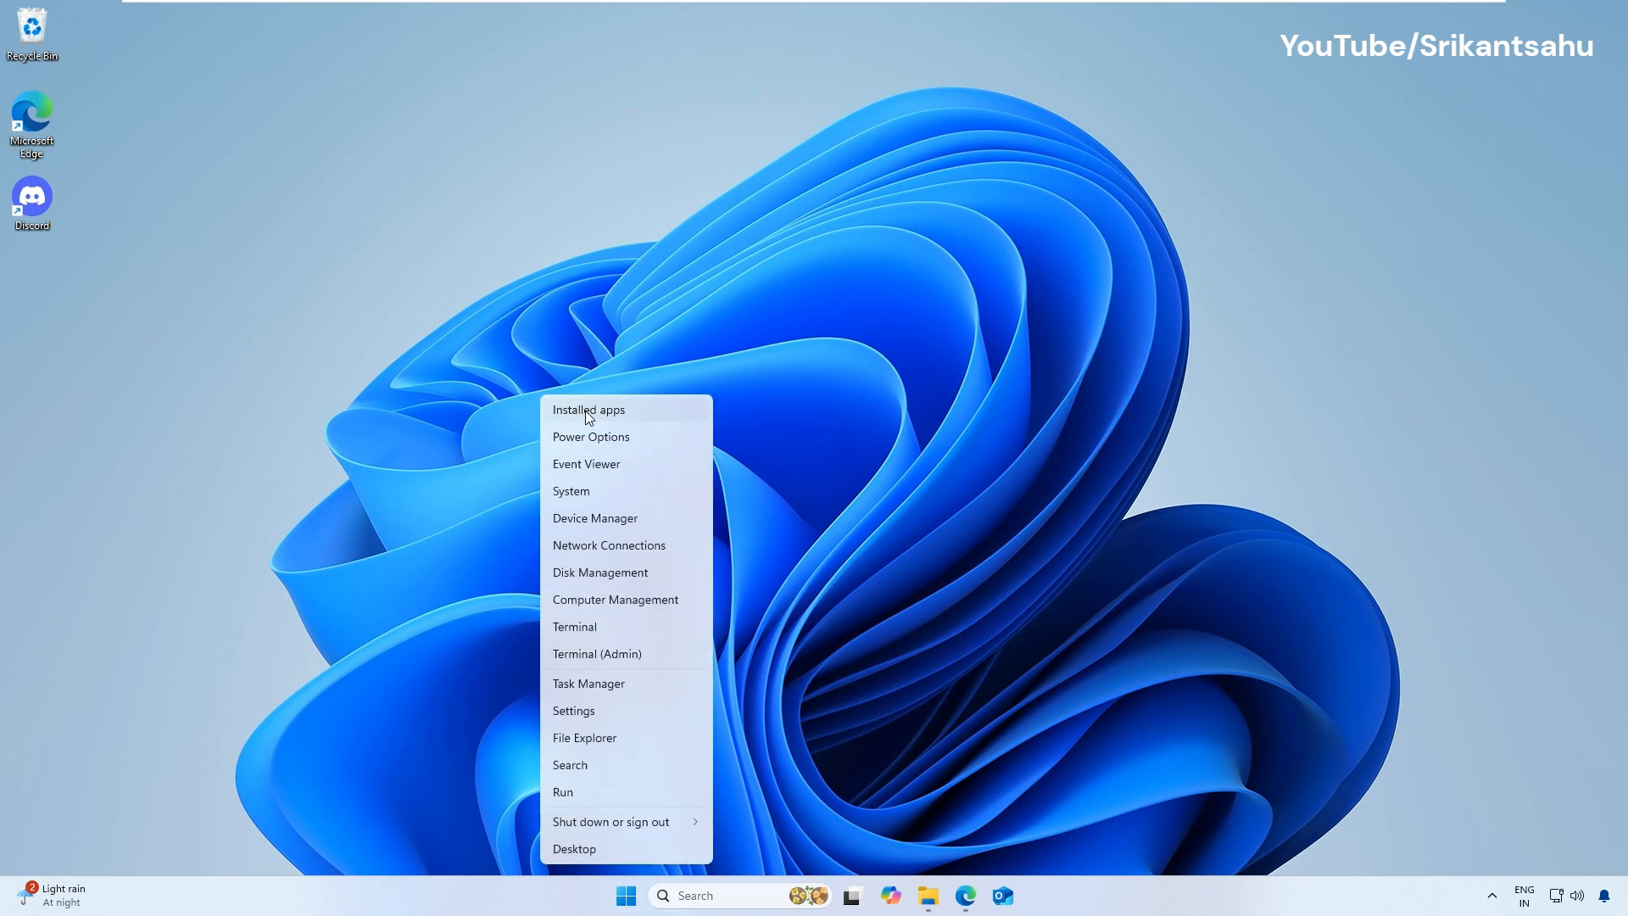
click(588, 408)
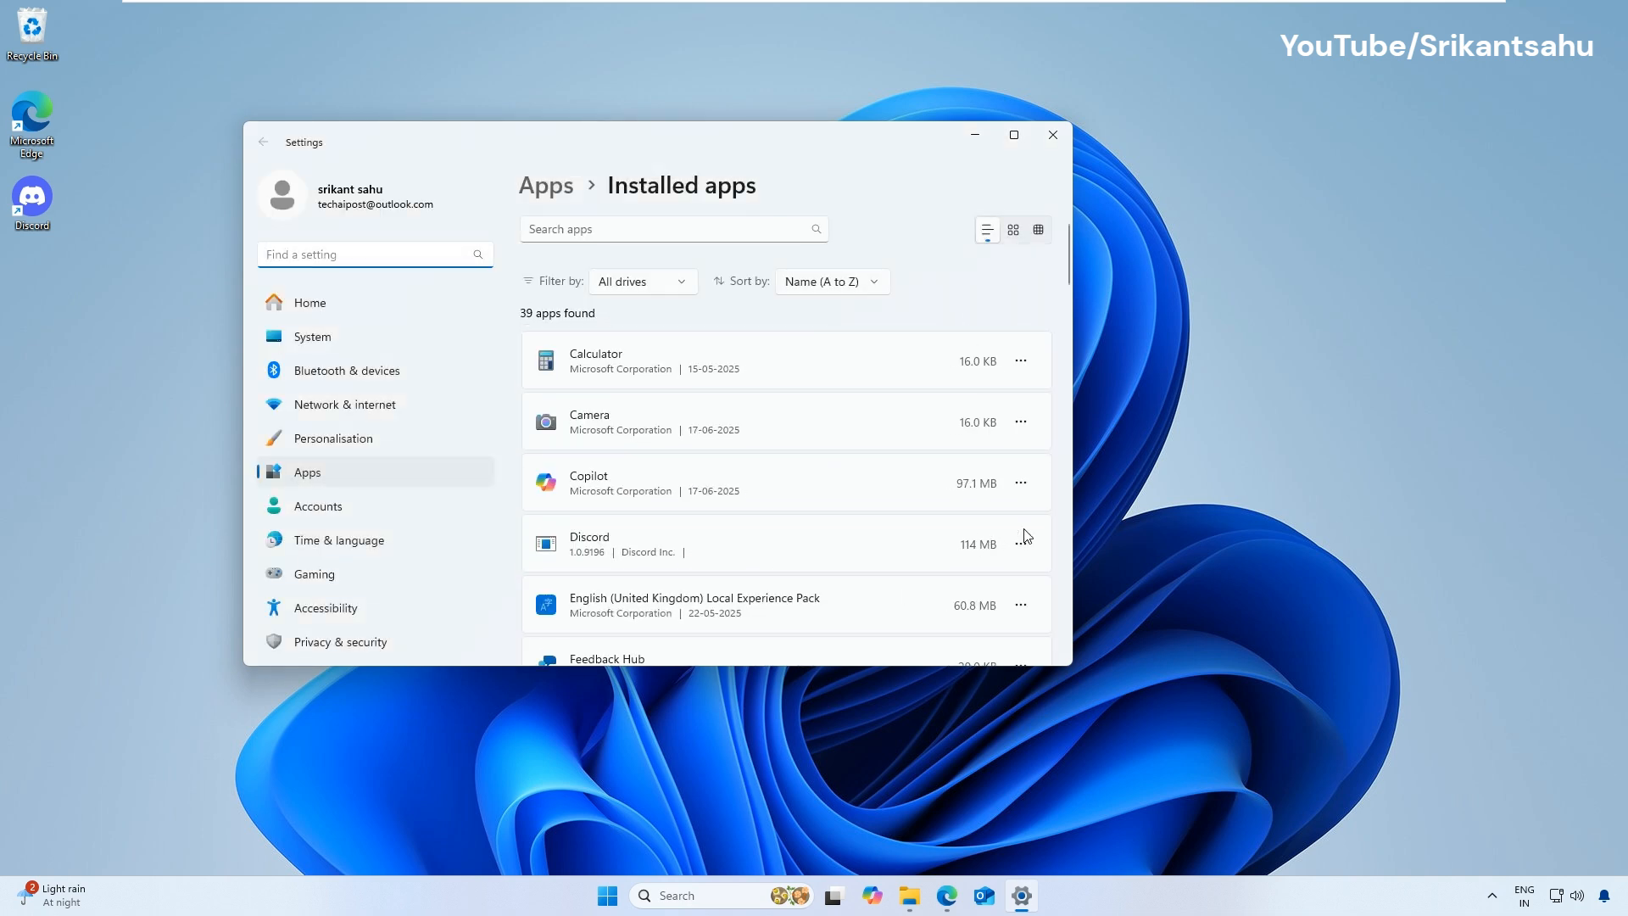
click(1012, 134)
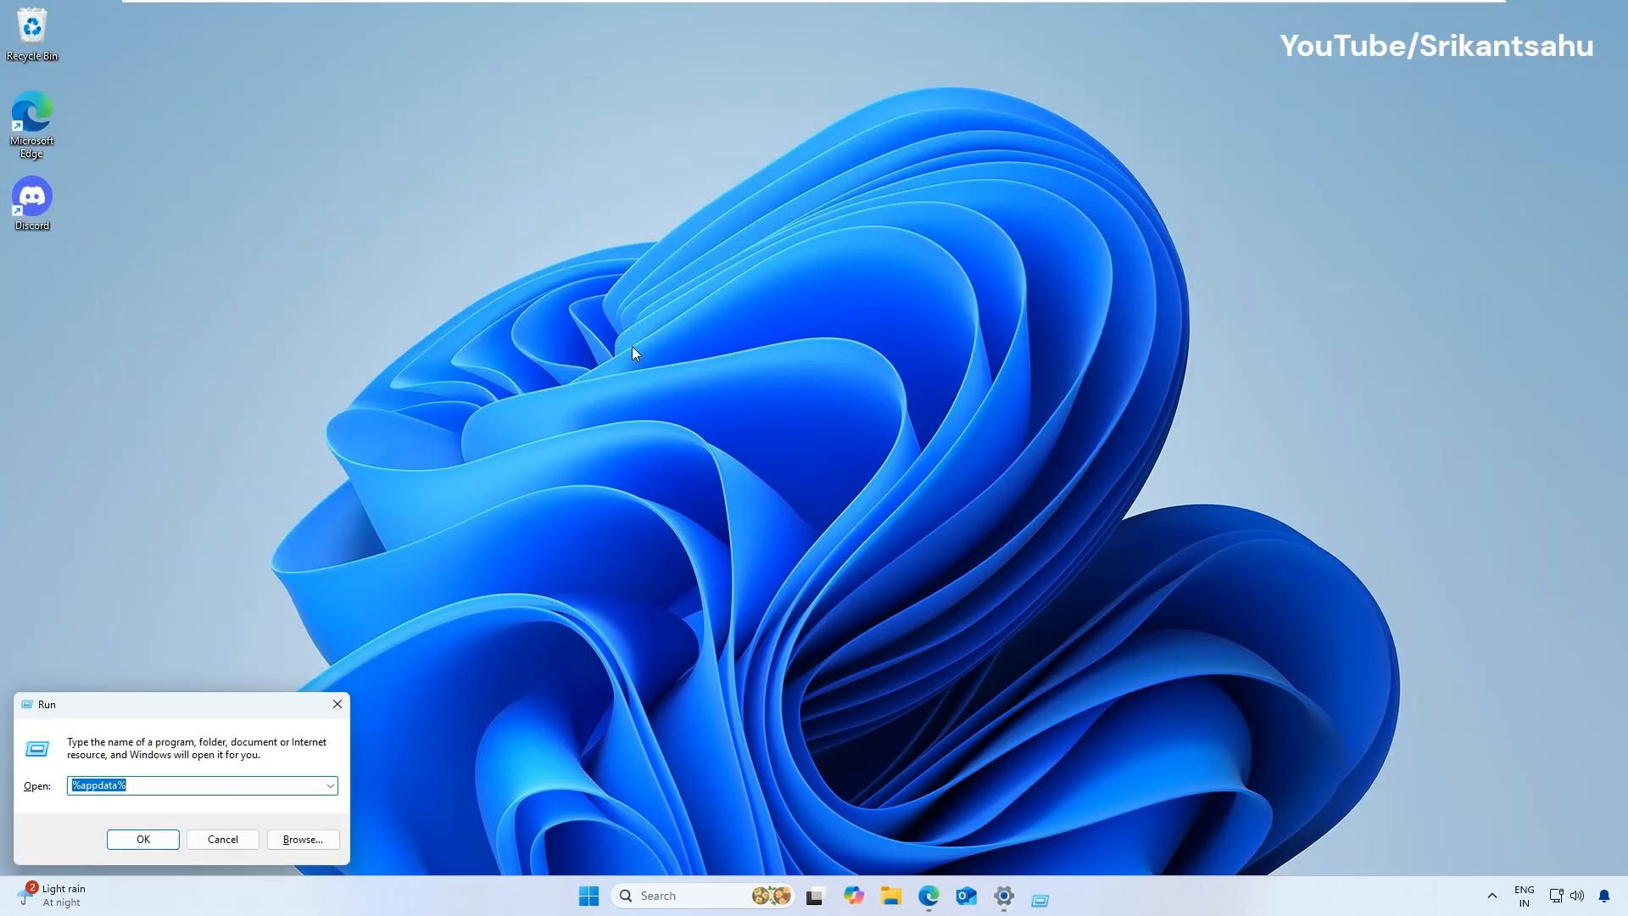
Step: Remove the discord folder from Roaming app data and close the window
click(143, 838)
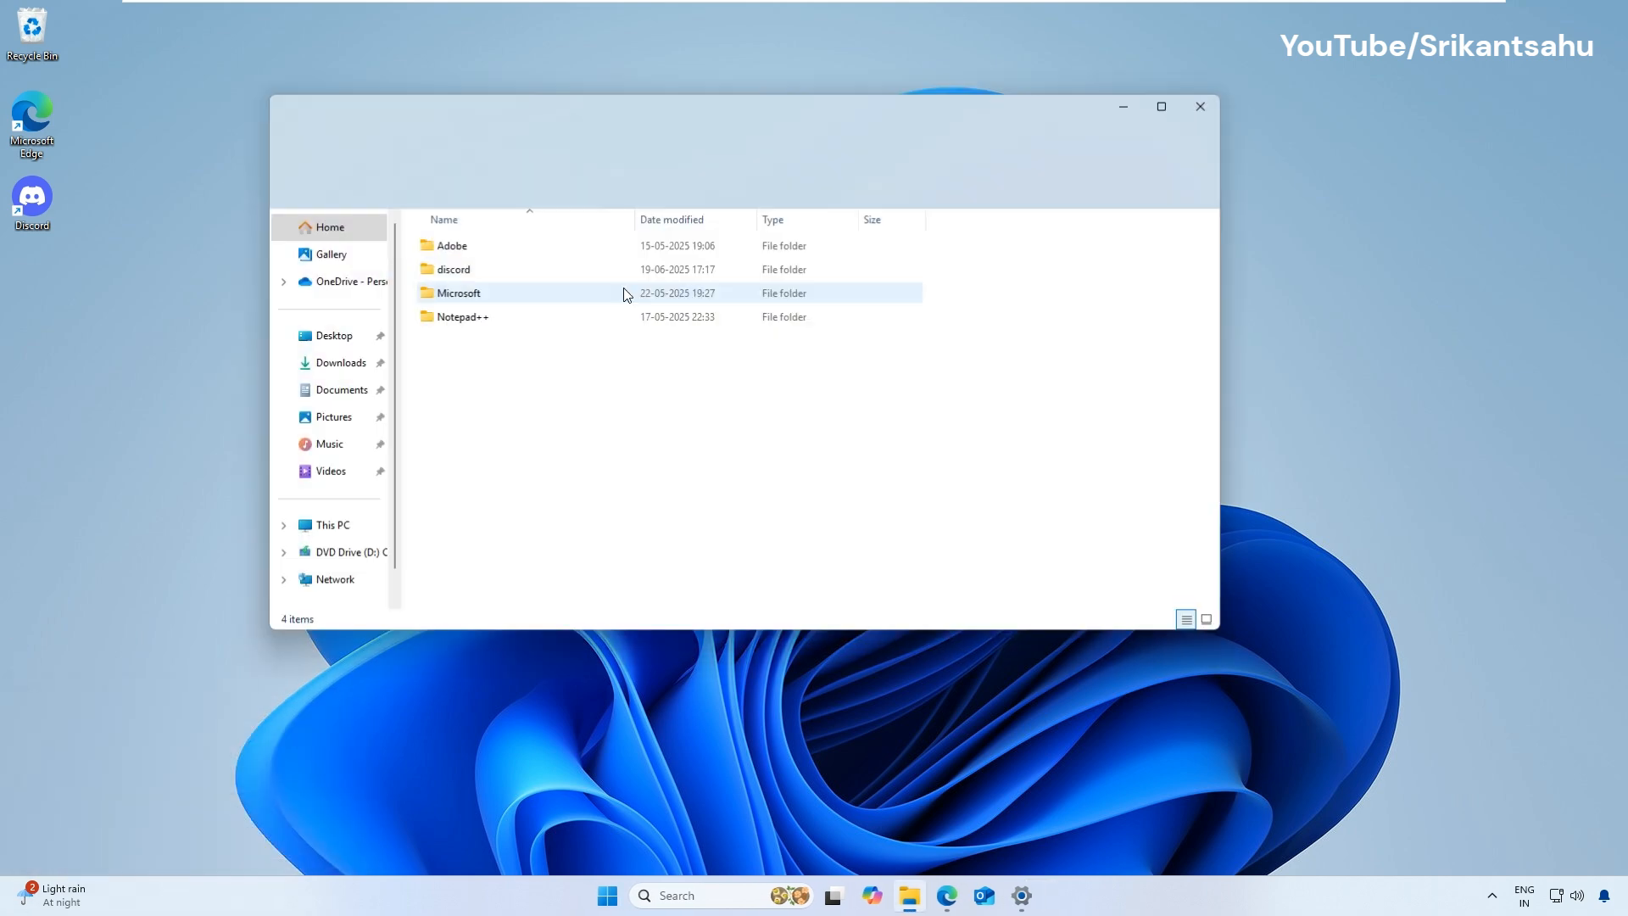
right_click(453, 269)
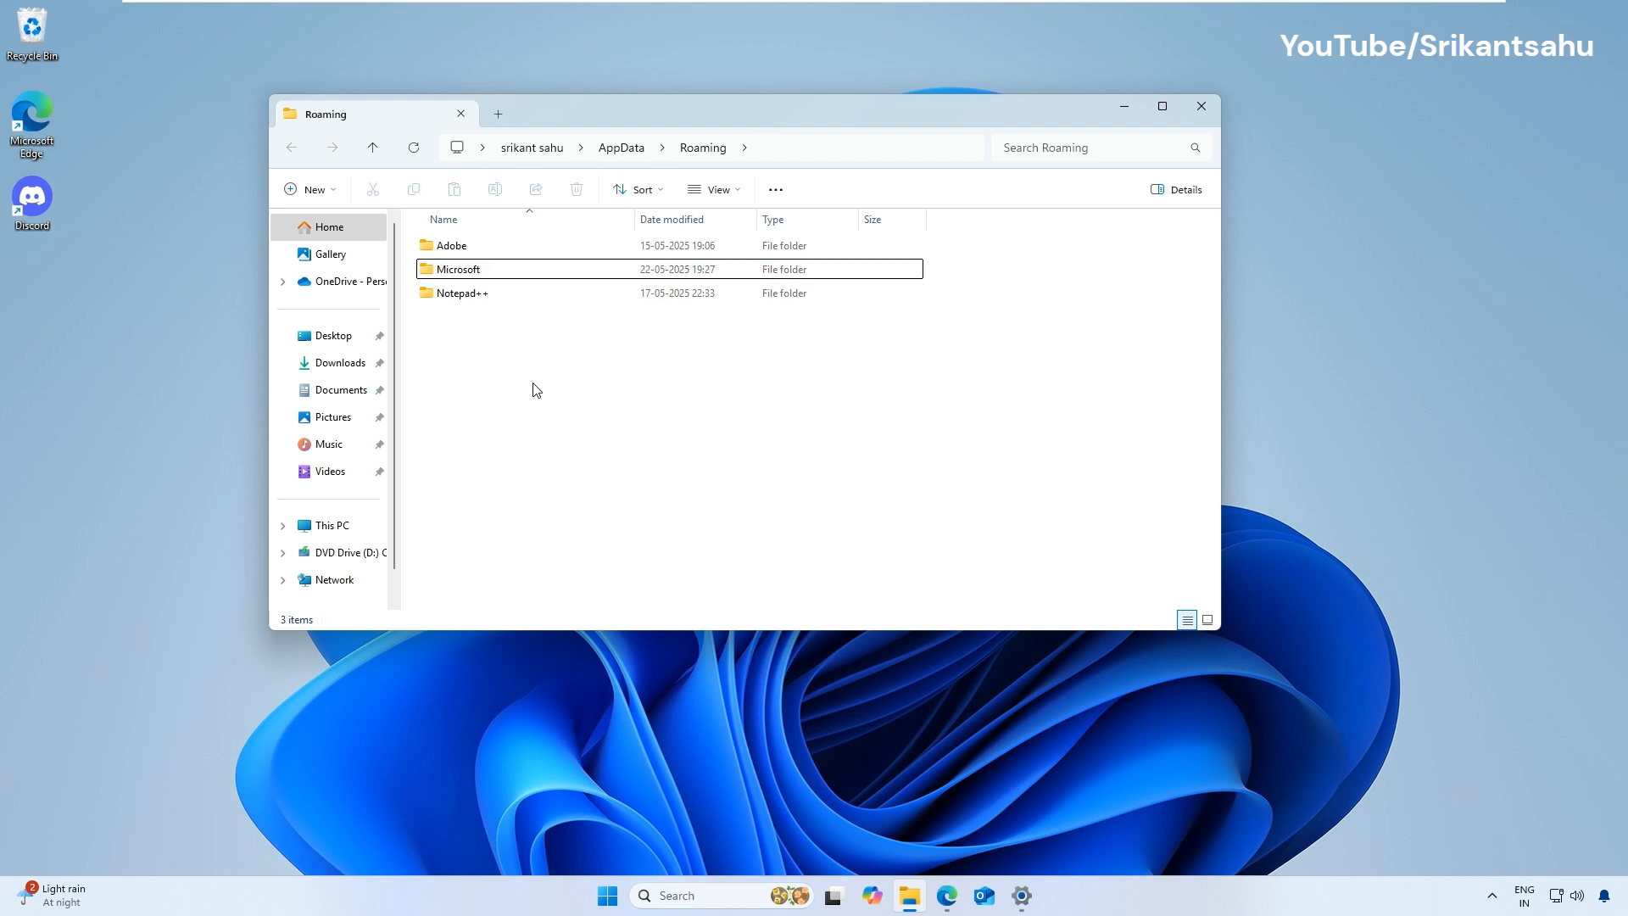
mouse_move(1203, 106)
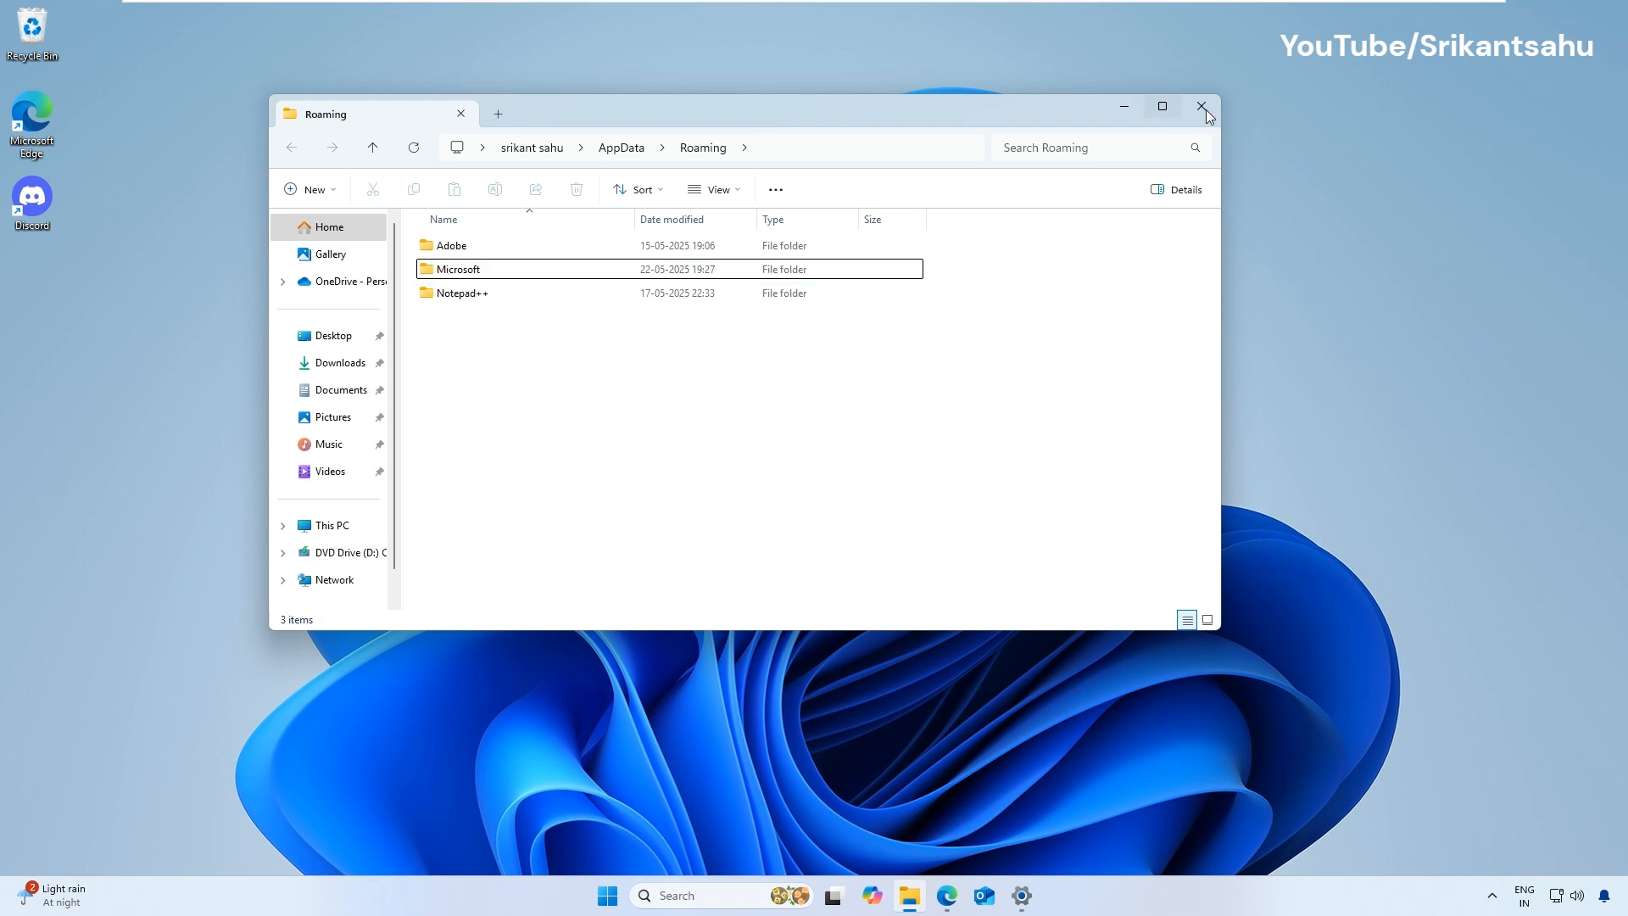
click(1203, 107)
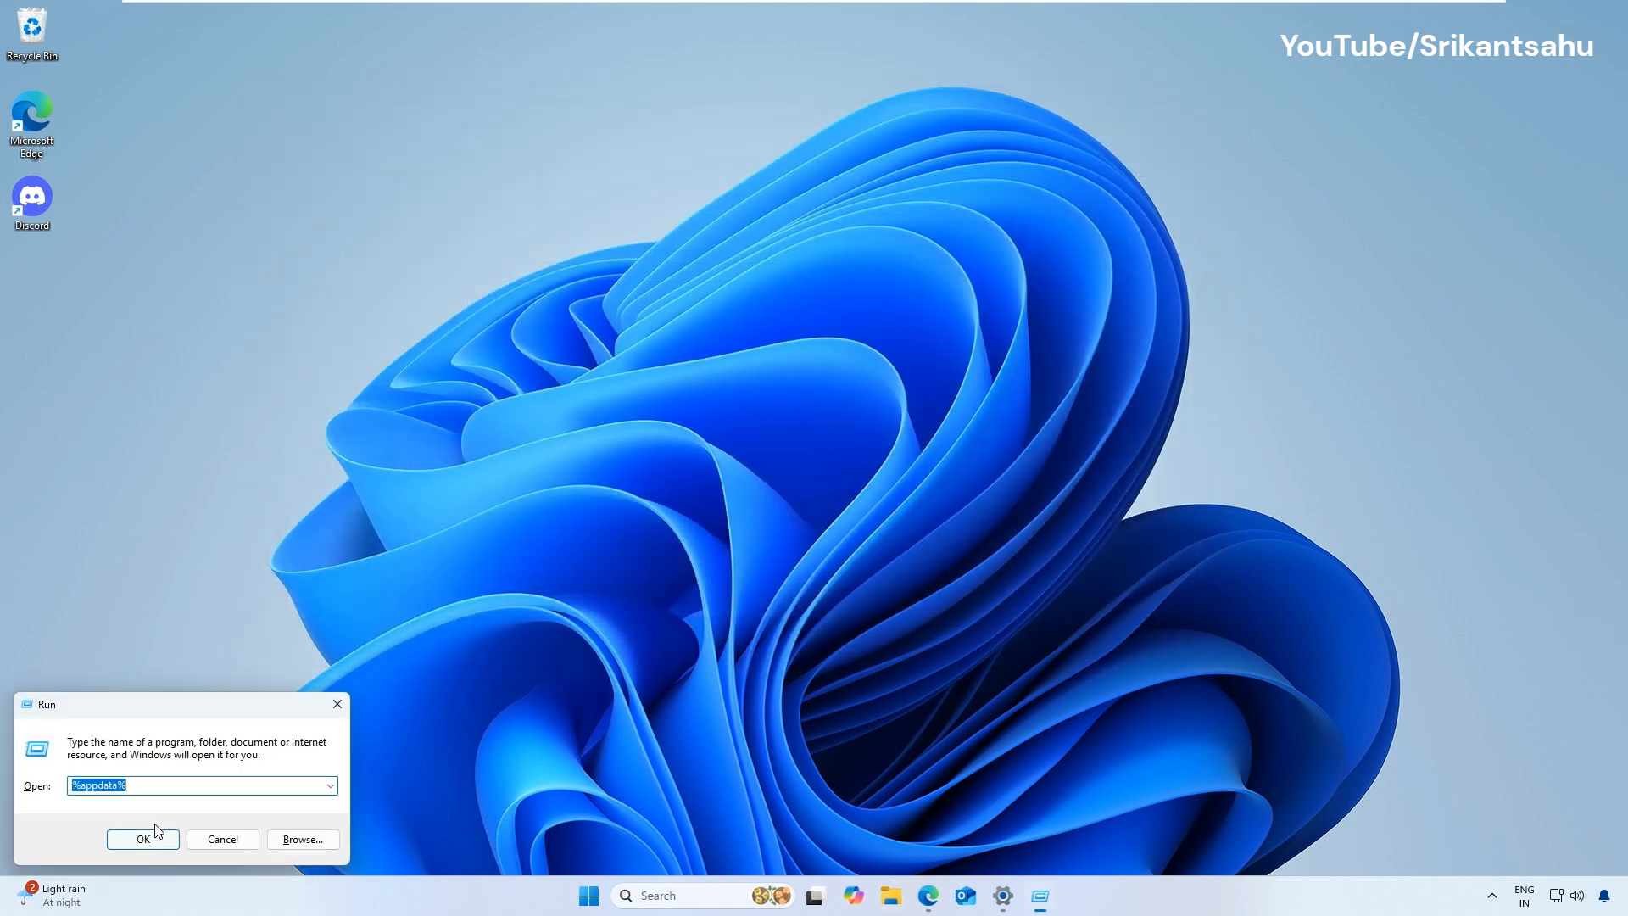
Step: Open %localappdata% to check for leftover Discord folders
text(%localappdata%)
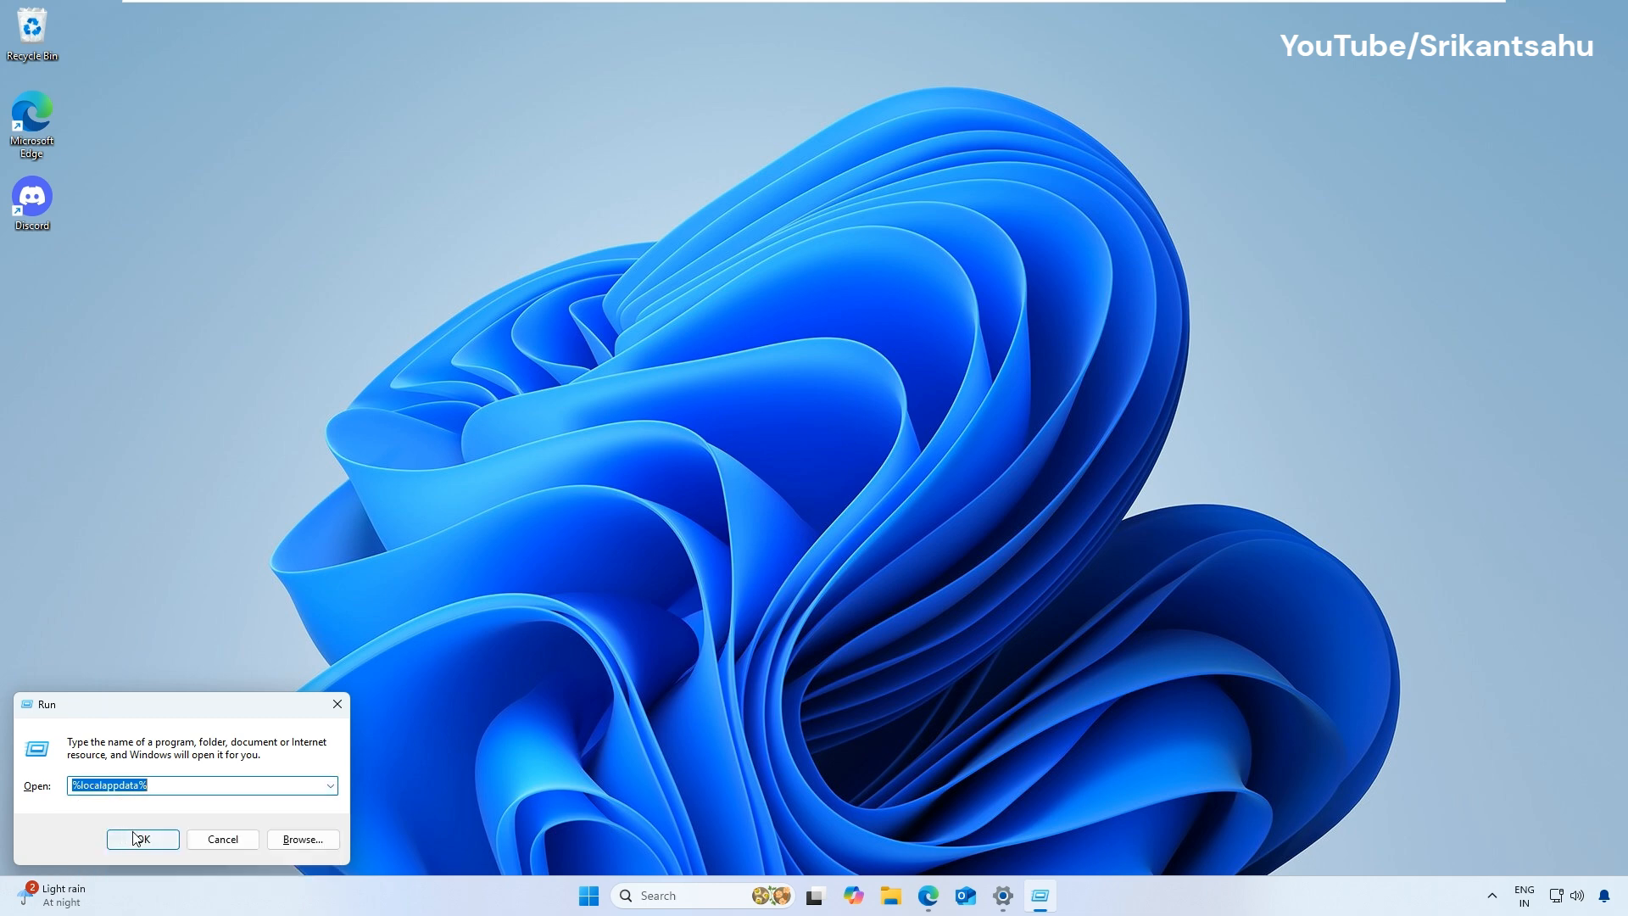
click(142, 838)
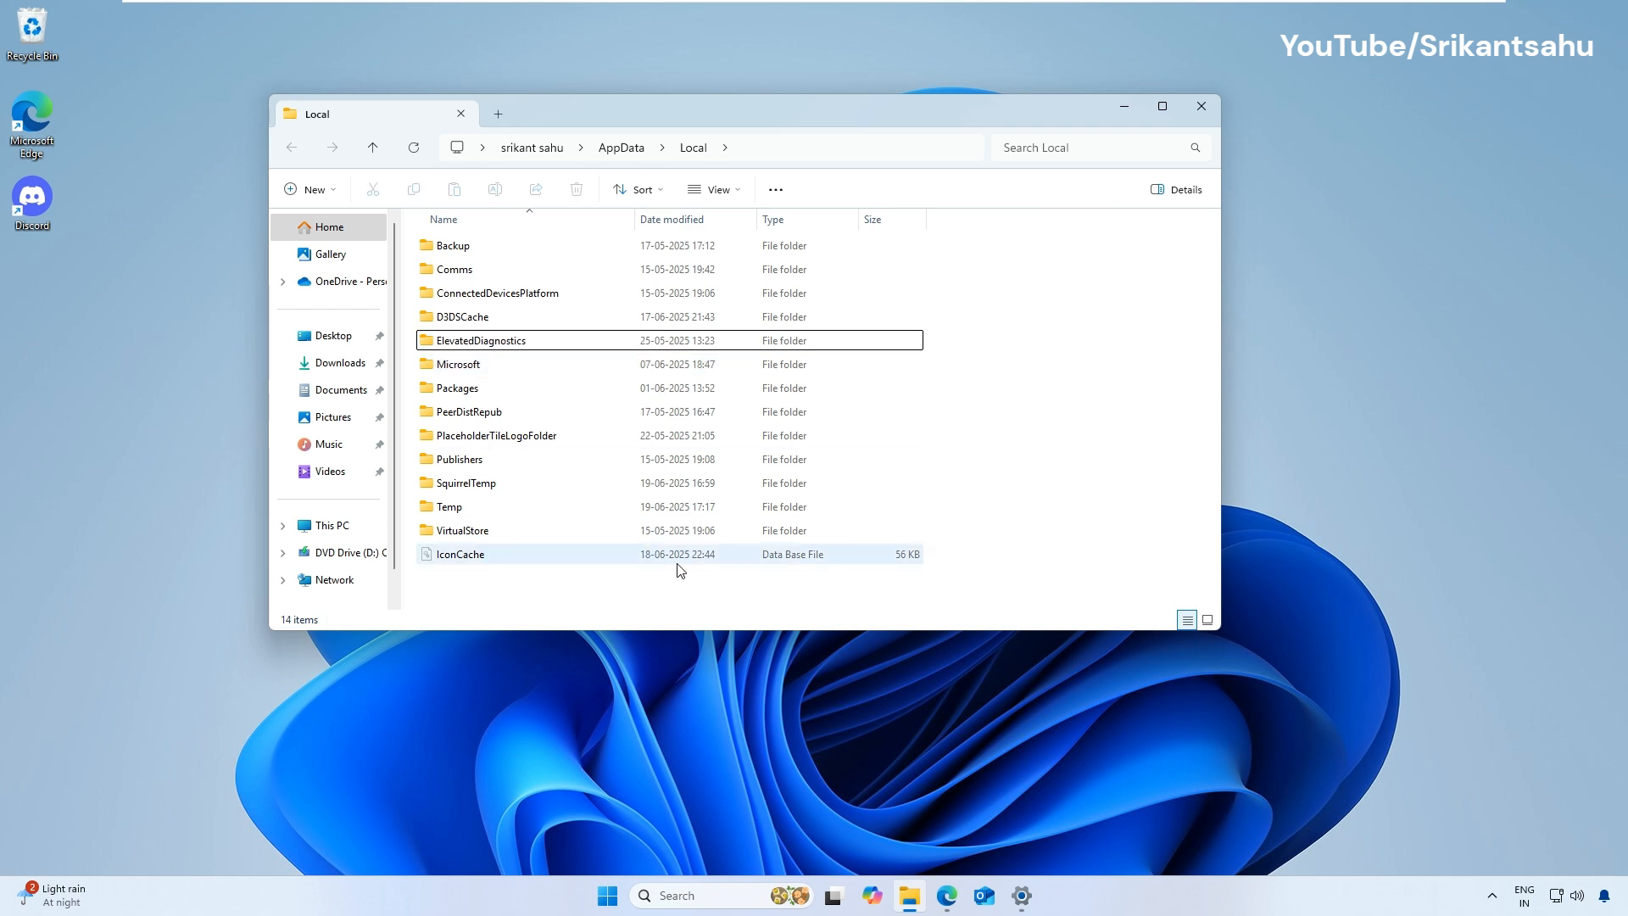
click(1202, 106)
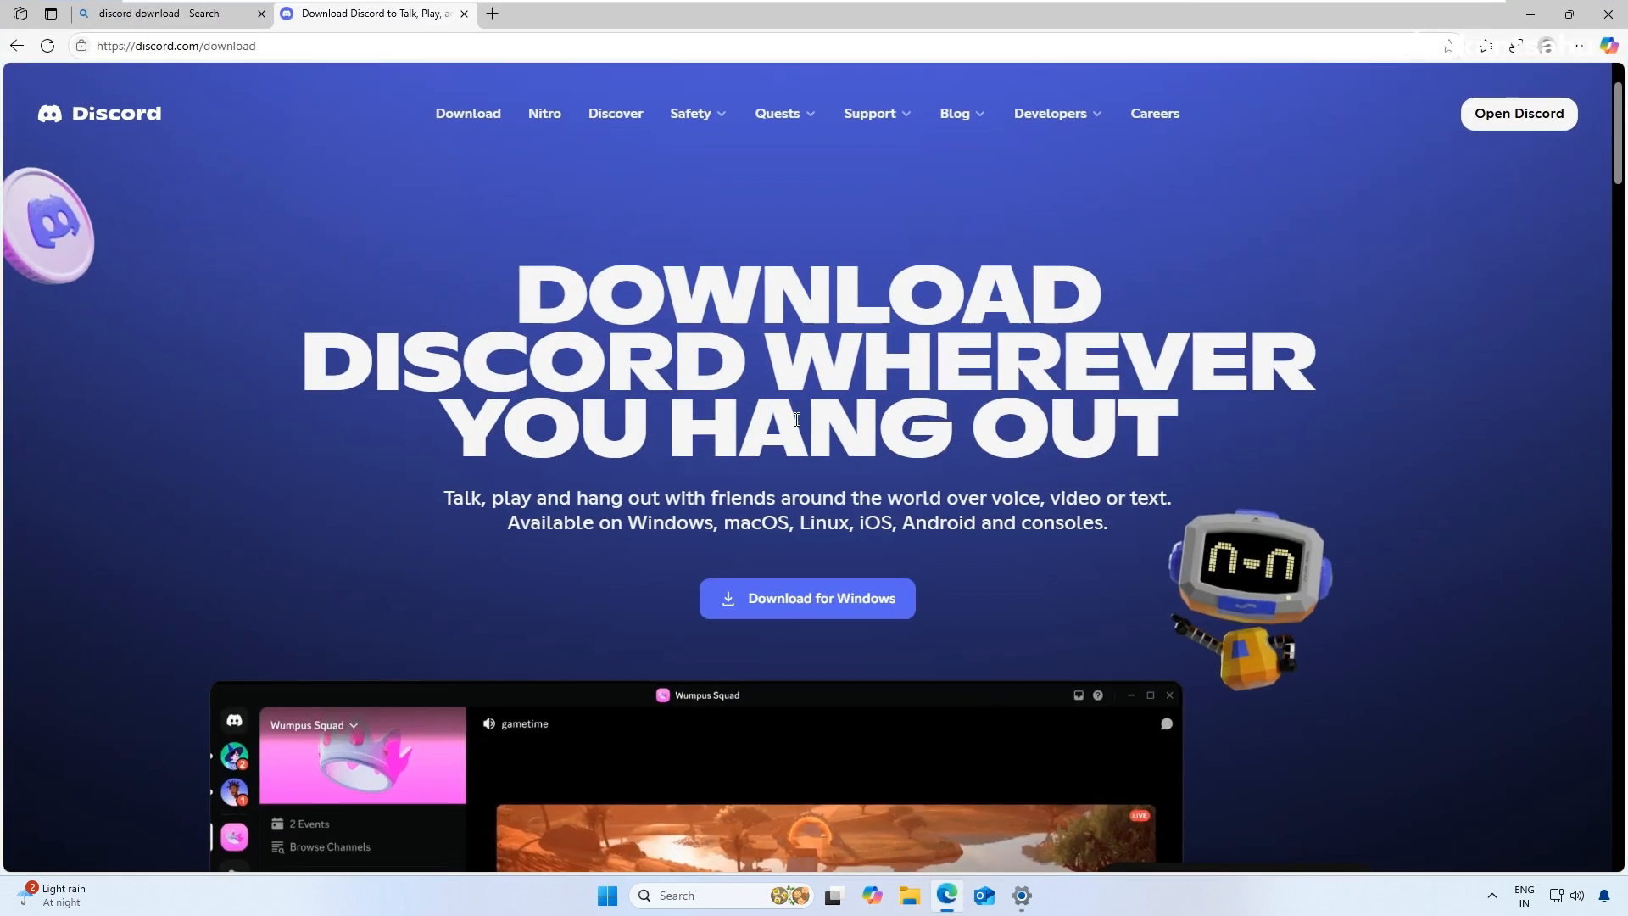
Step: Download DiscordSetup for Windows and run it from Downloads, approving the UAC prompt
click(806, 598)
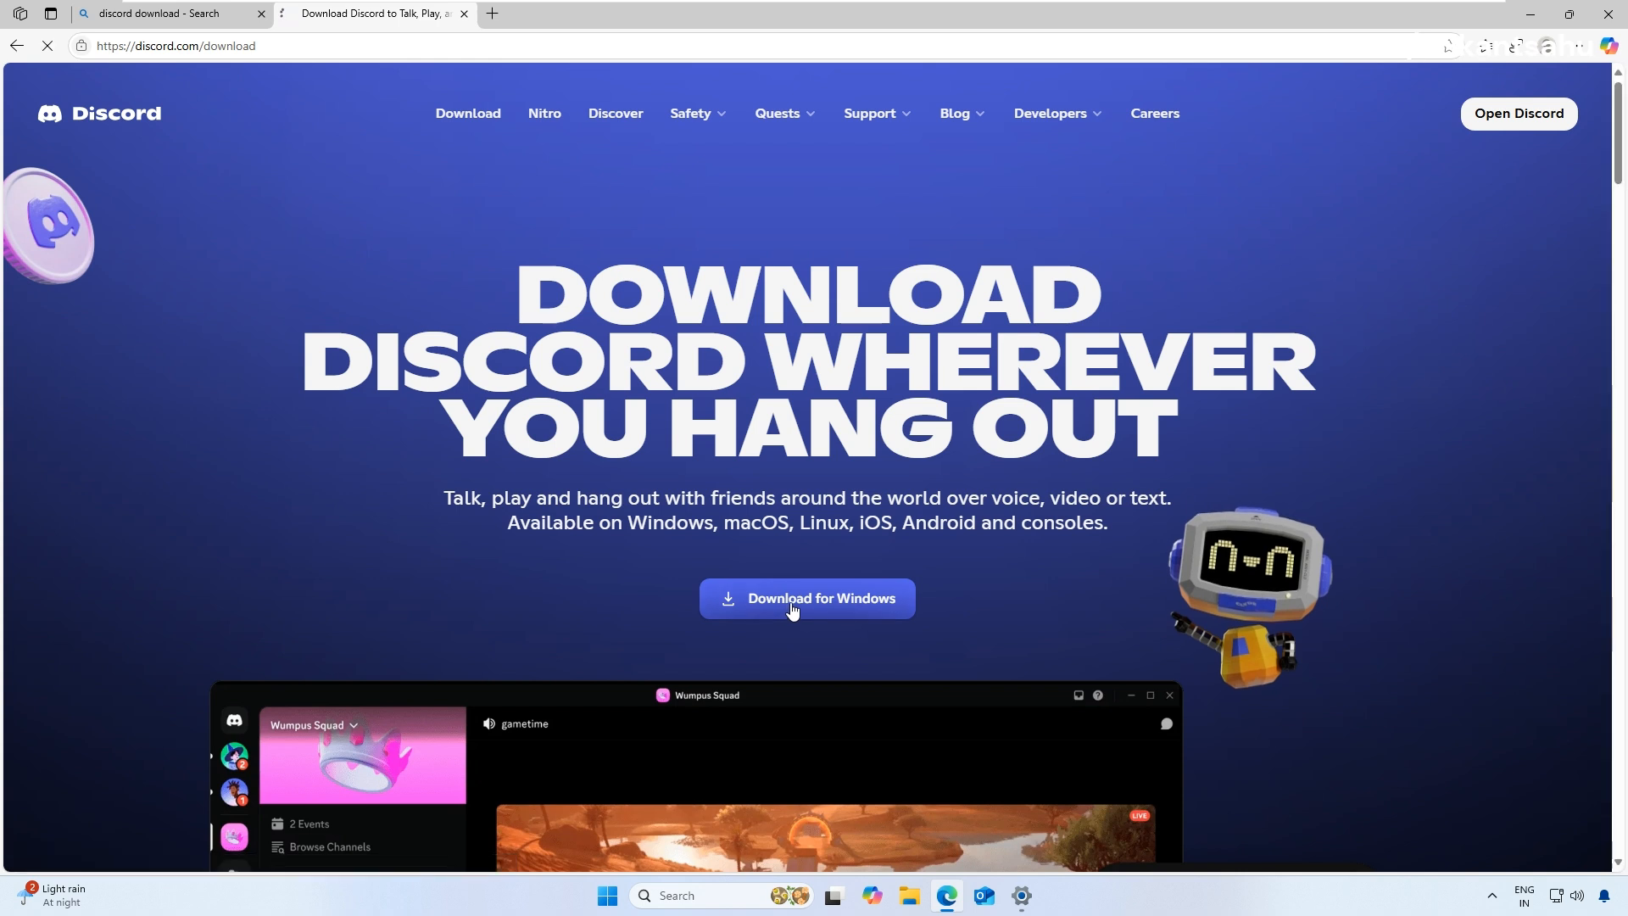
click(807, 597)
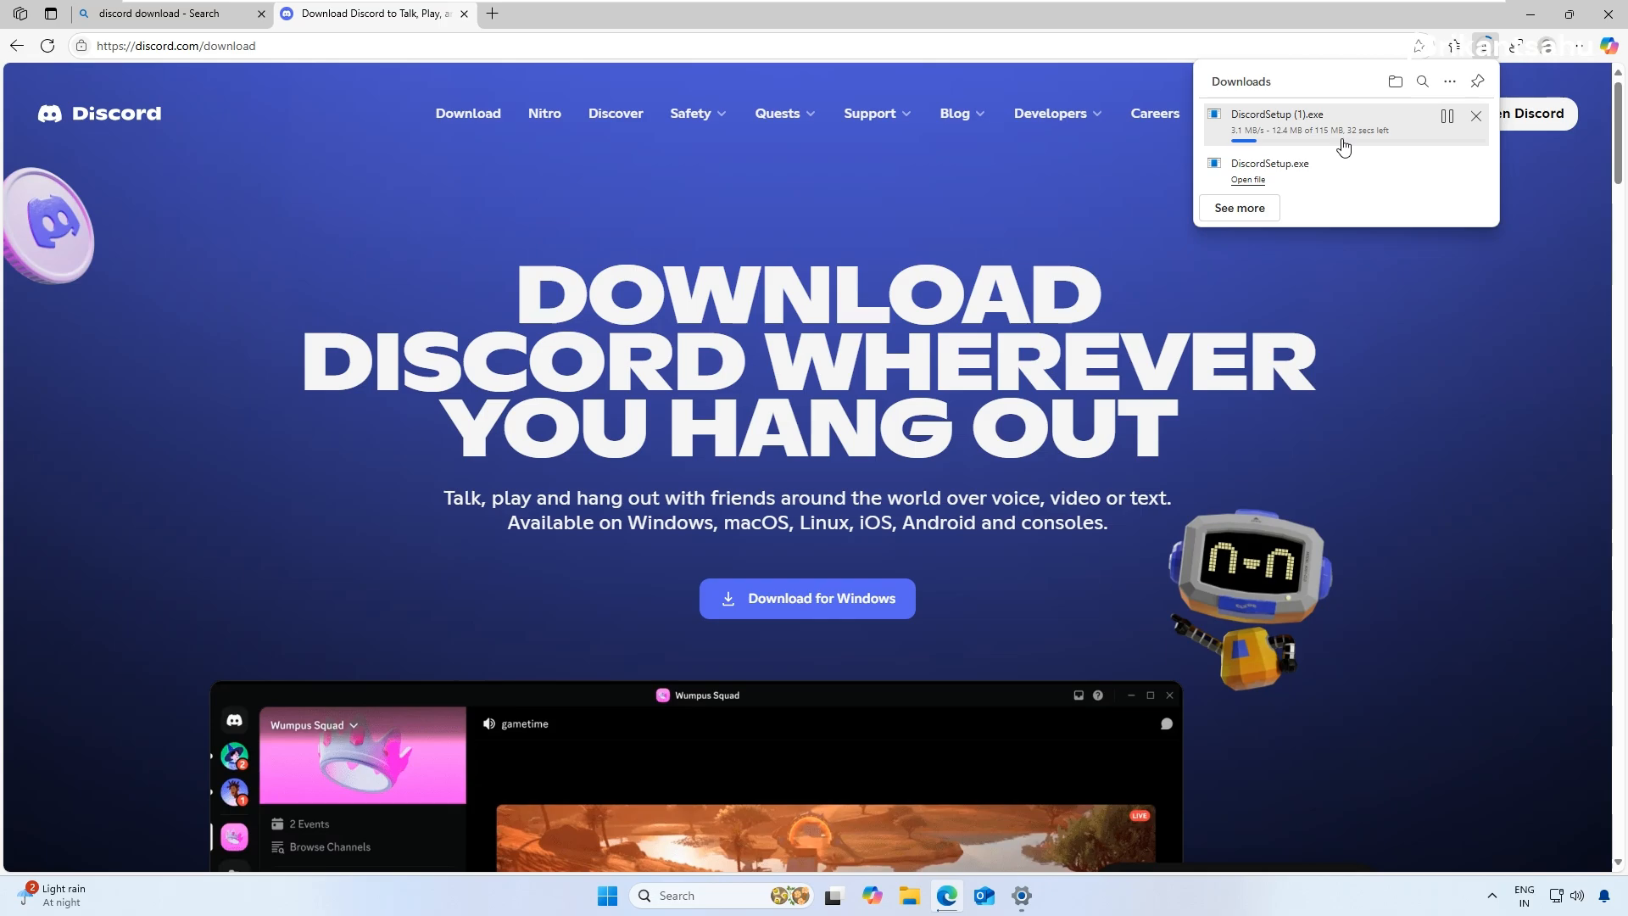
click(908, 895)
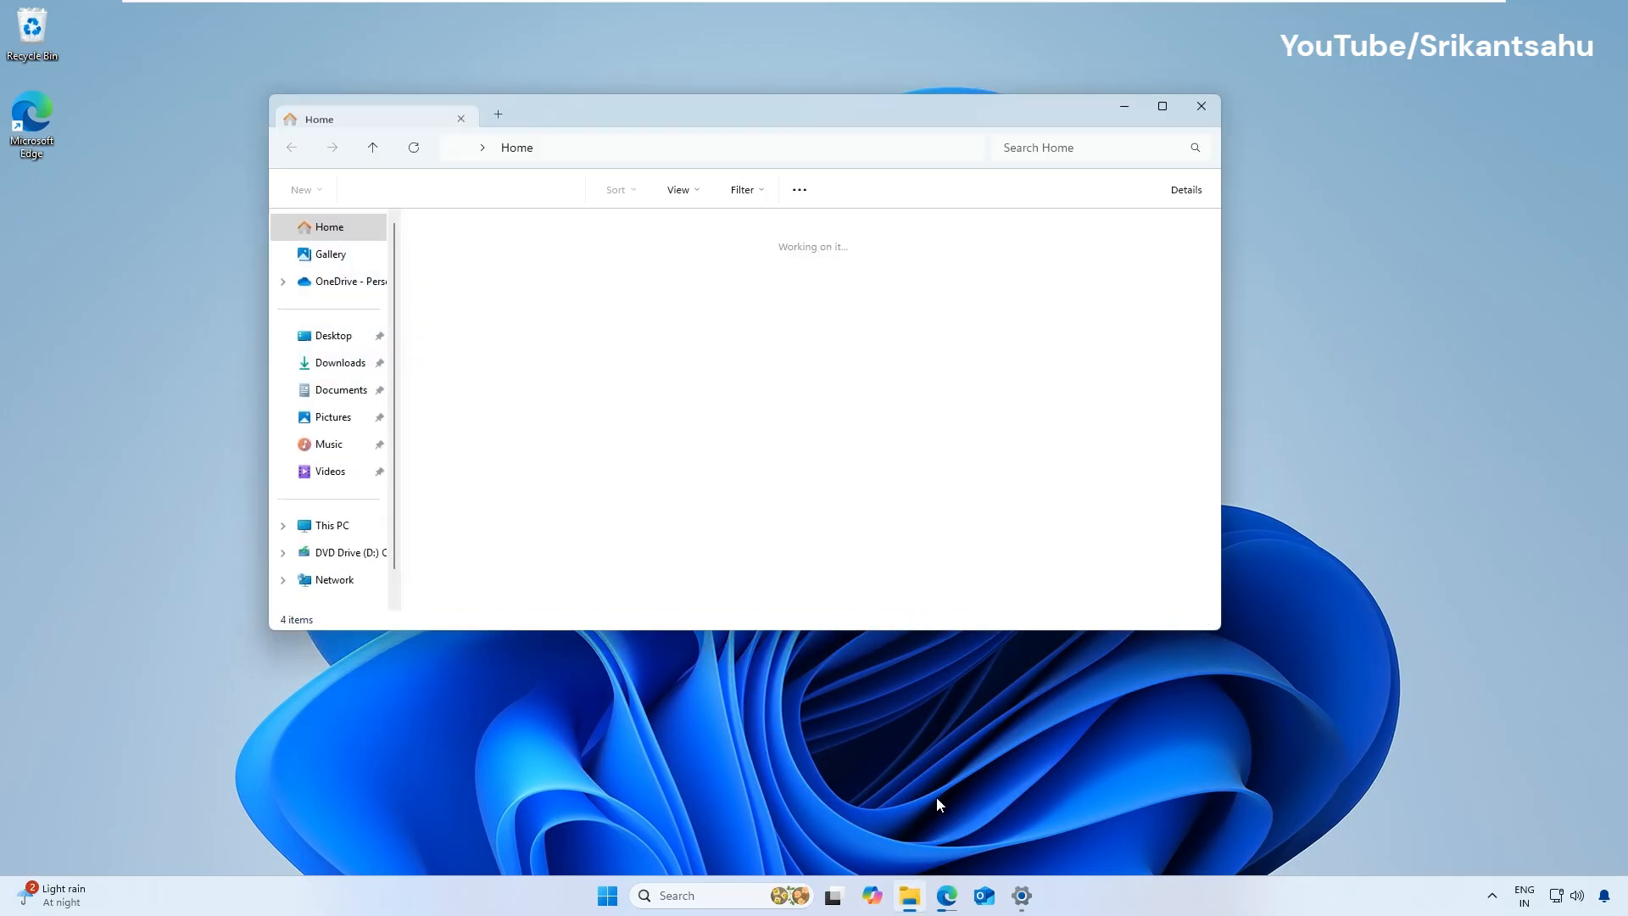
click(339, 362)
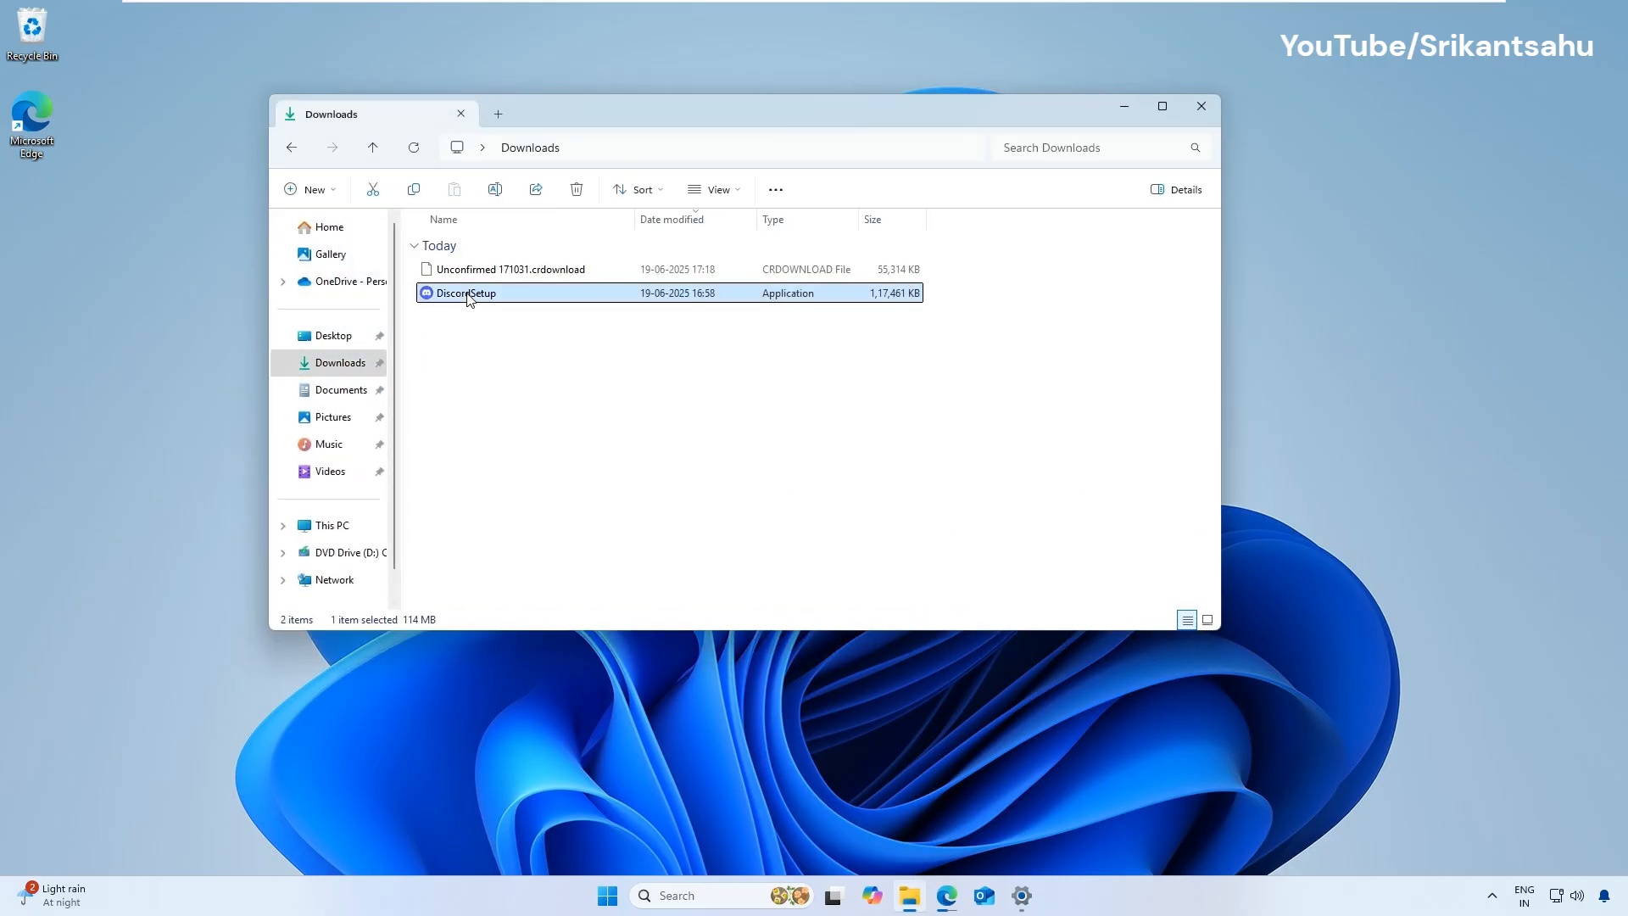
double_click(463, 293)
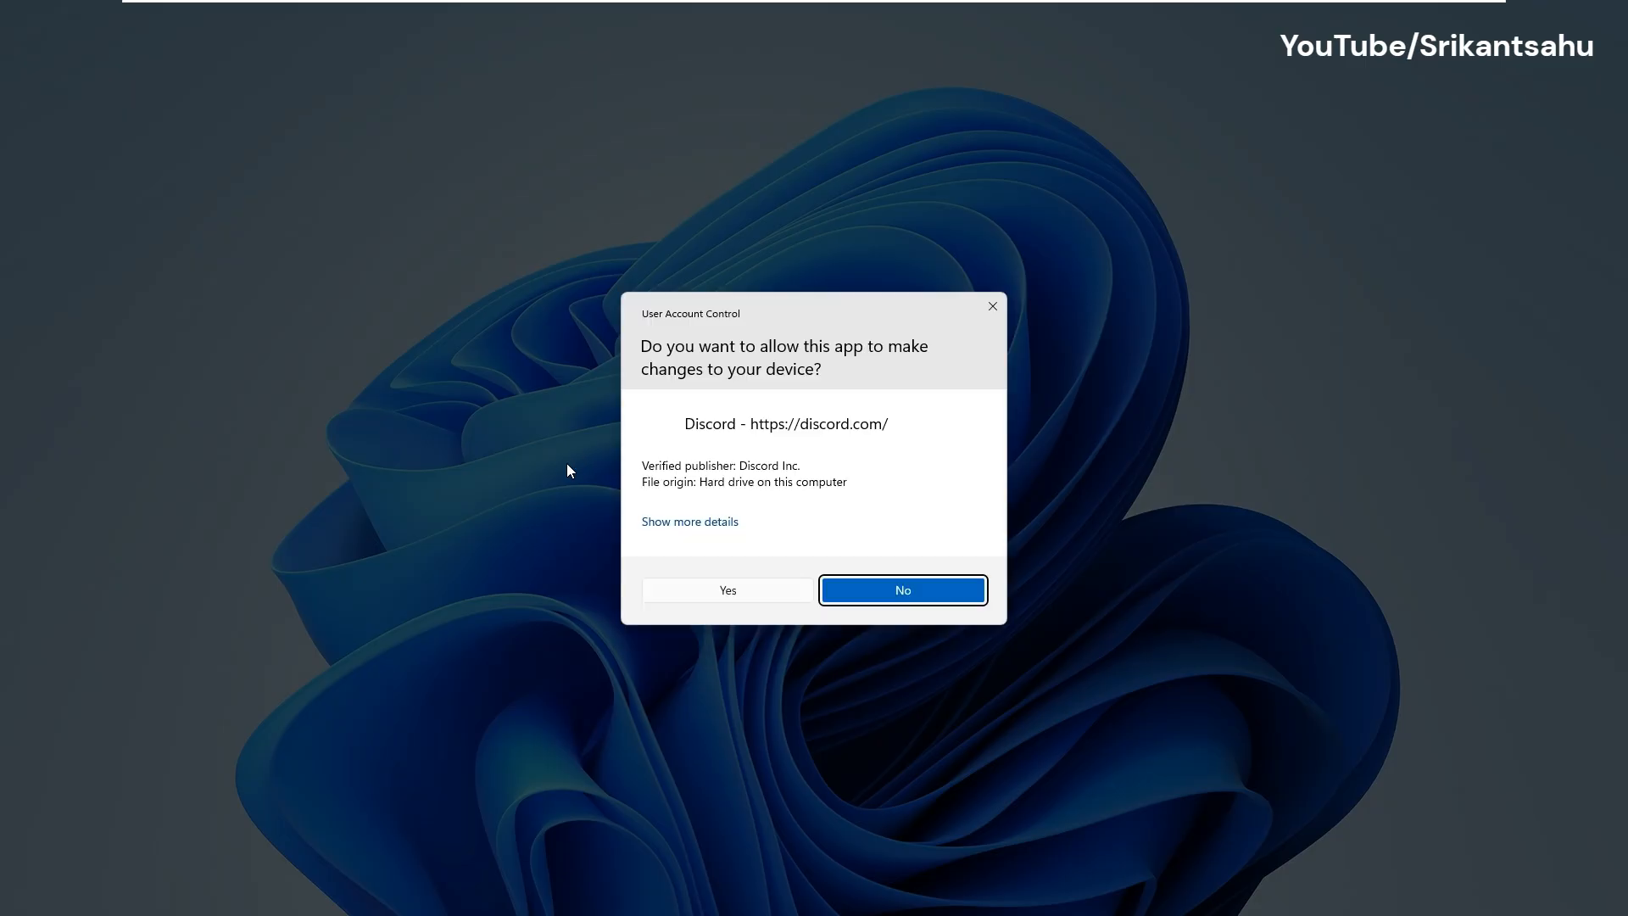
click(900, 590)
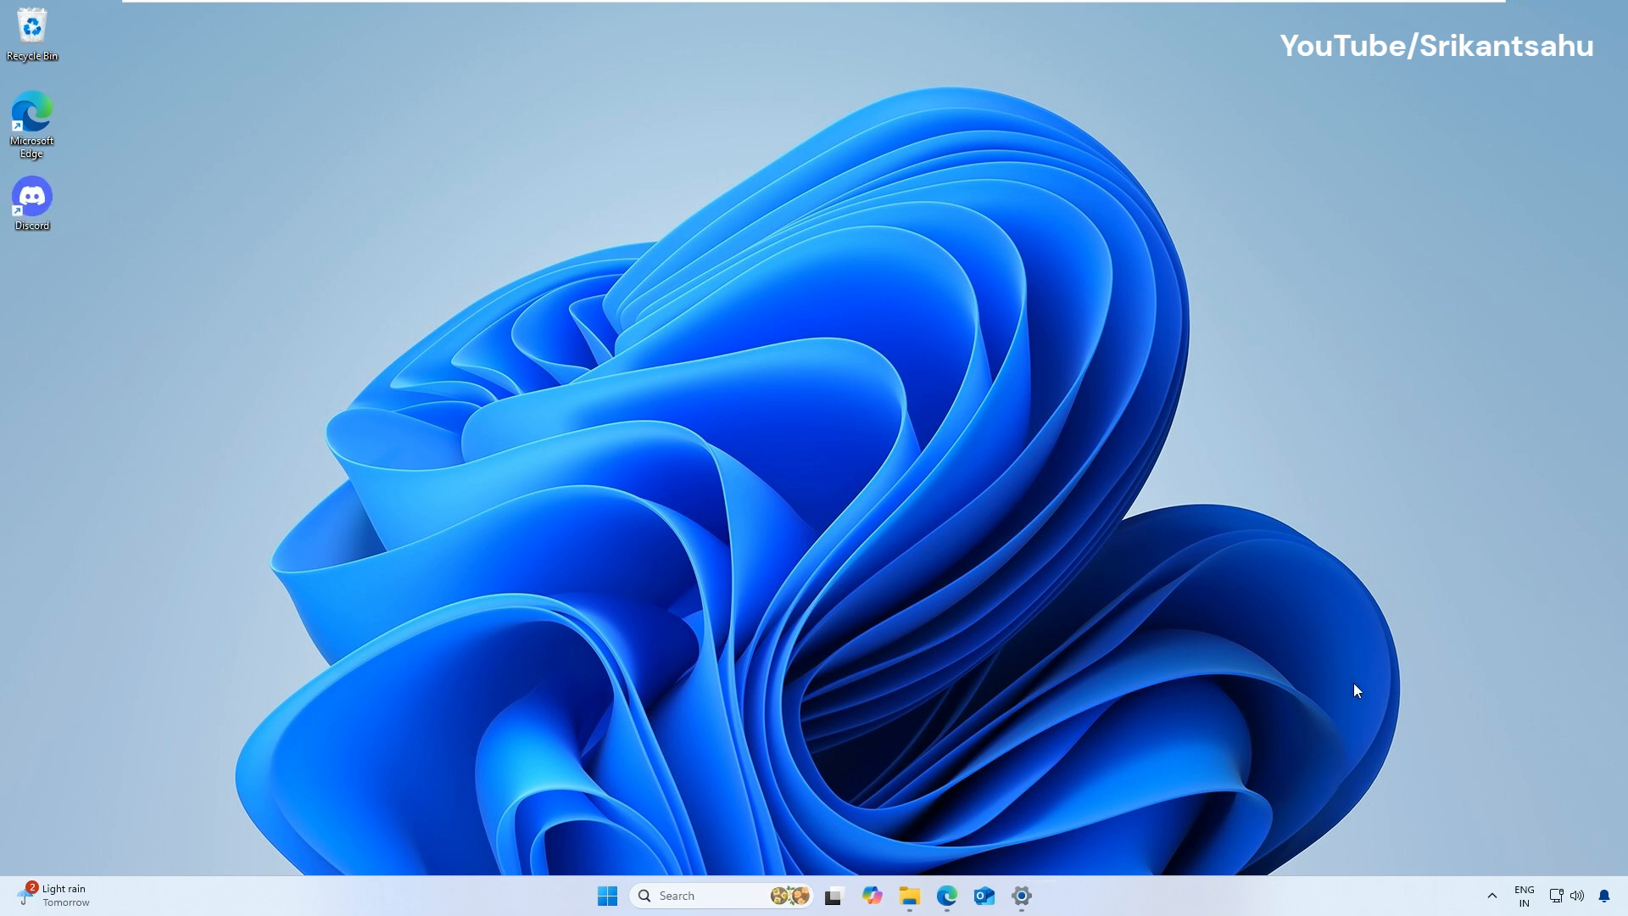
double_click(32, 197)
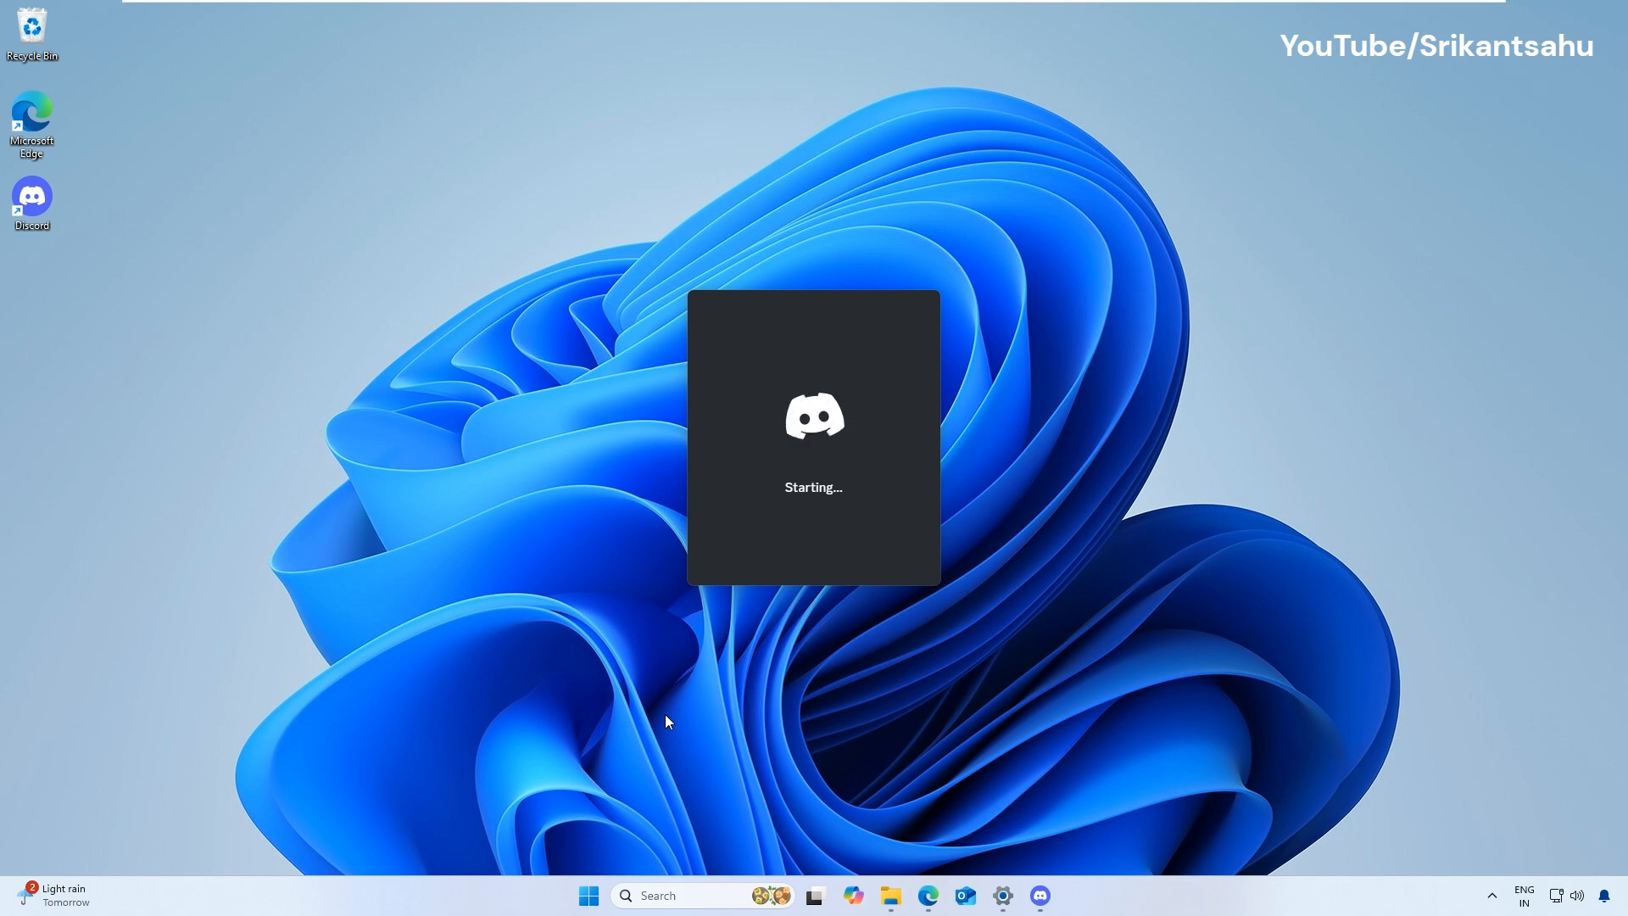
mouse_move(665, 716)
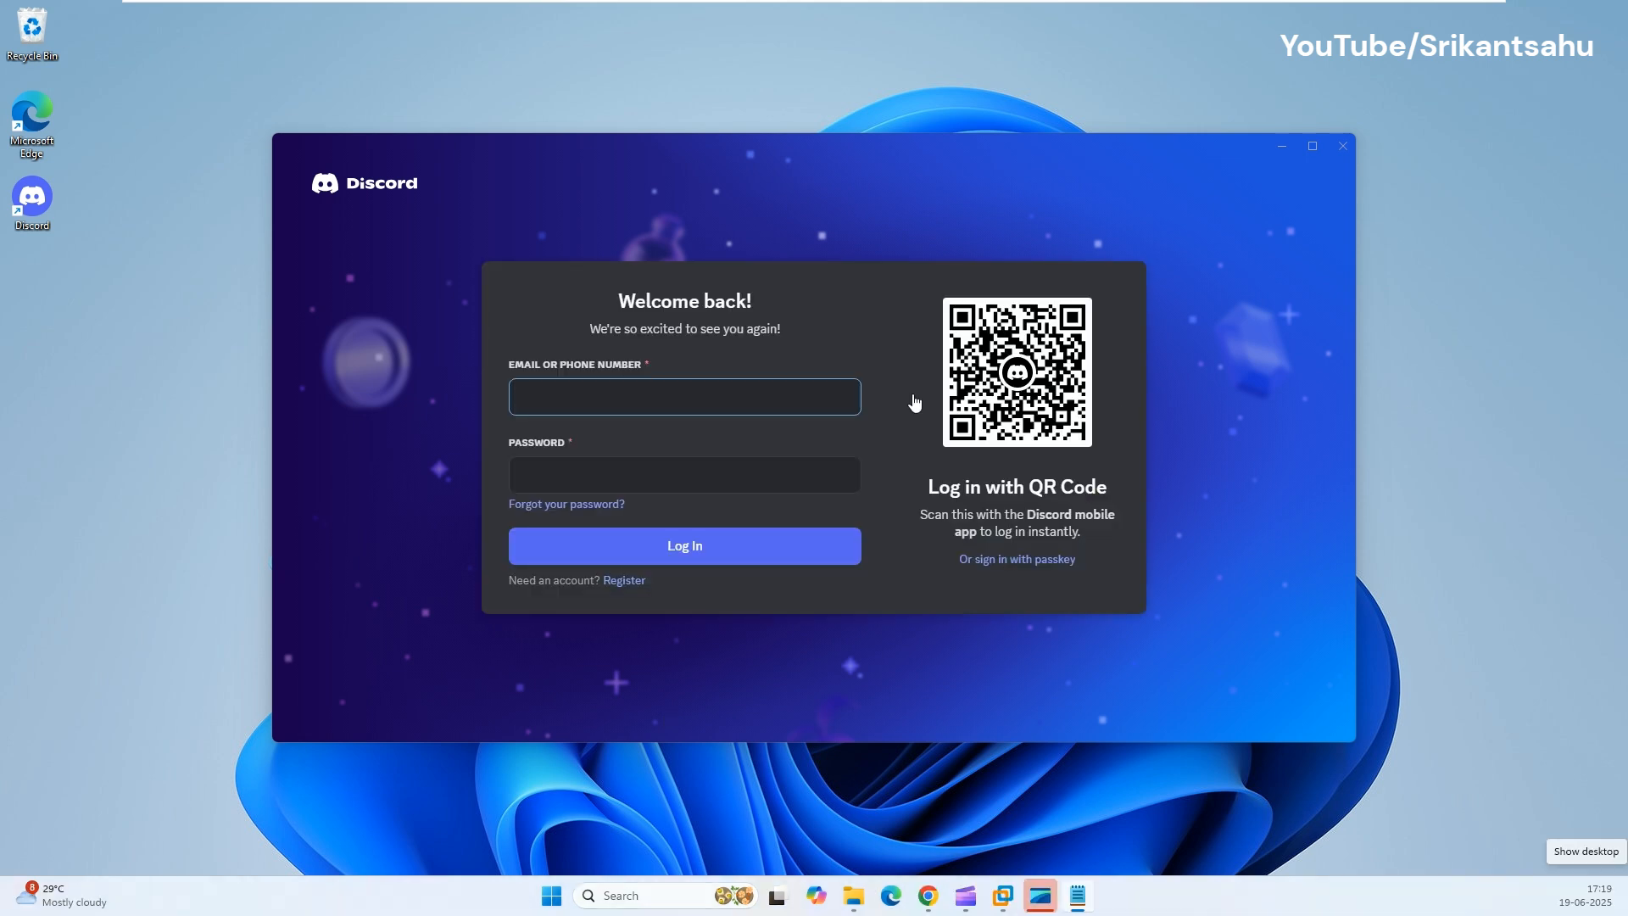
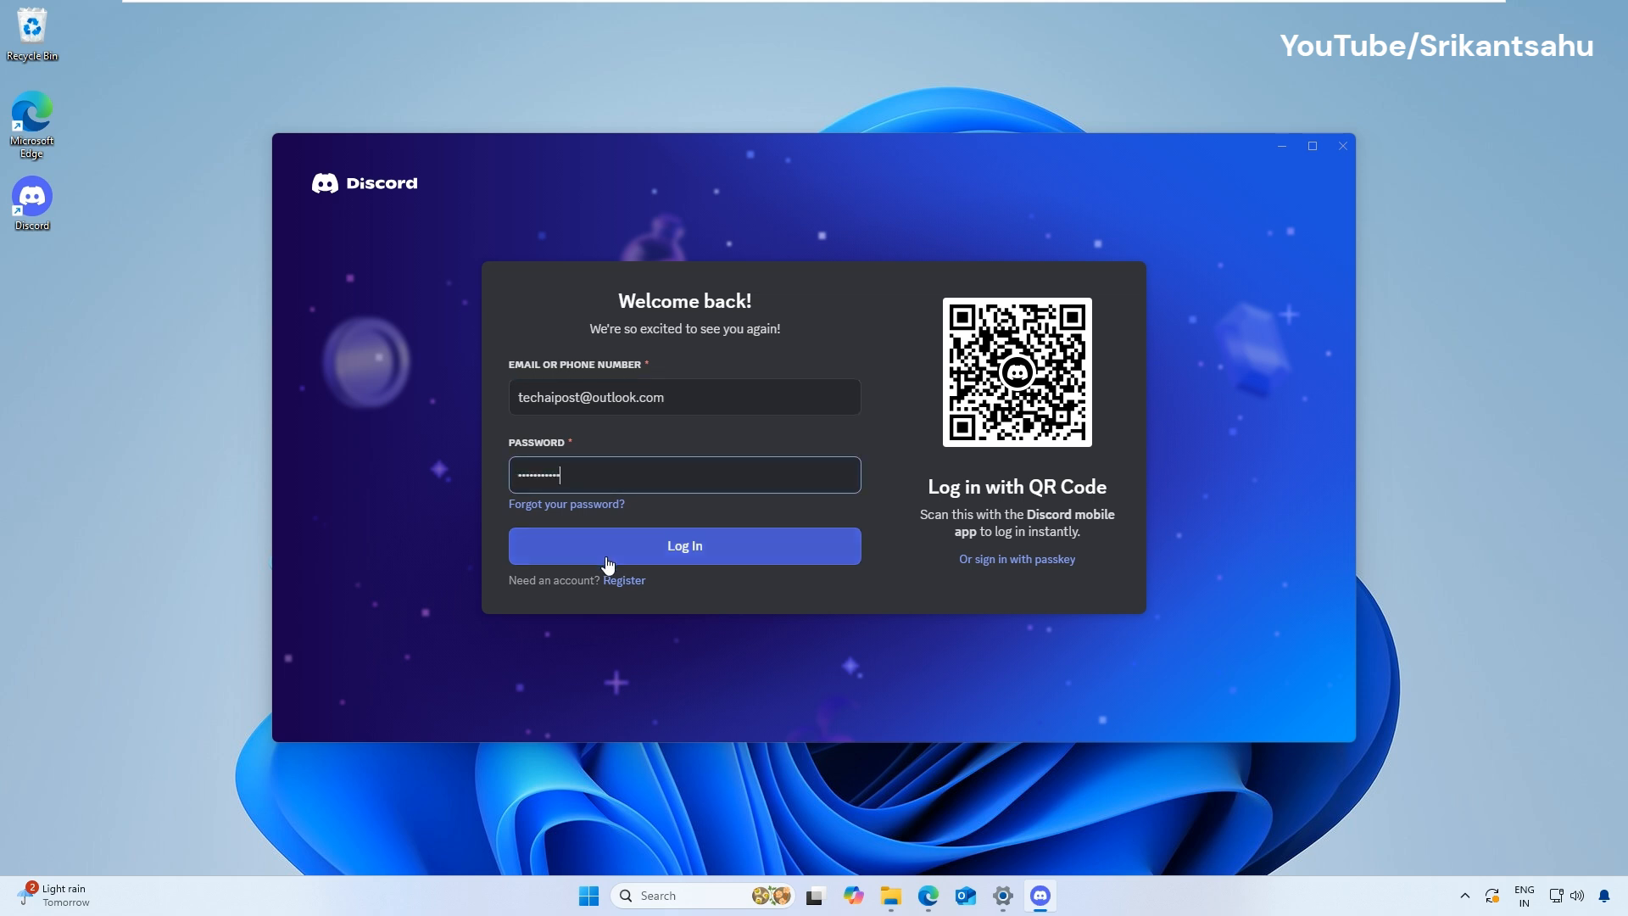
click(683, 545)
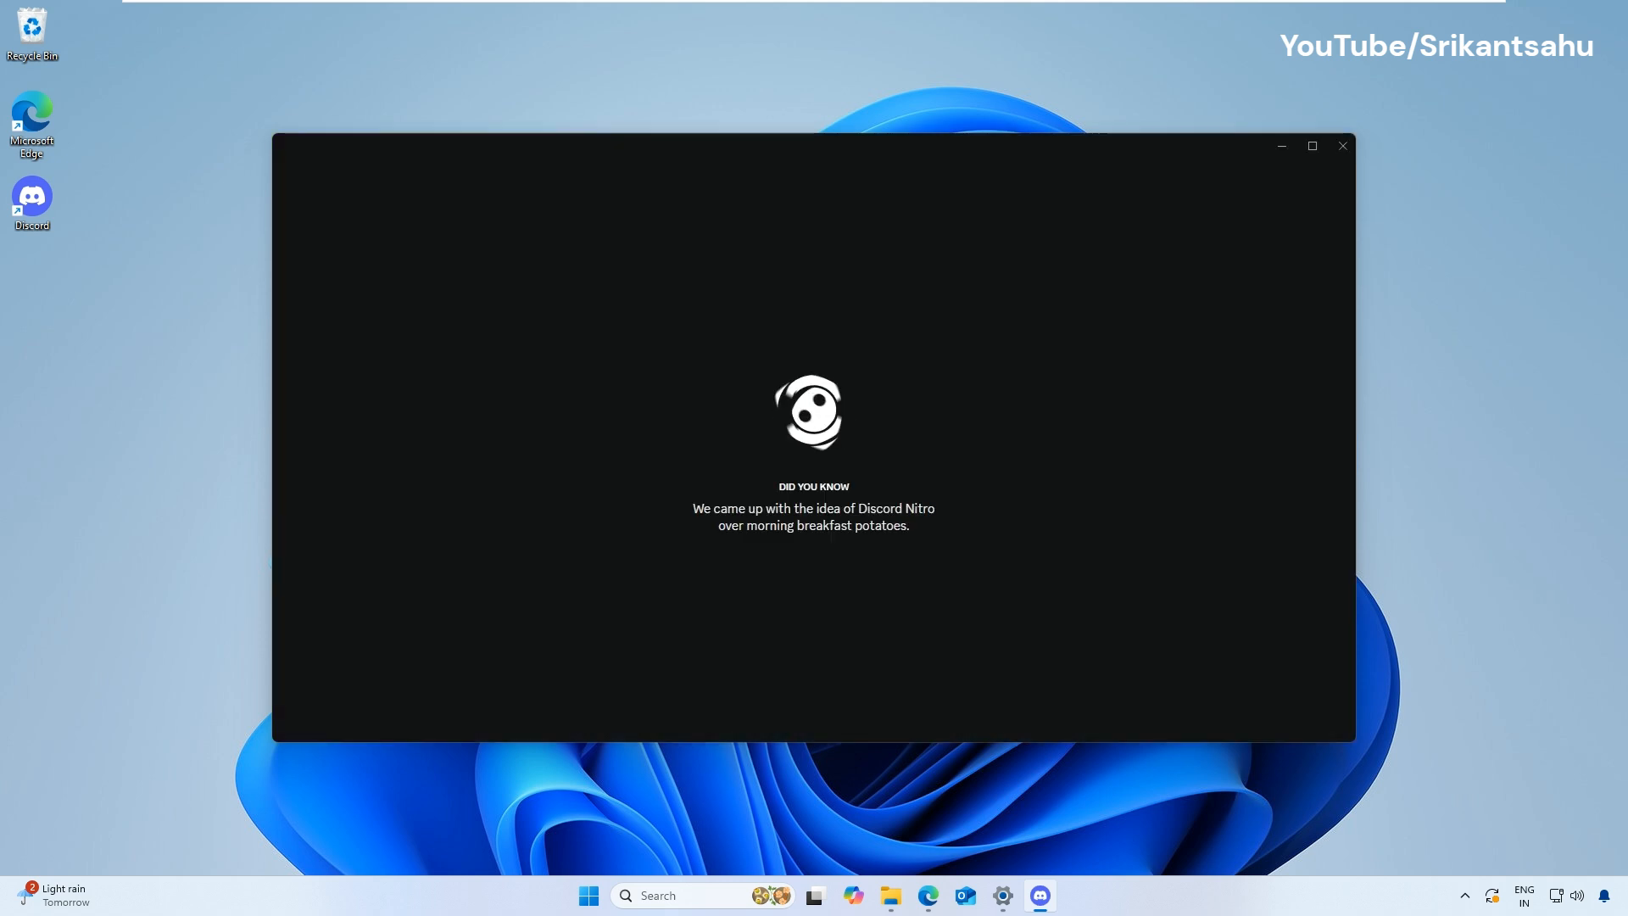
click(1342, 145)
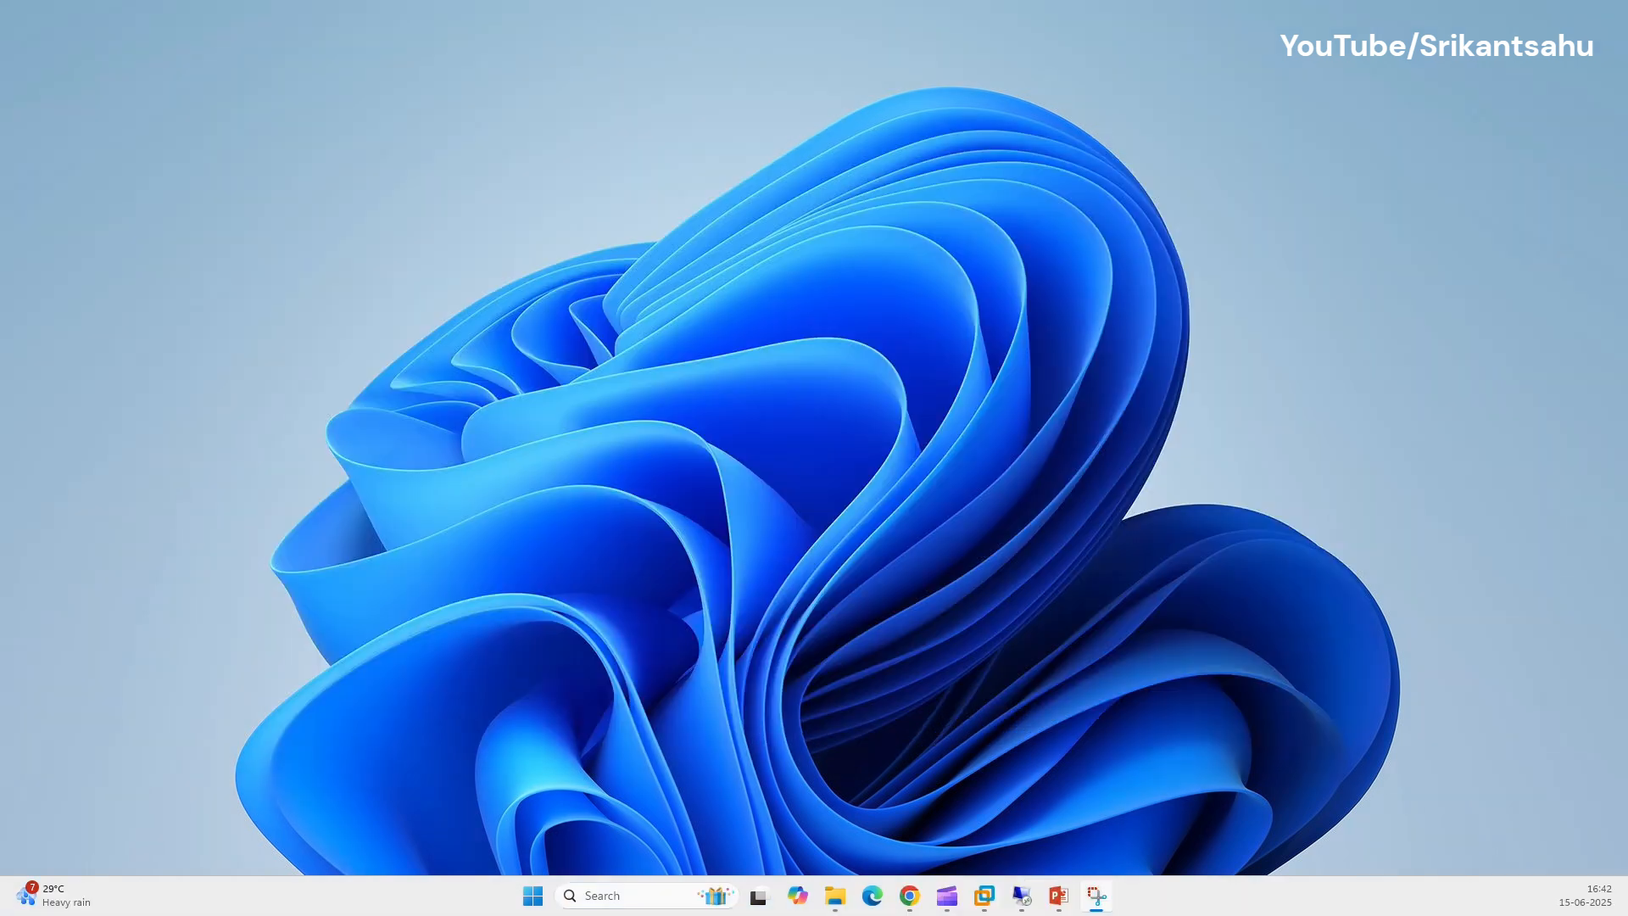